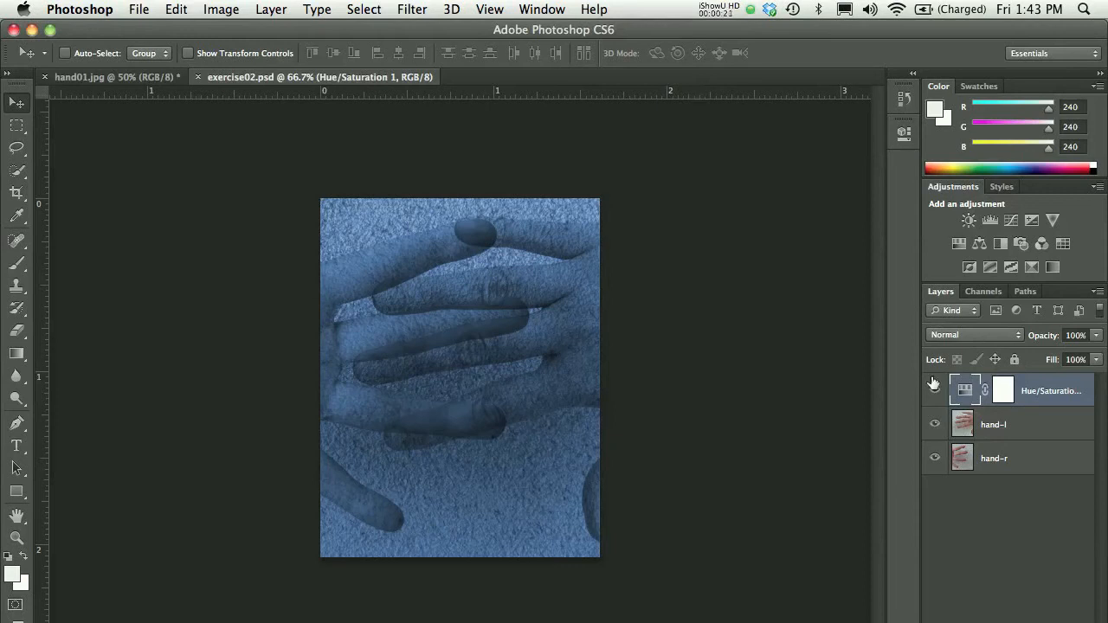
# Close hand01.jpg without saving, leaving only exercise02.psd open.
pyautogui.click(933, 391)
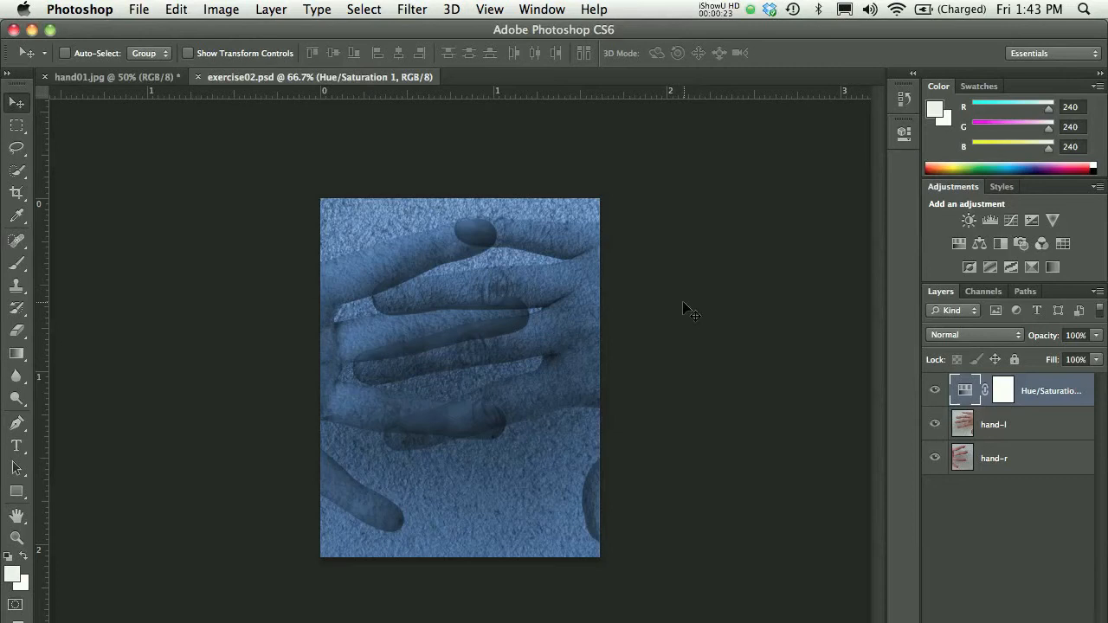
pyautogui.click(99, 76)
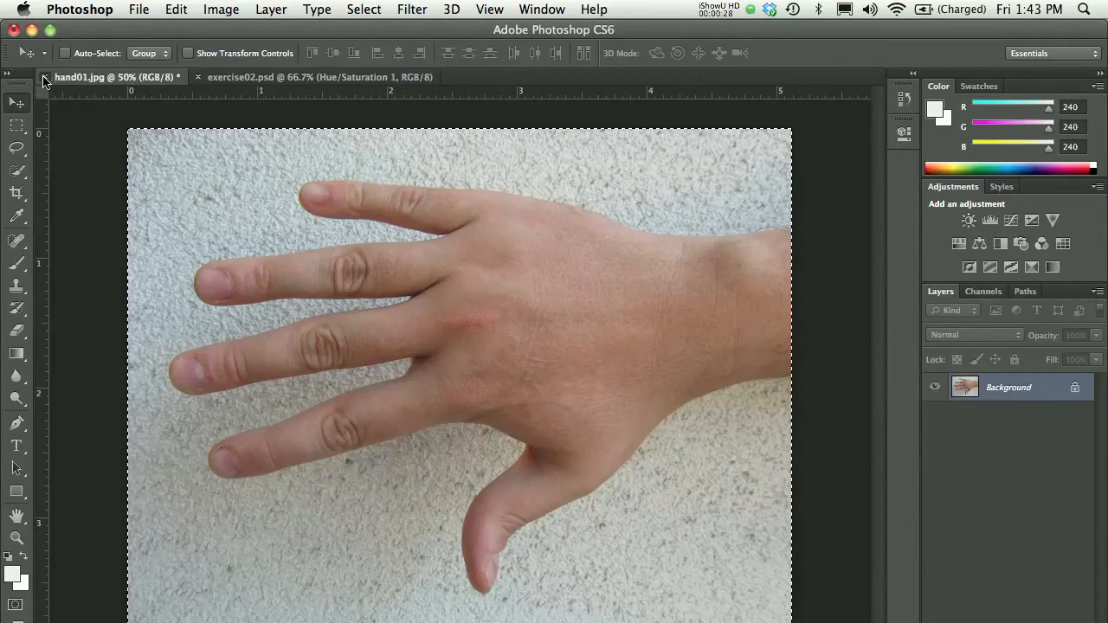
pyautogui.click(45, 77)
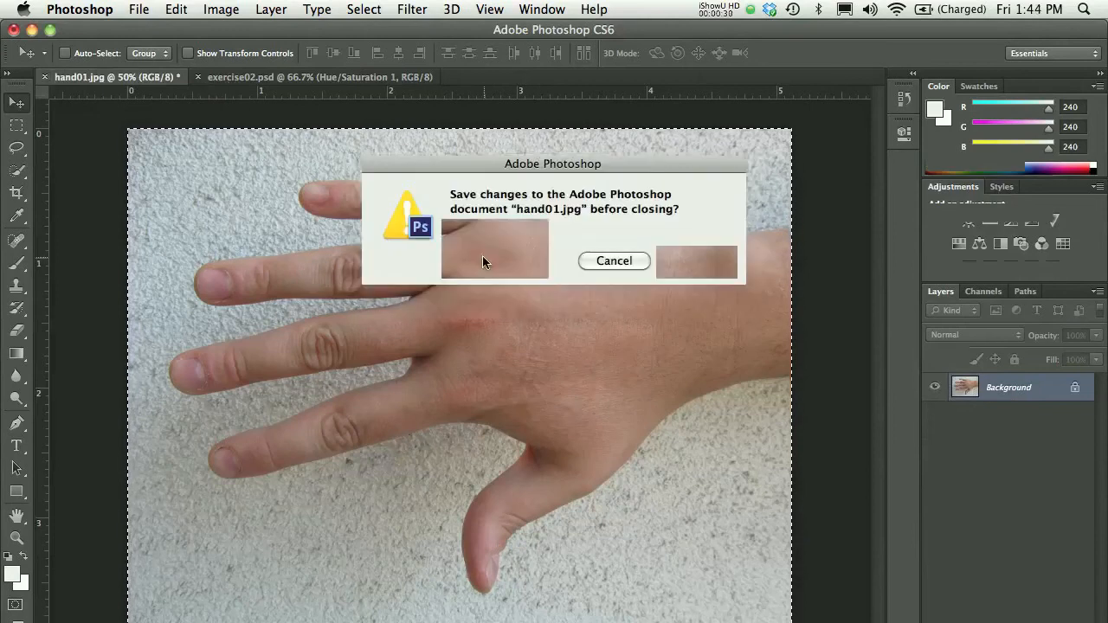
pyautogui.click(697, 262)
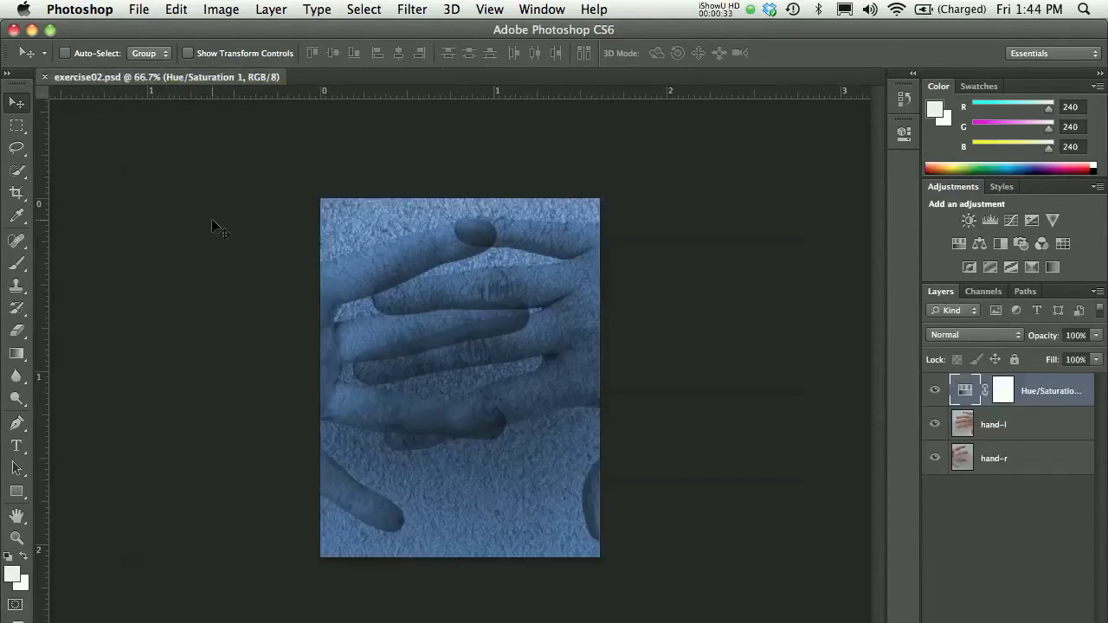
pyautogui.moveTo(691, 351)
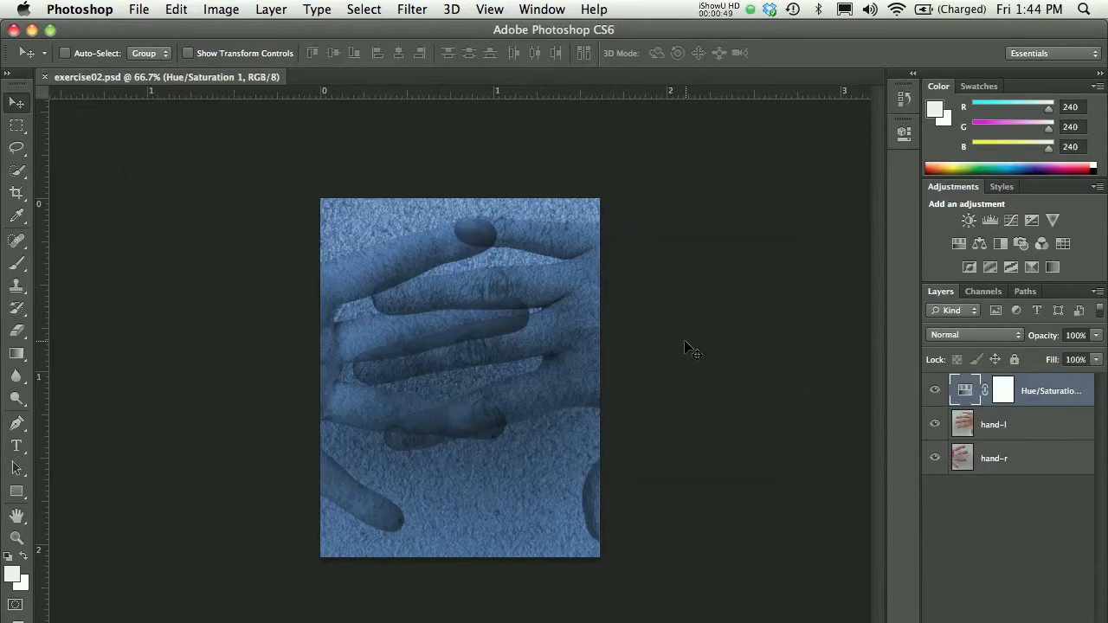
pyautogui.click(138, 10)
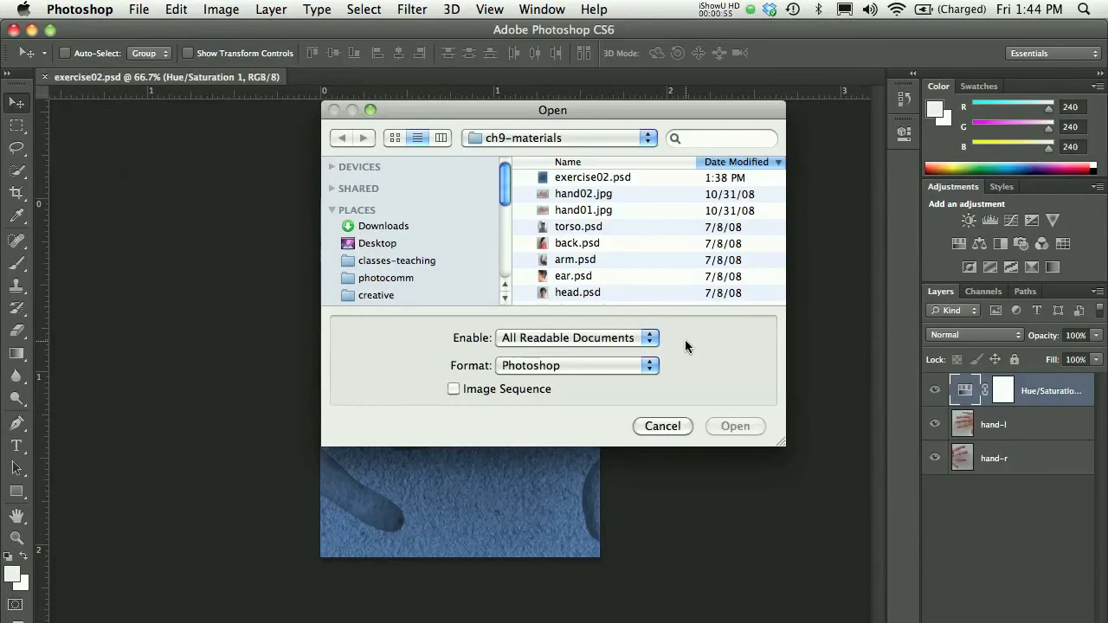
# Open torso.psd through shoes.psd (torso, back, arm, ear, head, shoes) from ch9-materials.
pyautogui.click(578, 226)
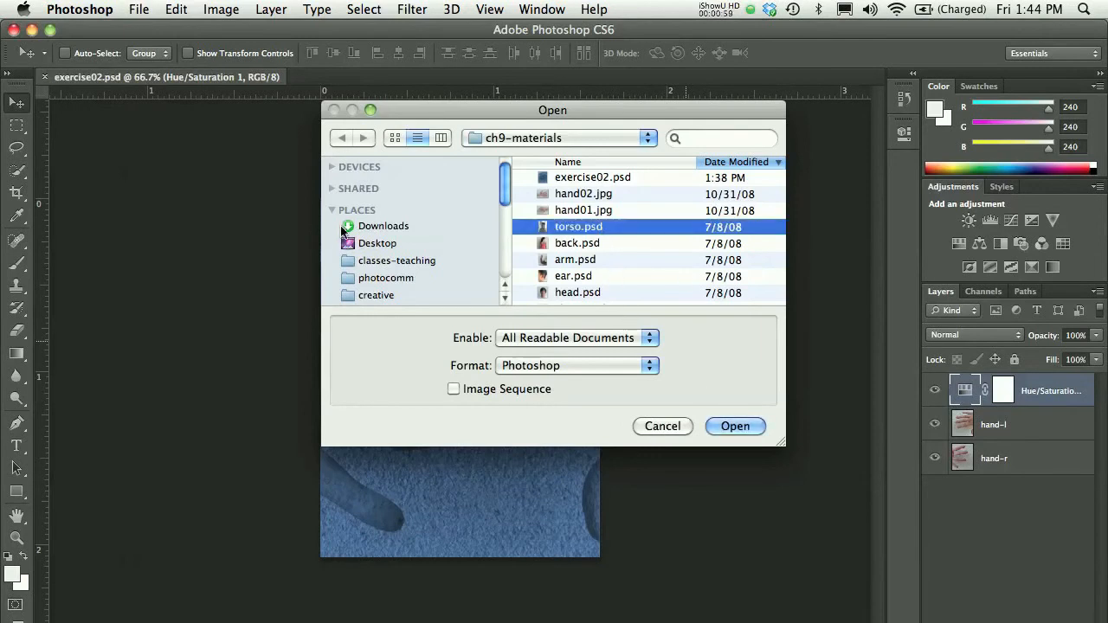
pyautogui.moveTo(782, 447); pyautogui.dragTo(801, 550)
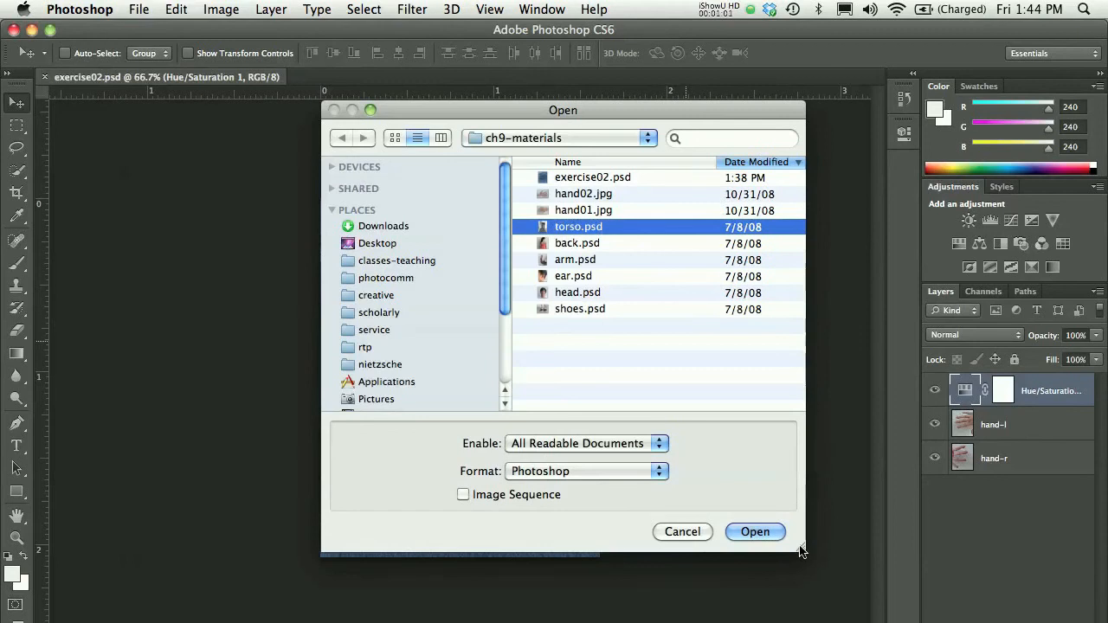
pyautogui.click(580, 309)
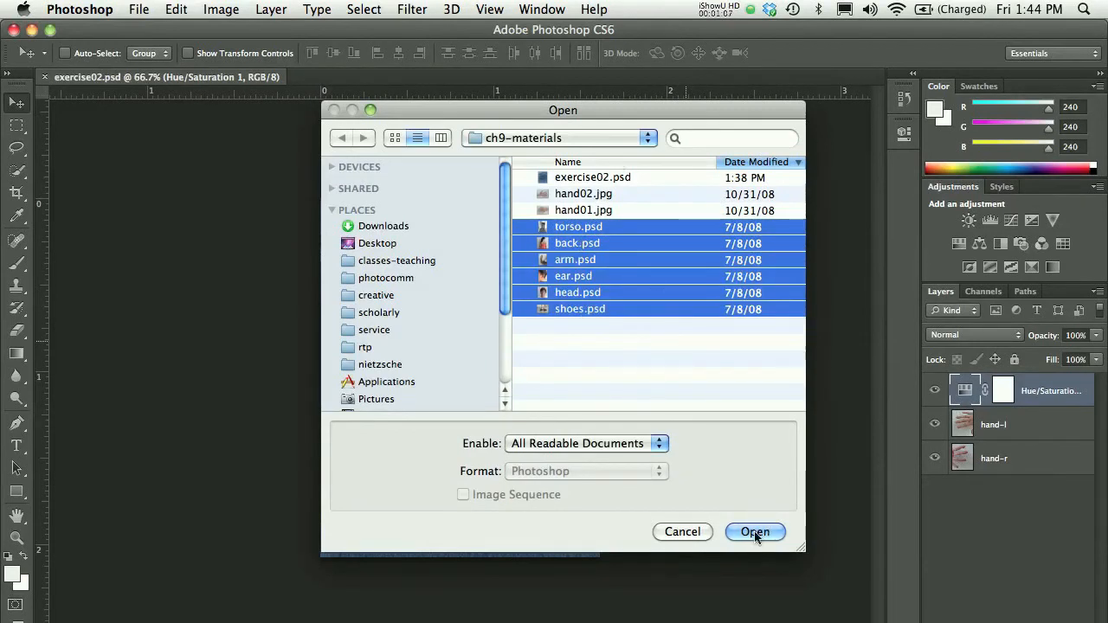
pyautogui.click(754, 532)
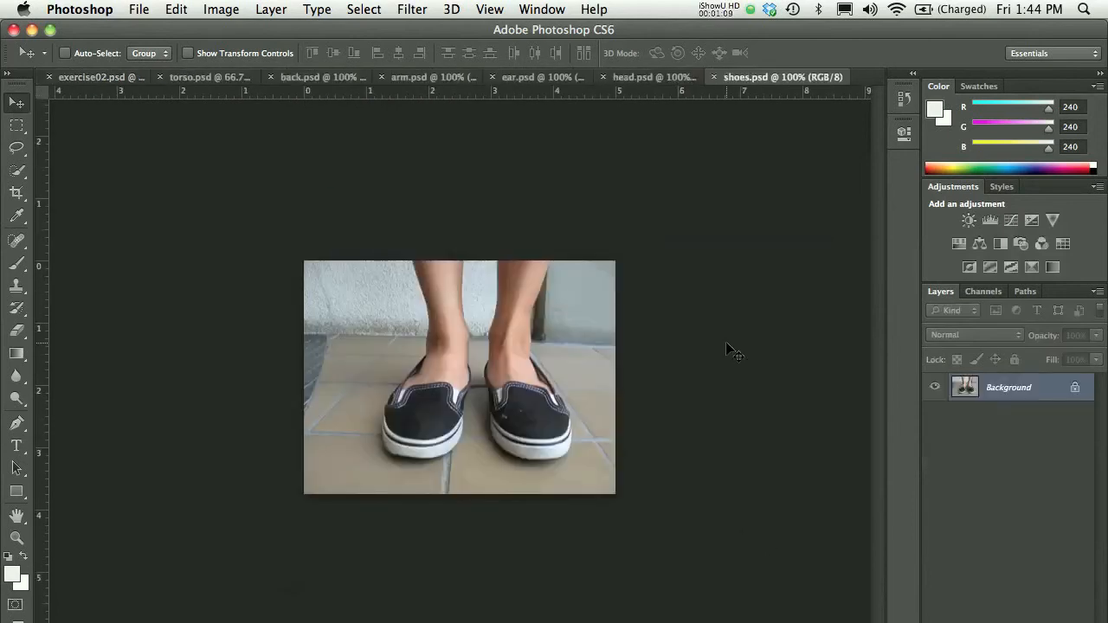
pyautogui.moveTo(731, 340)
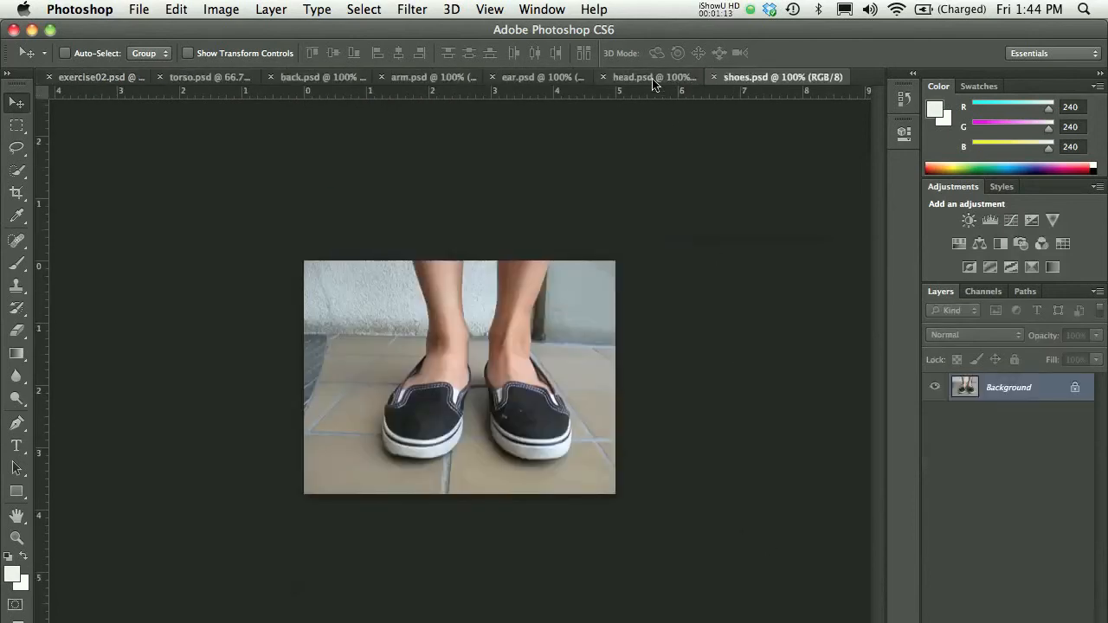
# View the arm and torso photos, then return to exercise02.psd.
pyautogui.click(411, 77)
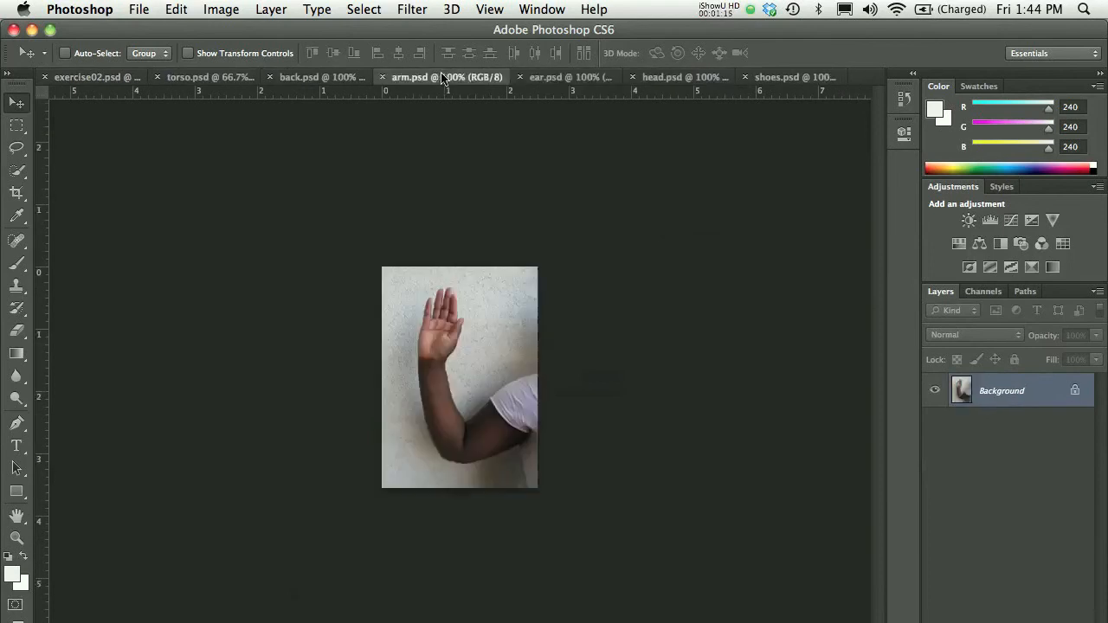
pyautogui.click(187, 77)
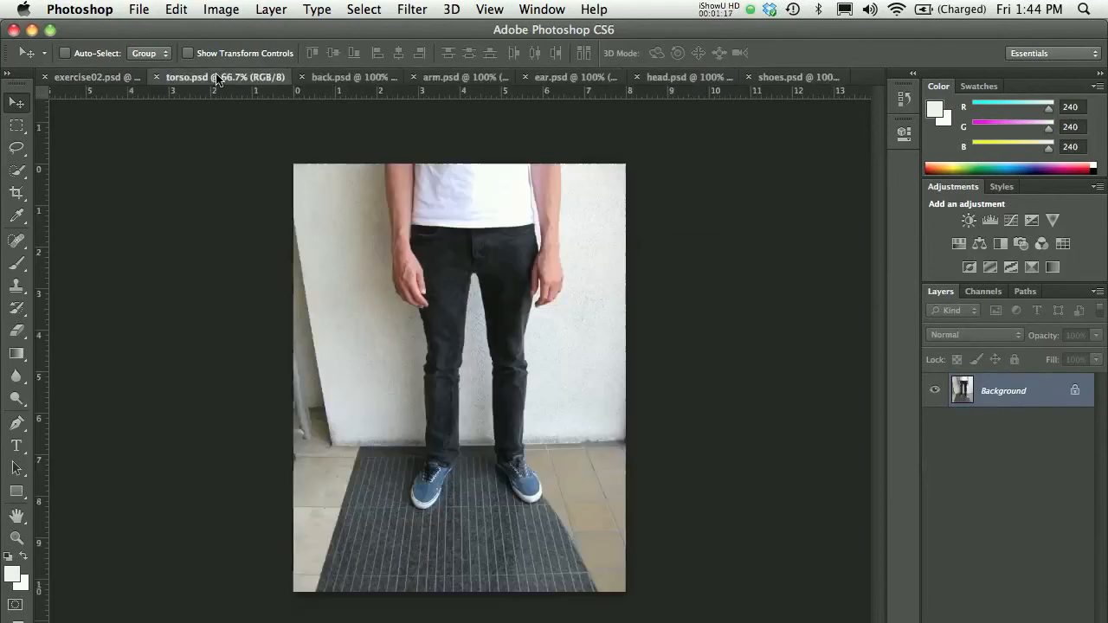
pyautogui.click(91, 77)
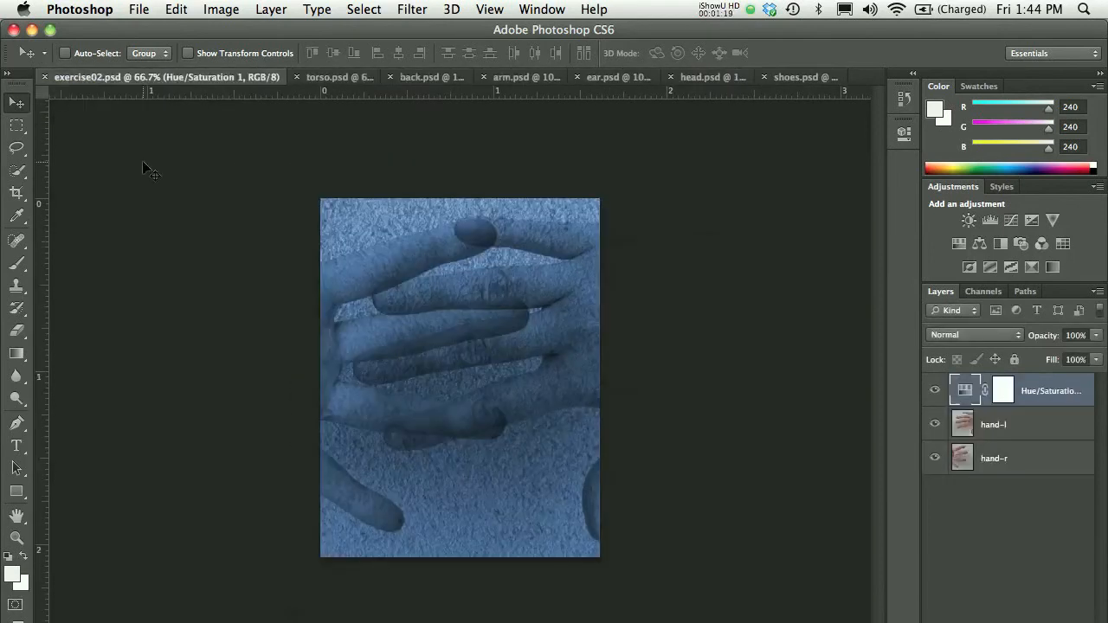
pyautogui.moveTo(286, 173)
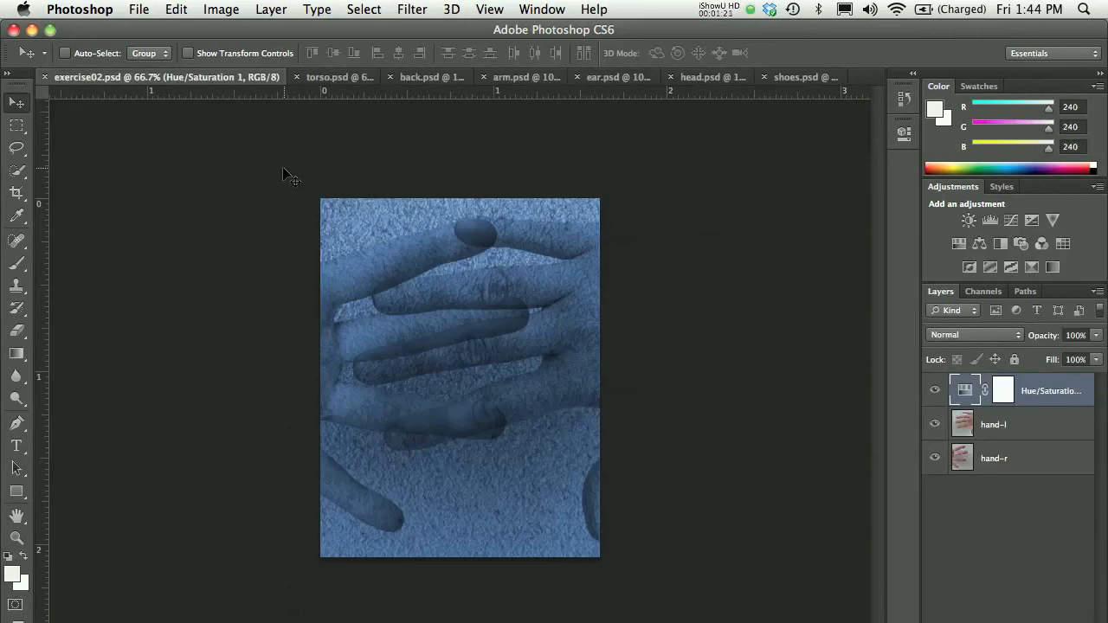
pyautogui.moveTo(476, 272)
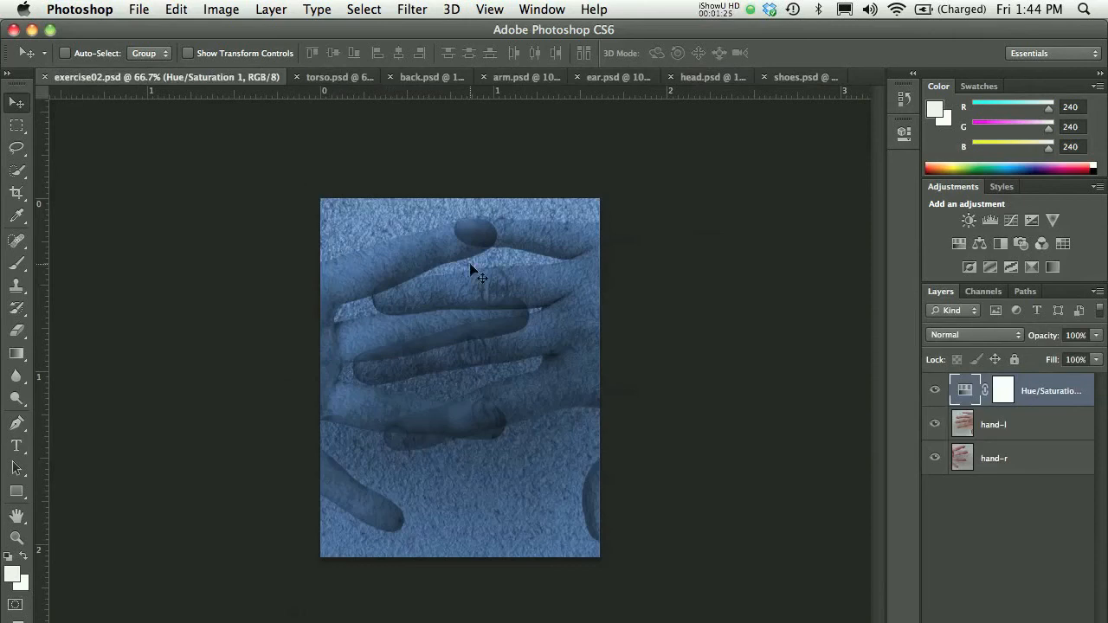
# Tile all seven documents with Window > Arrange > Tile and activate the back.psd window.
pyautogui.click(541, 10)
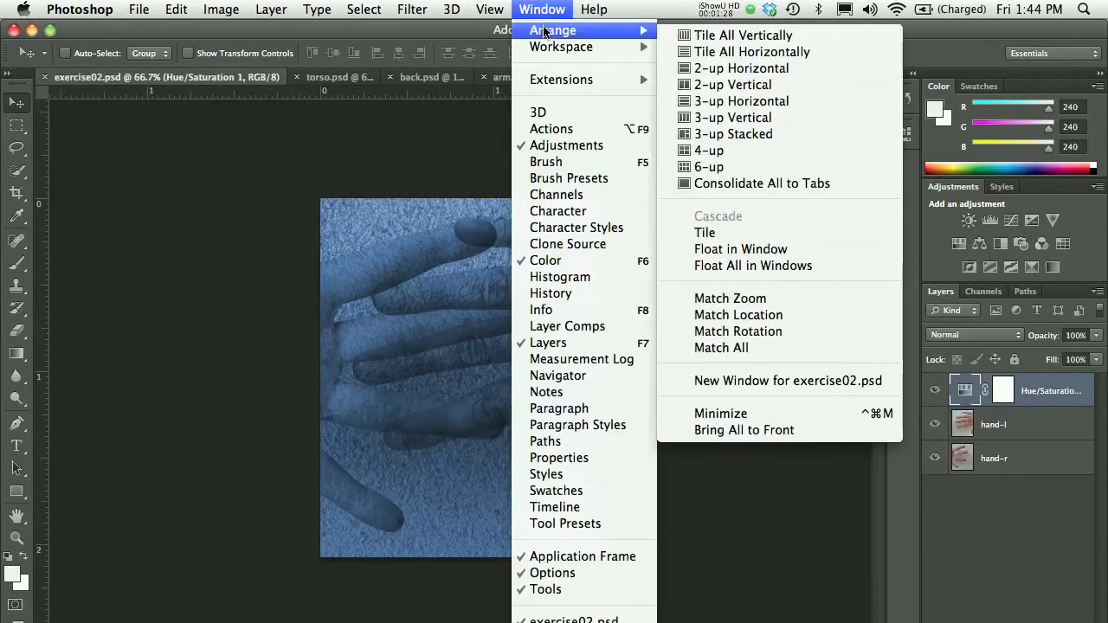
pyautogui.moveTo(705, 231)
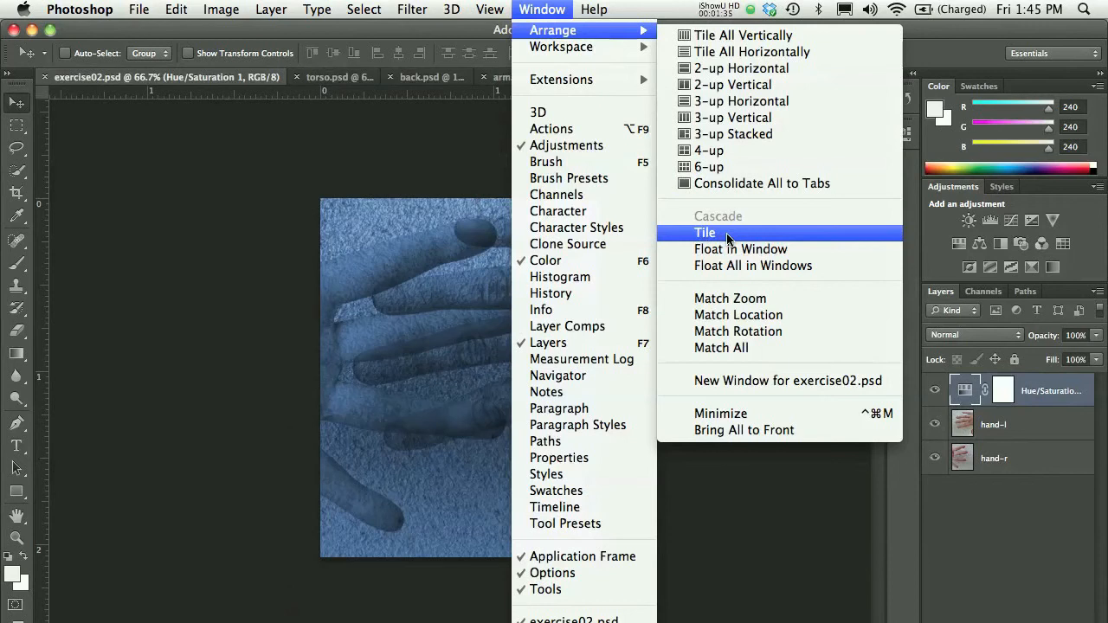
pyautogui.click(705, 232)
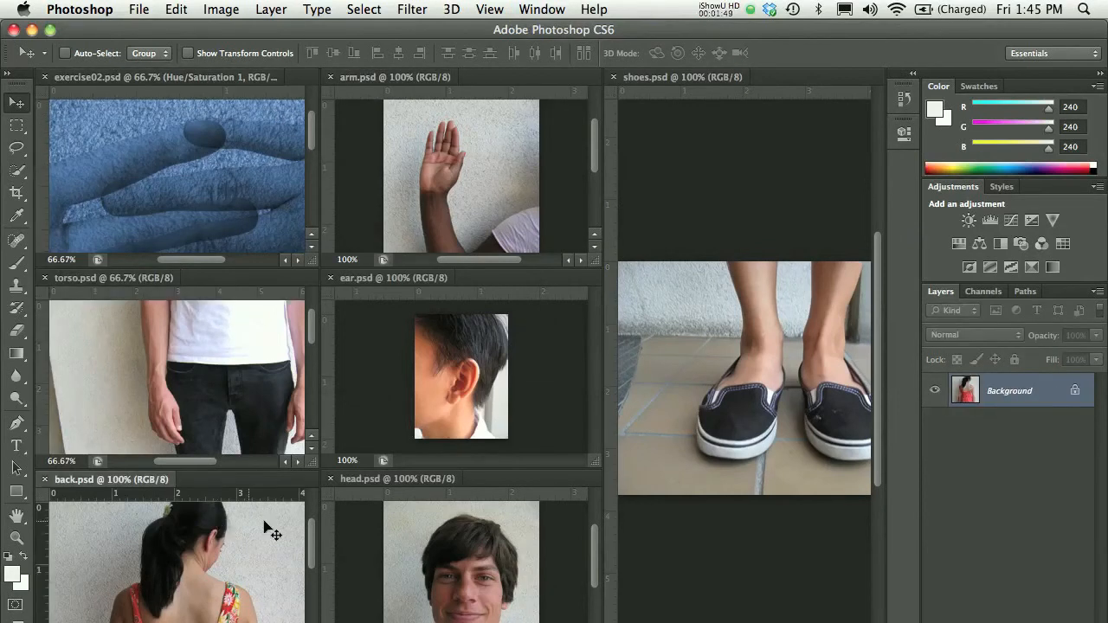
pyautogui.click(460, 377)
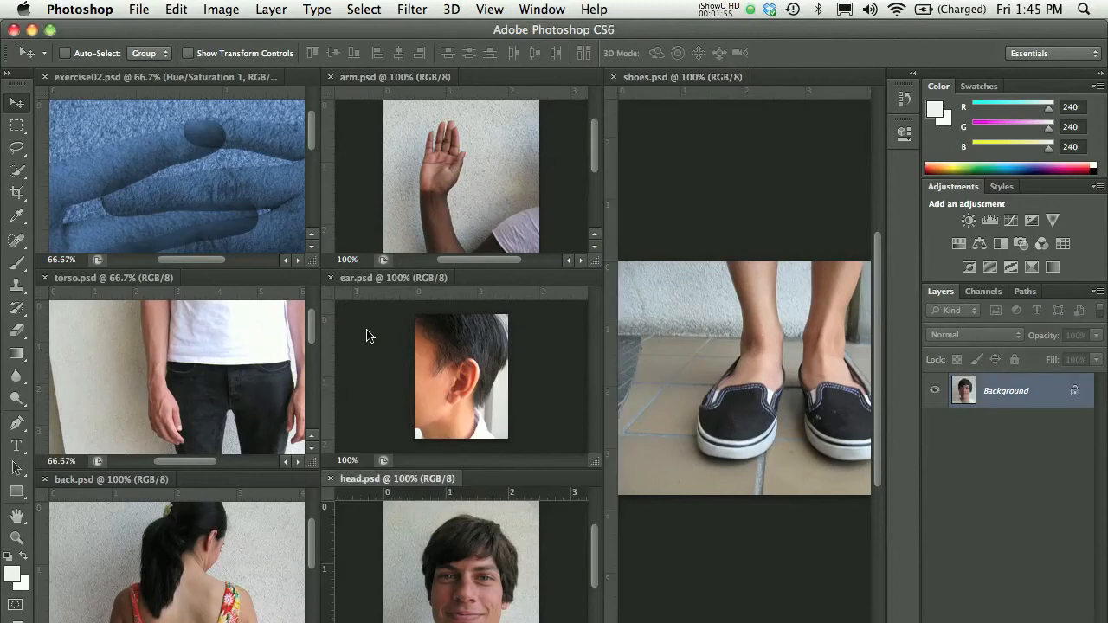
pyautogui.moveTo(513, 336)
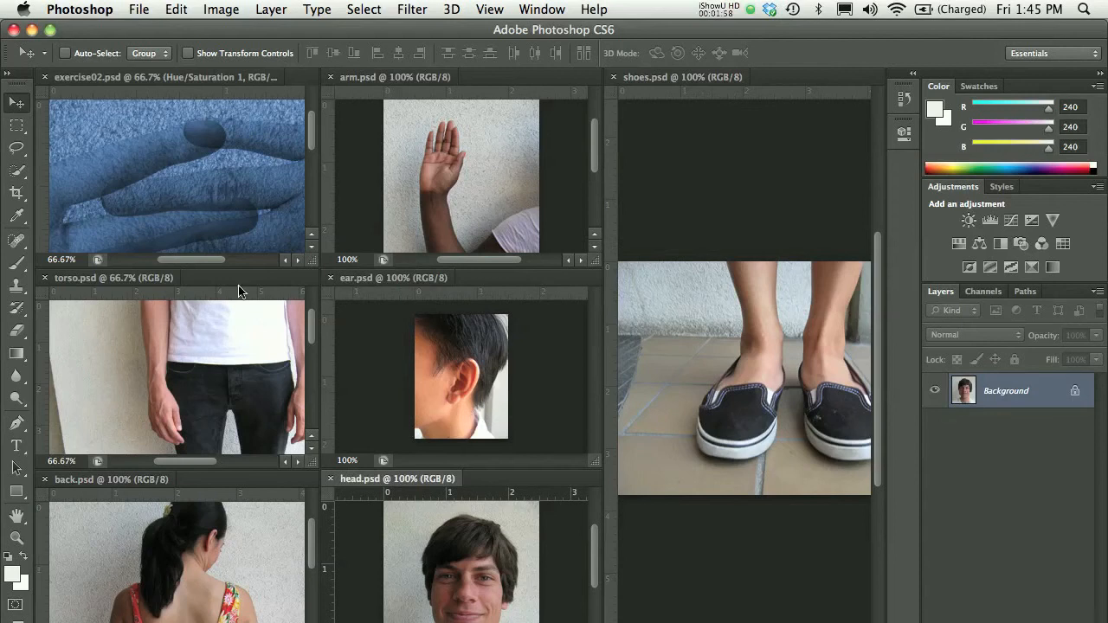
pyautogui.moveTo(222, 362)
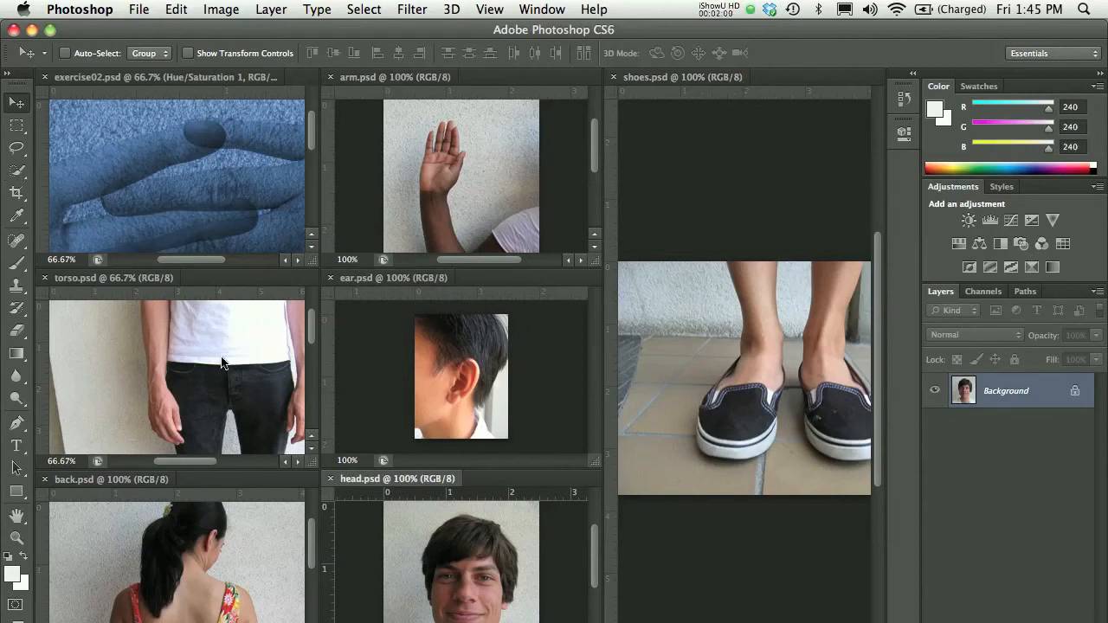
pyautogui.moveTo(228, 375)
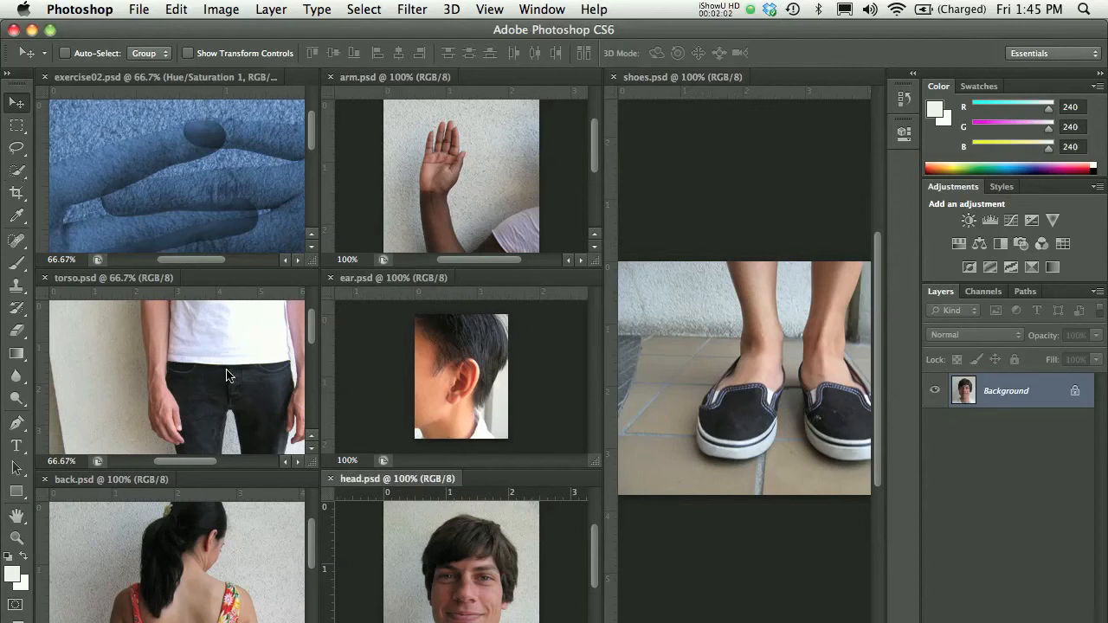
pyautogui.moveTo(424, 164)
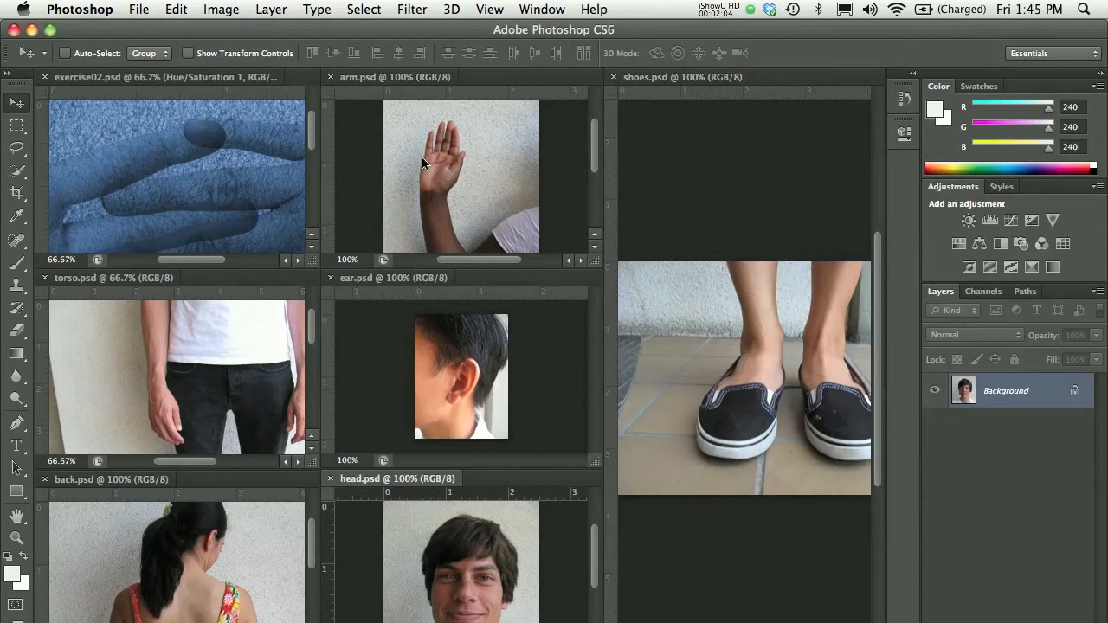
pyautogui.moveTo(234, 193)
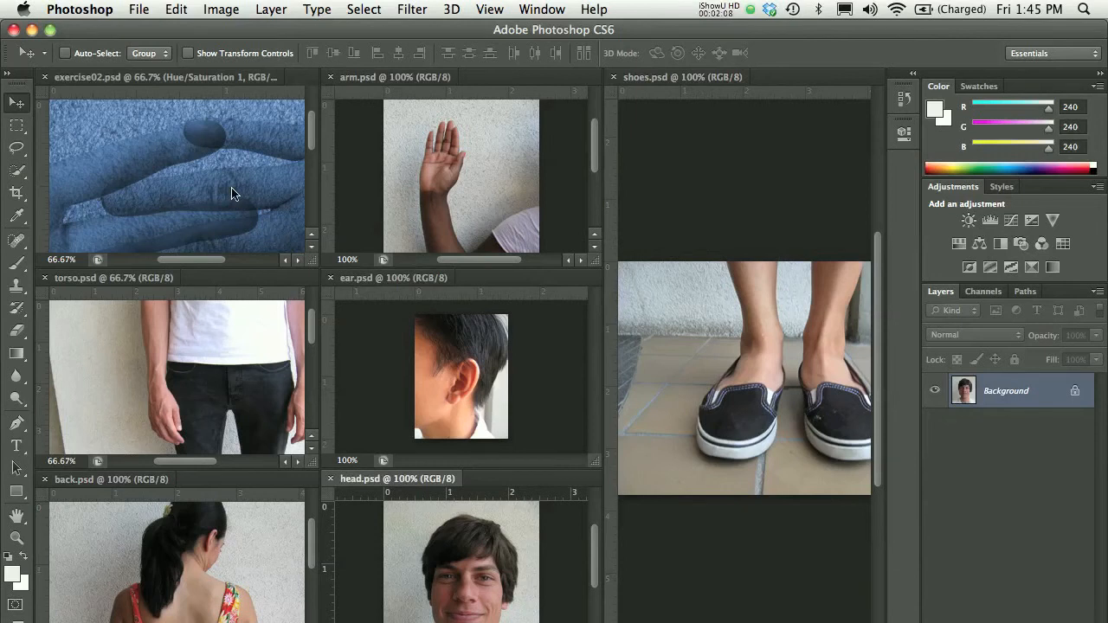
pyautogui.moveTo(314, 244)
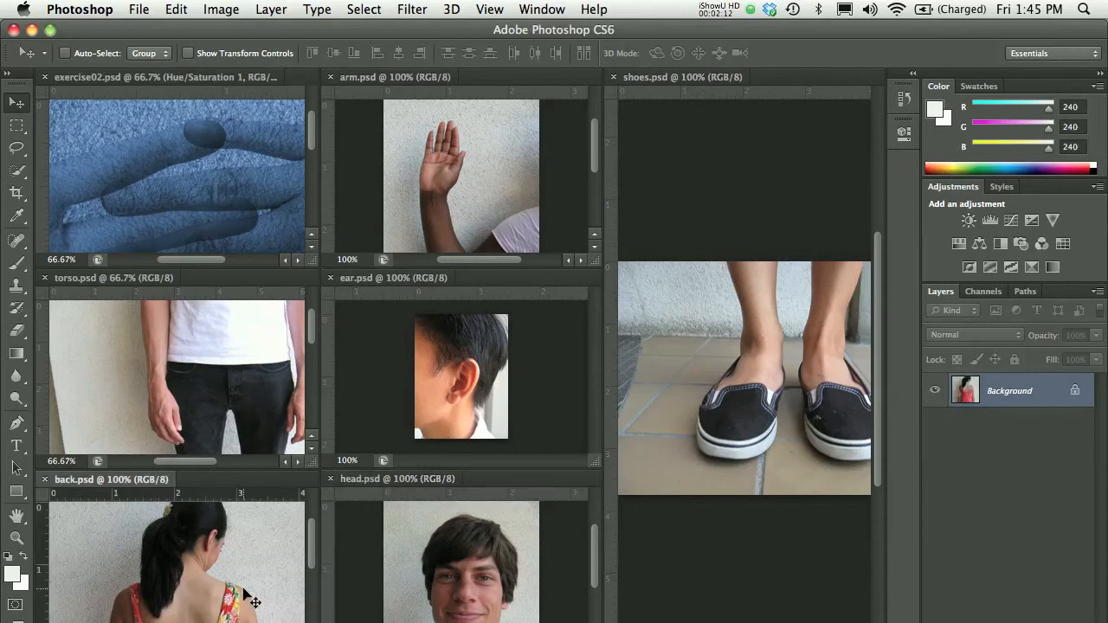
pyautogui.moveTo(60, 500)
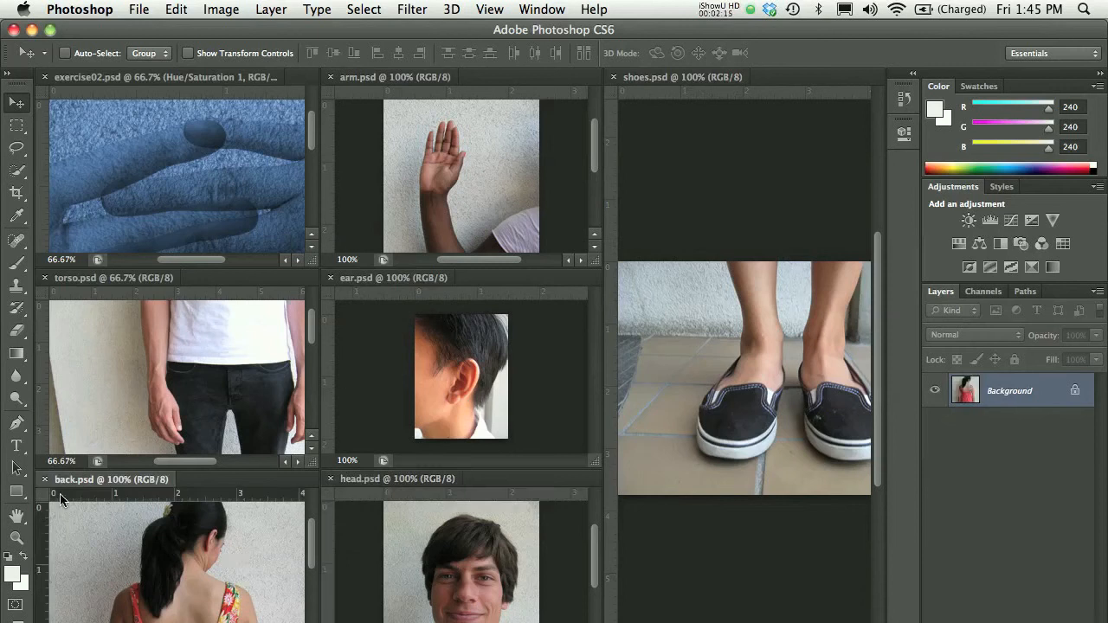
pyautogui.moveTo(350, 509)
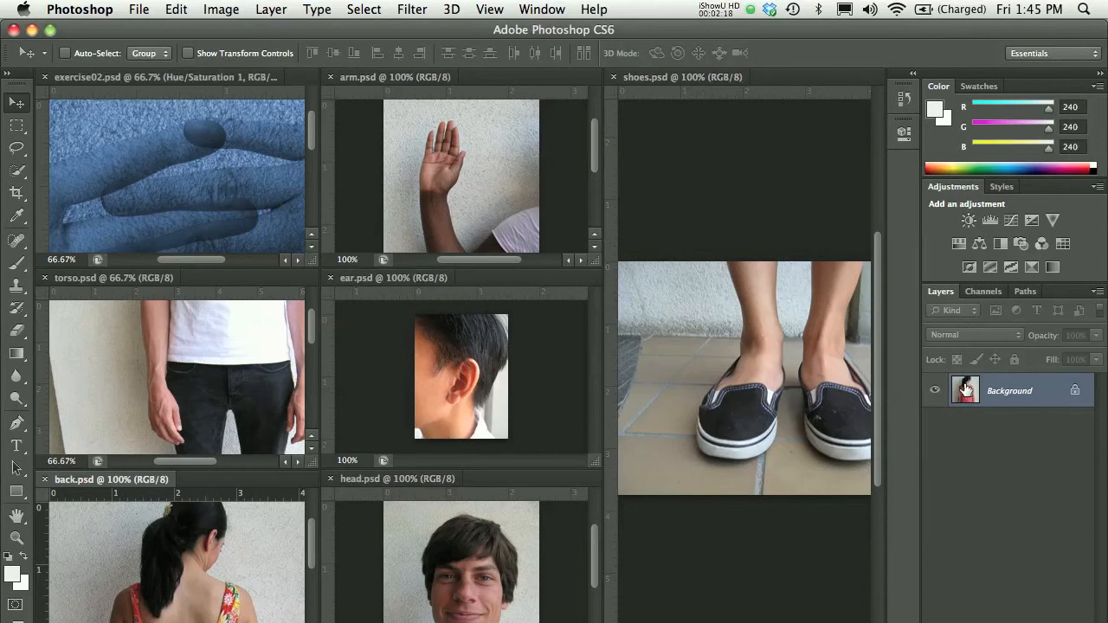
pyautogui.moveTo(1005, 399)
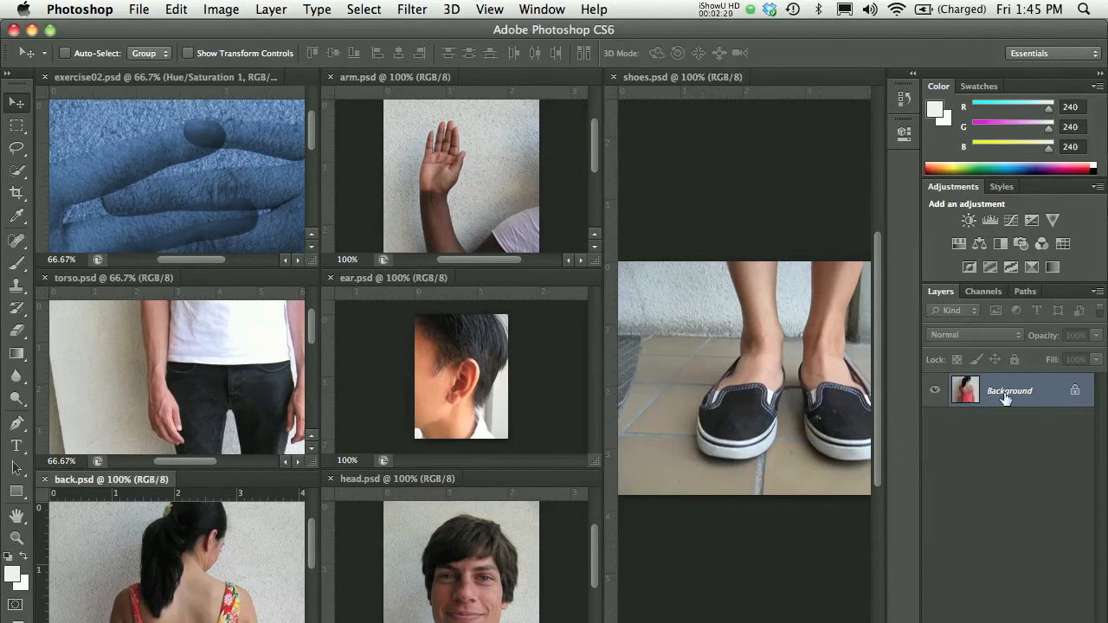
# Rename back.psd's Background layer 'back', drag it into exercise02.psd, and close back.psd unsaved.
pyautogui.doubleClick(1009, 390)
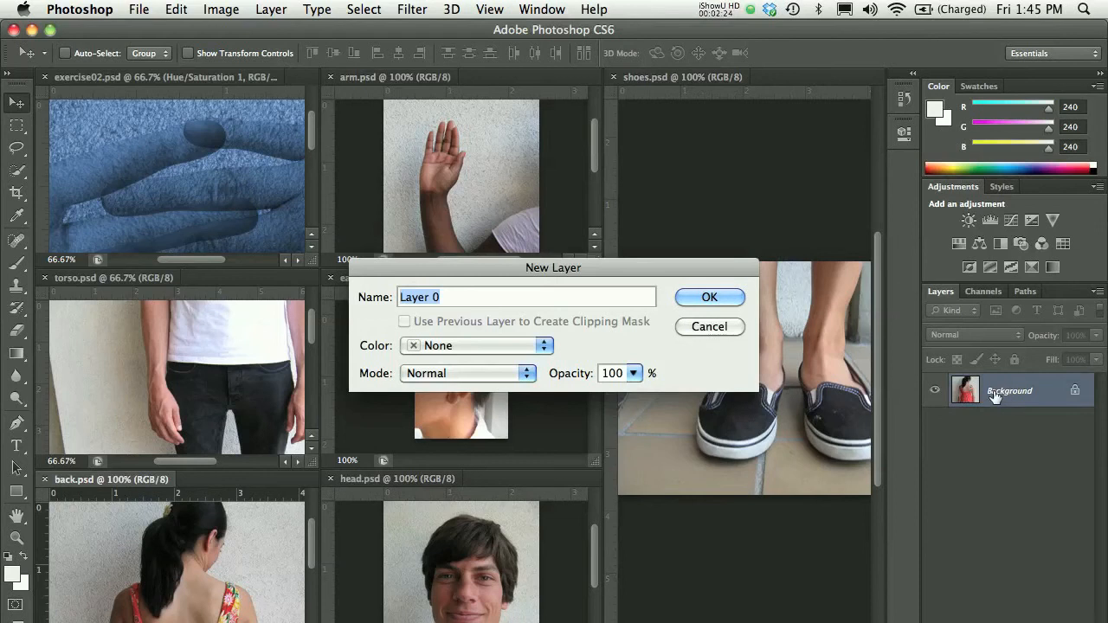
pyautogui.write('back')
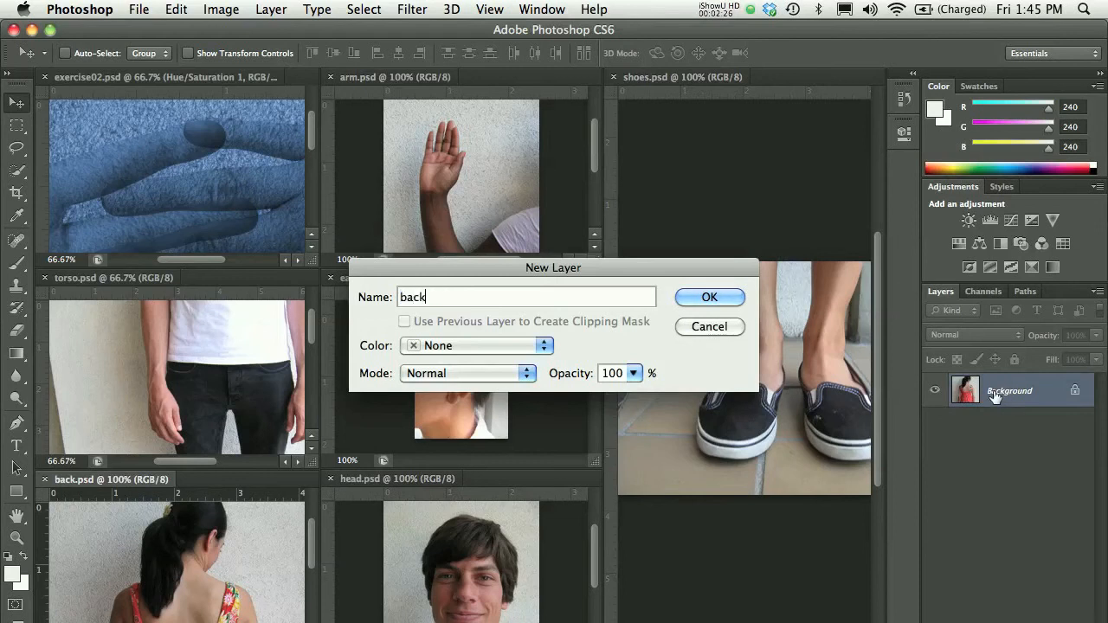
pyautogui.click(709, 297)
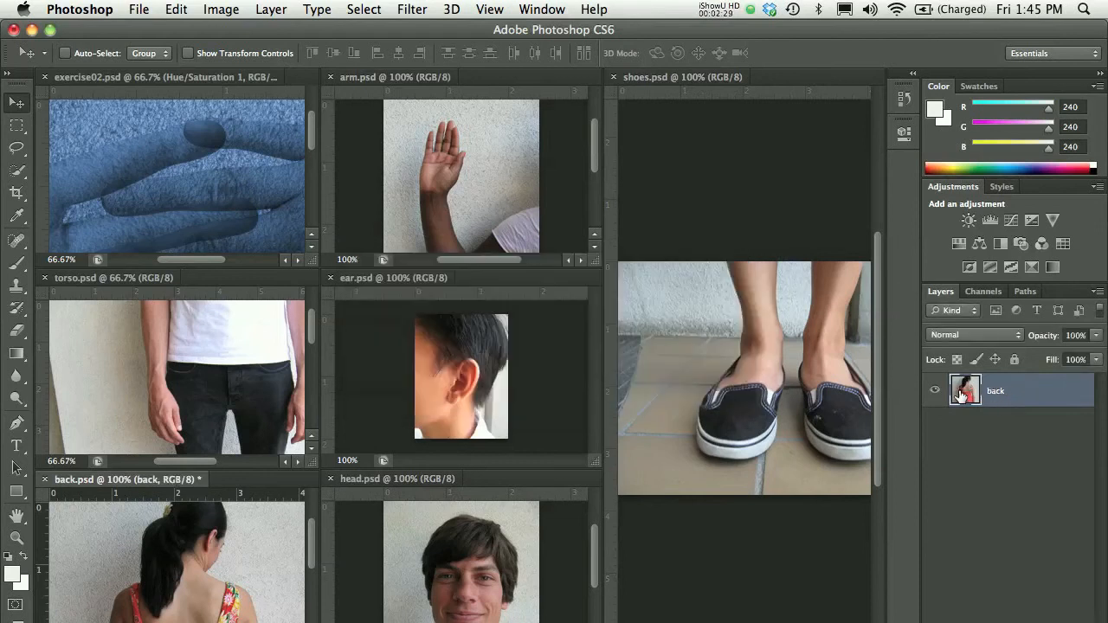
pyautogui.moveTo(966, 391); pyautogui.dragTo(247, 165)
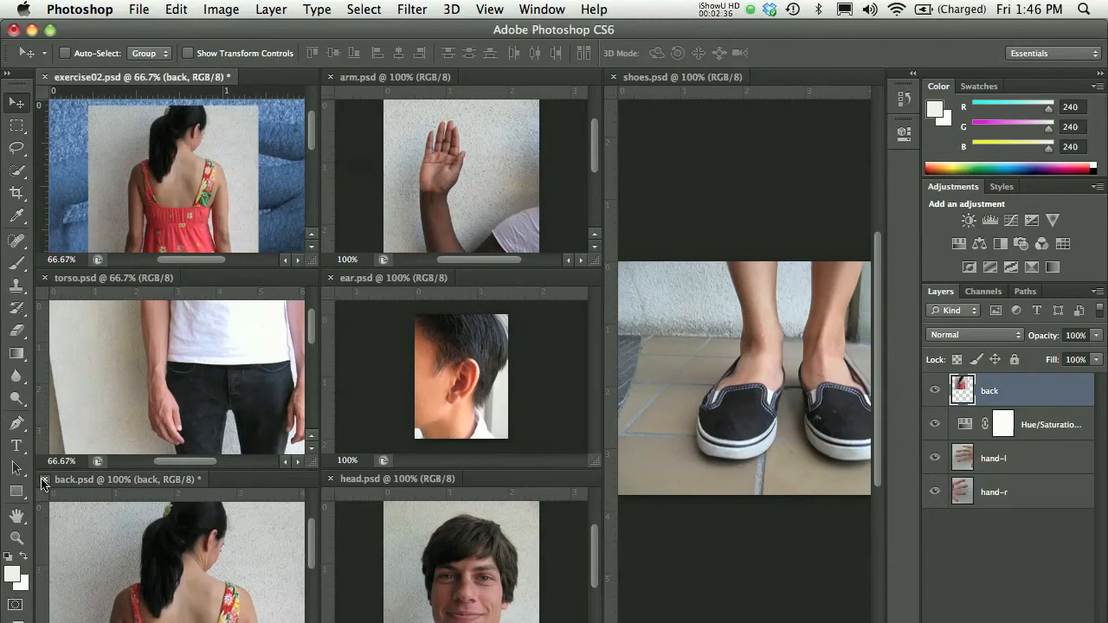
pyautogui.click(44, 478)
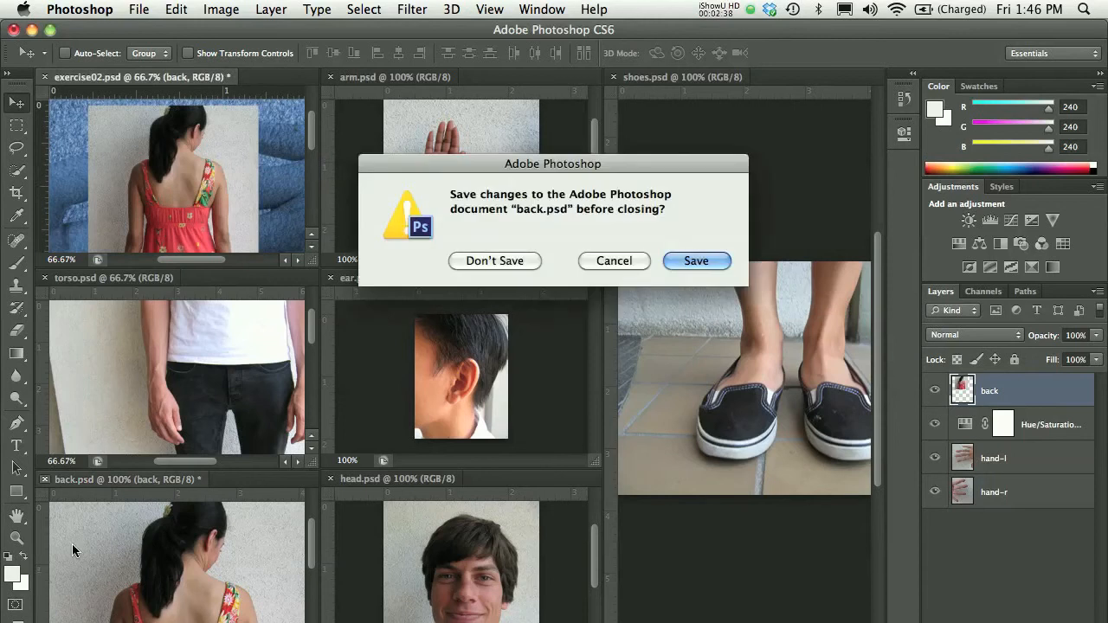
pyautogui.click(494, 261)
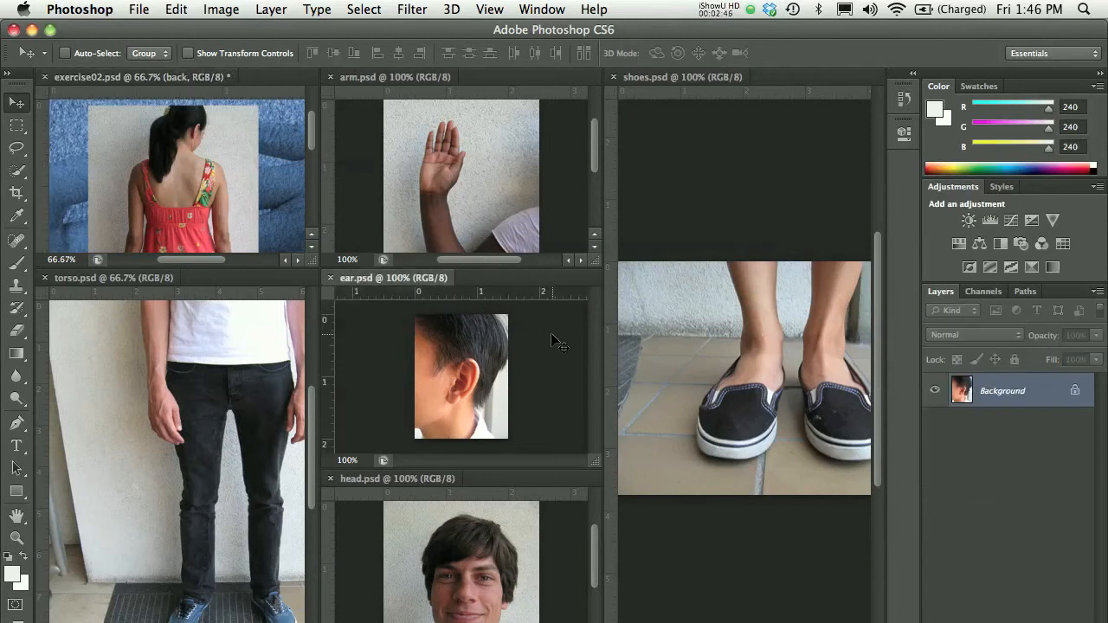
pyautogui.moveTo(364, 83)
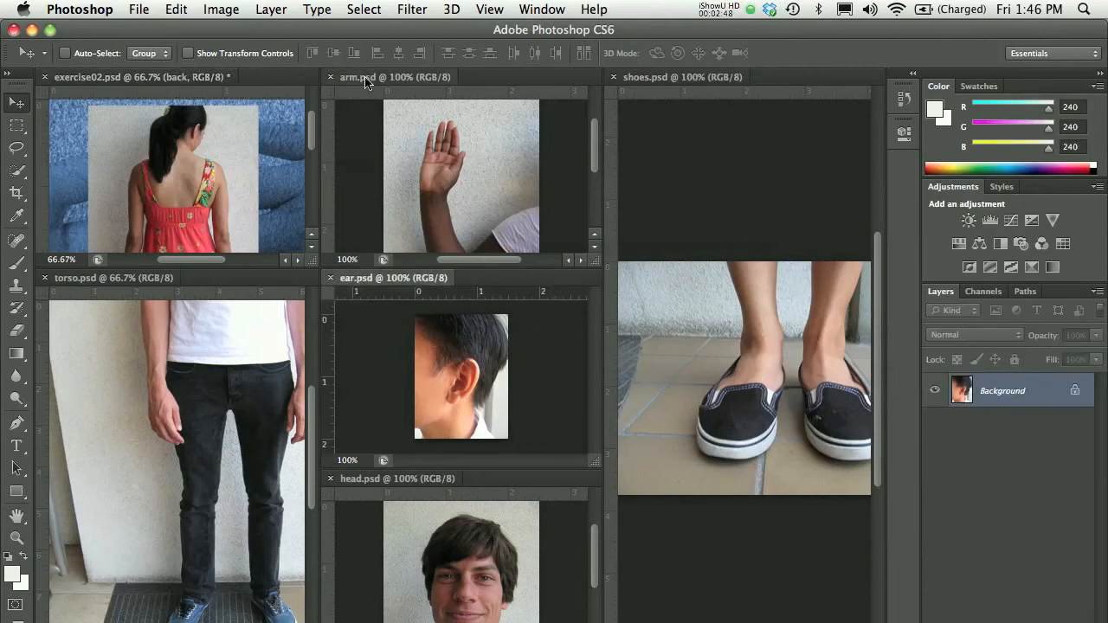
# Paste the whole ear photo into the collage over the figure's head and rename its layer 'ear'.
pyautogui.click(363, 9)
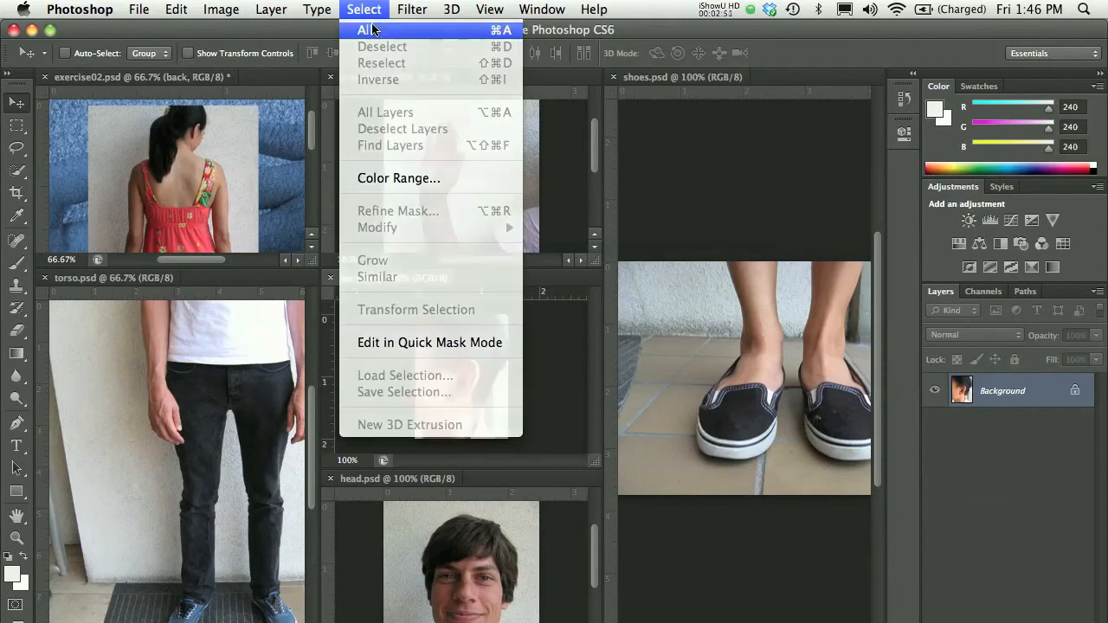
pyautogui.click(367, 31)
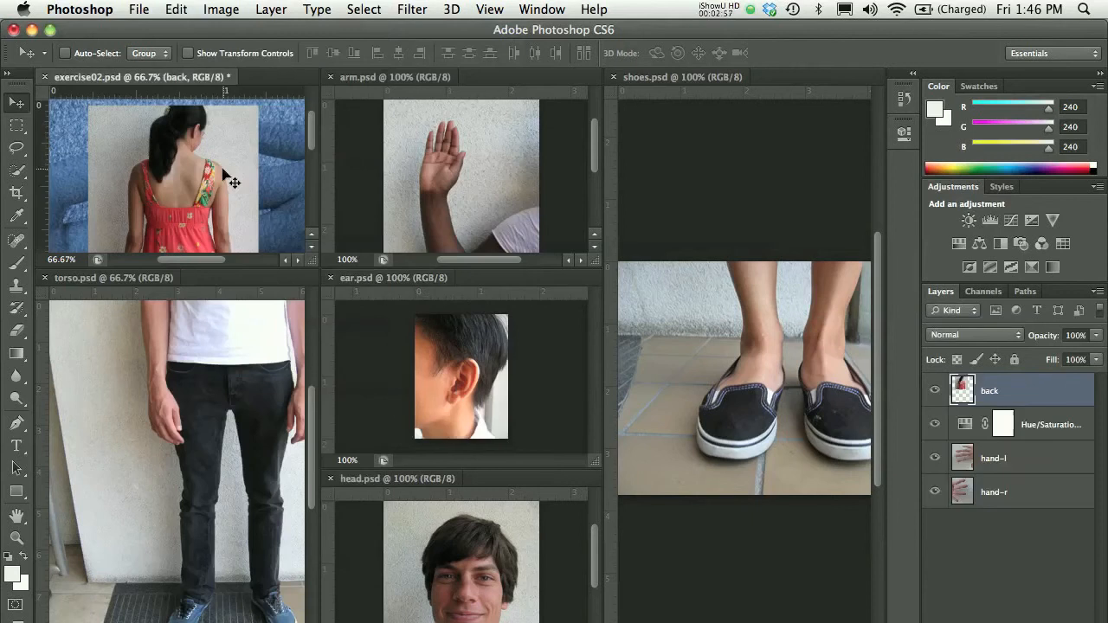
pyautogui.moveTo(315, 284)
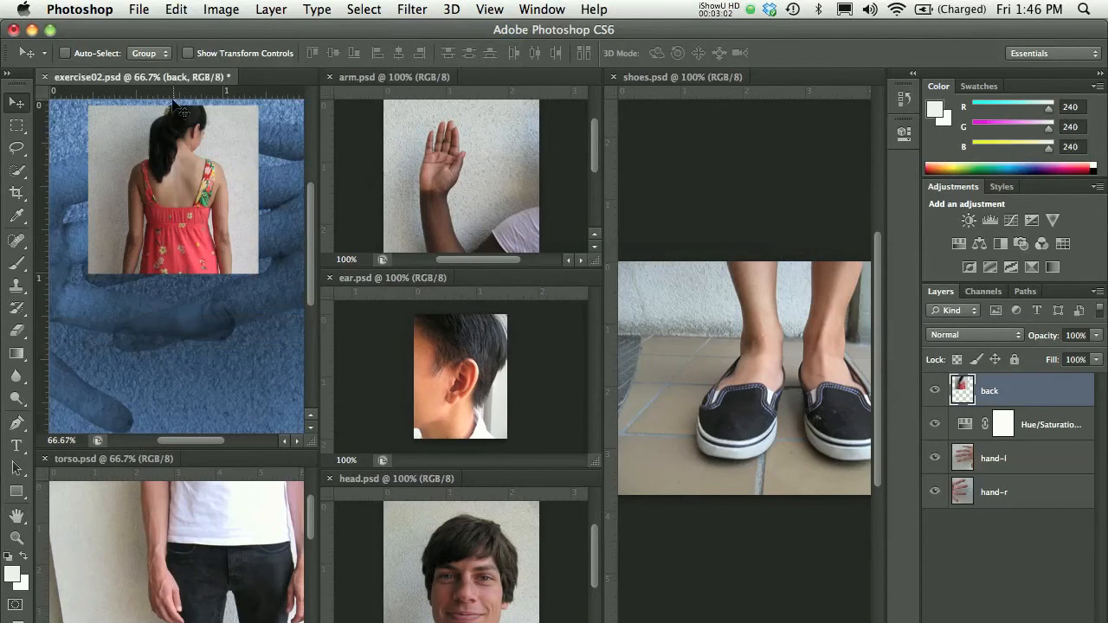
pyautogui.click(176, 10)
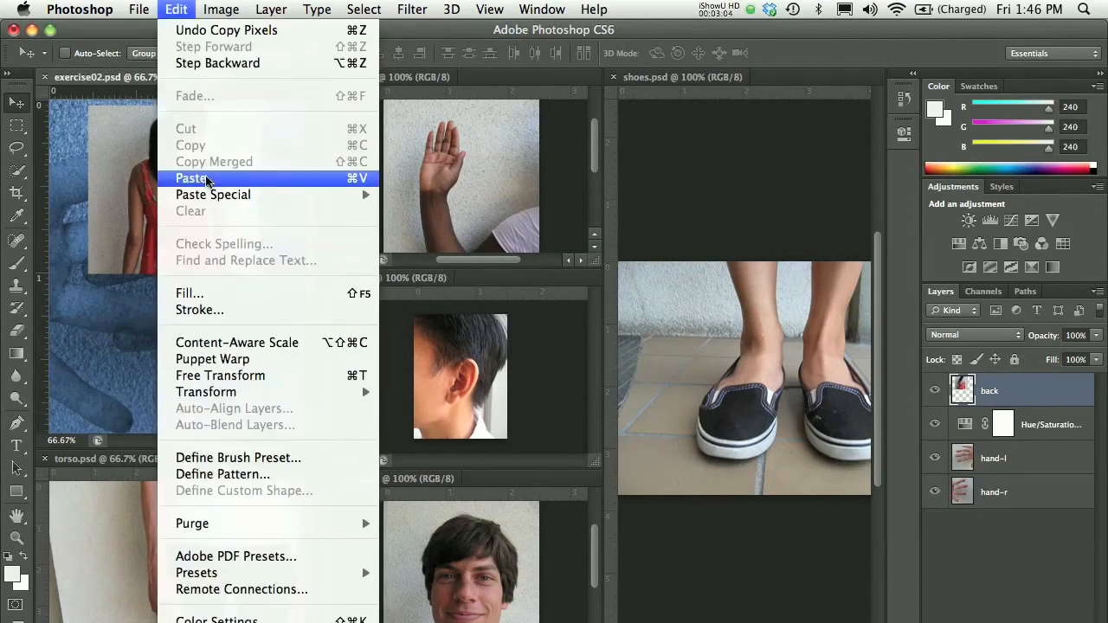
pyautogui.click(192, 178)
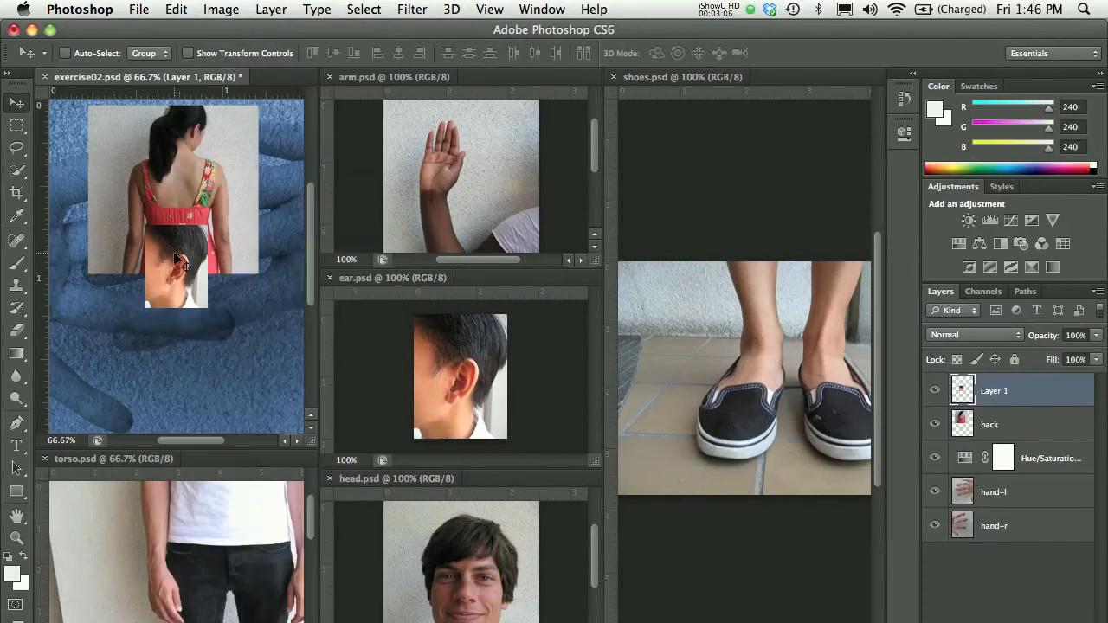
pyautogui.moveTo(173, 260); pyautogui.dragTo(234, 186)
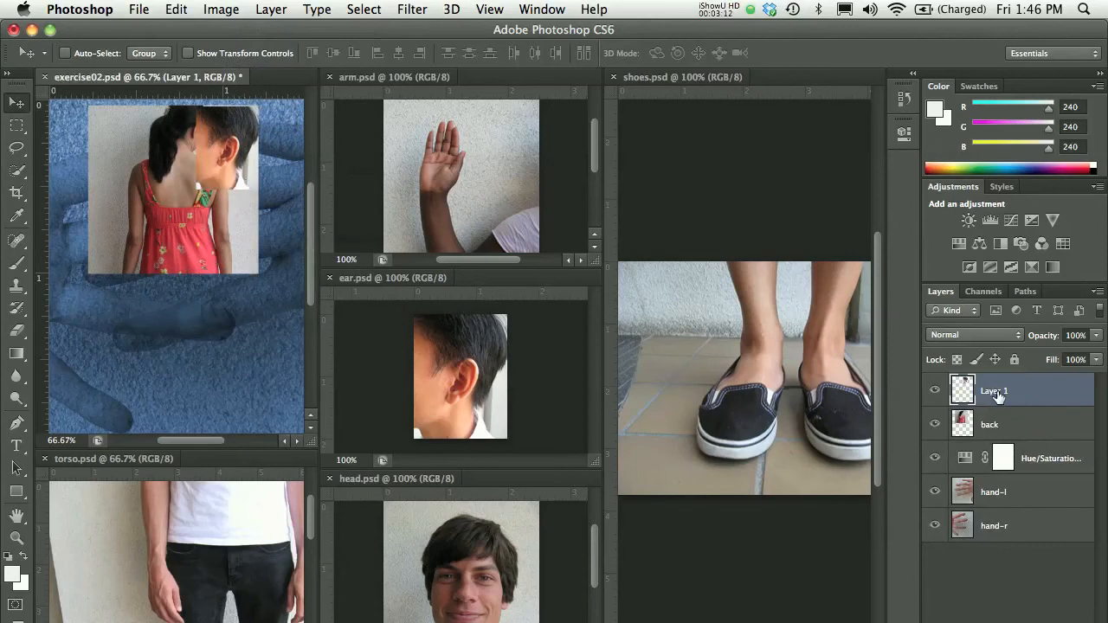
pyautogui.doubleClick(993, 391)
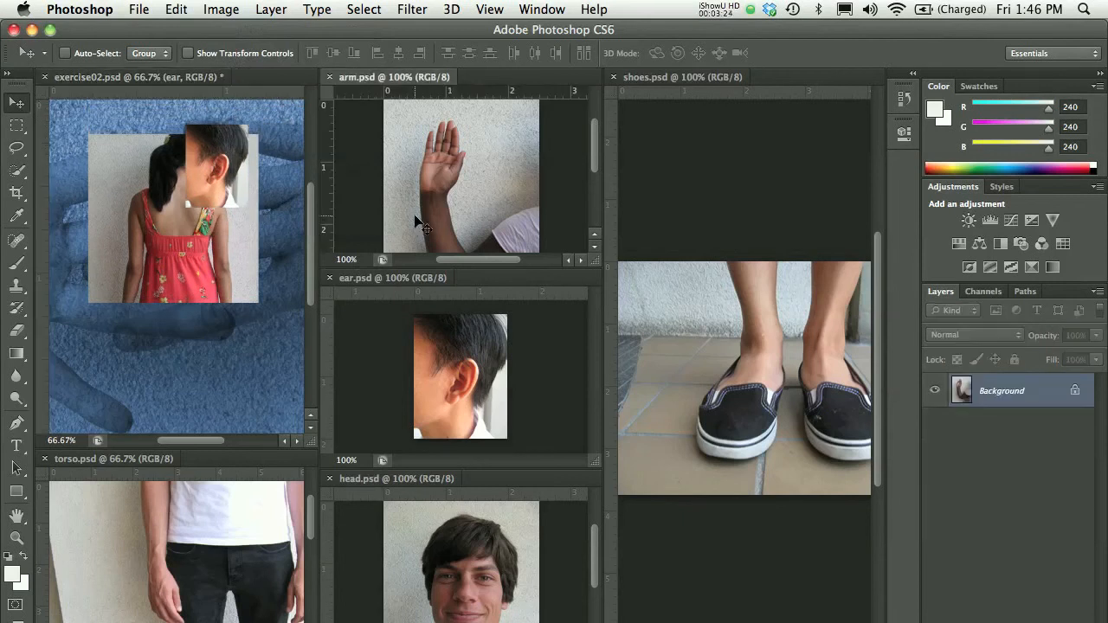
pyautogui.moveTo(343, 298)
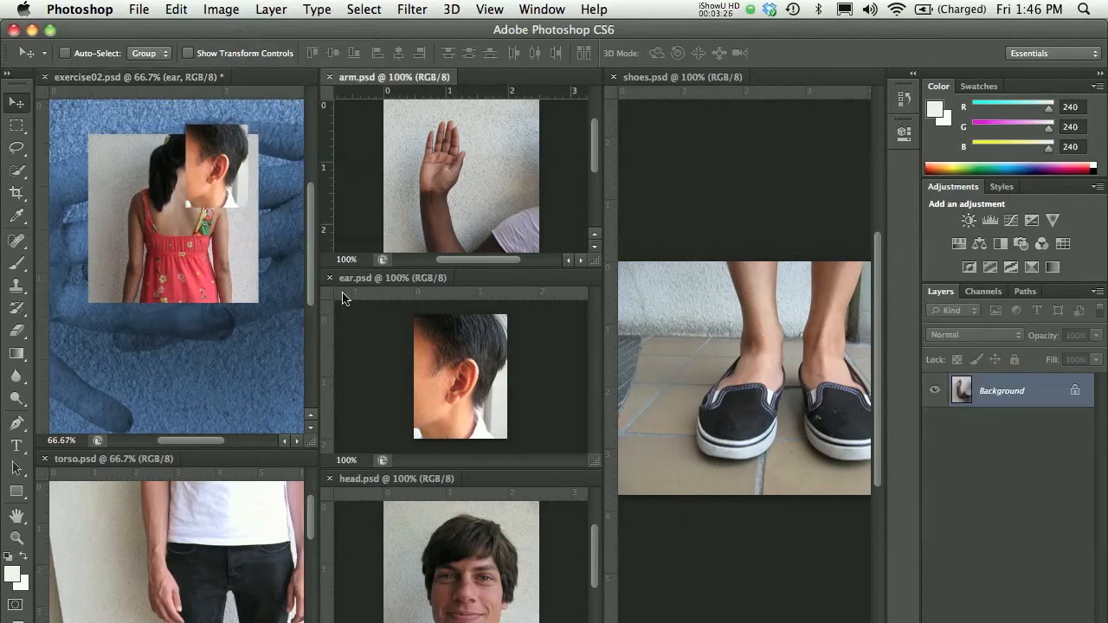
# Close ear.psd and show the Marquee tool's alternative selection shapes.
pyautogui.click(330, 278)
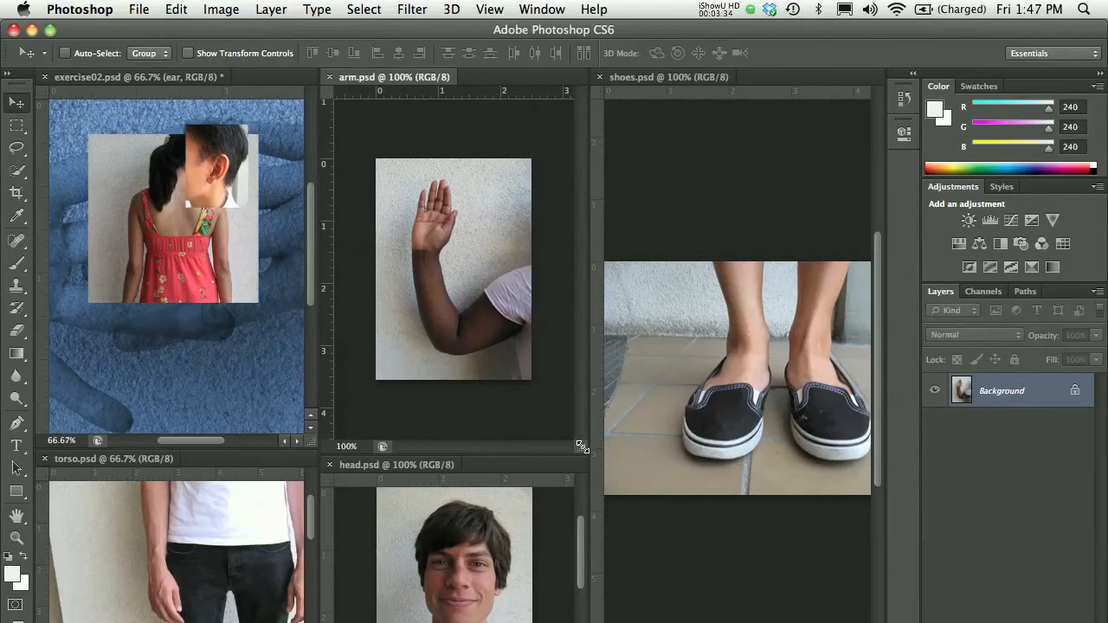
pyautogui.moveTo(584, 452)
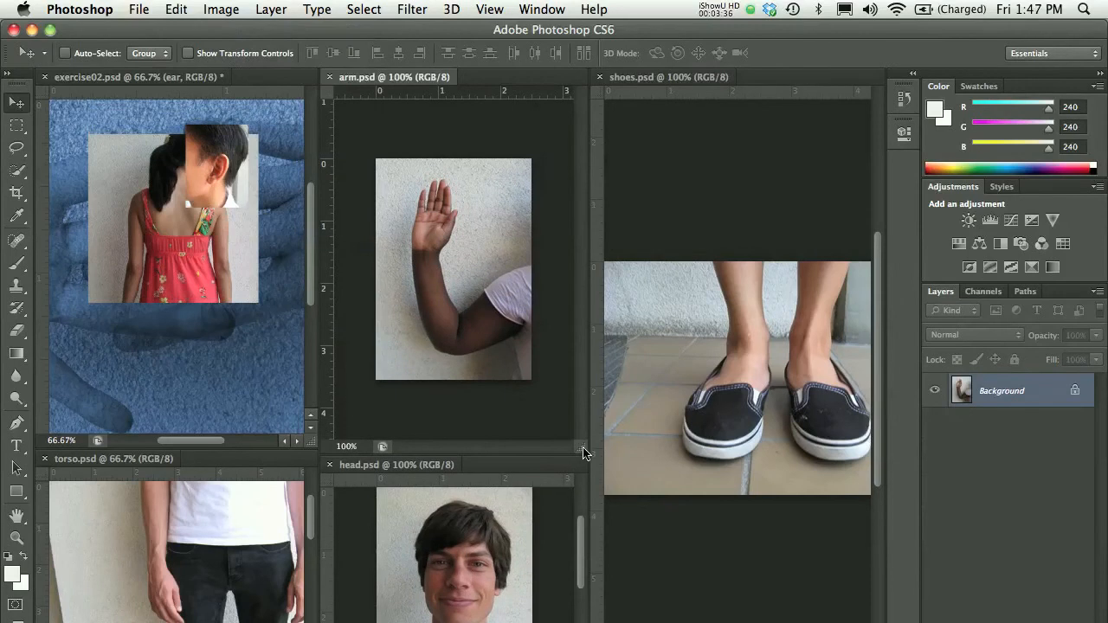
pyautogui.moveTo(578, 407)
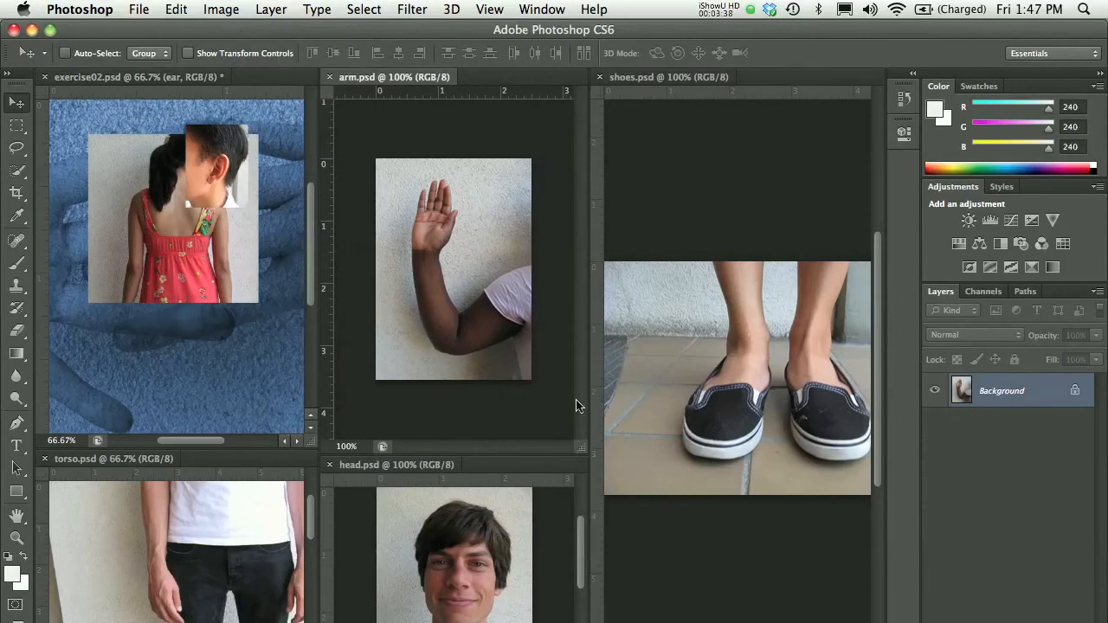
pyautogui.moveTo(504, 411)
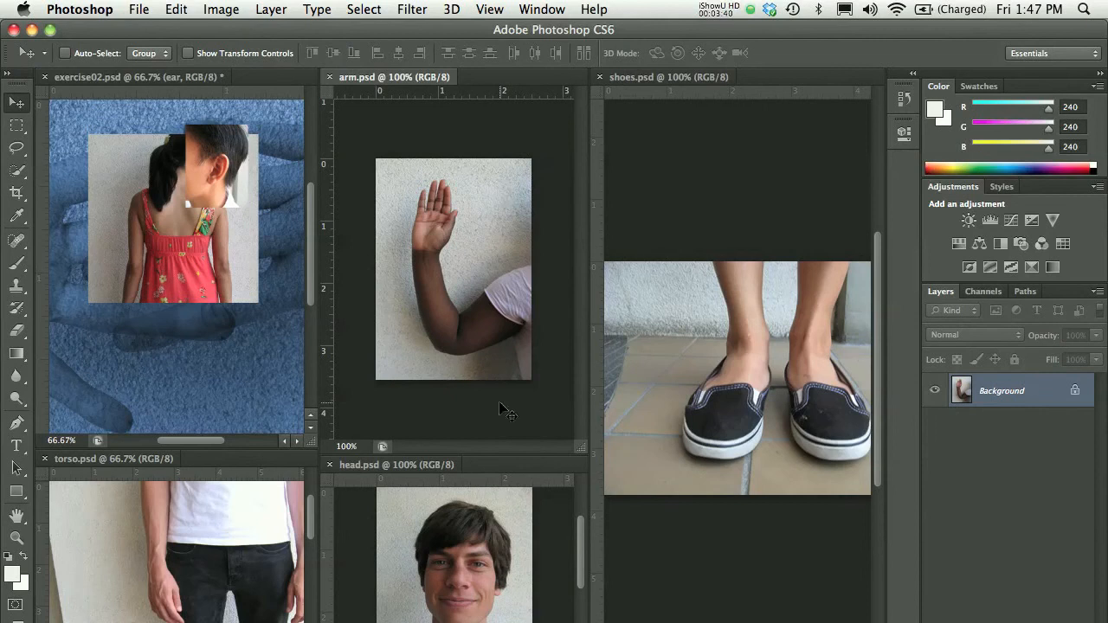
pyautogui.moveTo(437, 260)
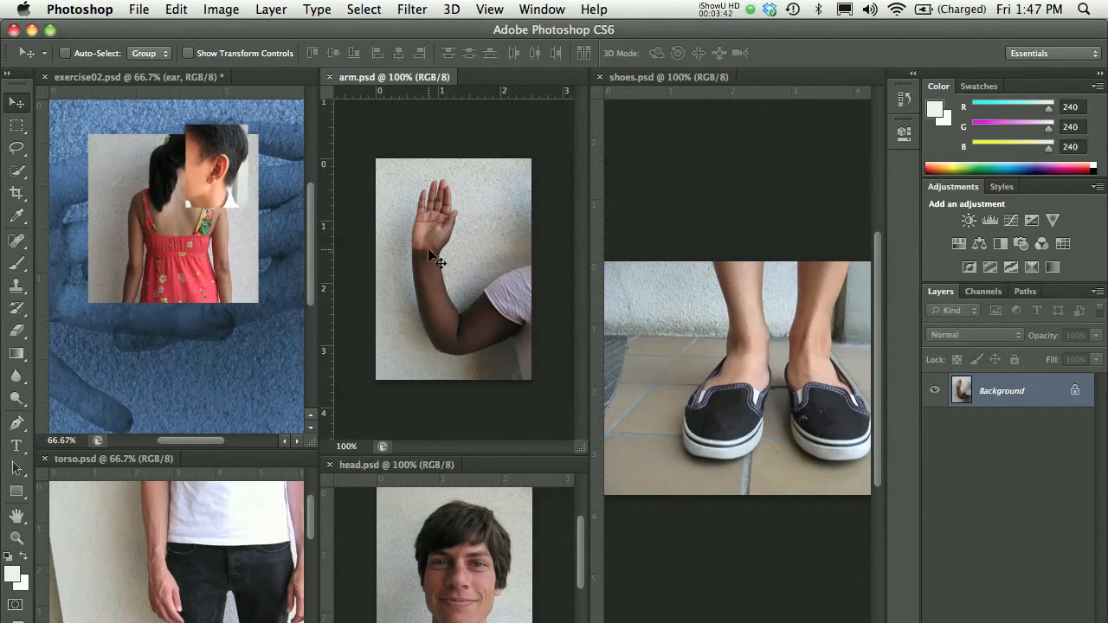
pyautogui.moveTo(519, 321)
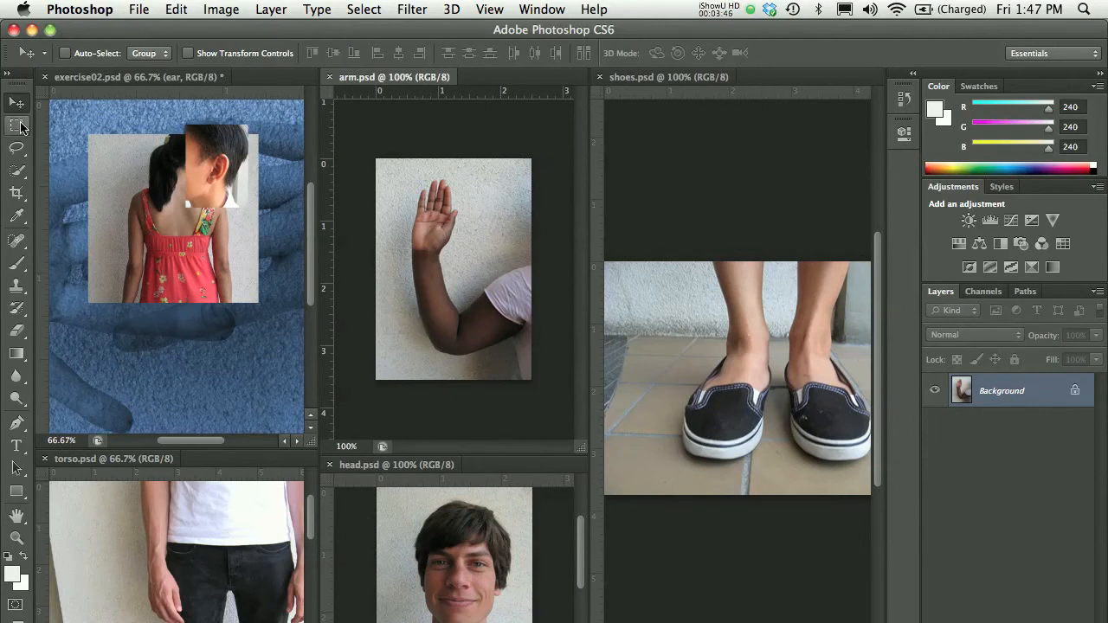
pyautogui.click(18, 126)
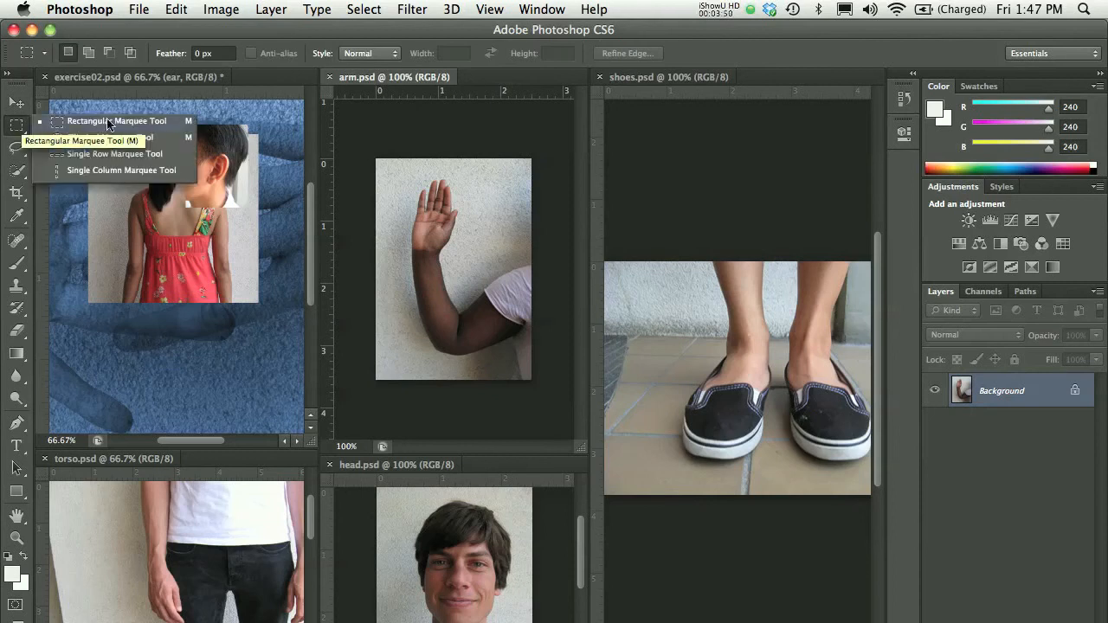
pyautogui.moveTo(158, 128)
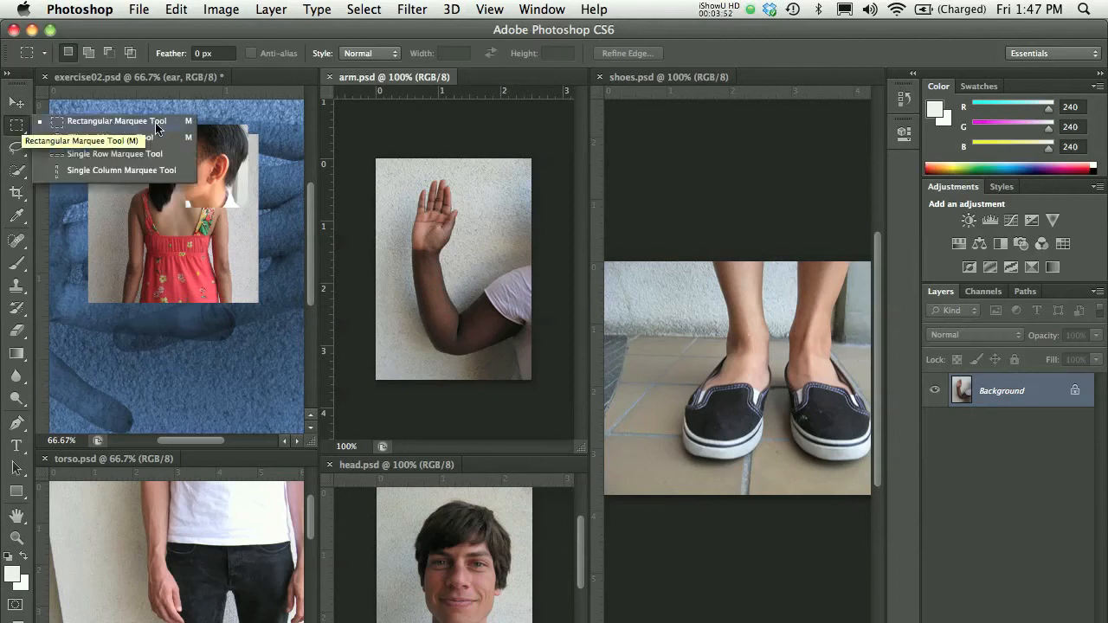
pyautogui.moveTo(160, 138)
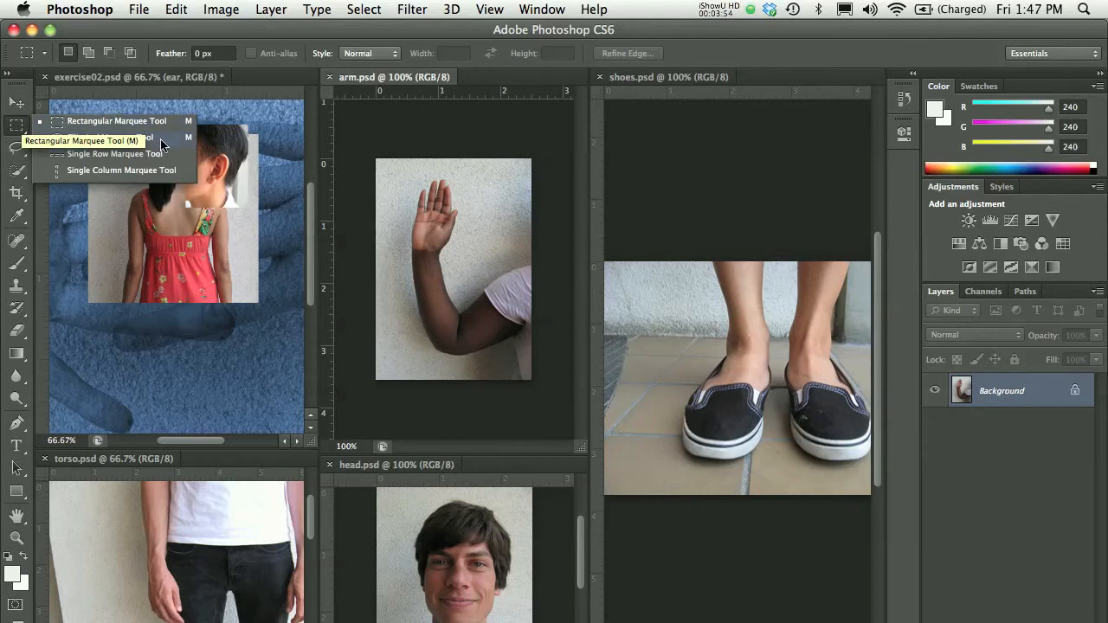
pyautogui.moveTo(91, 136)
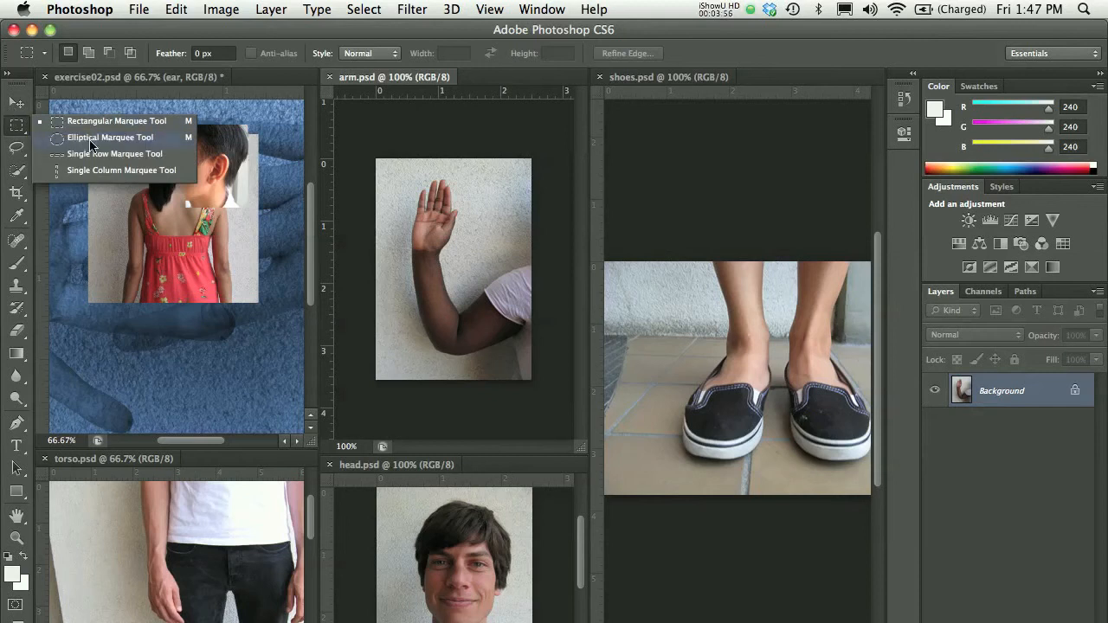
pyautogui.moveTo(101, 160)
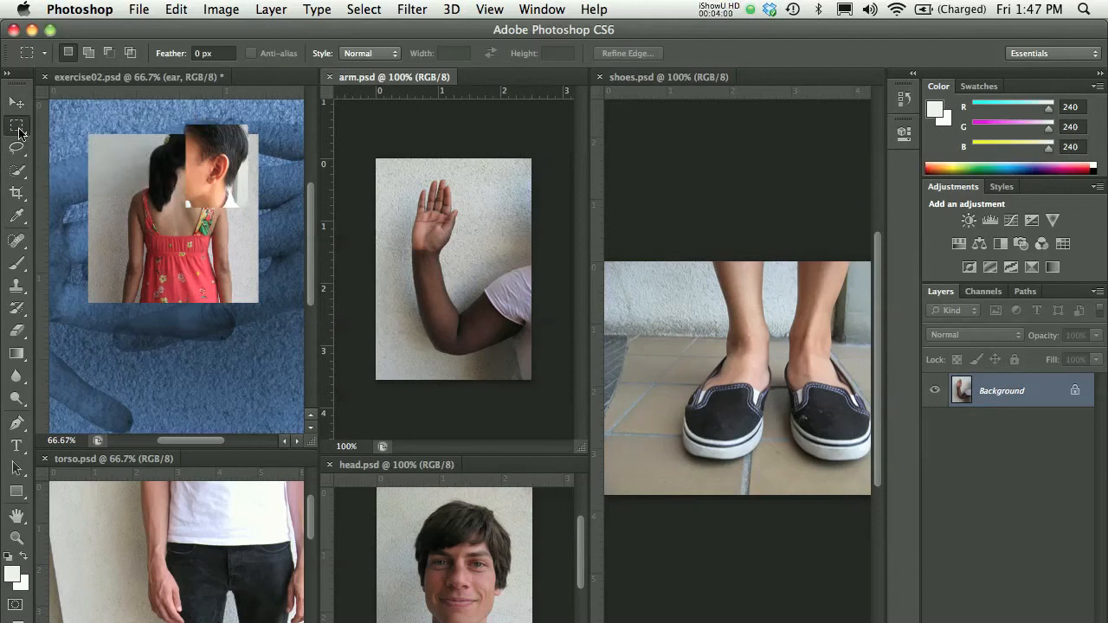
# Lasso a freehand selection around the raised arm and hand in arm.psd.
pyautogui.click(16, 149)
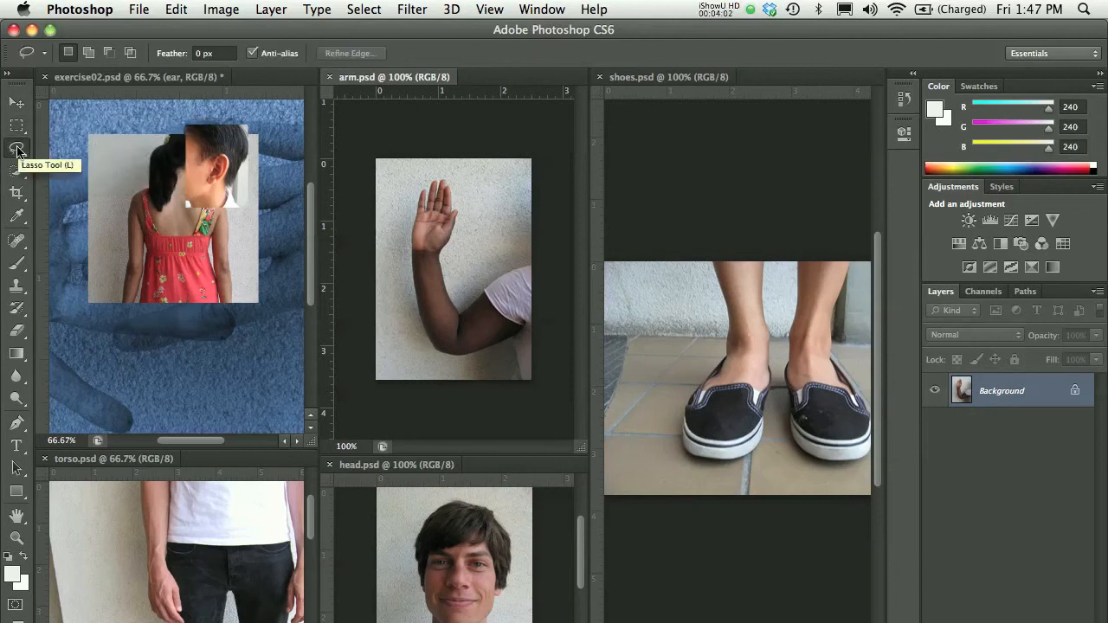
pyautogui.moveTo(519, 272)
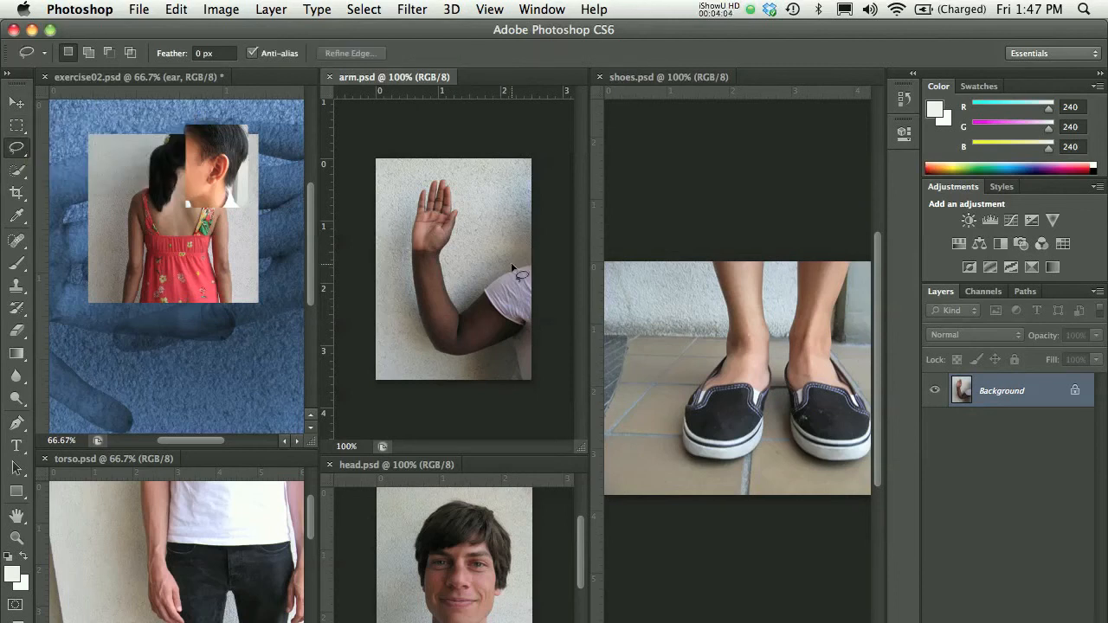
pyautogui.moveTo(415, 226)
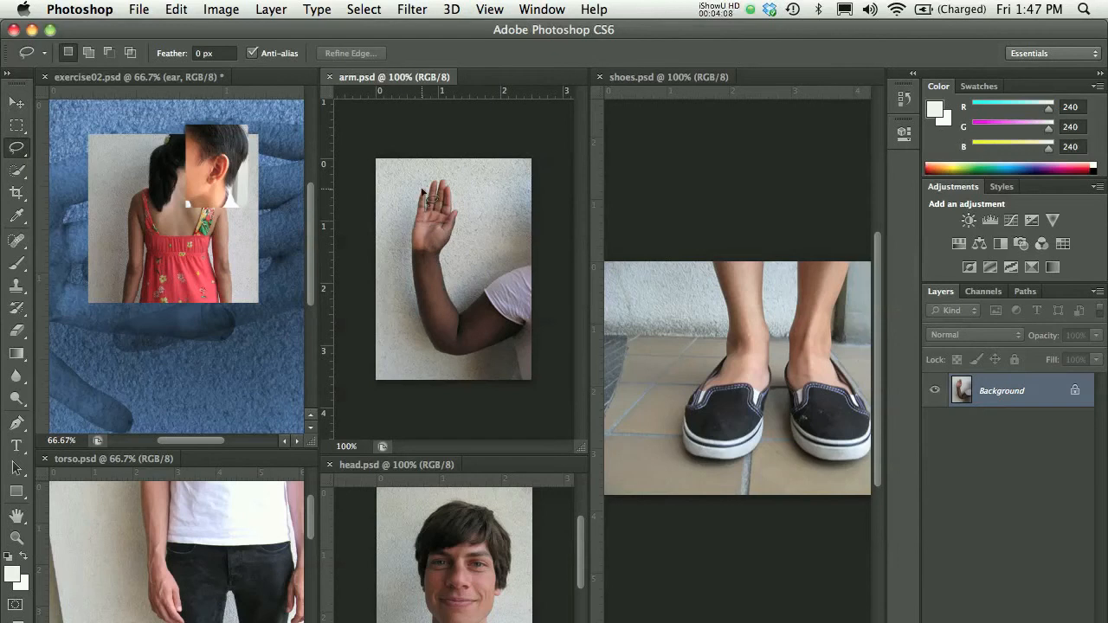
pyautogui.moveTo(405, 210)
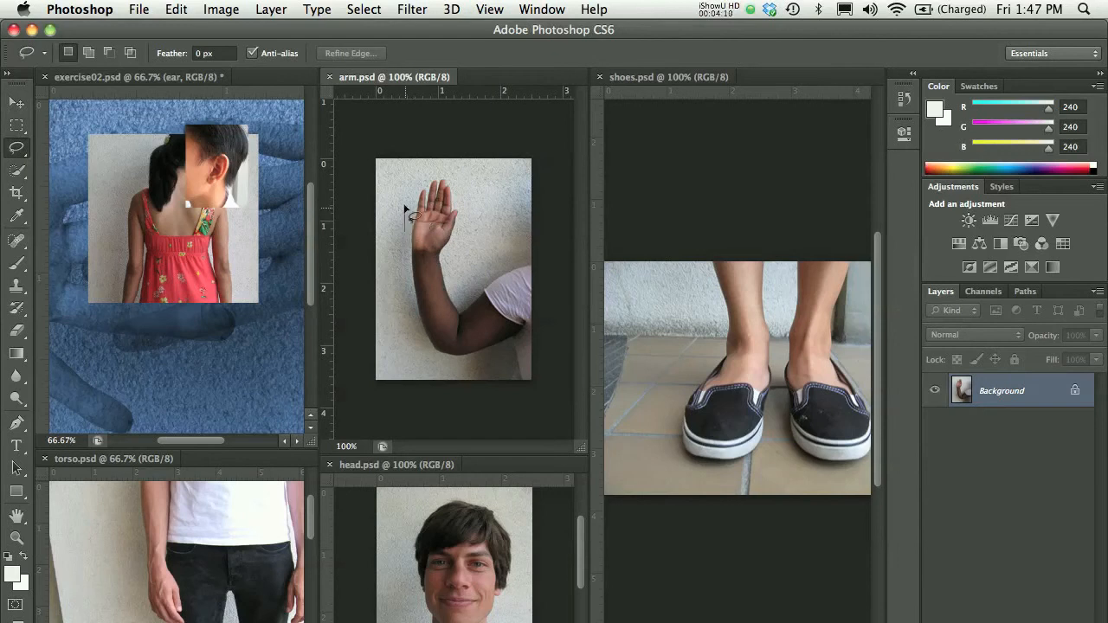
pyautogui.moveTo(411, 212); pyautogui.dragTo(455, 273)
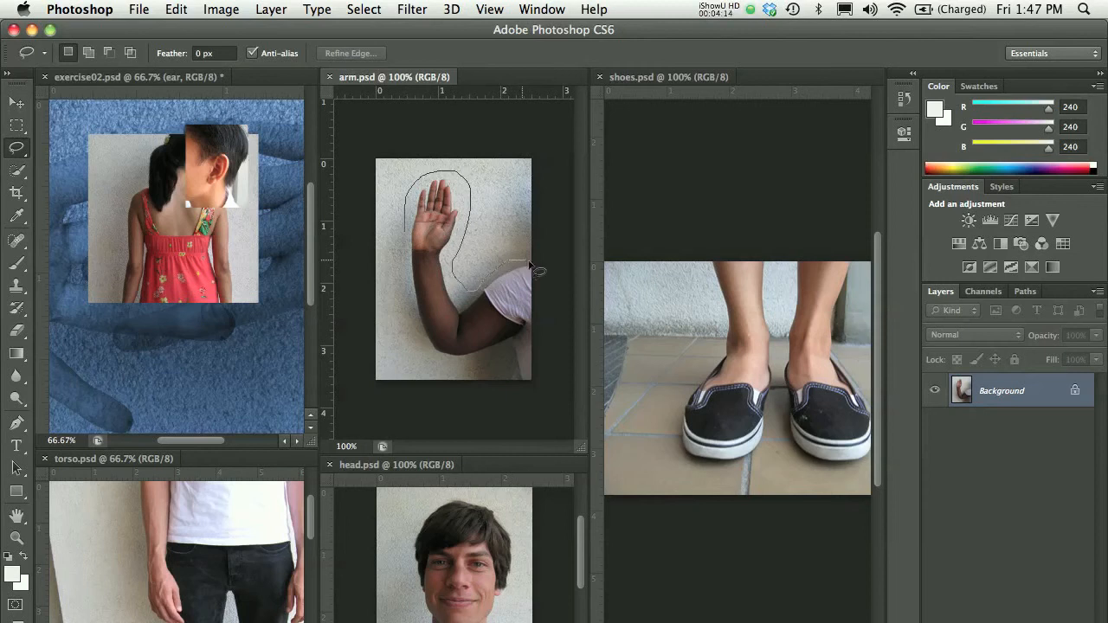
pyautogui.moveTo(533, 264); pyautogui.dragTo(472, 368)
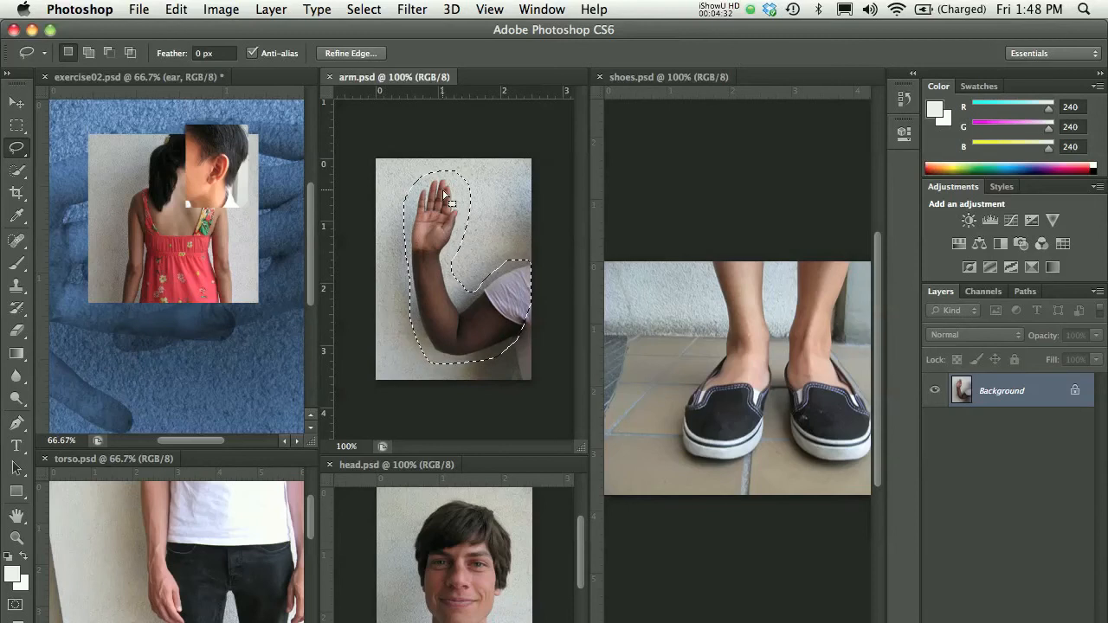
pyautogui.click(176, 10)
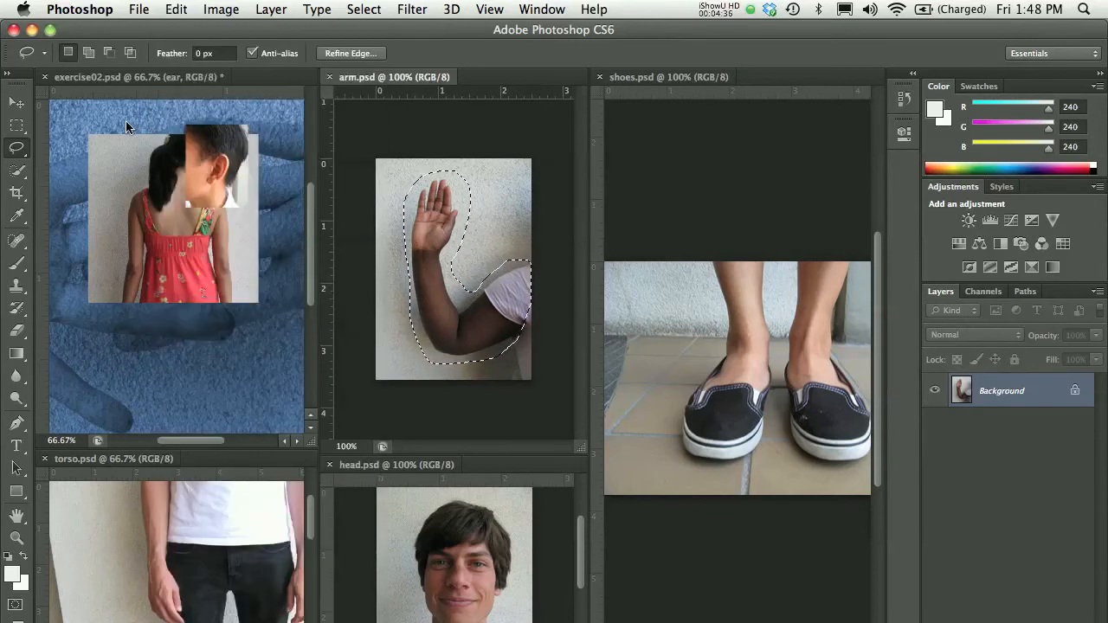
# Paste the arm into exercise02.psd and name the new layer 'left arm'.
pyautogui.click(175, 9)
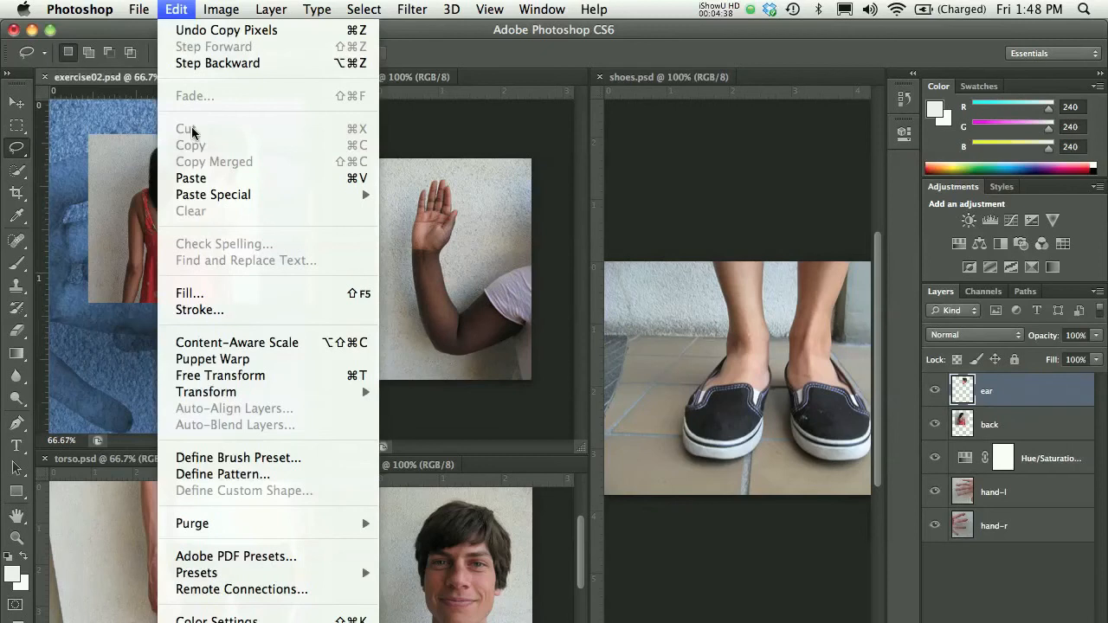
pyautogui.click(191, 177)
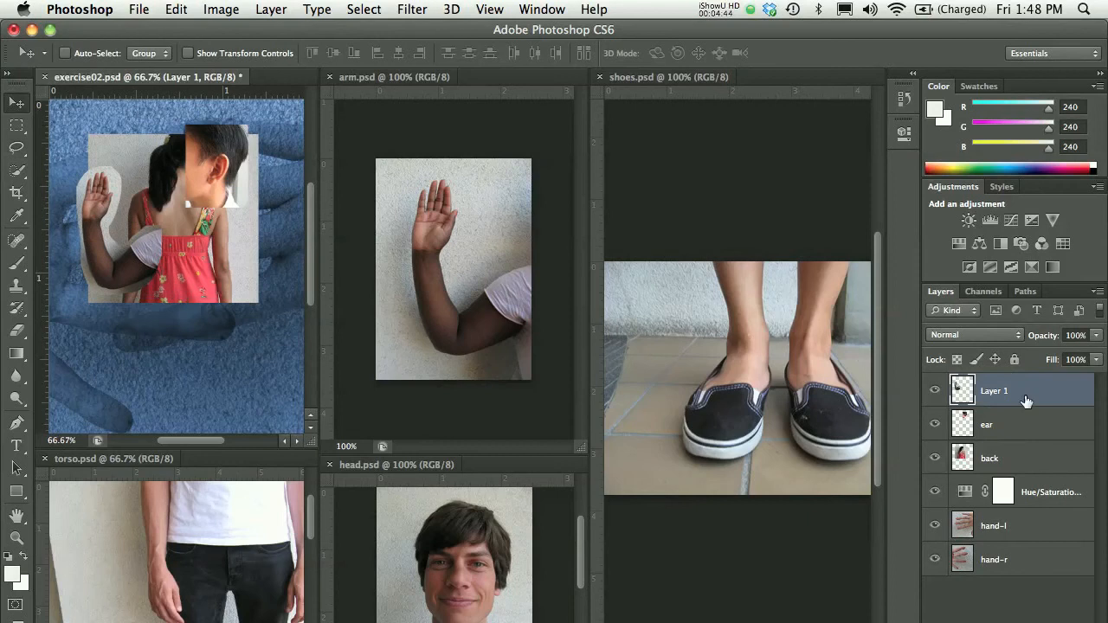
pyautogui.doubleClick(994, 390)
pyautogui.write('left arm')
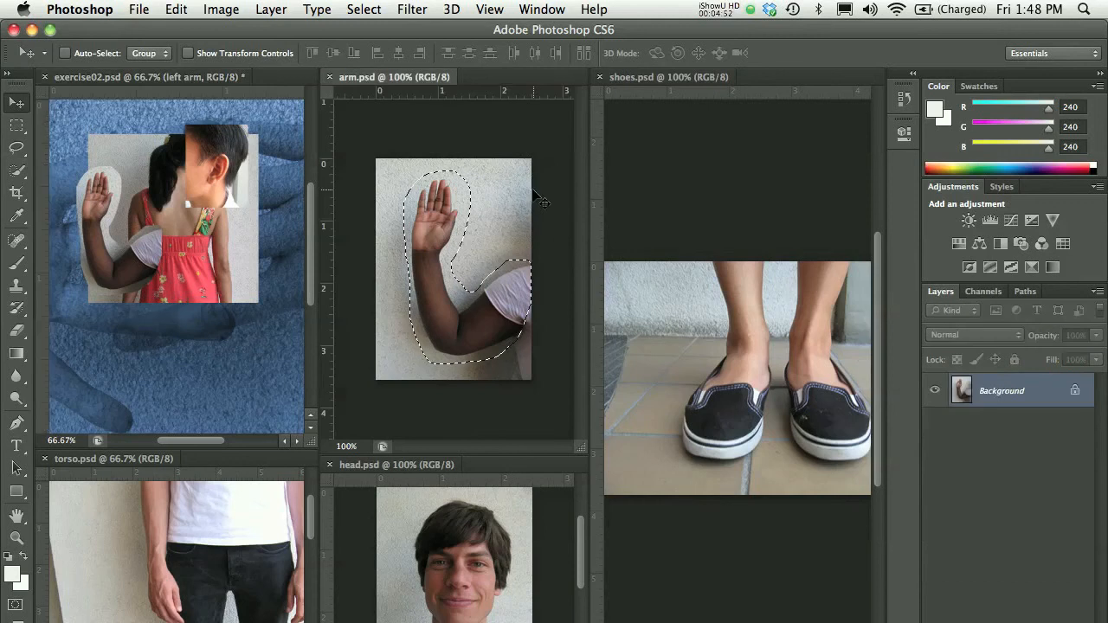
pyautogui.click(176, 10)
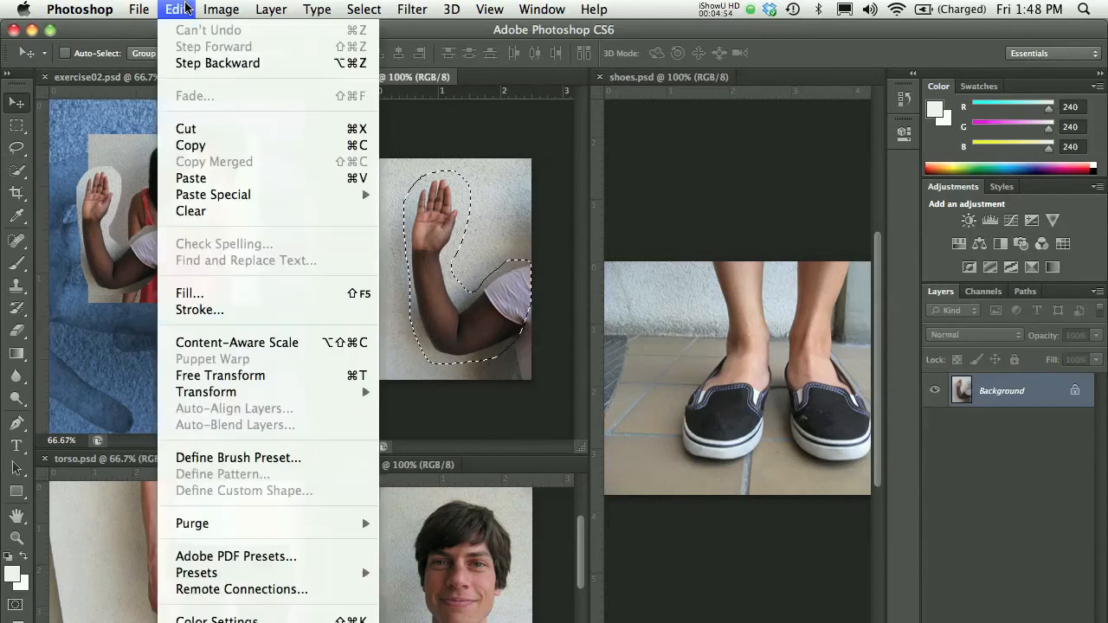
pyautogui.click(191, 177)
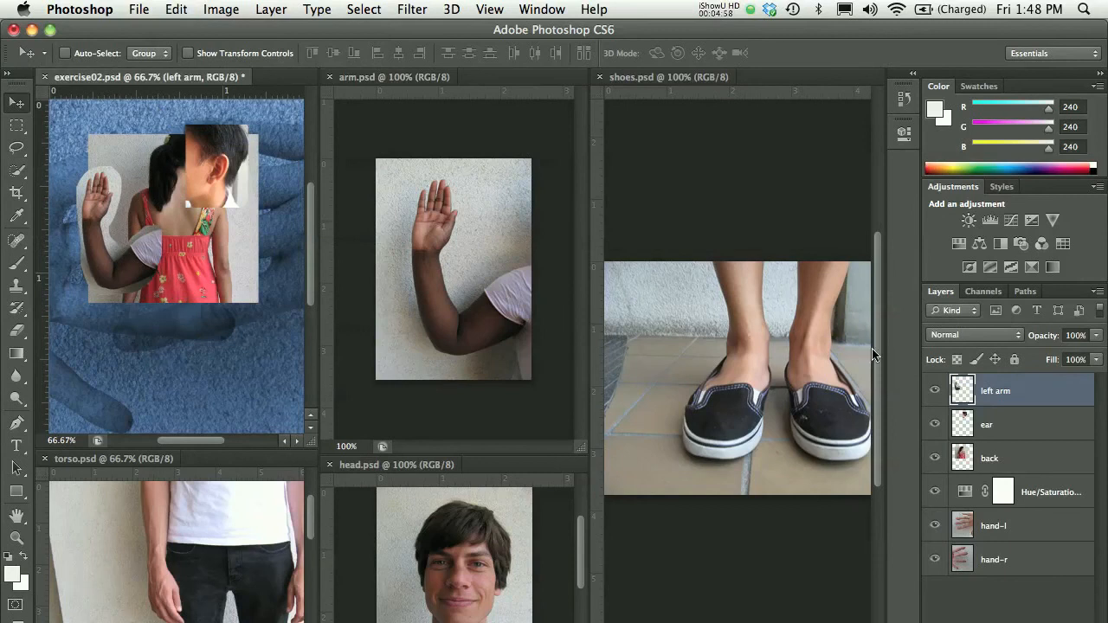
pyautogui.moveTo(5, 95)
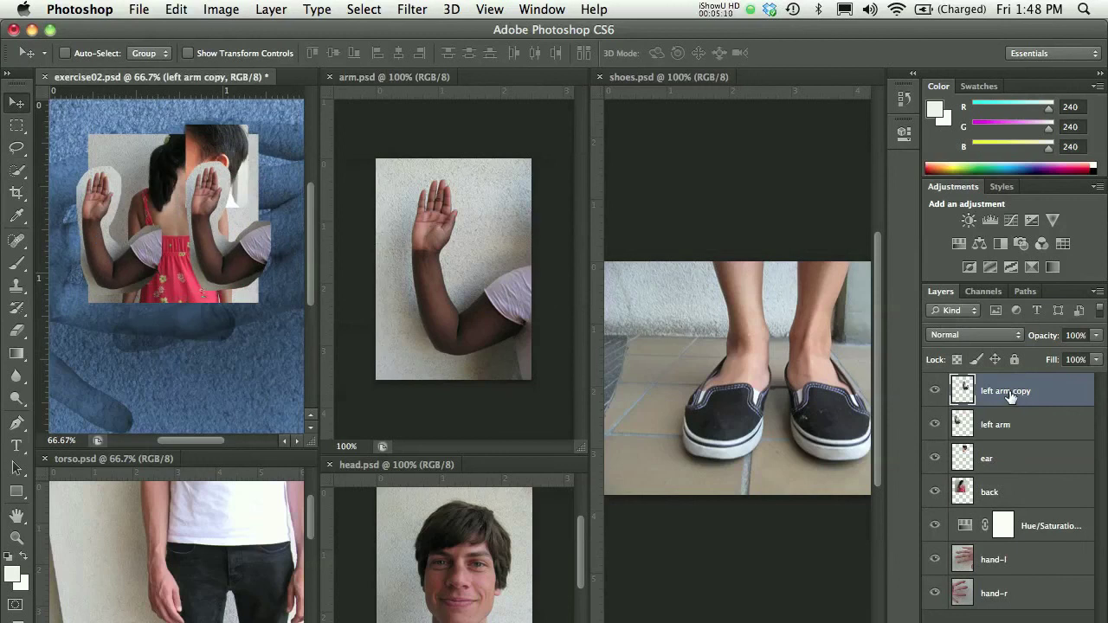
# Rename the duplicated arm layer 'right arm', cancelling the Layer Style dialog.
pyautogui.doubleClick(1005, 391)
pyautogui.write('right arm')
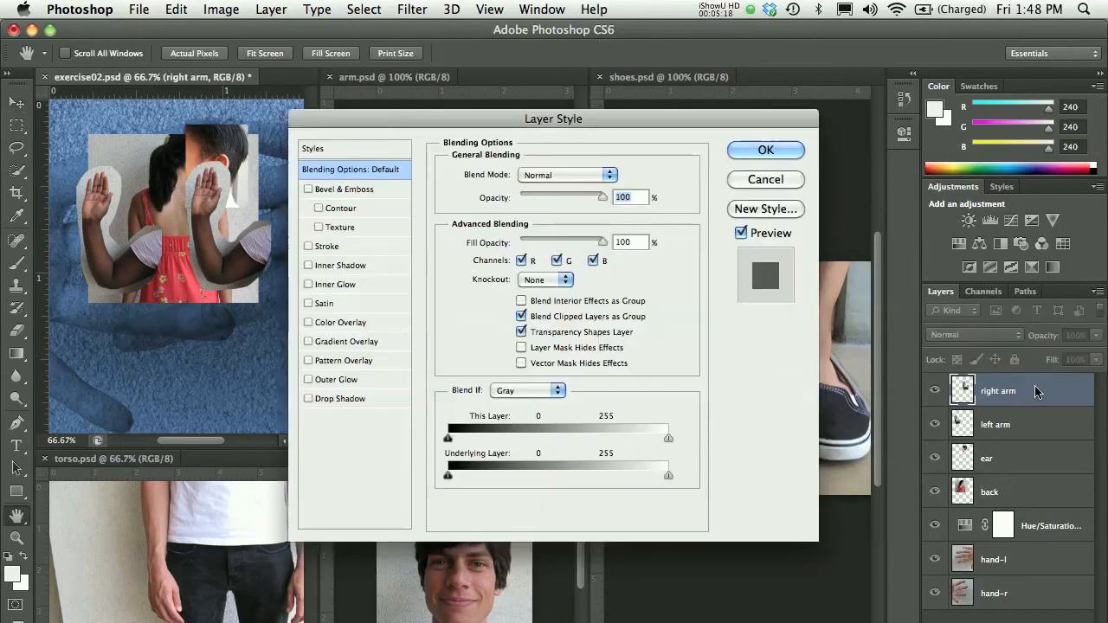
pyautogui.moveTo(1003, 395)
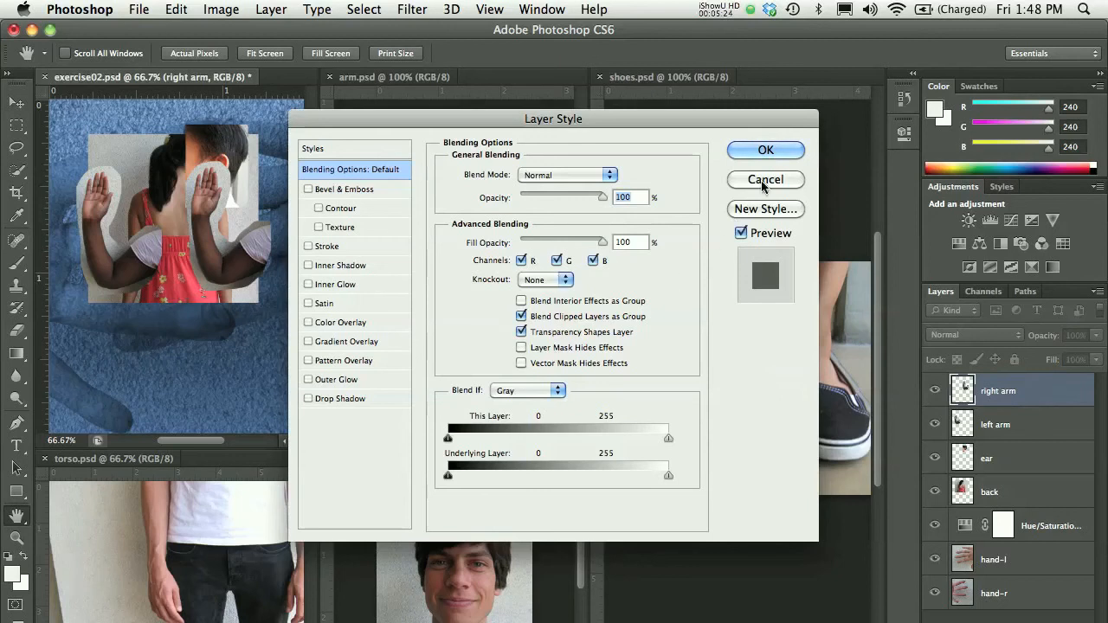
pyautogui.click(766, 179)
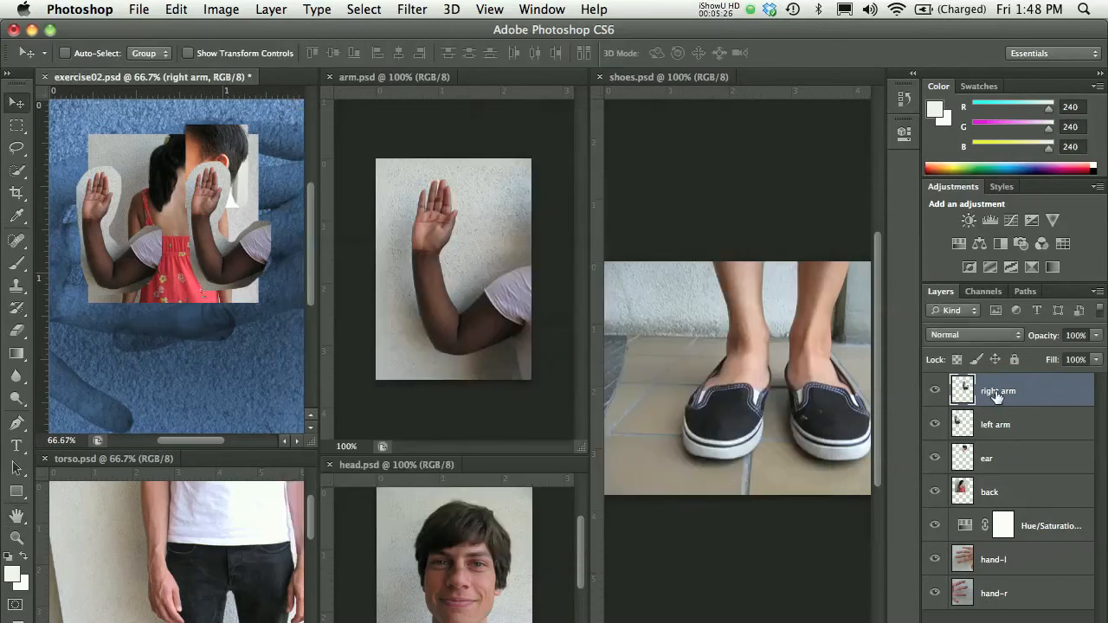
pyautogui.moveTo(1006, 395)
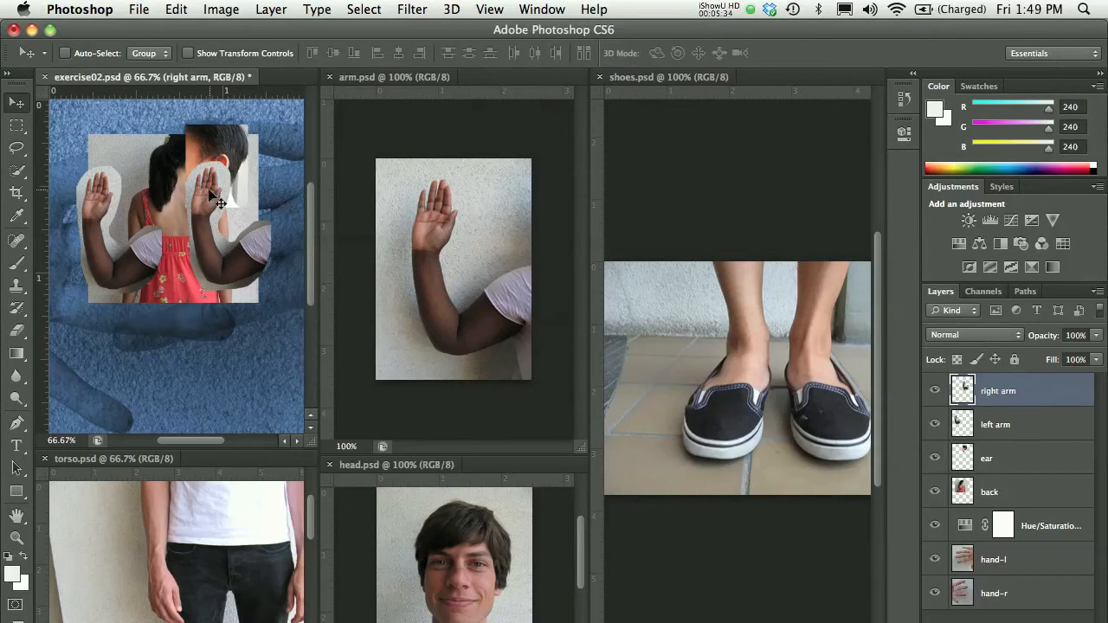
# Flip the 'right arm' layer horizontally and drag it to the girl's right side.
pyautogui.click(176, 9)
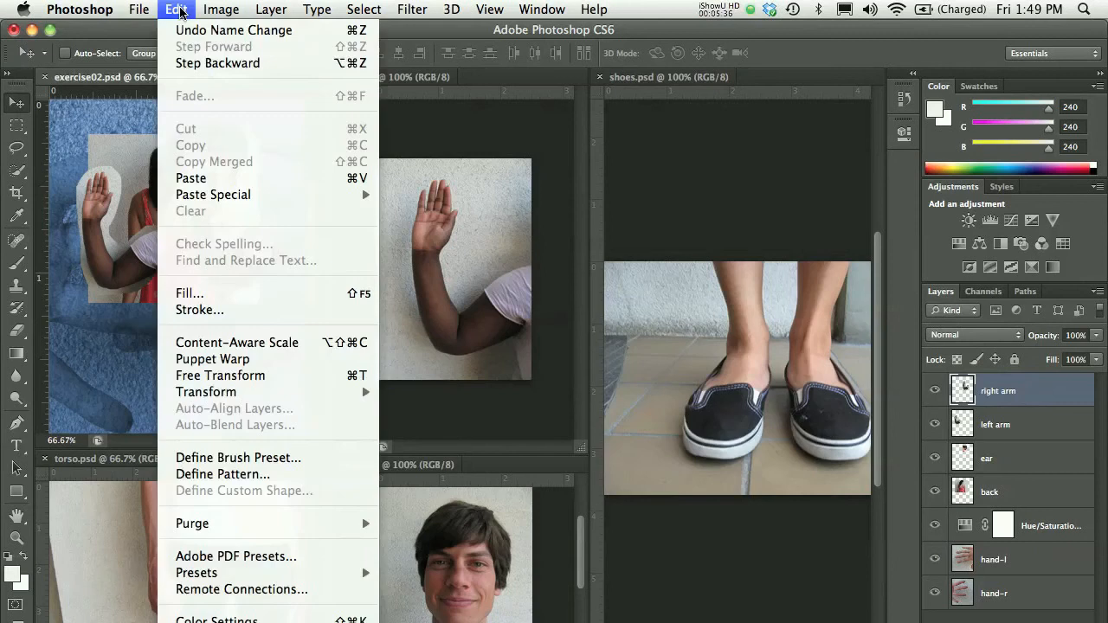
pyautogui.moveTo(212, 358)
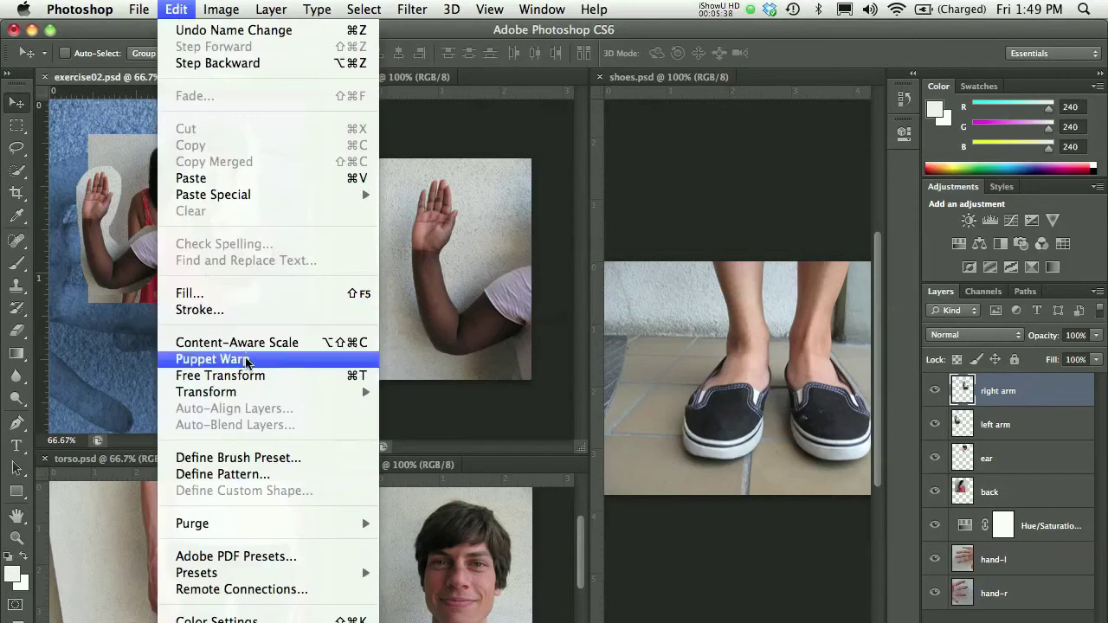
pyautogui.moveTo(206, 392)
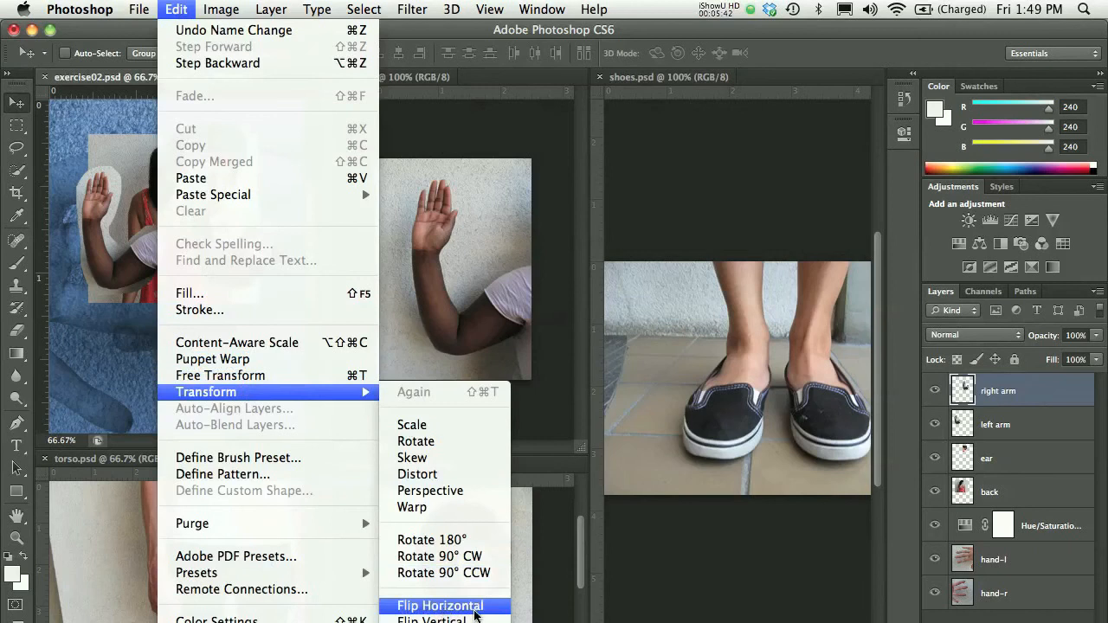
pyautogui.click(440, 605)
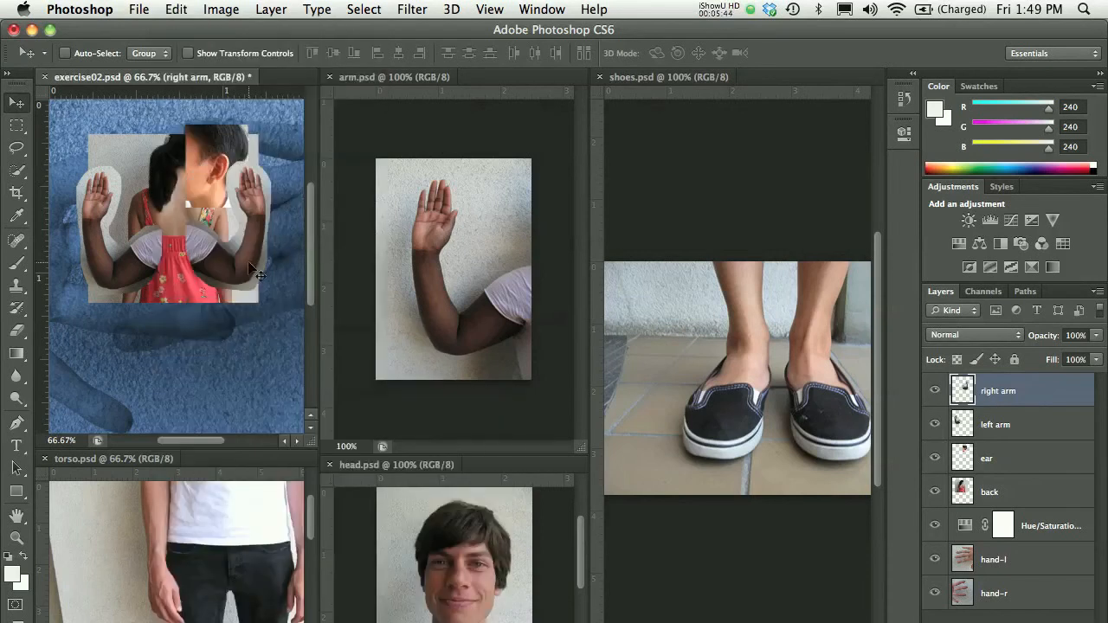
pyautogui.moveTo(255, 272); pyautogui.dragTo(225, 243)
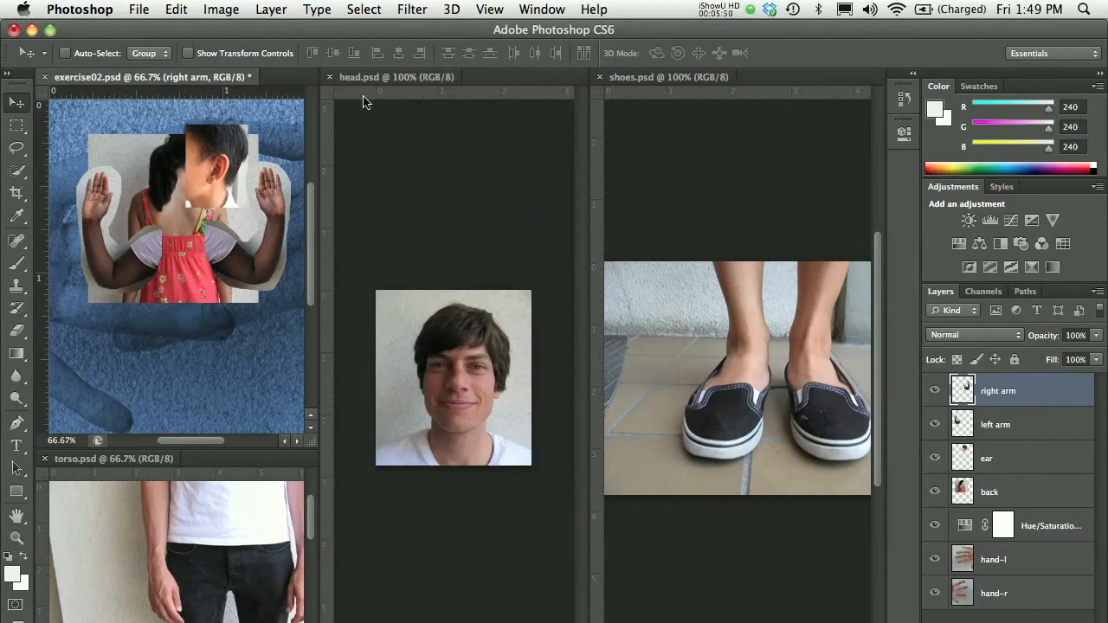
pyautogui.moveTo(121, 95)
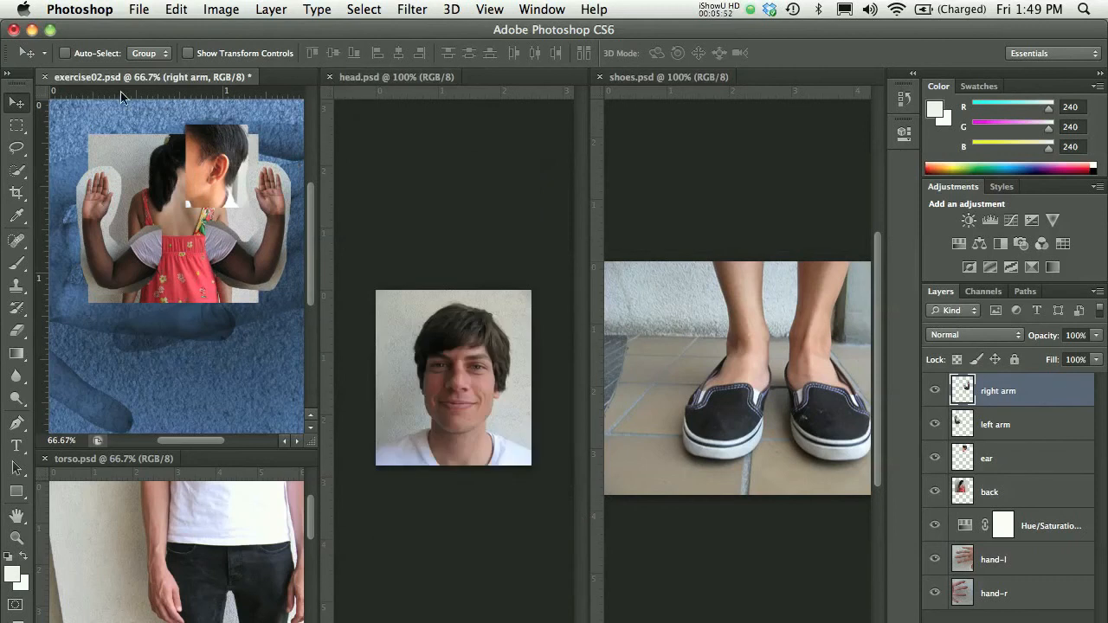
# Switch to the Elliptical Marquee and draw a first oval around the man's head in head.psd.
pyautogui.click(18, 127)
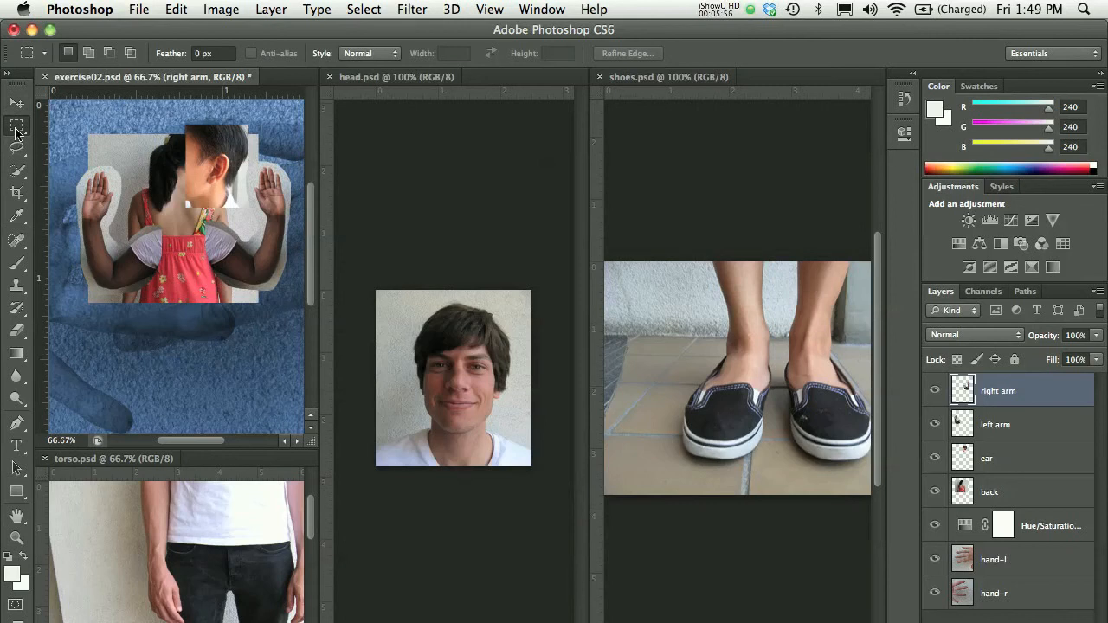
pyautogui.moveTo(17, 128)
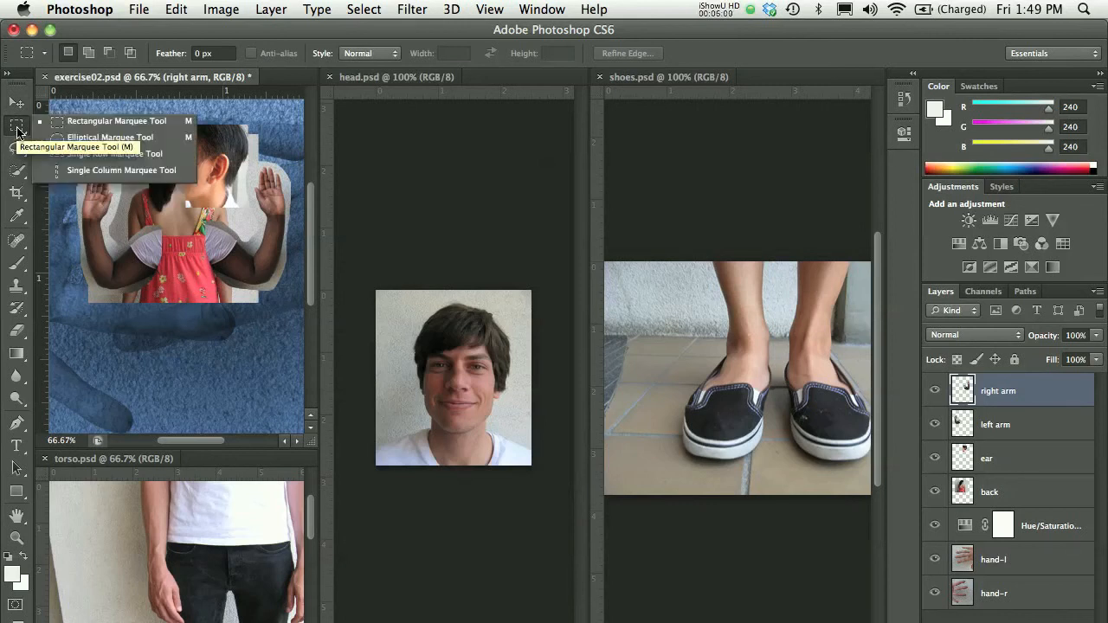
pyautogui.moveTo(21, 132)
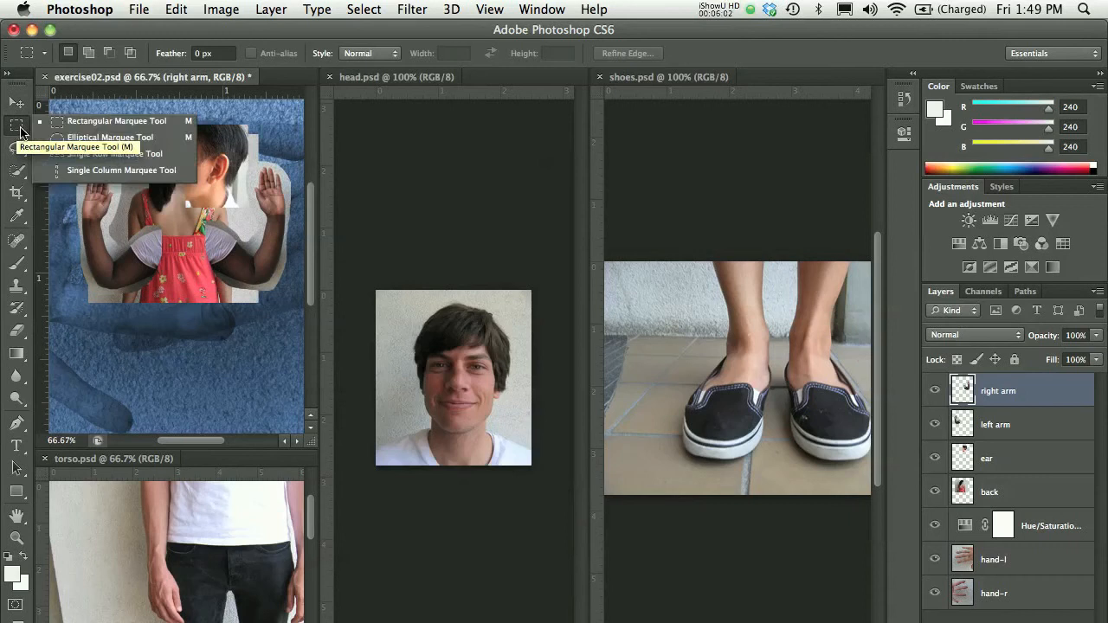
pyautogui.moveTo(152, 143)
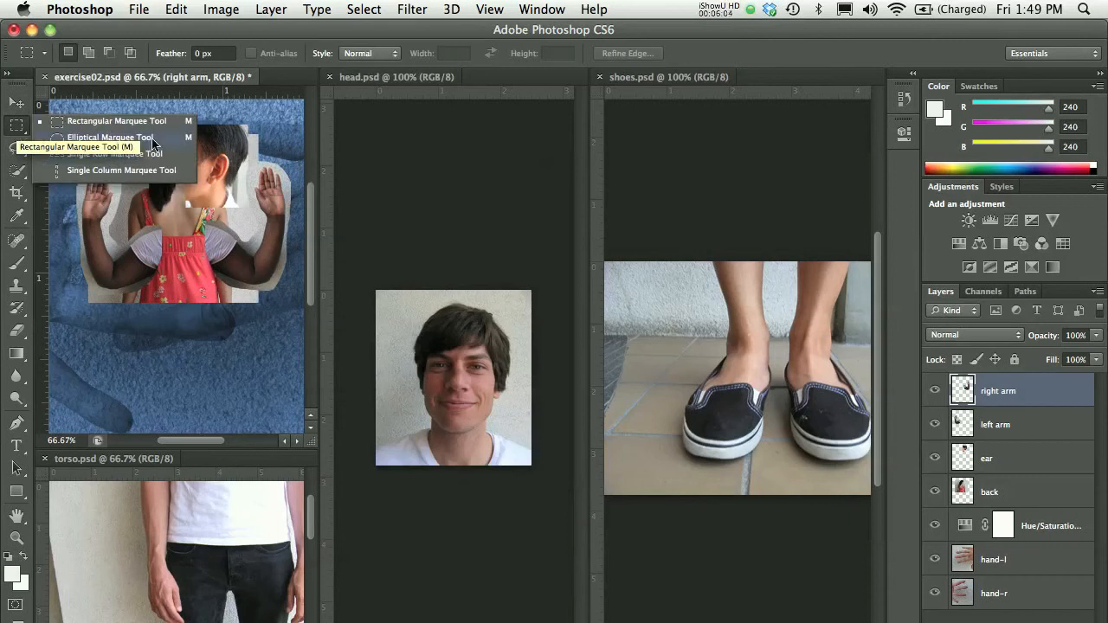
pyautogui.click(110, 137)
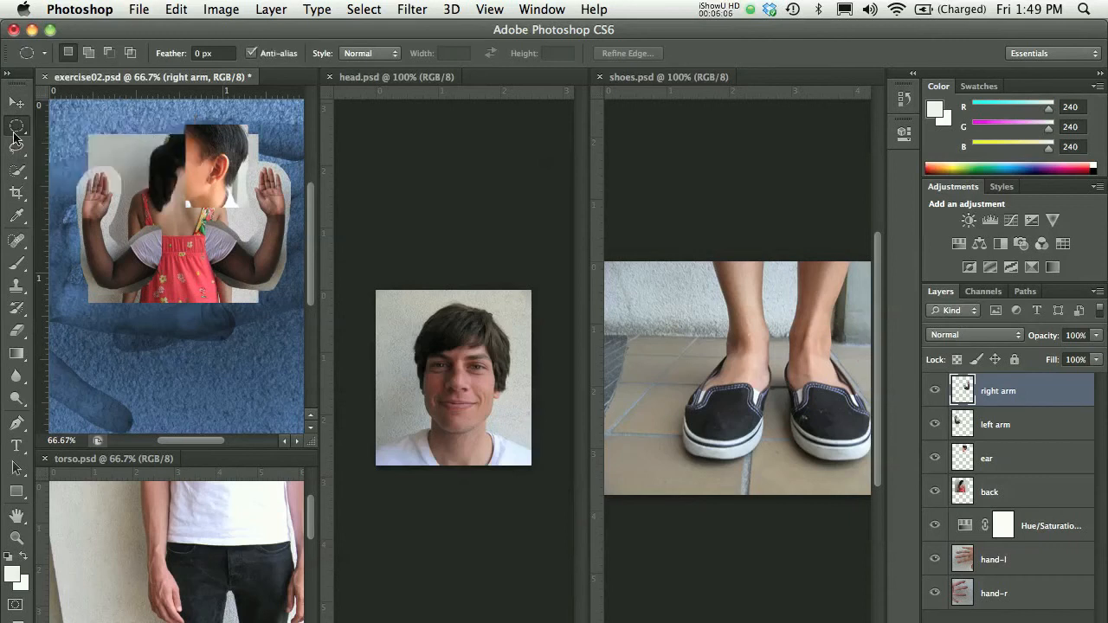
pyautogui.click(396, 77)
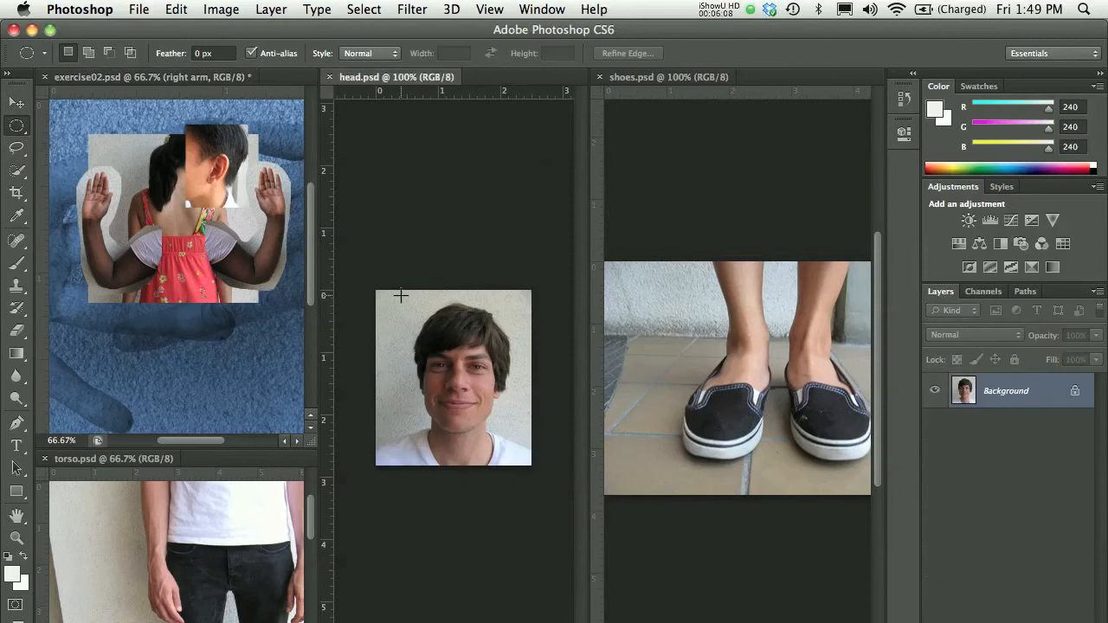
pyautogui.moveTo(401, 295); pyautogui.dragTo(514, 406)
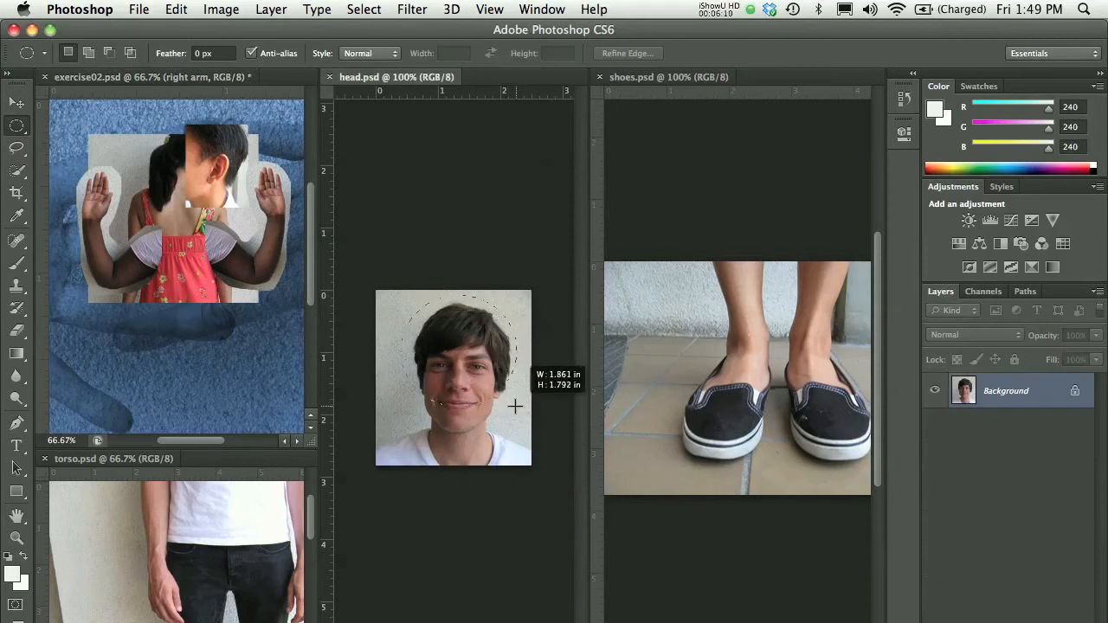
pyautogui.moveTo(515, 406); pyautogui.dragTo(519, 446)
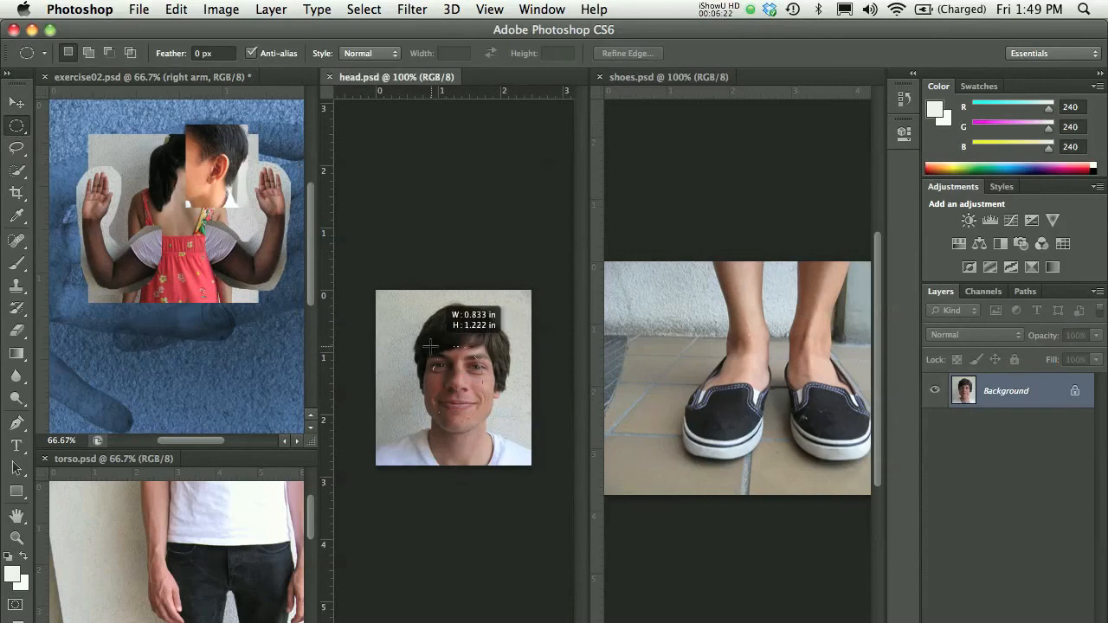
# Redraw the oval selection until it encircles the man's face, hair and neck.
pyautogui.moveTo(430, 346); pyautogui.dragTo(398, 302)
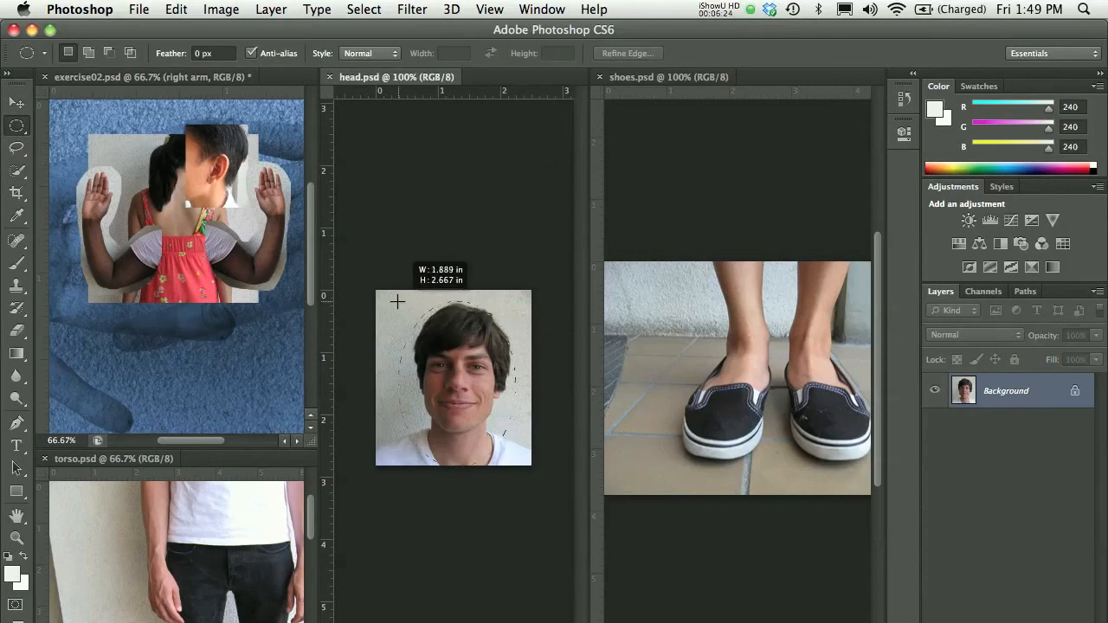
pyautogui.moveTo(398, 301); pyautogui.dragTo(424, 331)
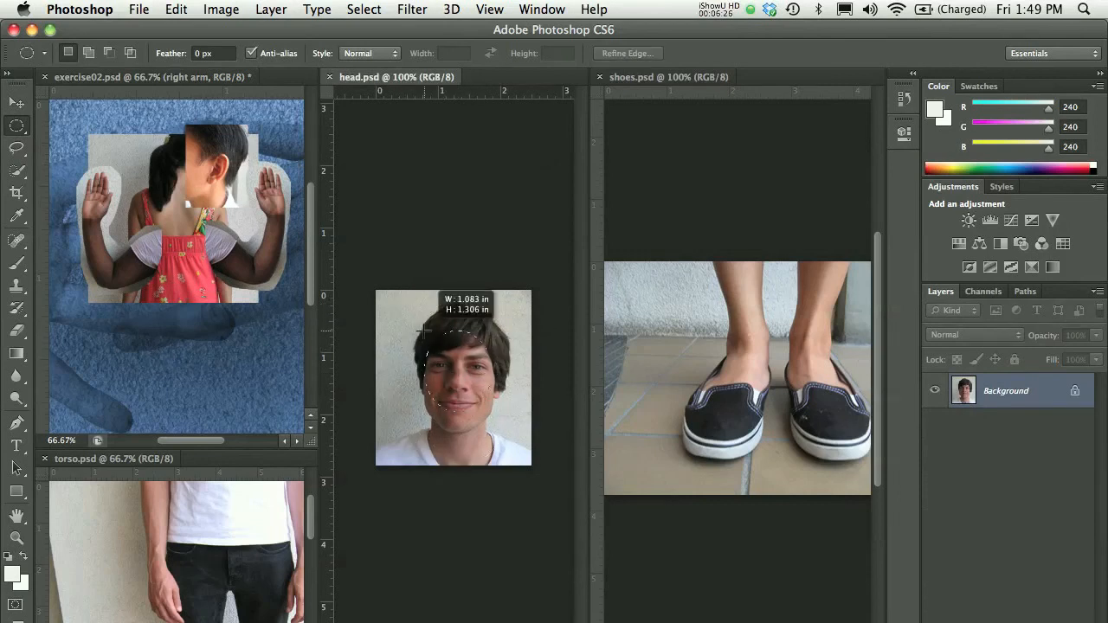
pyautogui.moveTo(425, 329); pyautogui.dragTo(390, 299)
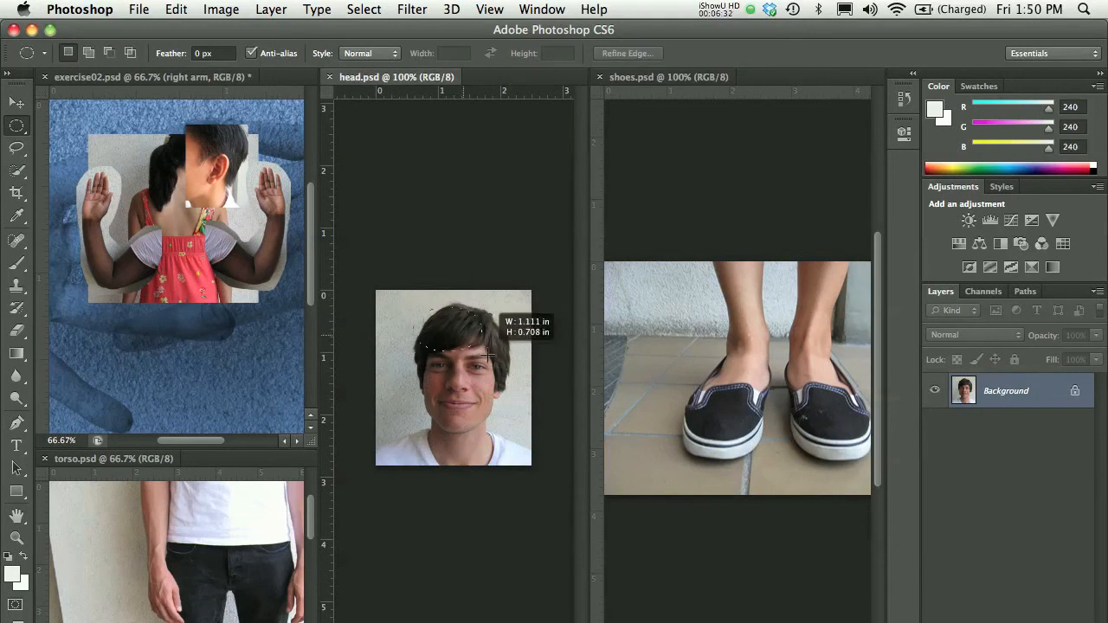
pyautogui.moveTo(489, 355); pyautogui.dragTo(523, 440)
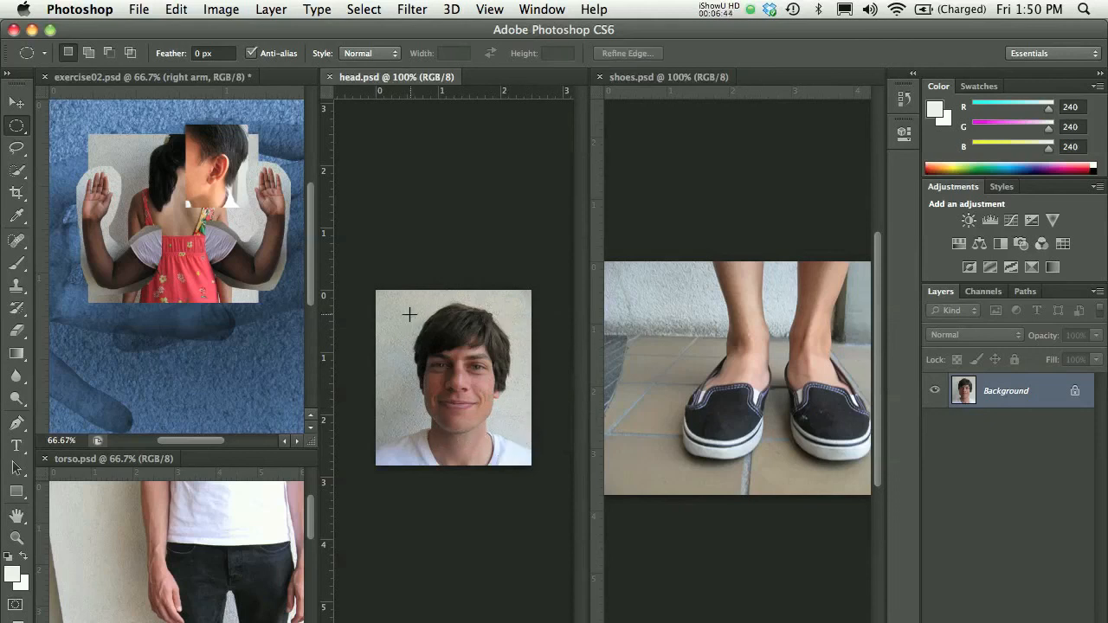
pyautogui.moveTo(410, 301)
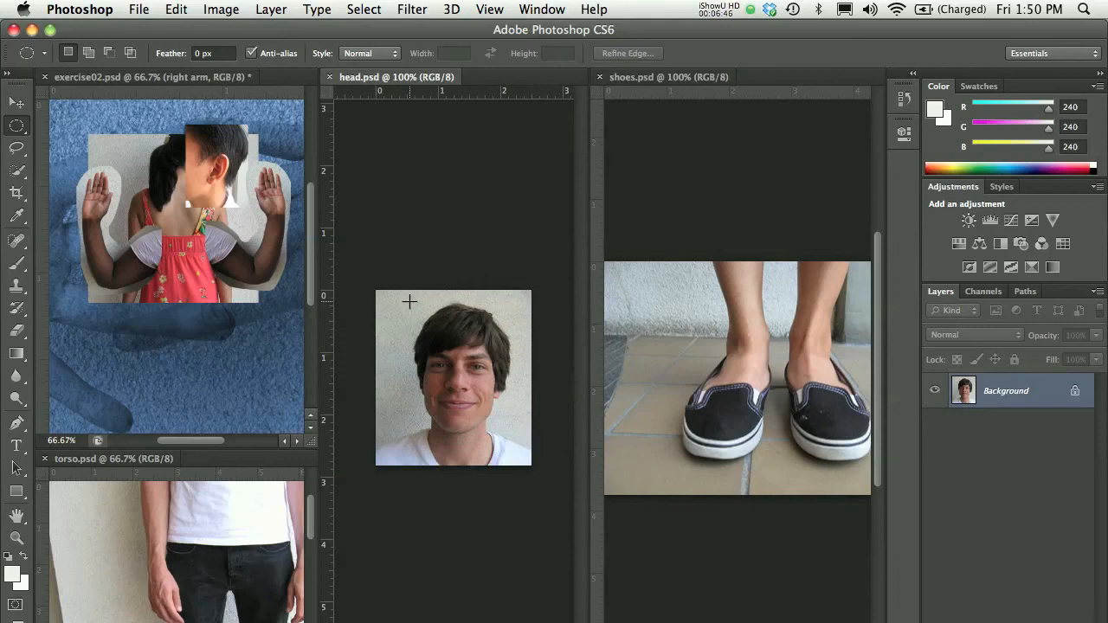
pyautogui.moveTo(410, 302); pyautogui.dragTo(483, 407)
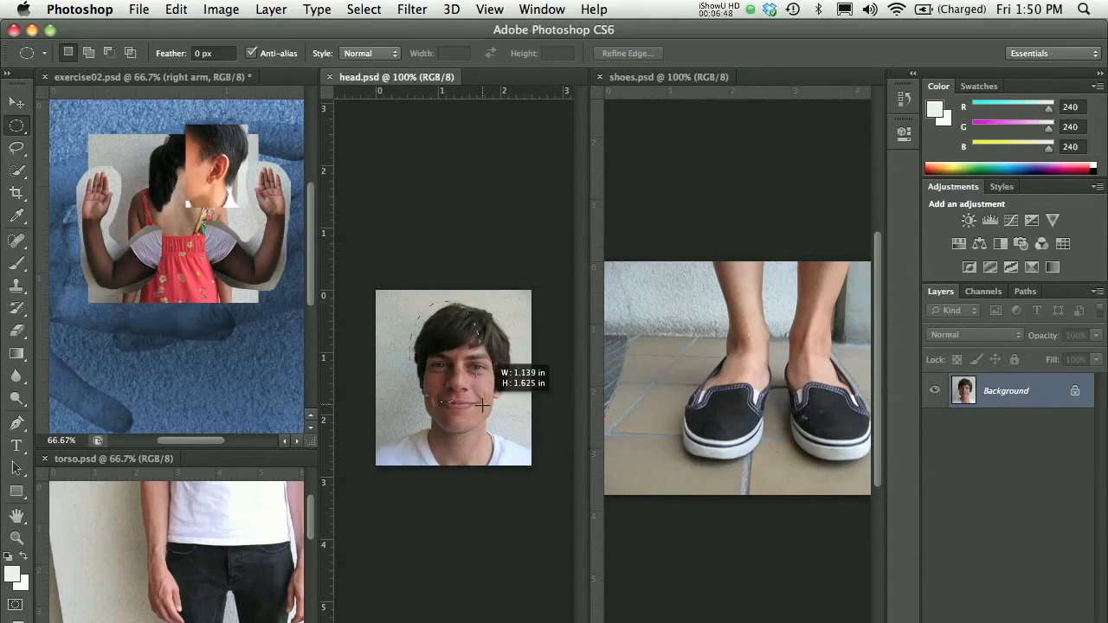
pyautogui.moveTo(479, 407); pyautogui.dragTo(513, 439)
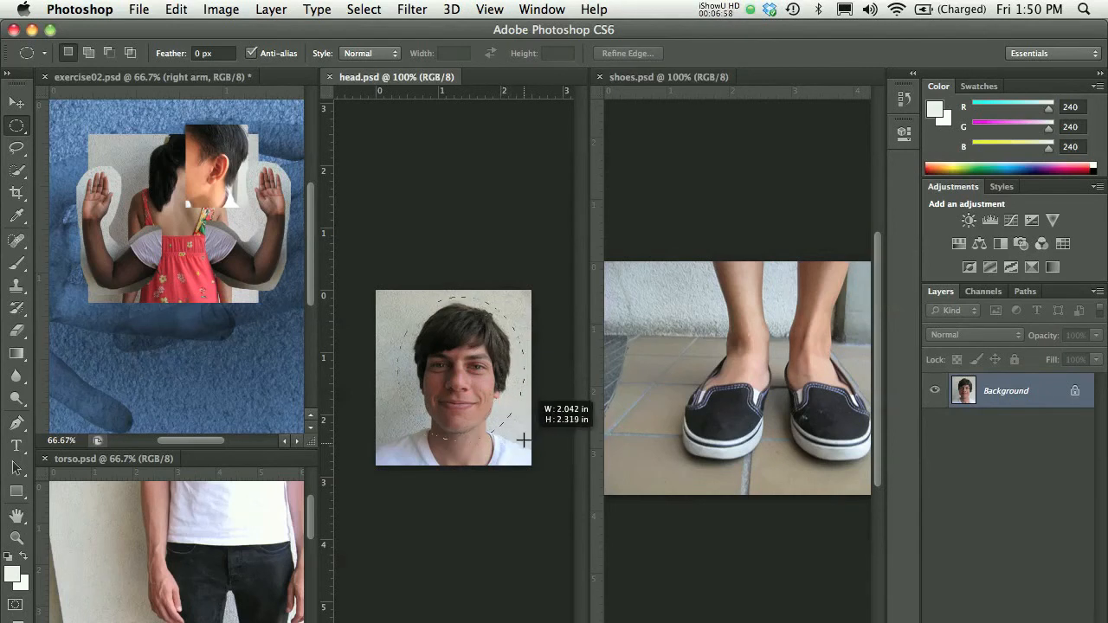
pyautogui.moveTo(524, 439); pyautogui.dragTo(524, 448)
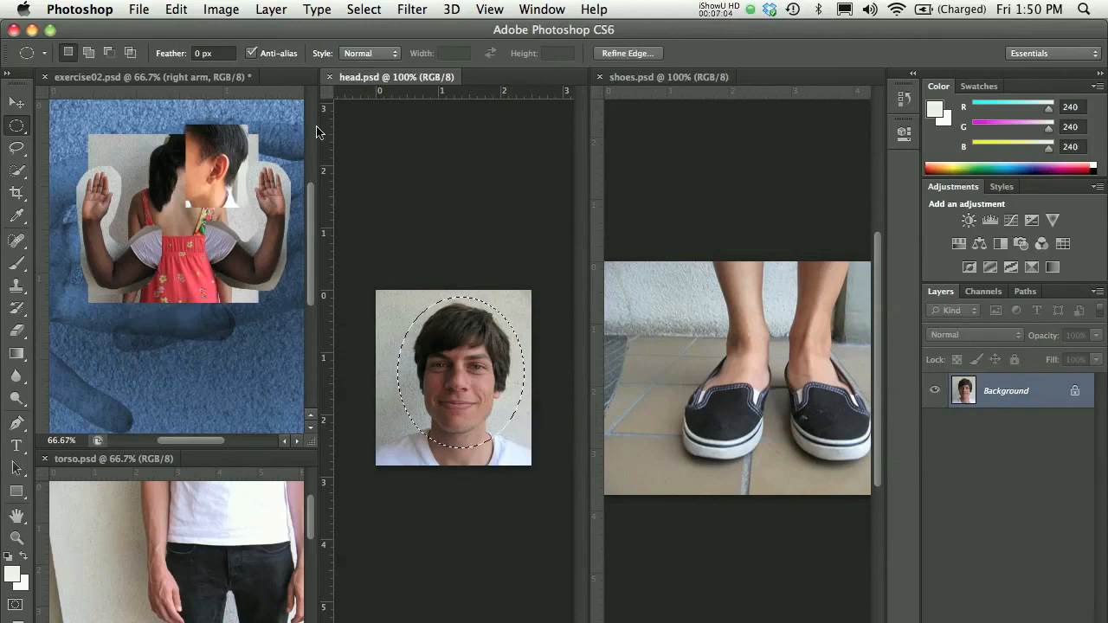
# Bring the oval head cutout into exercise02.psd and name its layer 'head'.
pyautogui.click(176, 10)
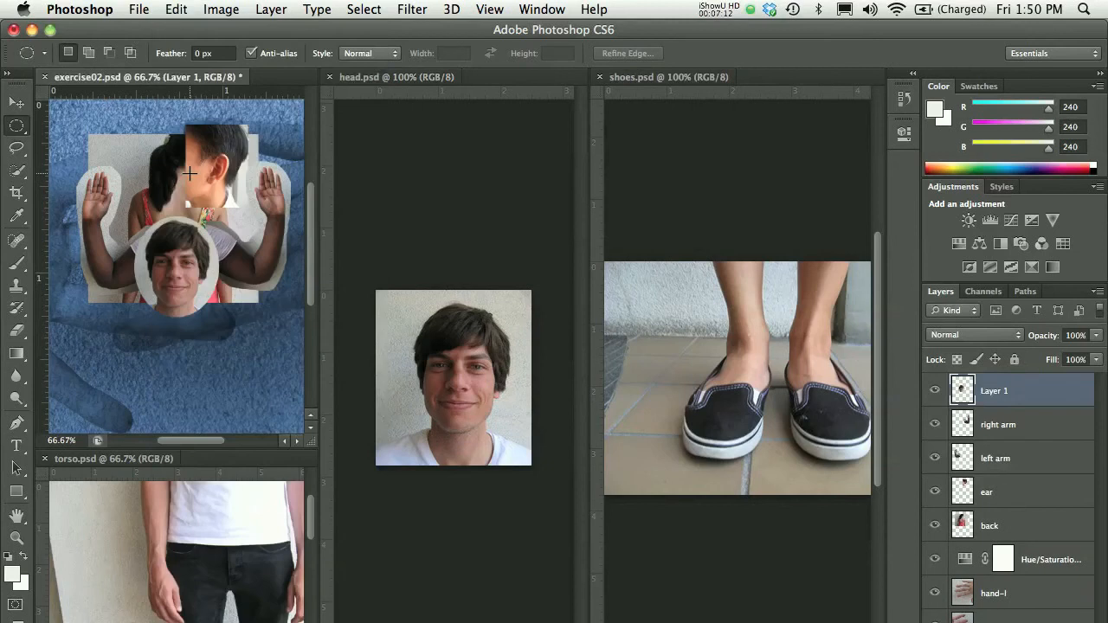
pyautogui.doubleClick(994, 390)
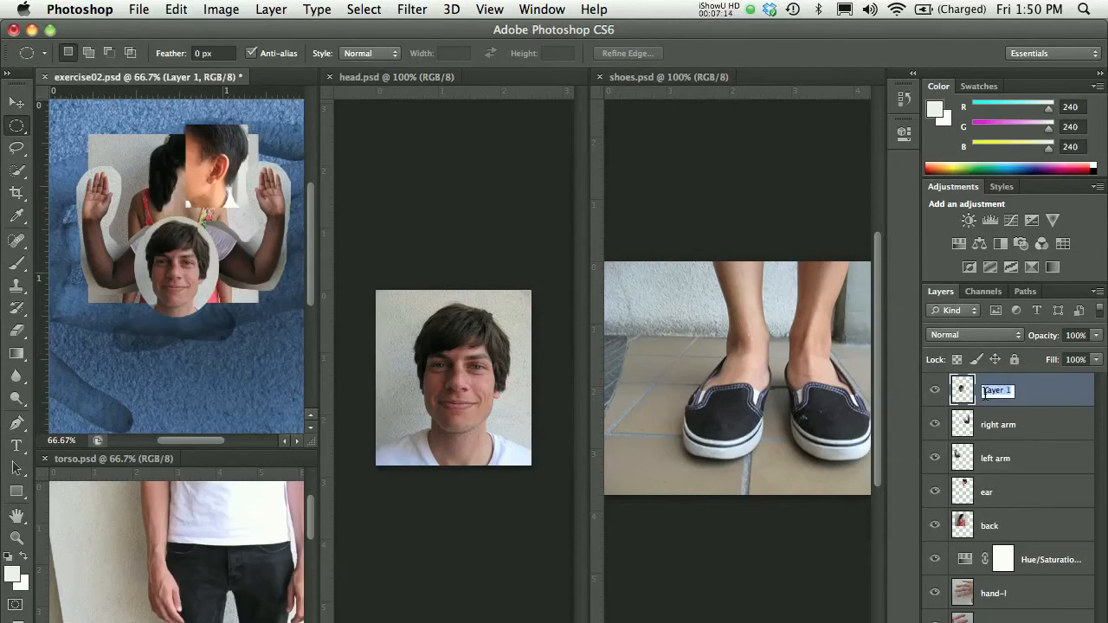
pyautogui.write('head')
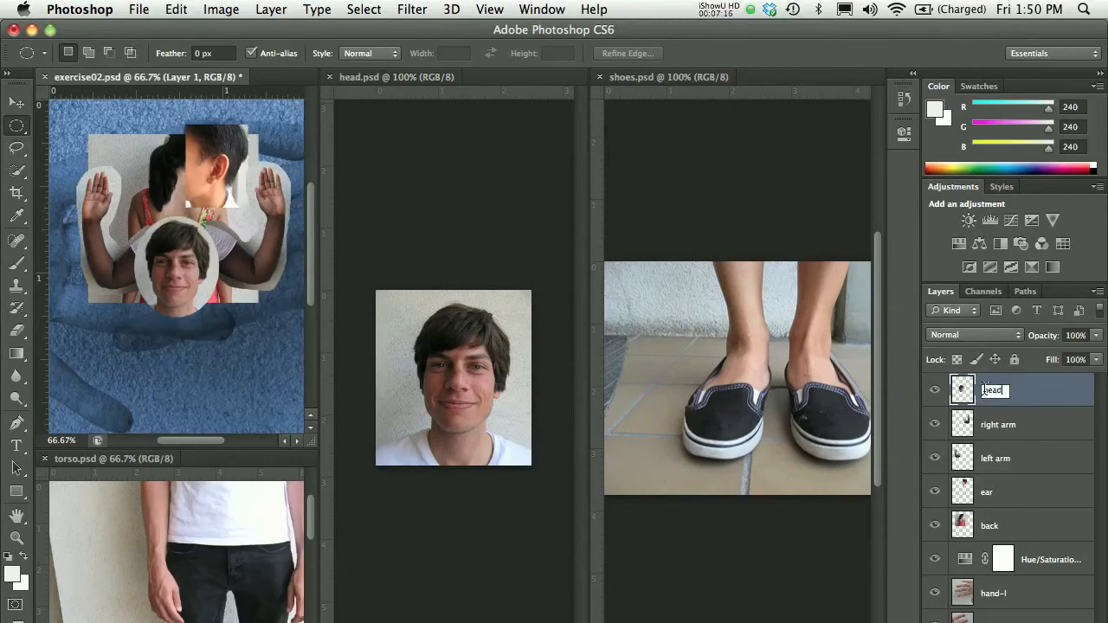
pyautogui.press('Return')
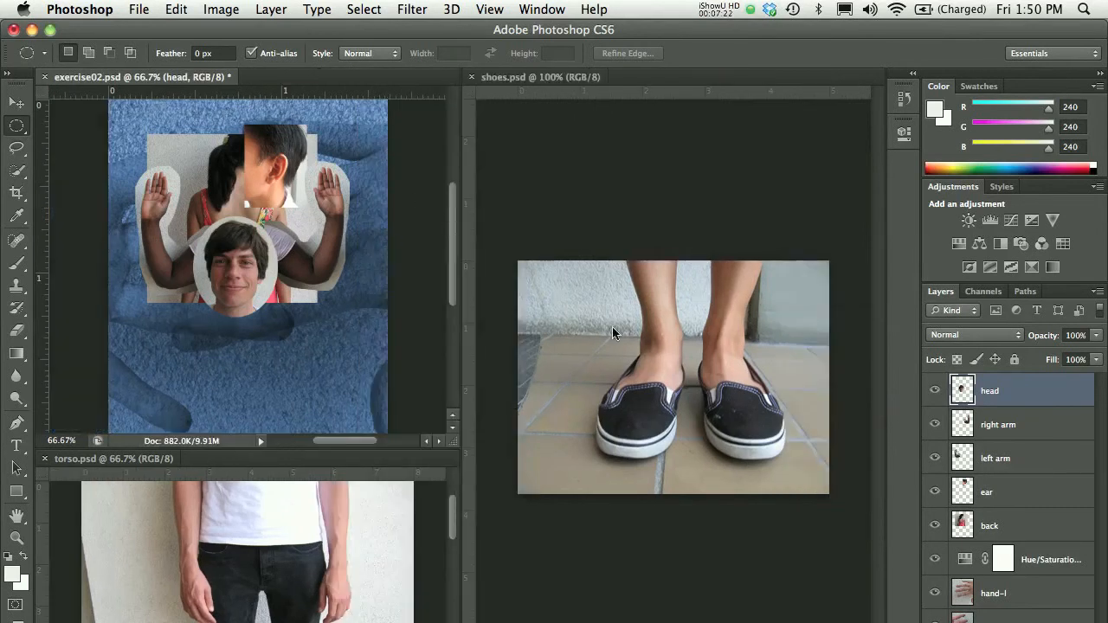
pyautogui.moveTo(36, 201)
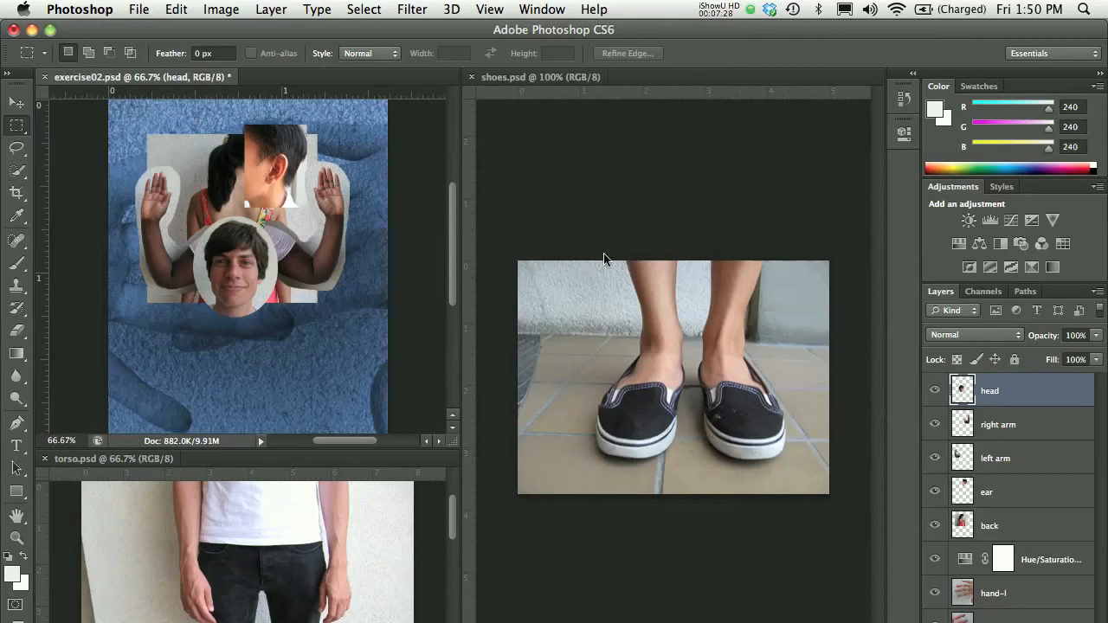
# Move a rectangular legs-and-shoes cutout below the head in the collage, then close shoes.psd.
pyautogui.moveTo(591, 260); pyautogui.dragTo(770, 415)
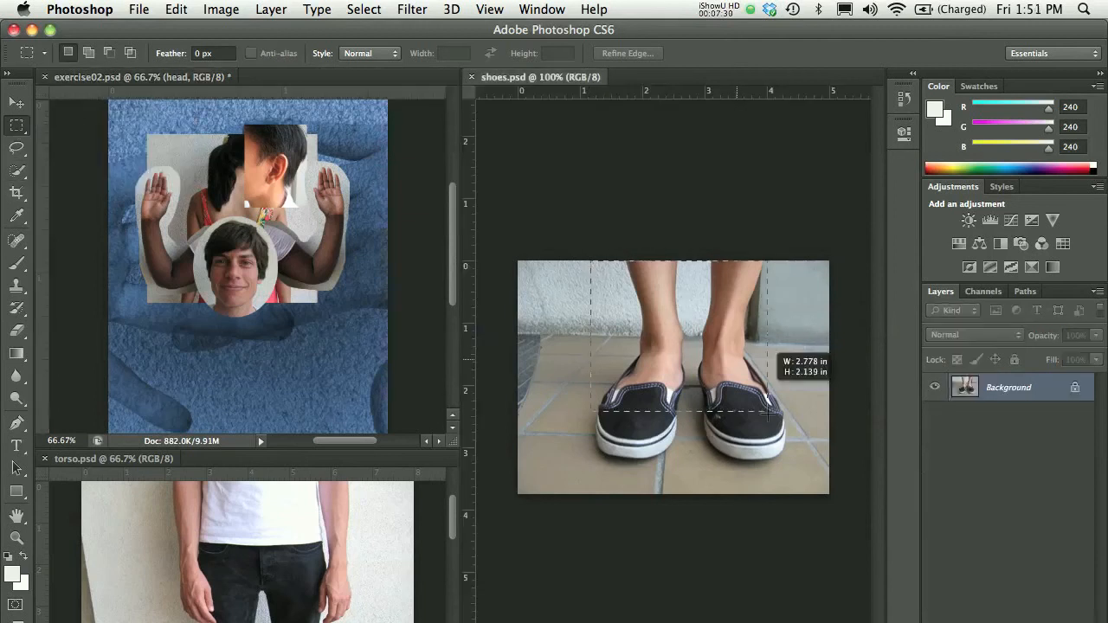
pyautogui.moveTo(762, 412); pyautogui.dragTo(791, 474)
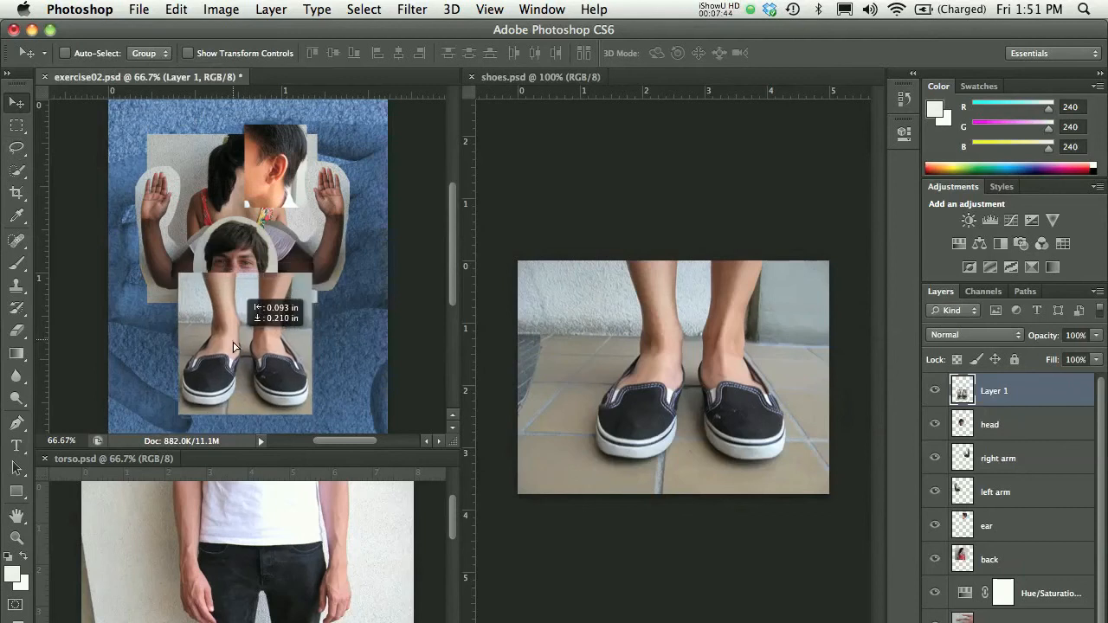
pyautogui.moveTo(245, 346); pyautogui.dragTo(238, 363)
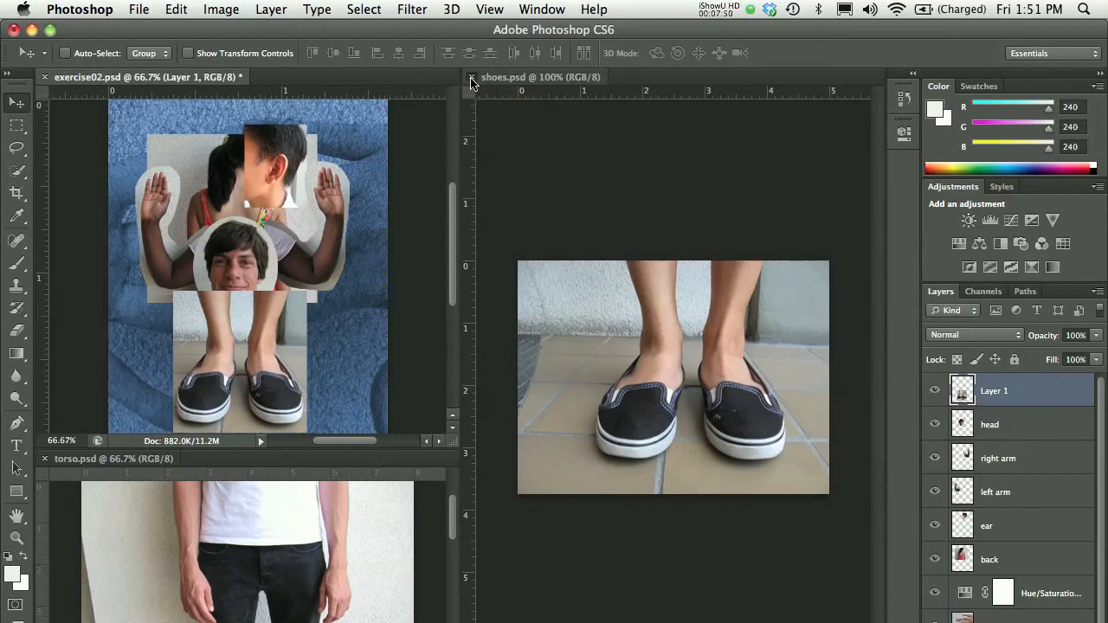
pyautogui.click(472, 77)
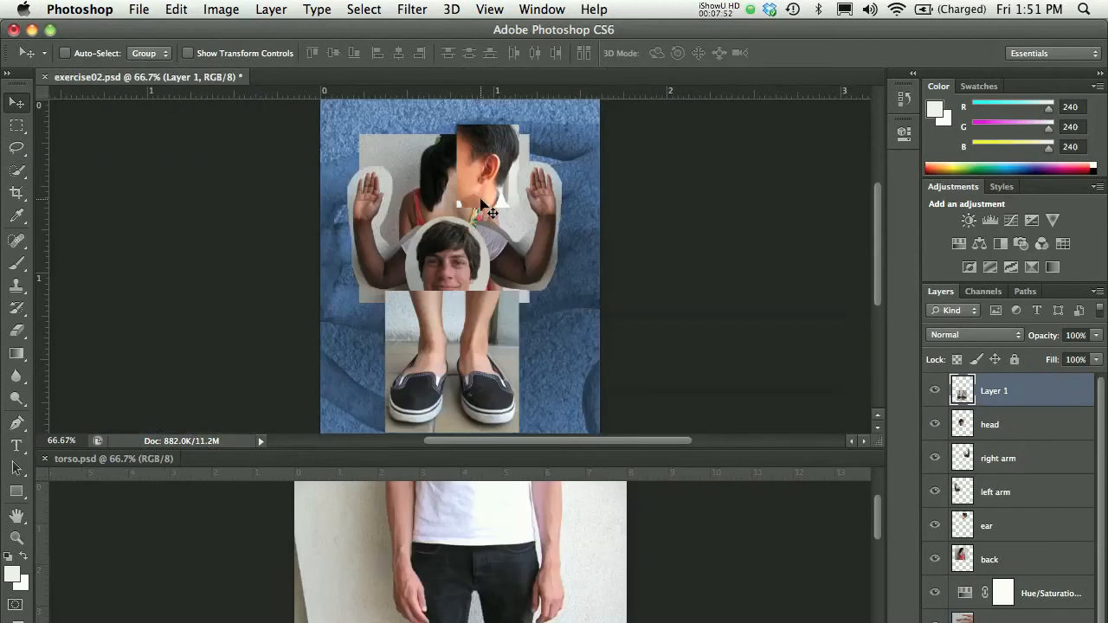
pyautogui.moveTo(392, 488)
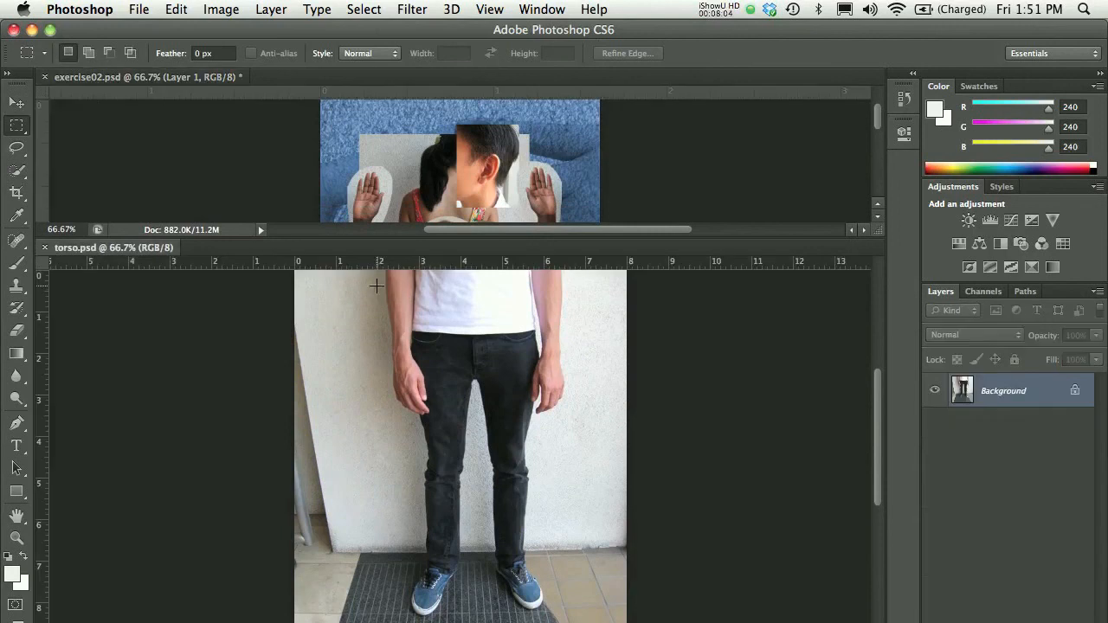
# Add the torso photo as a hidden layer named torso and rename the legs layer shoes.
pyautogui.moveTo(376, 285); pyautogui.dragTo(578, 486)
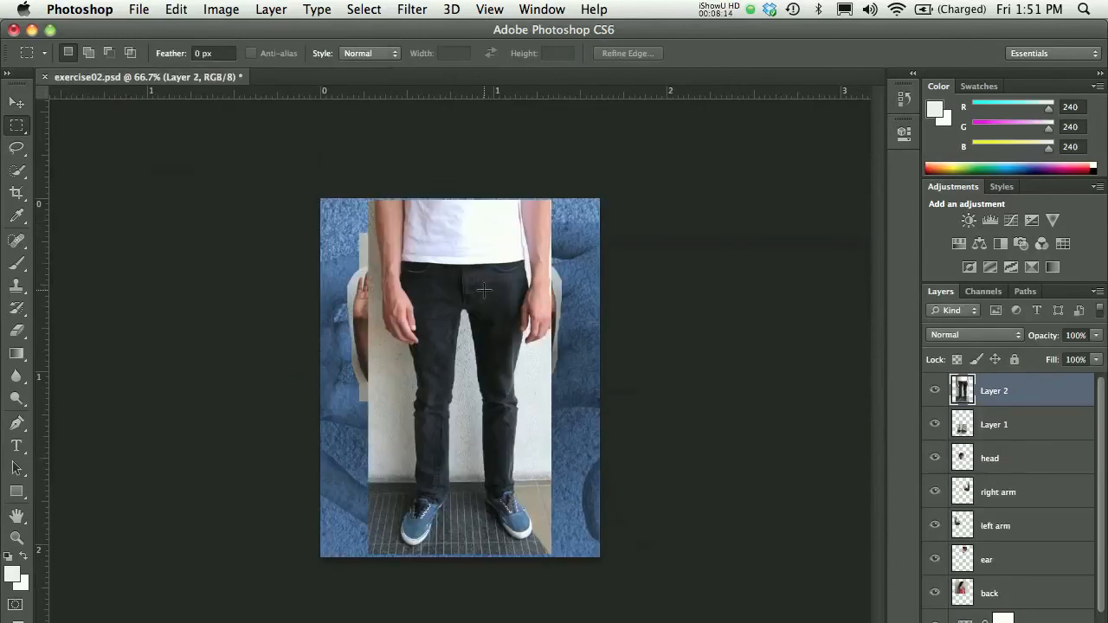
pyautogui.doubleClick(994, 390)
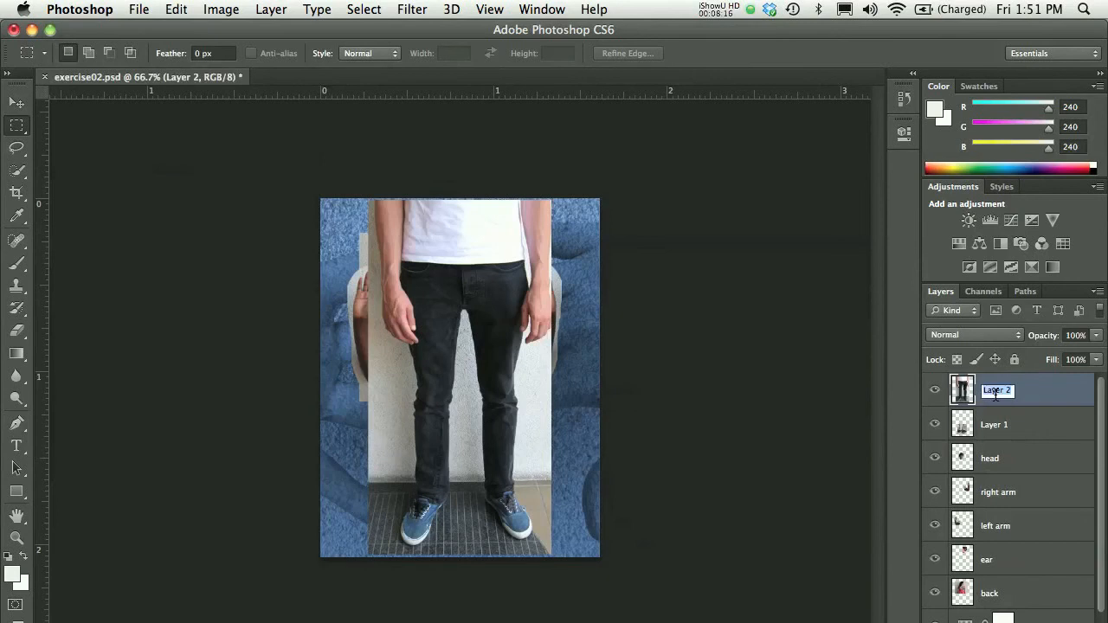
pyautogui.write('top')
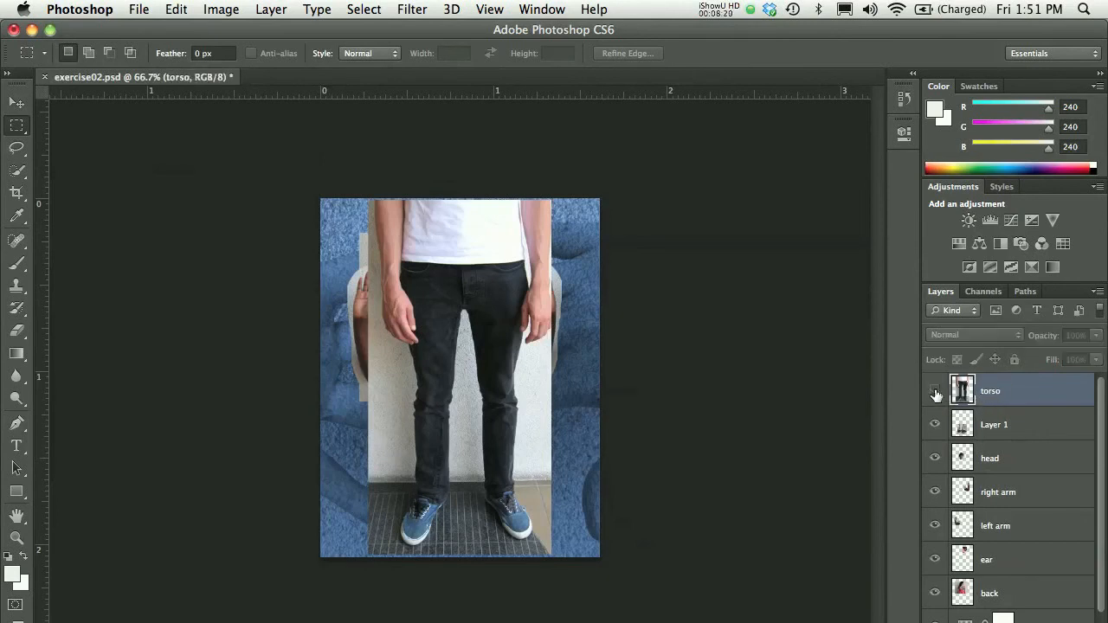
pyautogui.click(934, 391)
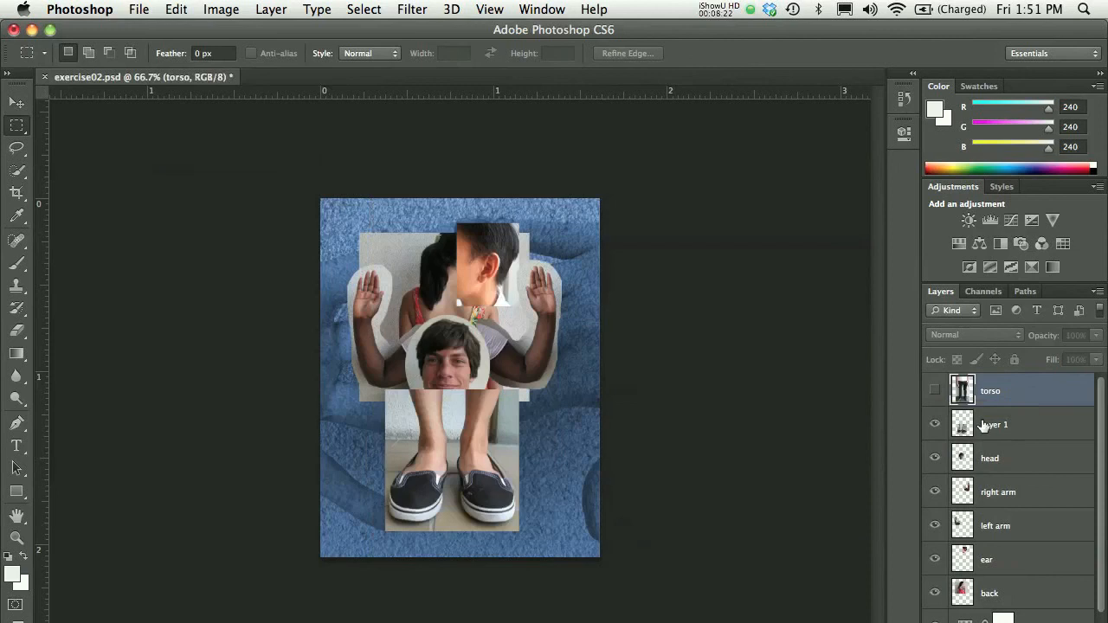
pyautogui.doubleClick(993, 424)
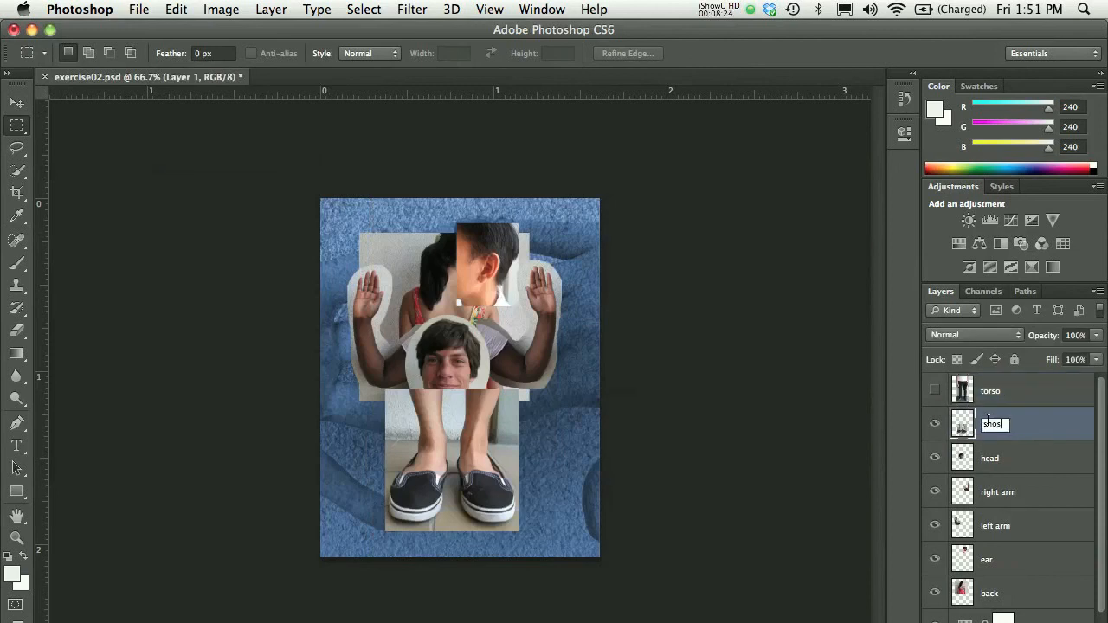
pyautogui.press('Return')
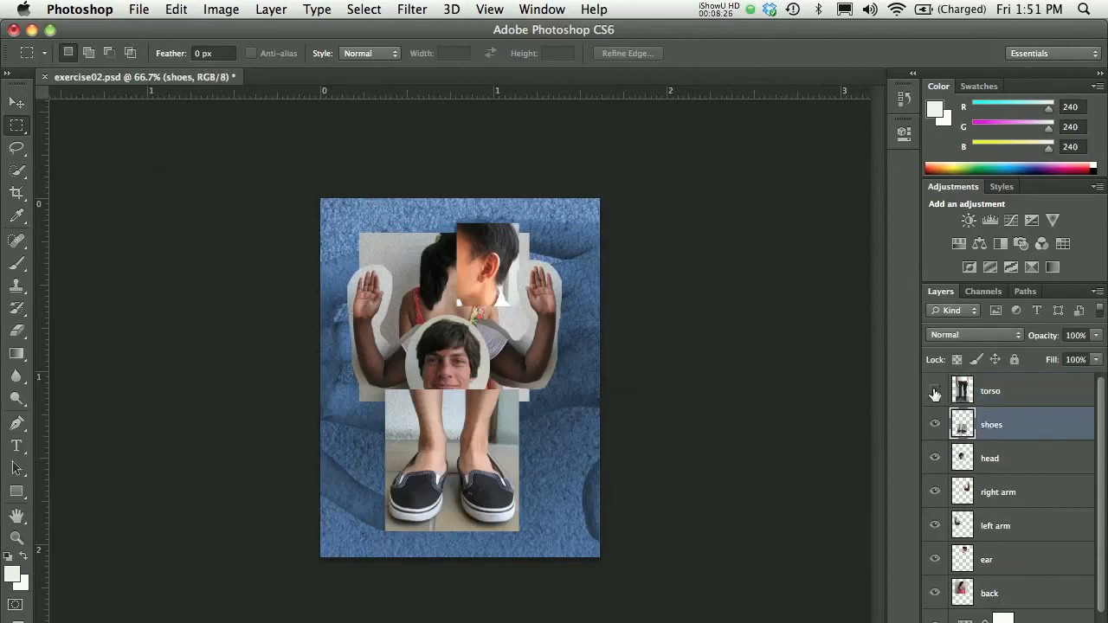
# Show the torso layer, move it to the bottom of the stack, and nudge it into place.
pyautogui.click(934, 391)
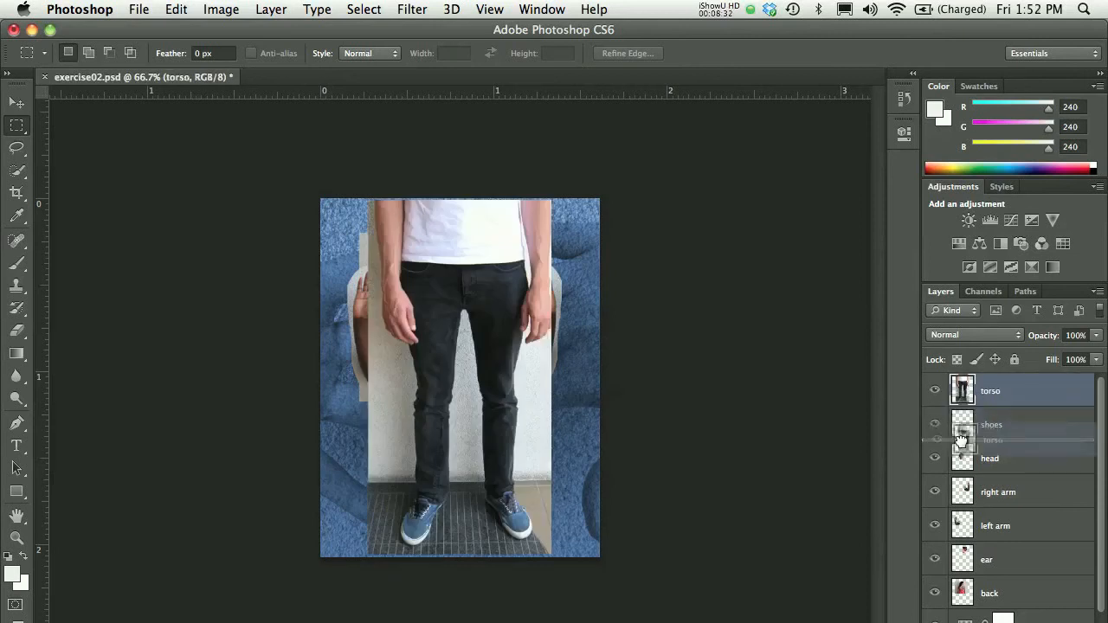
pyautogui.moveTo(961, 440); pyautogui.dragTo(961, 521)
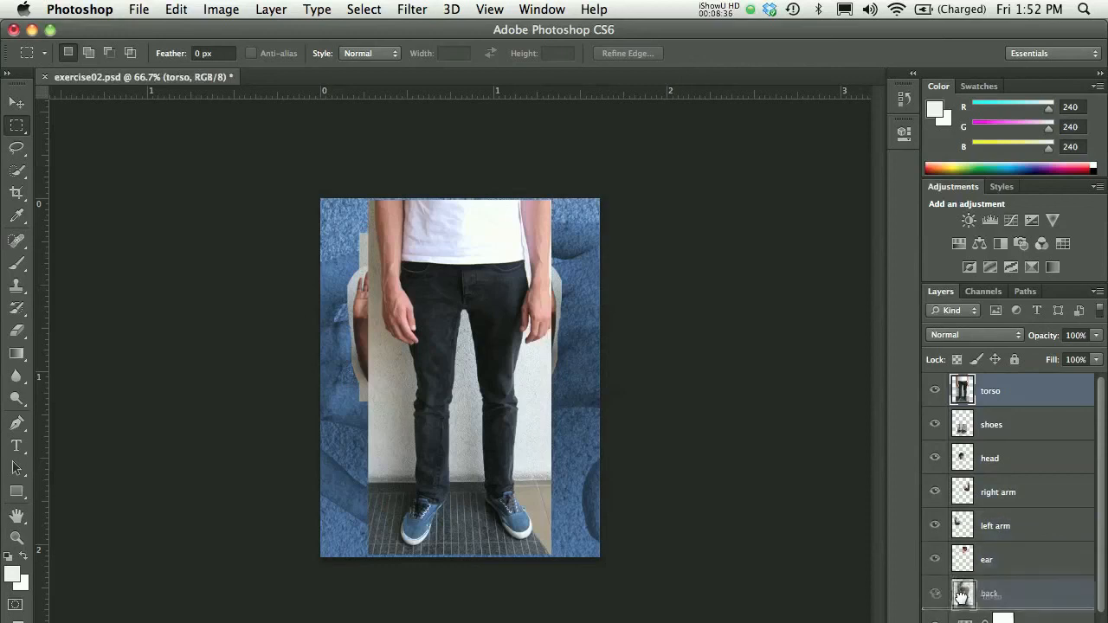
pyautogui.moveTo(990, 390); pyautogui.dragTo(990, 593)
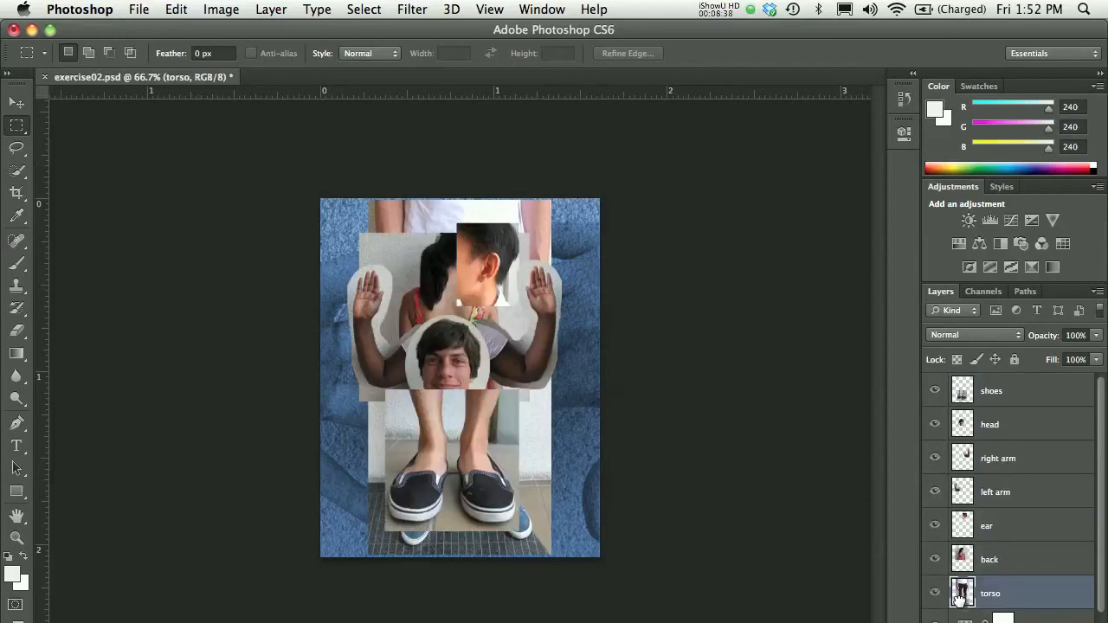
pyautogui.moveTo(964, 592)
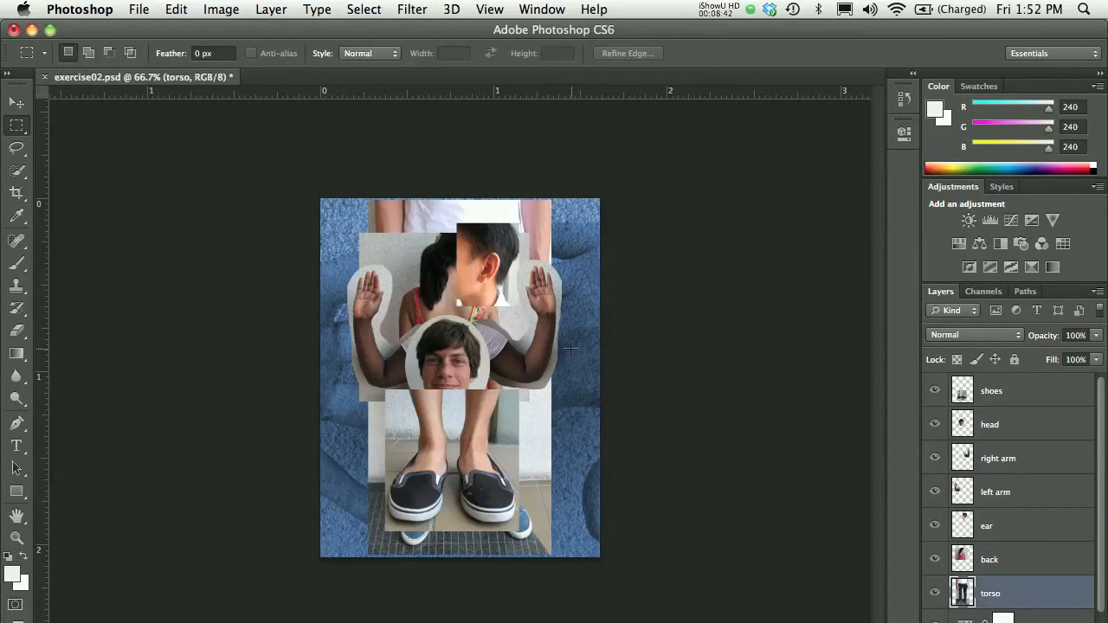
pyautogui.moveTo(54, 112)
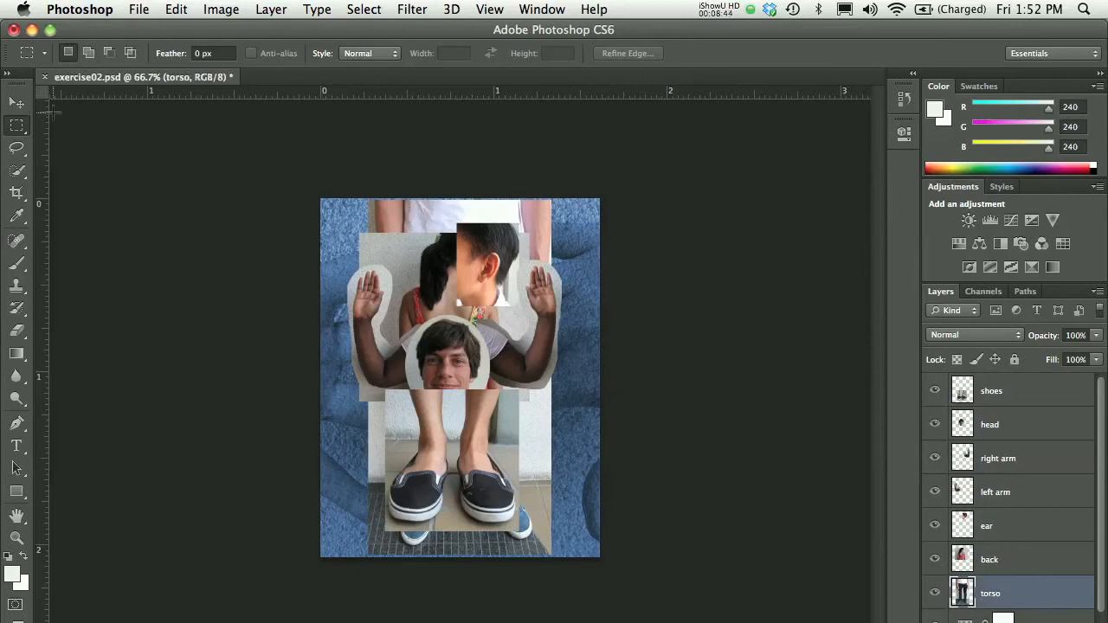
pyautogui.click(16, 102)
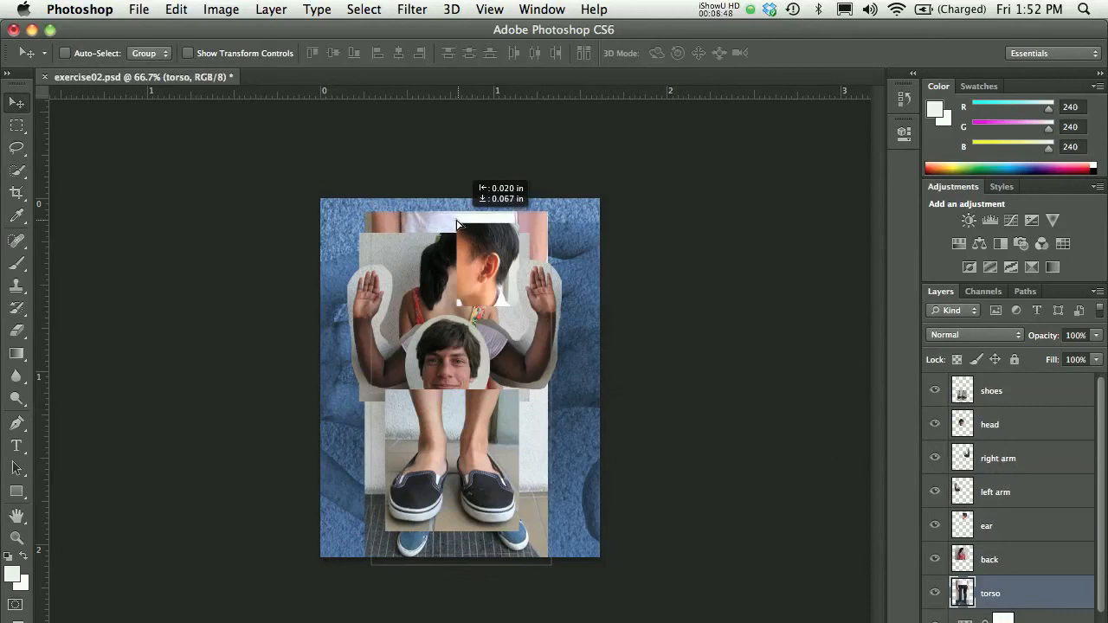
pyautogui.moveTo(458, 225); pyautogui.dragTo(437, 227)
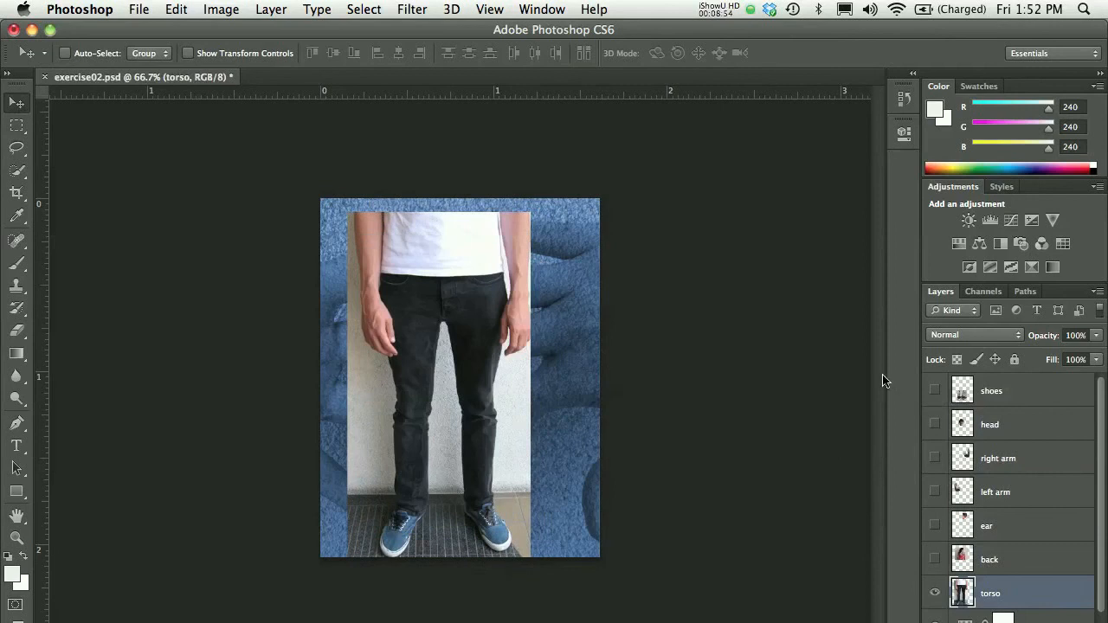
# Free Transform the torso photo, rotating it slightly clockwise and repositioning it.
pyautogui.click(176, 9)
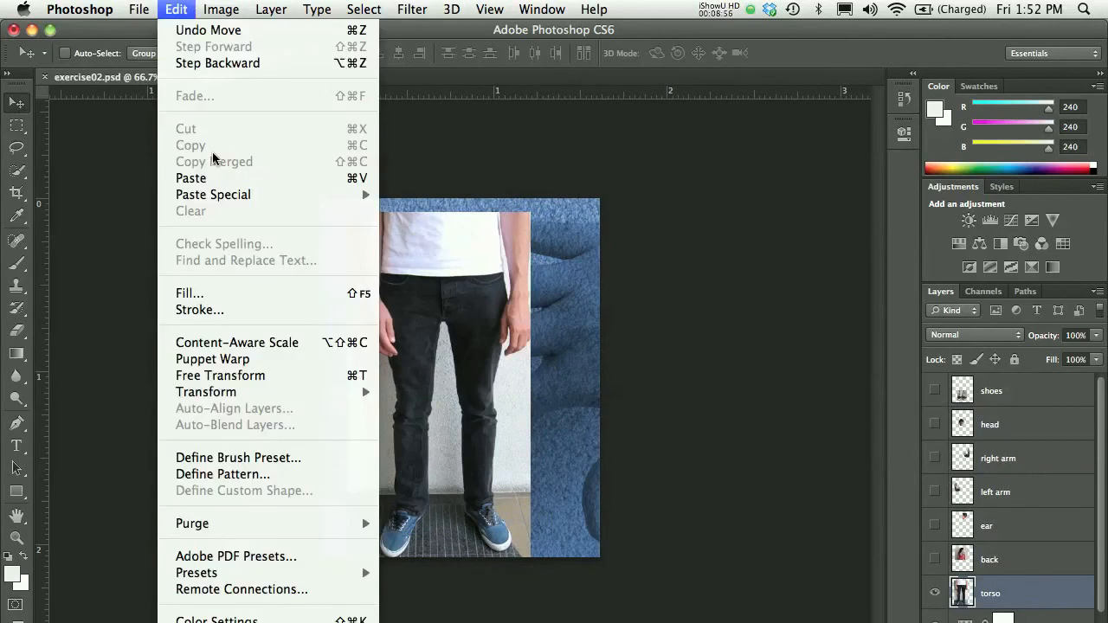
pyautogui.moveTo(220, 375)
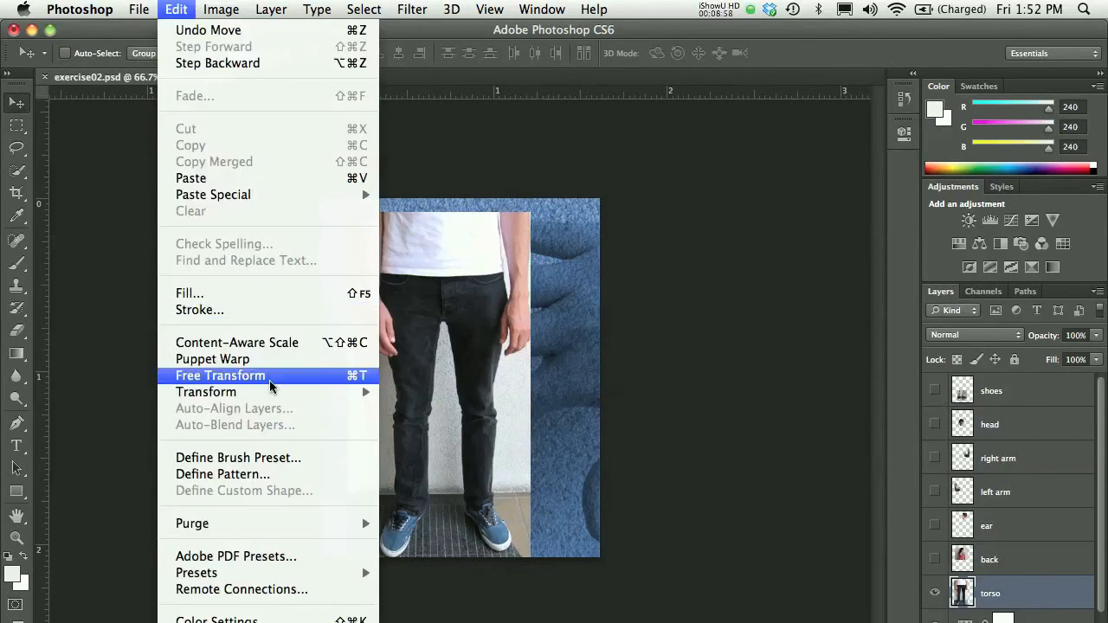
pyautogui.click(220, 374)
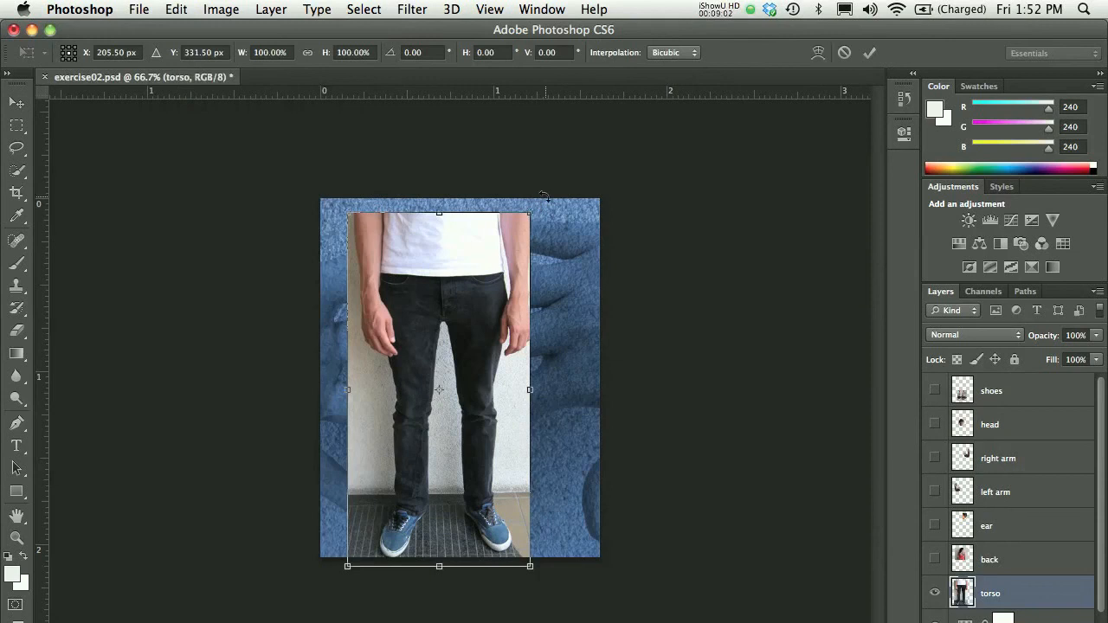
pyautogui.moveTo(544, 193); pyautogui.dragTo(581, 211)
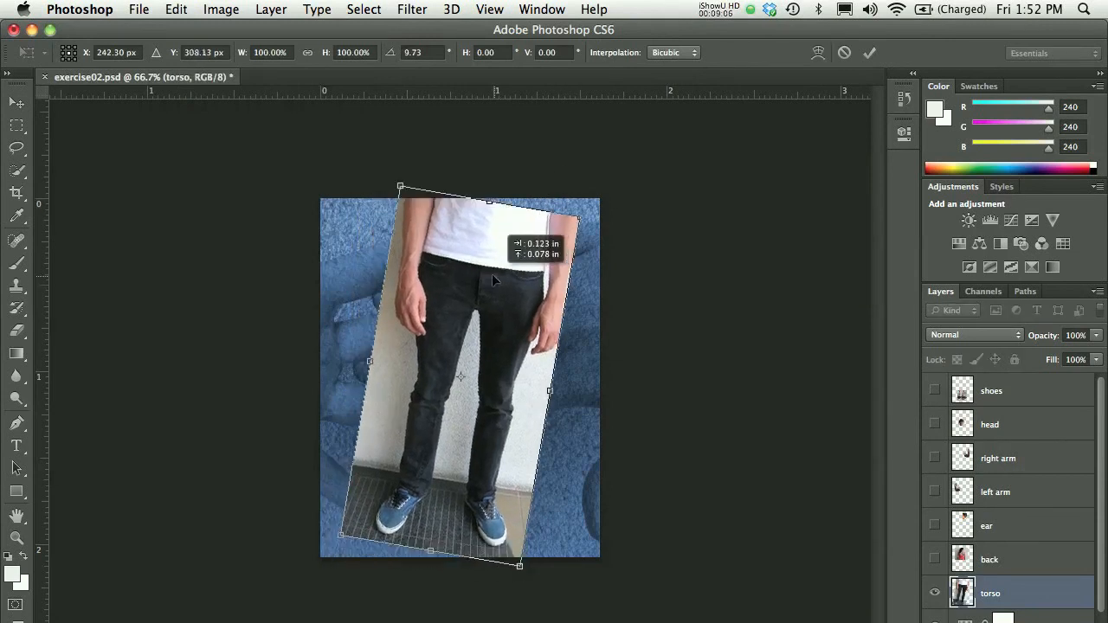
pyautogui.moveTo(493, 282); pyautogui.dragTo(459, 269)
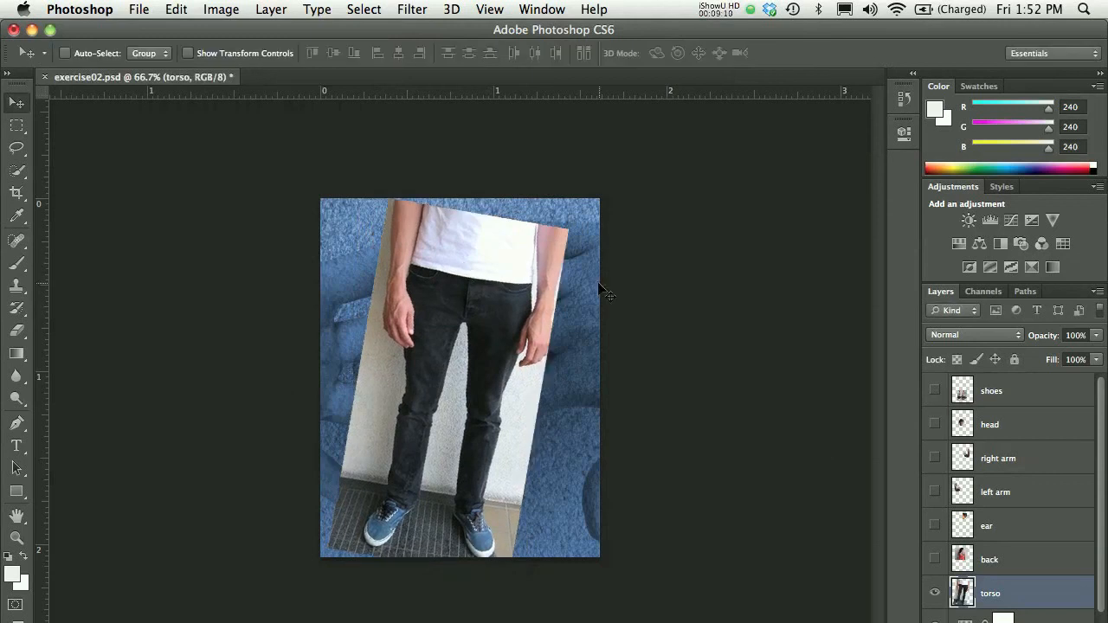
# Show the back layer at the top left and place the ear photo over the upper torso.
pyautogui.click(934, 560)
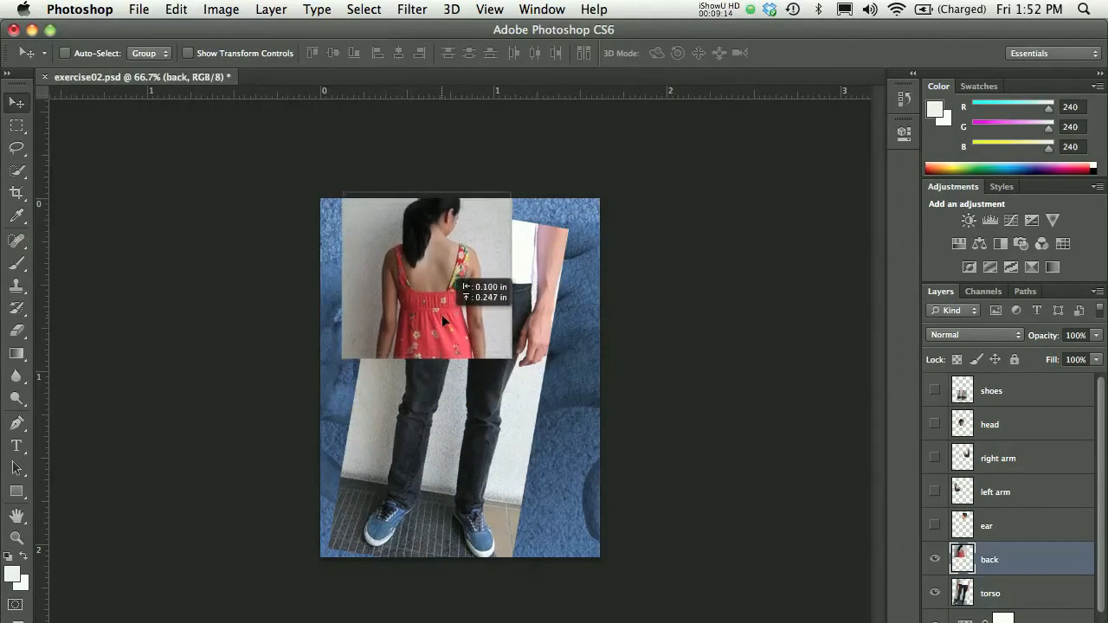
pyautogui.moveTo(442, 320); pyautogui.dragTo(420, 332)
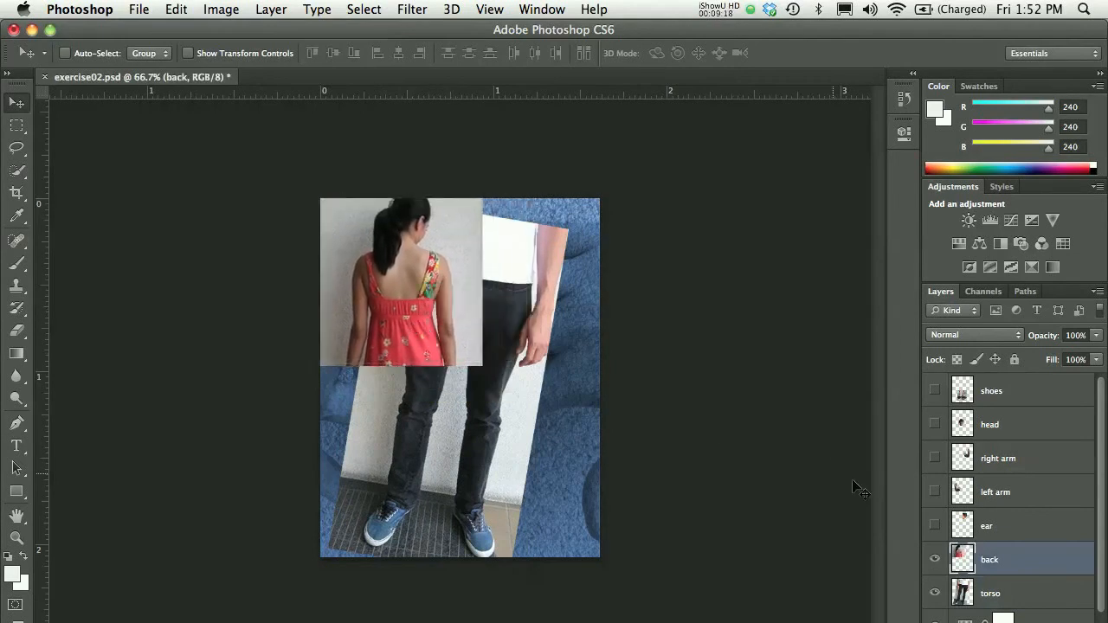
pyautogui.click(934, 525)
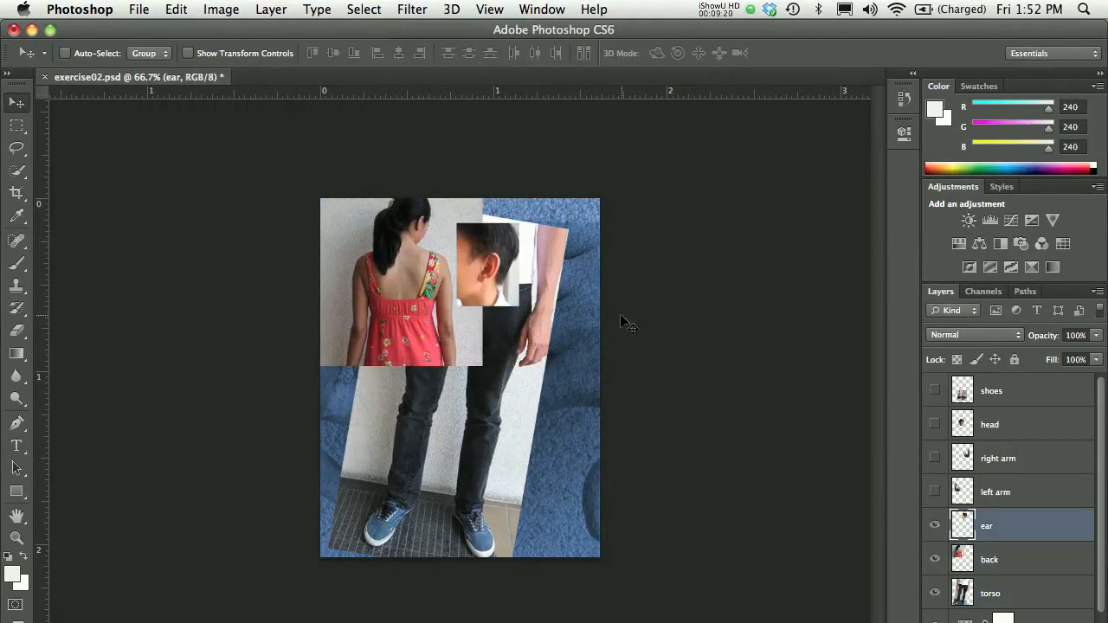
pyautogui.moveTo(493, 260); pyautogui.dragTo(442, 260)
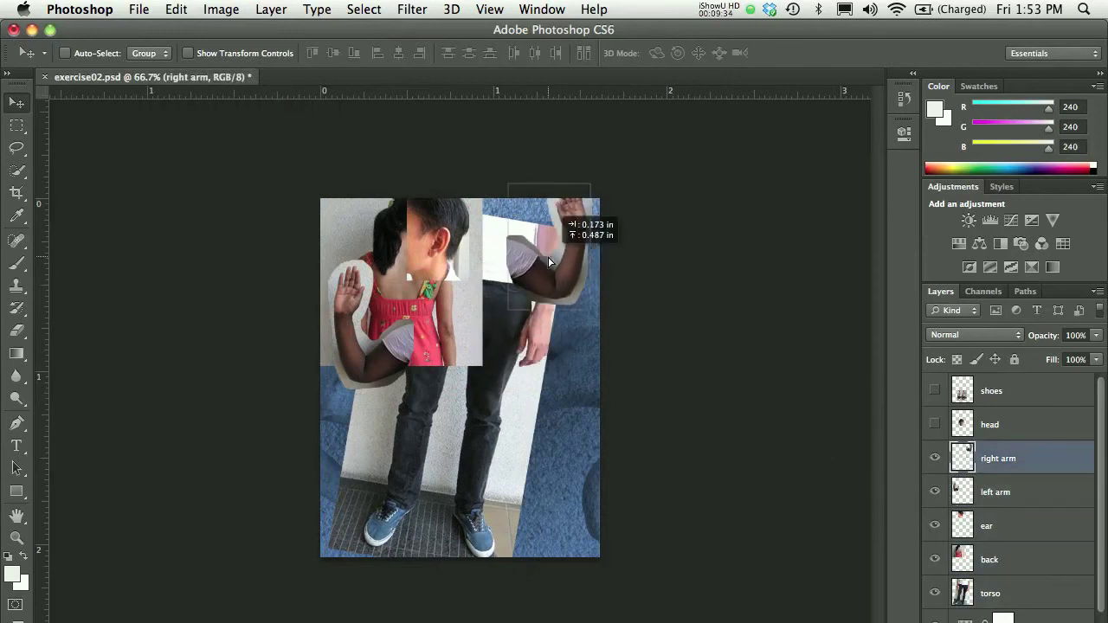
# Position the right arm photo at the upper right and move the face toward the centre.
pyautogui.moveTo(550, 262); pyautogui.dragTo(523, 270)
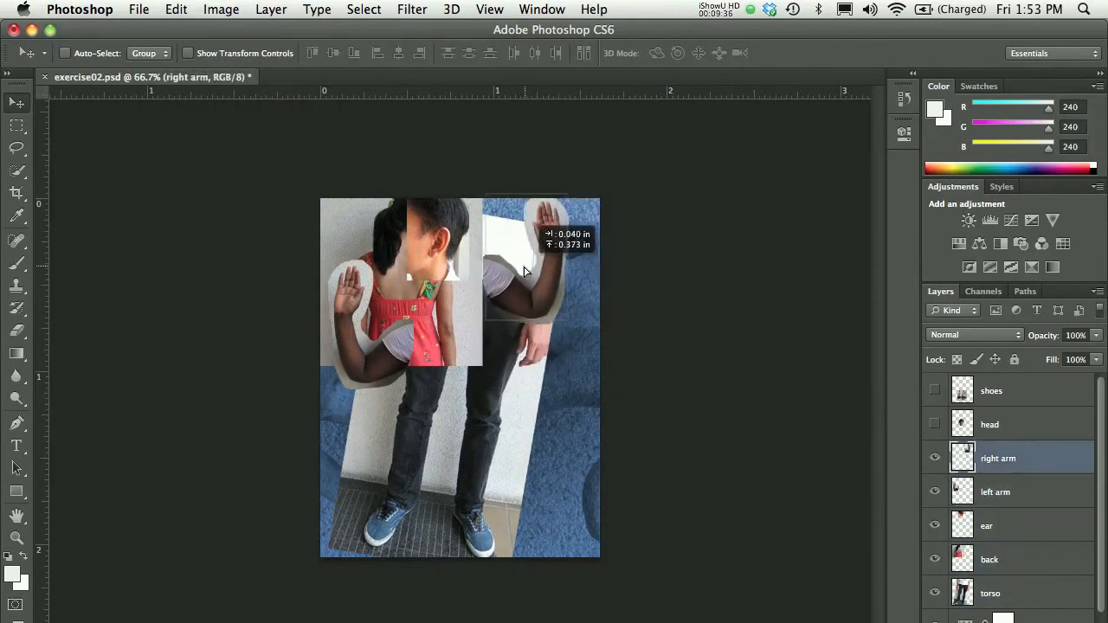
pyautogui.moveTo(524, 268); pyautogui.dragTo(554, 251)
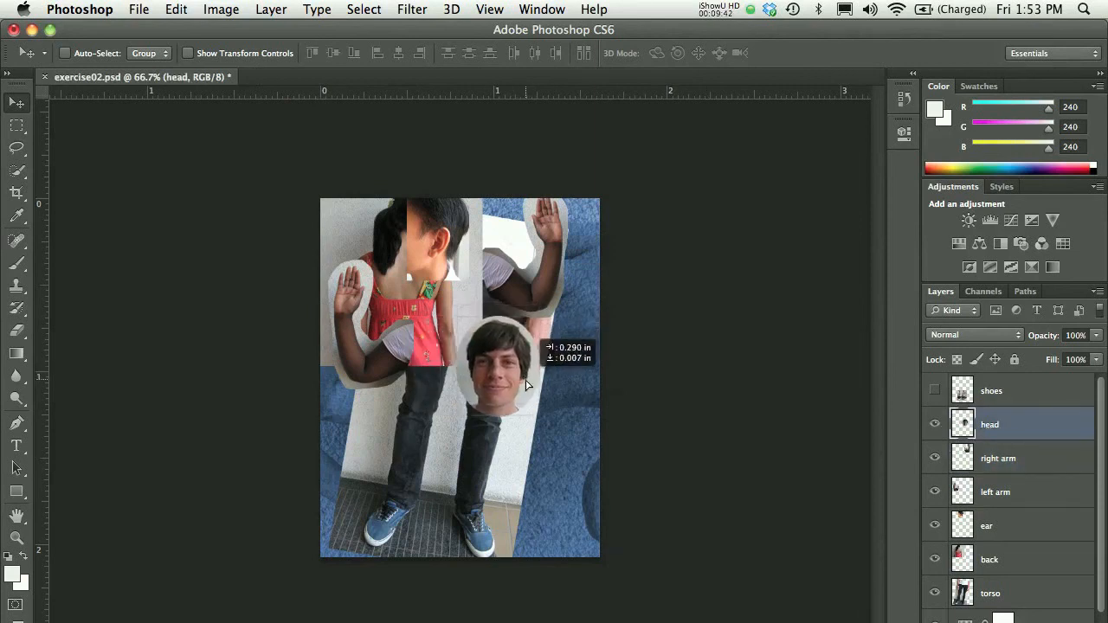
pyautogui.moveTo(498, 368); pyautogui.dragTo(471, 415)
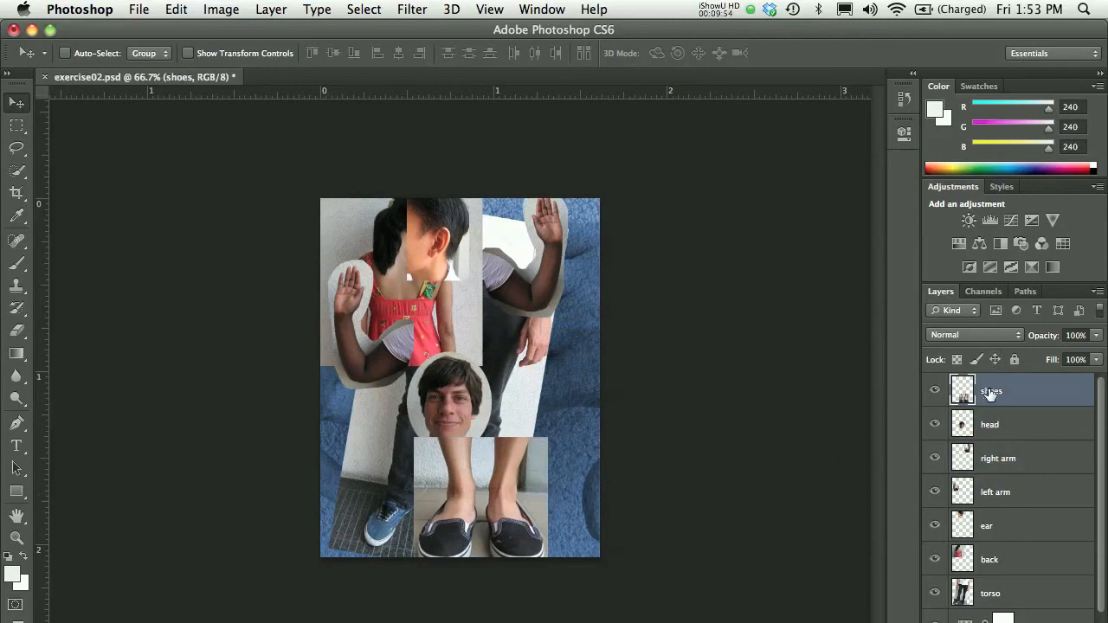
pyautogui.moveTo(989, 391)
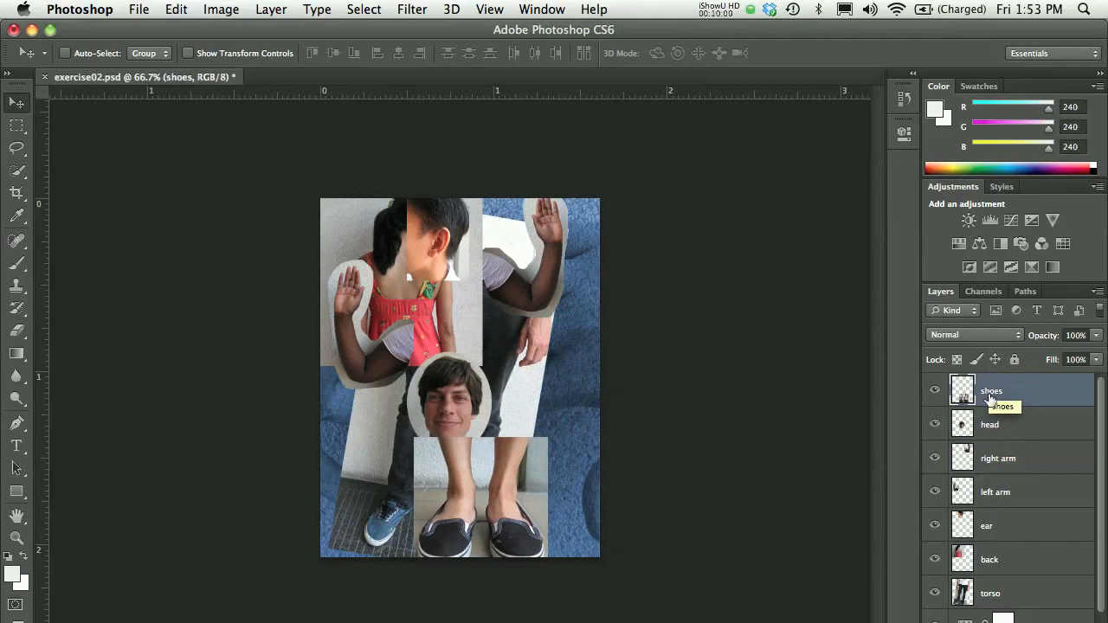
pyautogui.moveTo(993, 457)
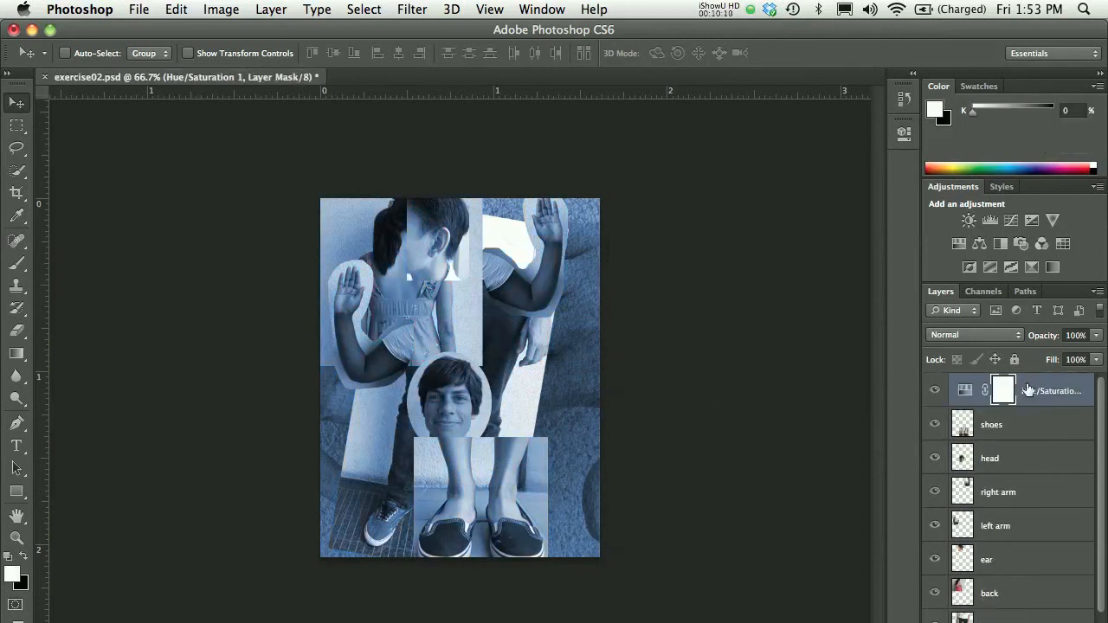
pyautogui.moveTo(1034, 391)
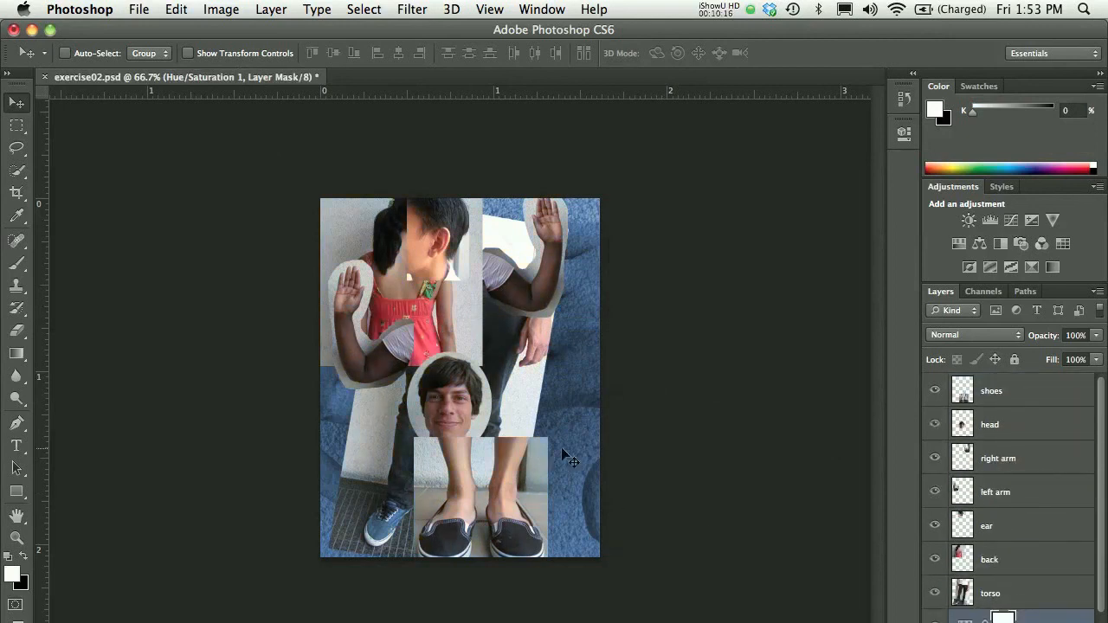
pyautogui.moveTo(606, 370)
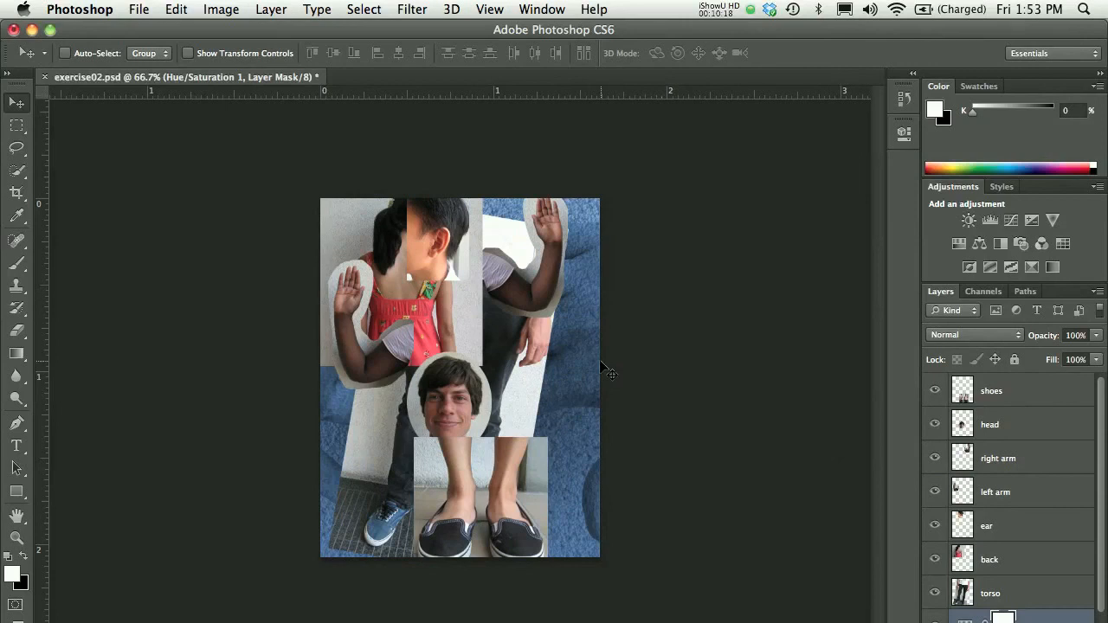
# Select the torso layer in the Layers panel.
pyautogui.click(989, 593)
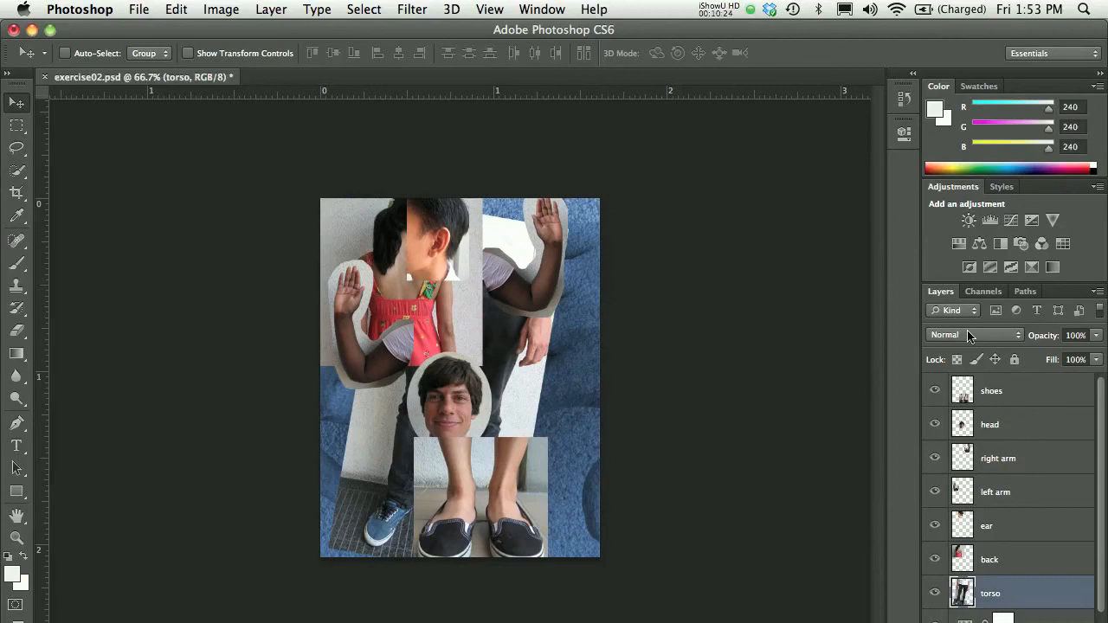
# Set the torso layer's blend mode to Darken, after briefly comparing it with Normal.
pyautogui.click(974, 335)
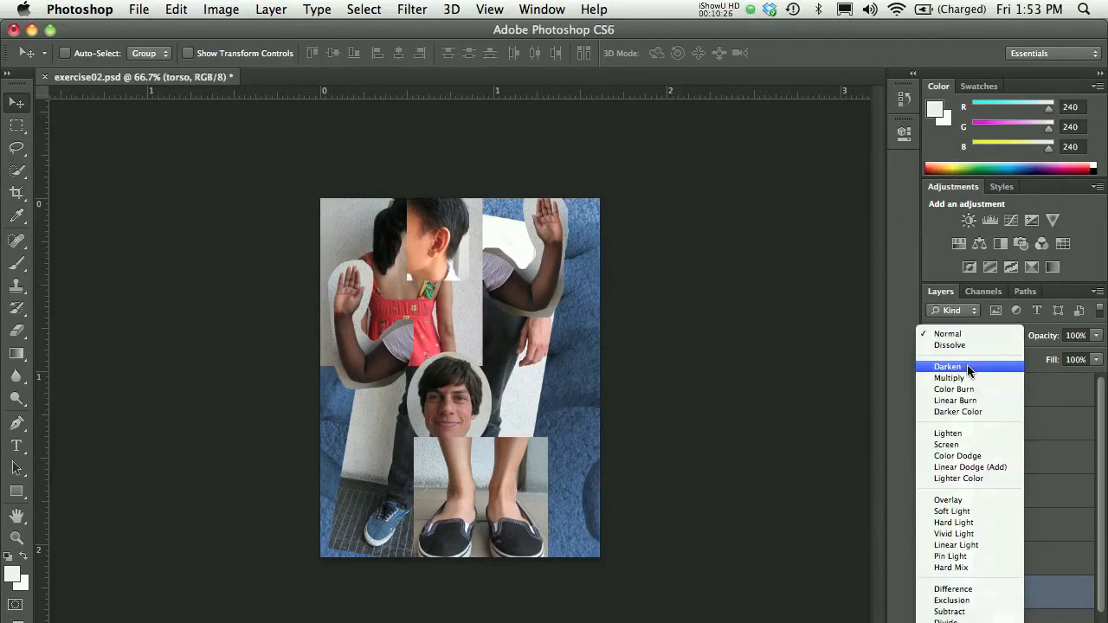
pyautogui.click(947, 366)
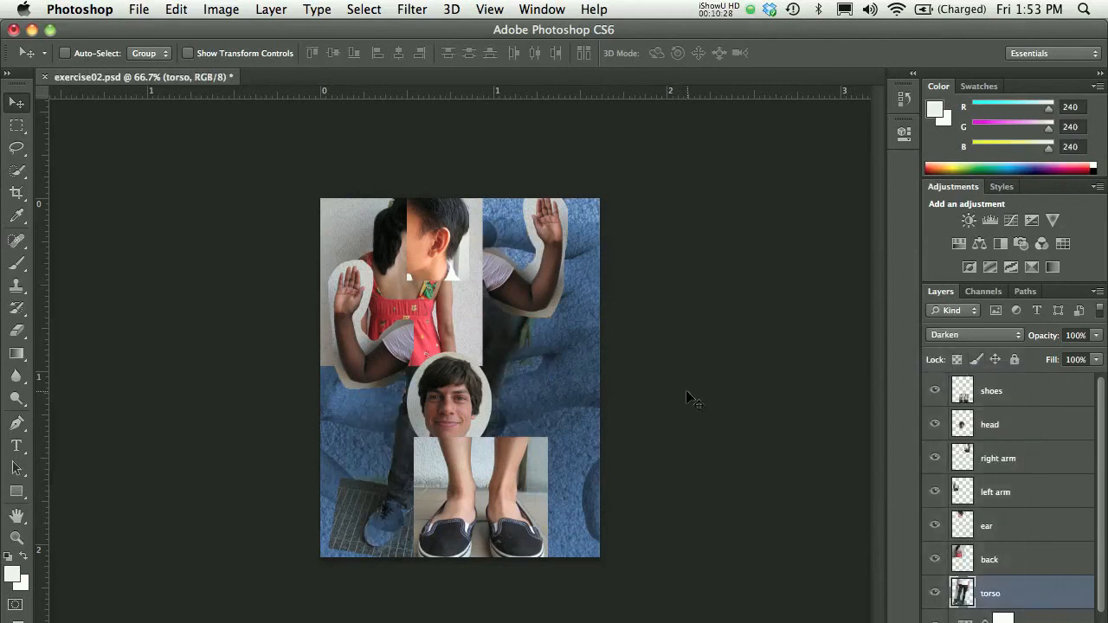
pyautogui.click(974, 335)
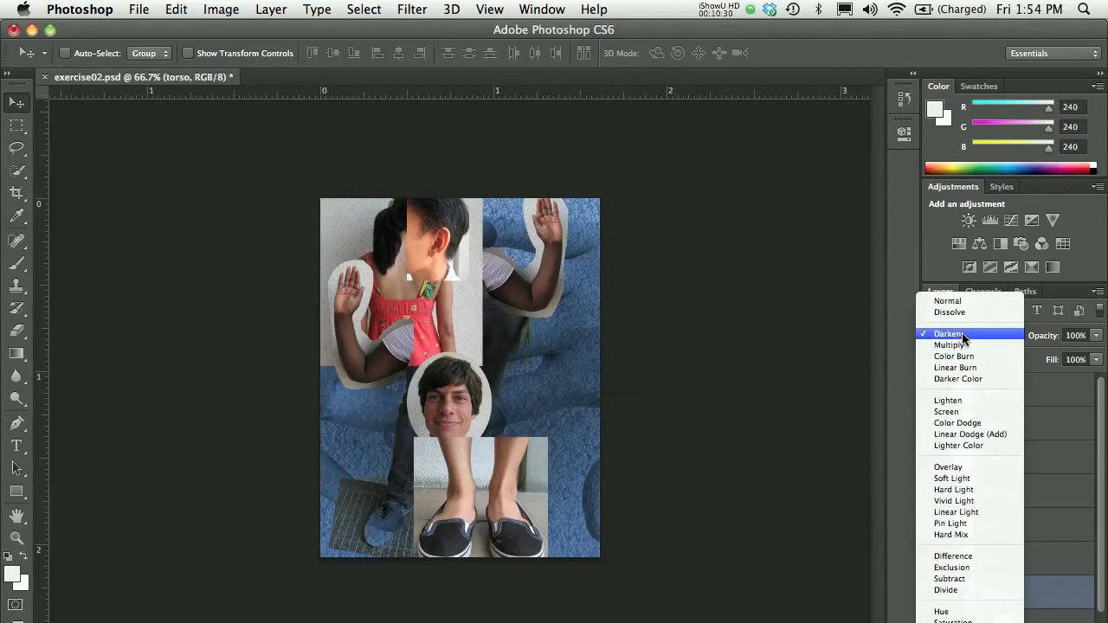
pyautogui.click(947, 334)
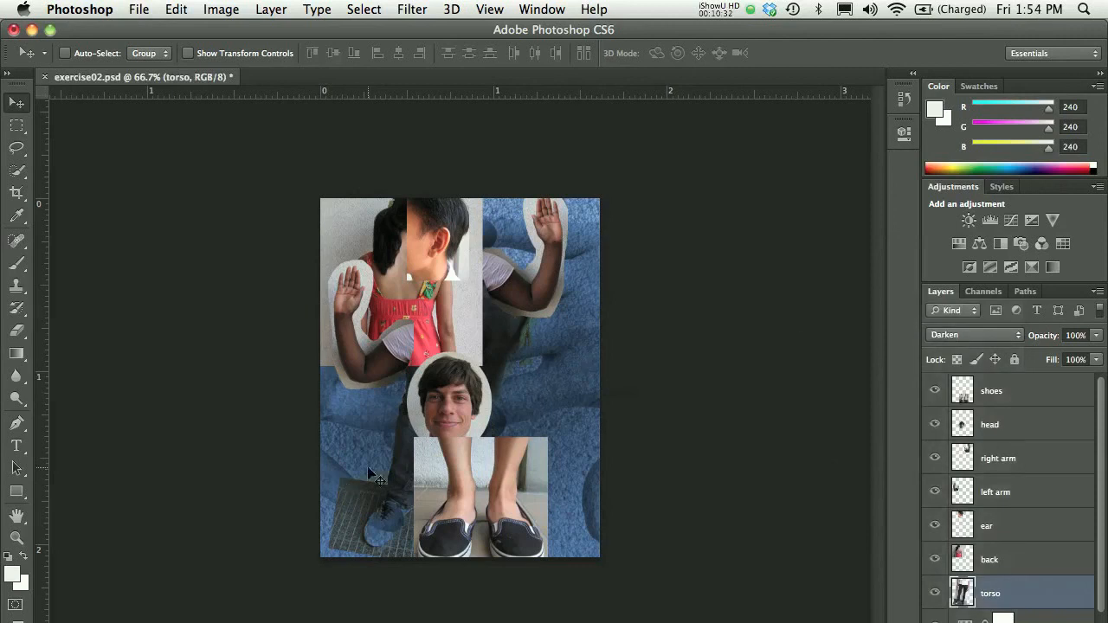
pyautogui.moveTo(381, 468)
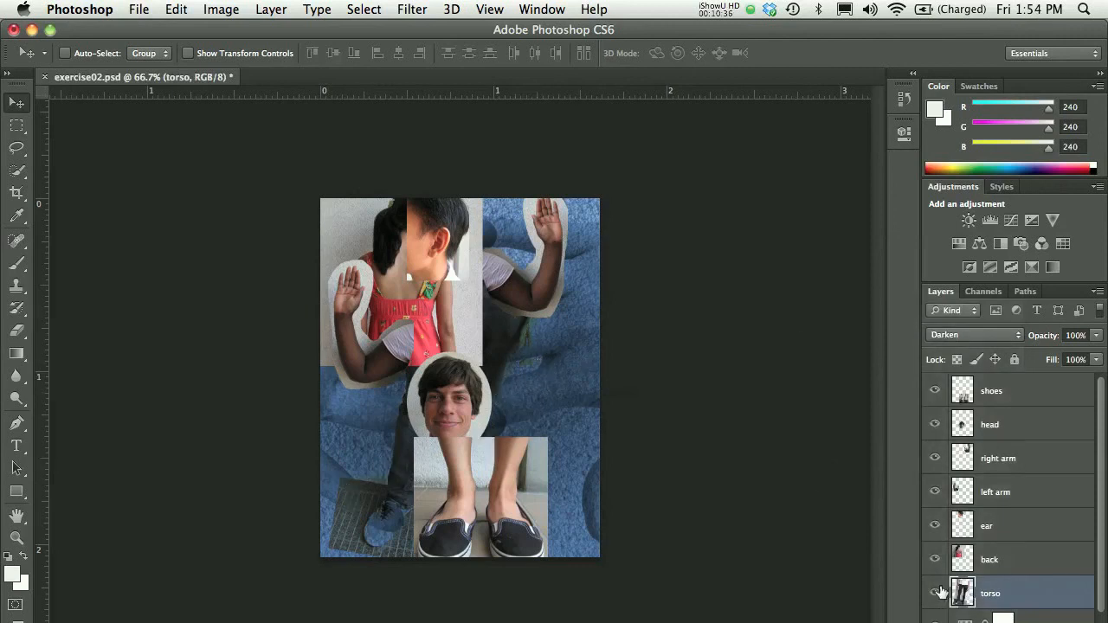
pyautogui.click(974, 335)
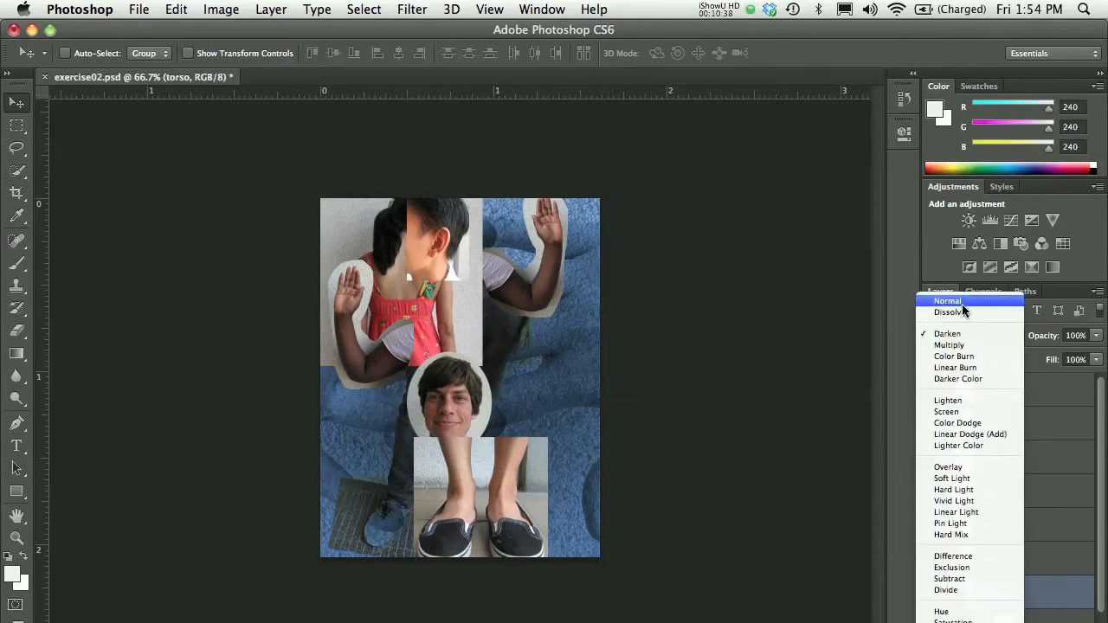
pyautogui.click(947, 300)
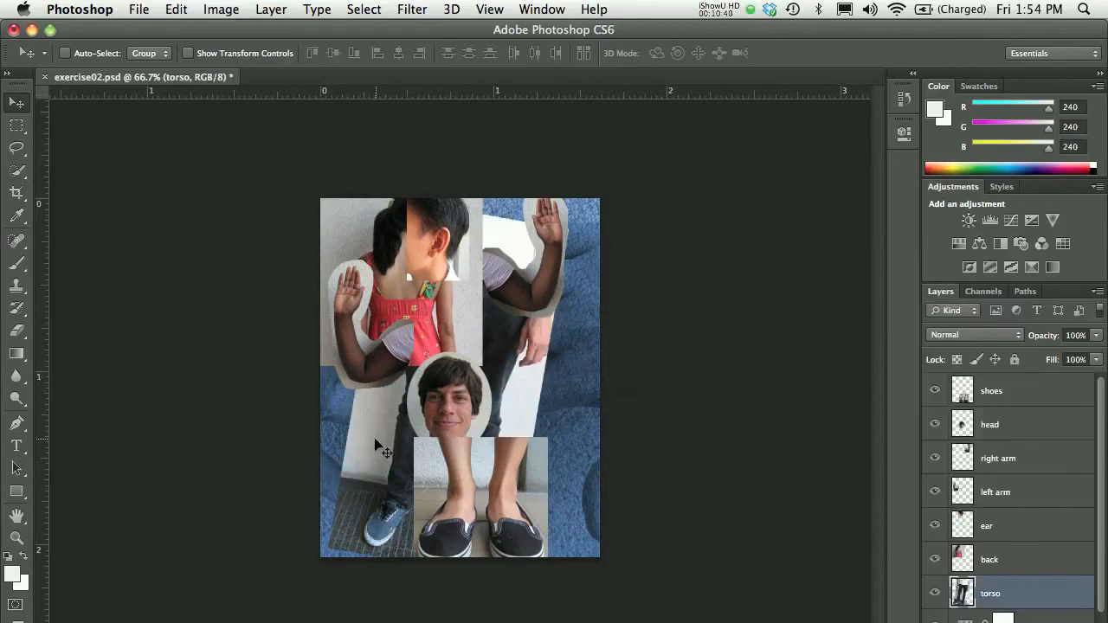
pyautogui.moveTo(1037, 354)
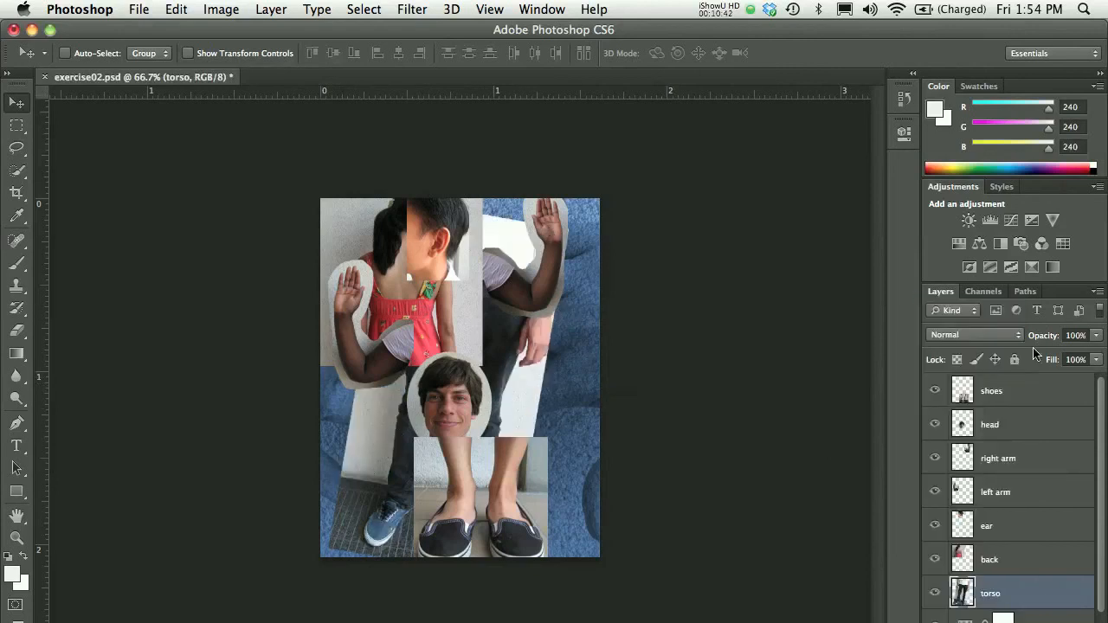
pyautogui.click(974, 335)
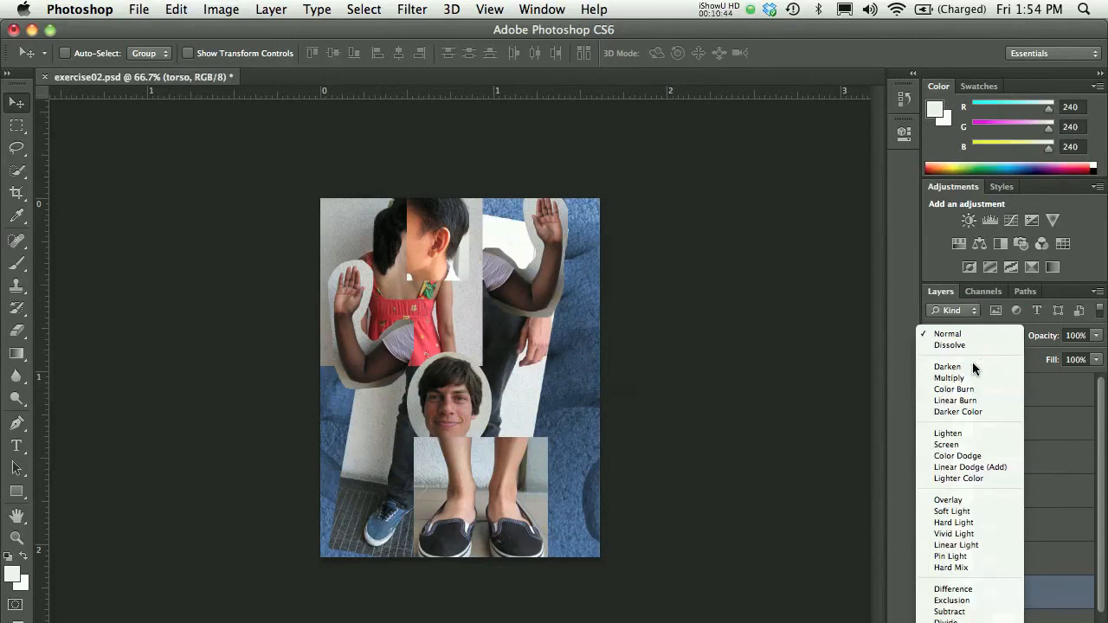
pyautogui.click(947, 367)
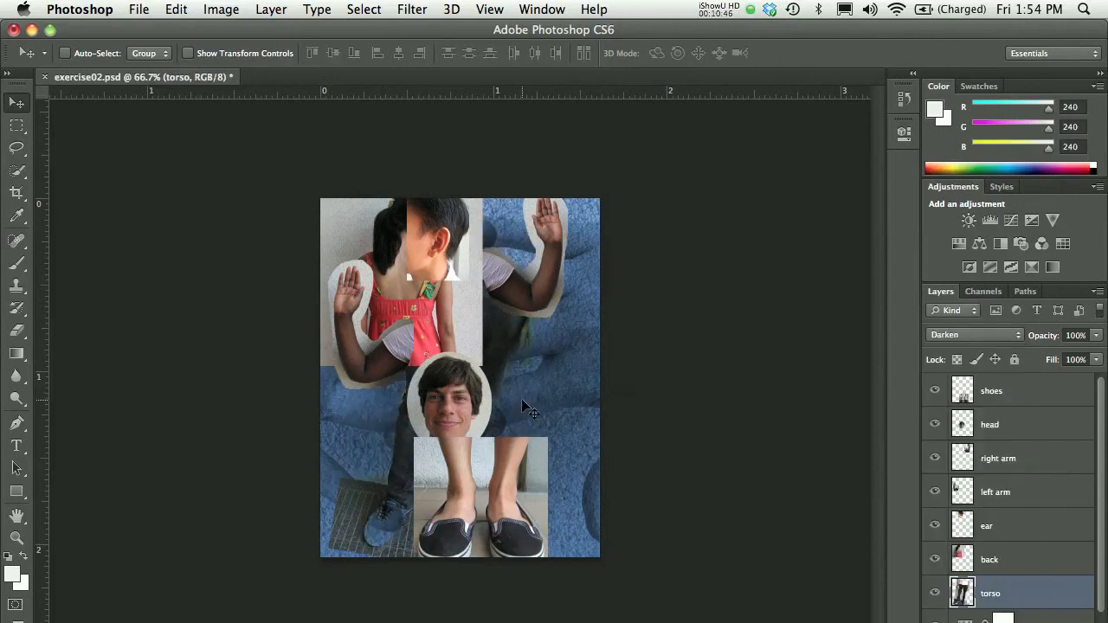
pyautogui.moveTo(901, 492)
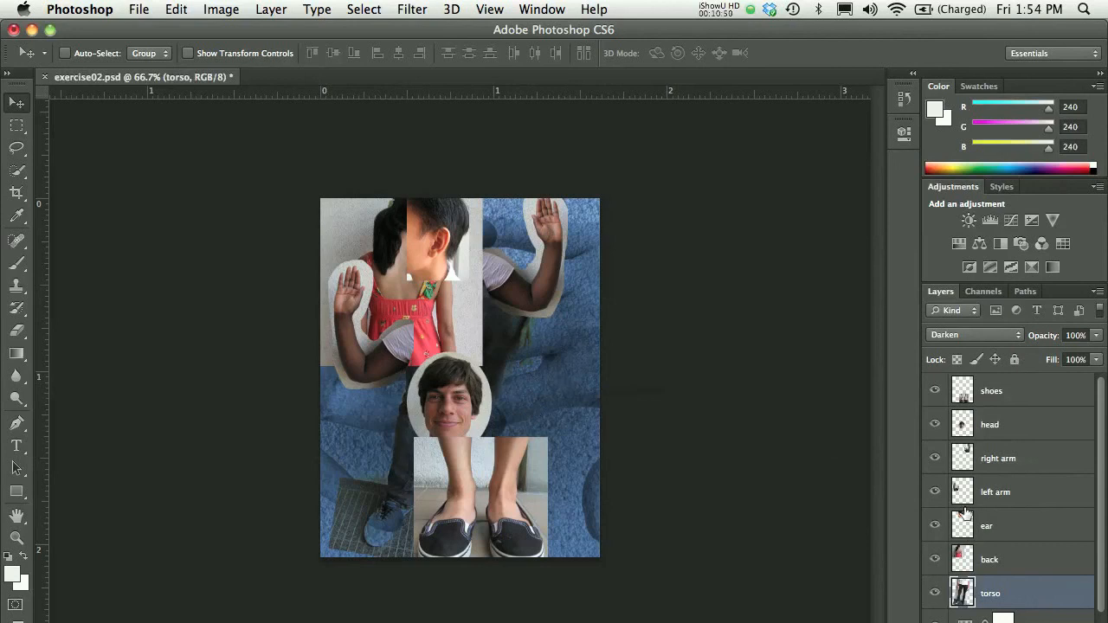
# Cycle the back layer through Multiply, Color Burn and Linear Burn, ending on Darker Color.
pyautogui.click(989, 560)
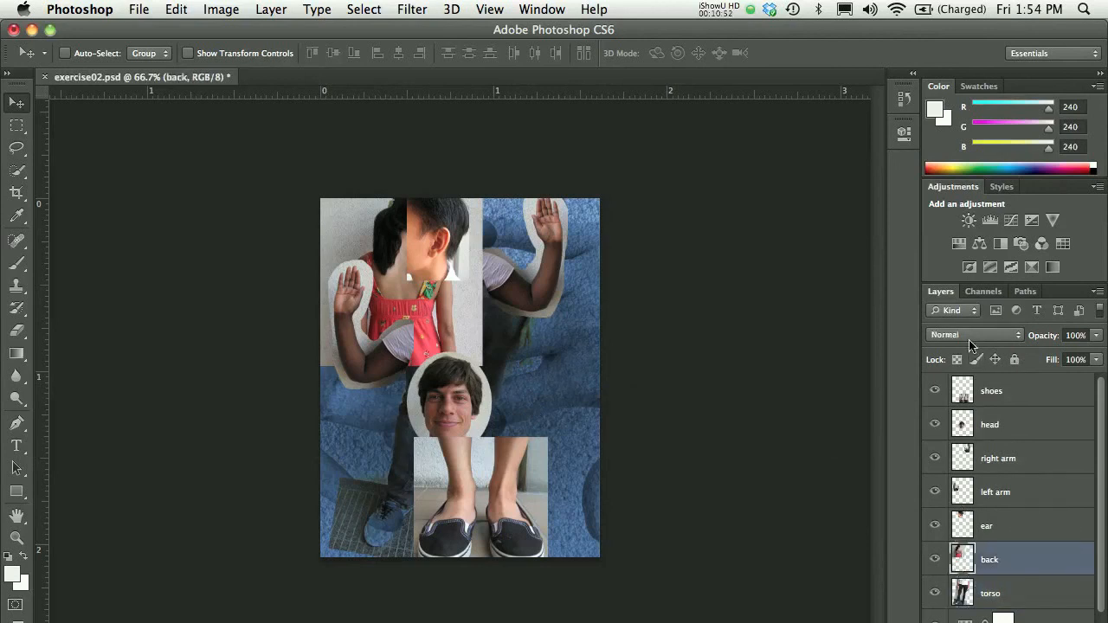
pyautogui.click(974, 335)
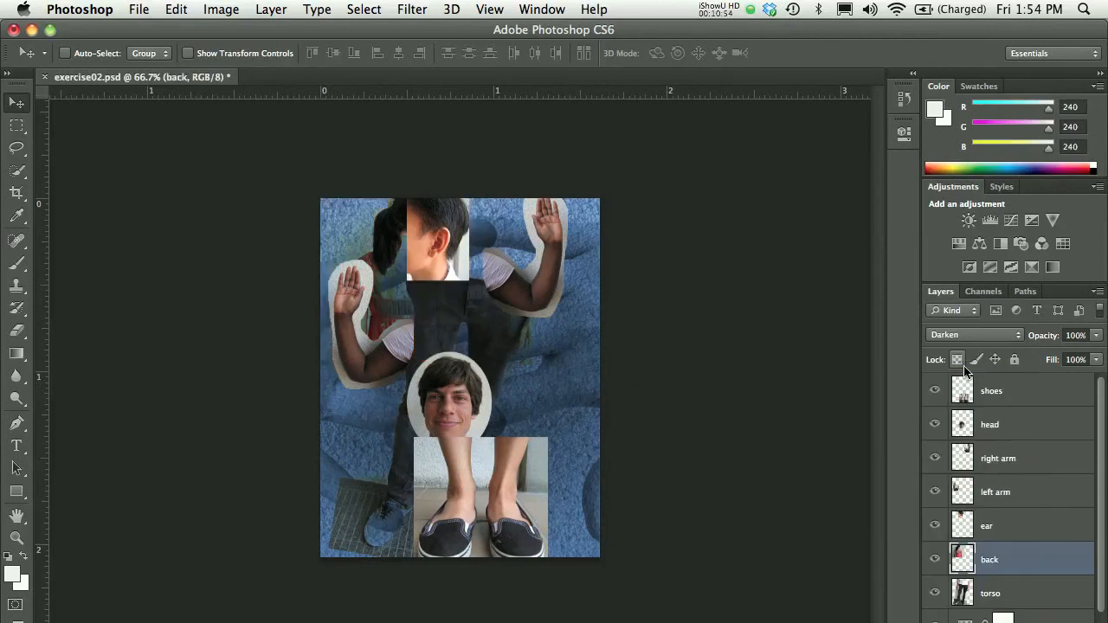
pyautogui.click(974, 335)
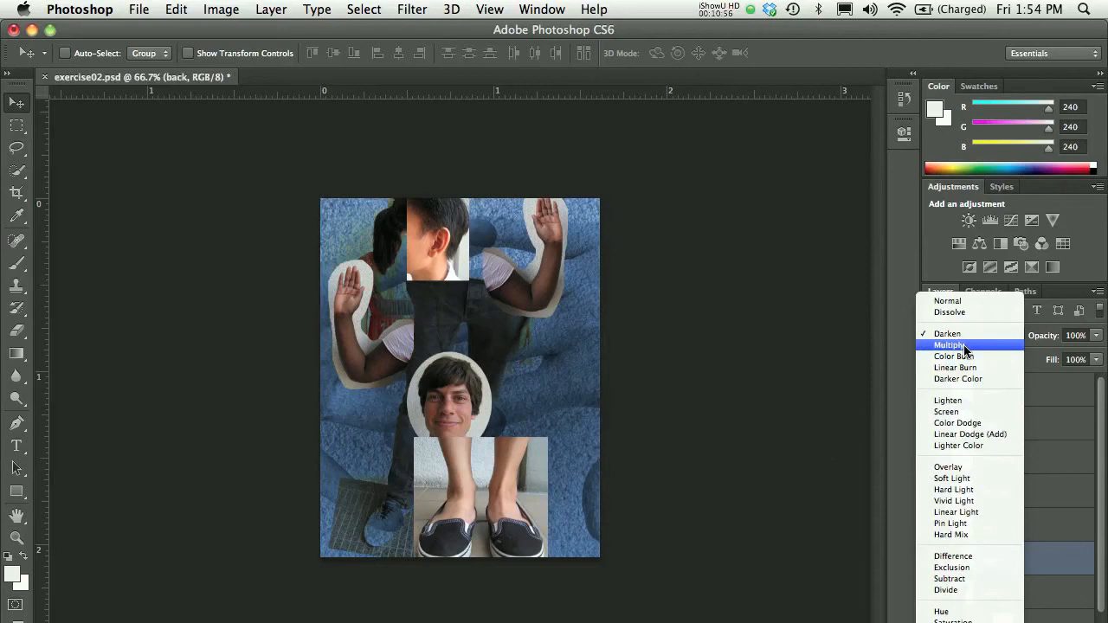
pyautogui.click(950, 345)
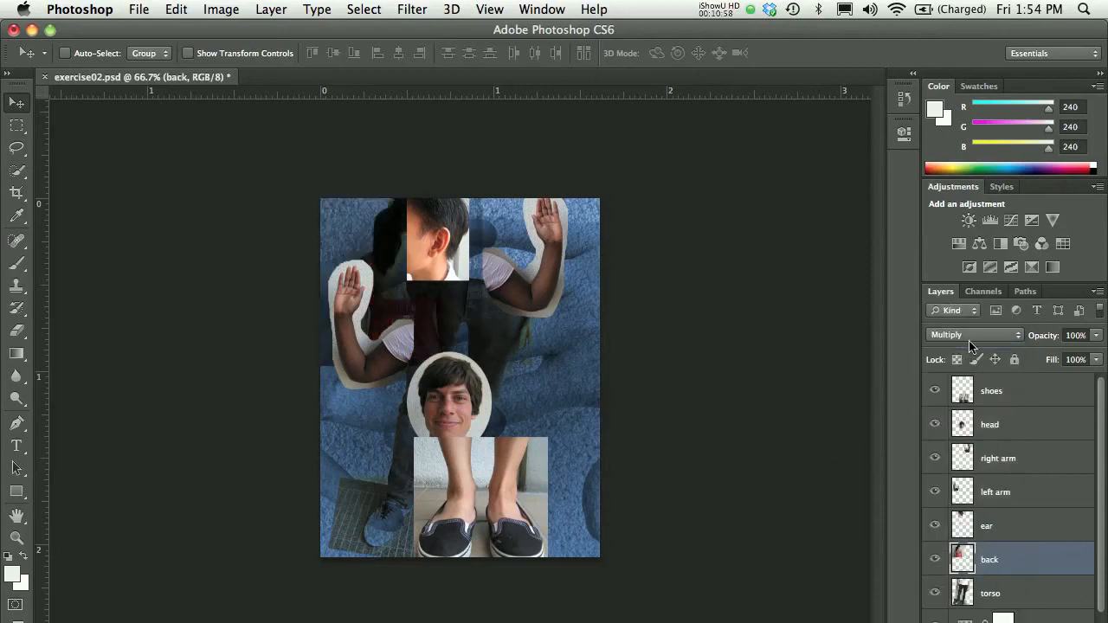
pyautogui.click(974, 335)
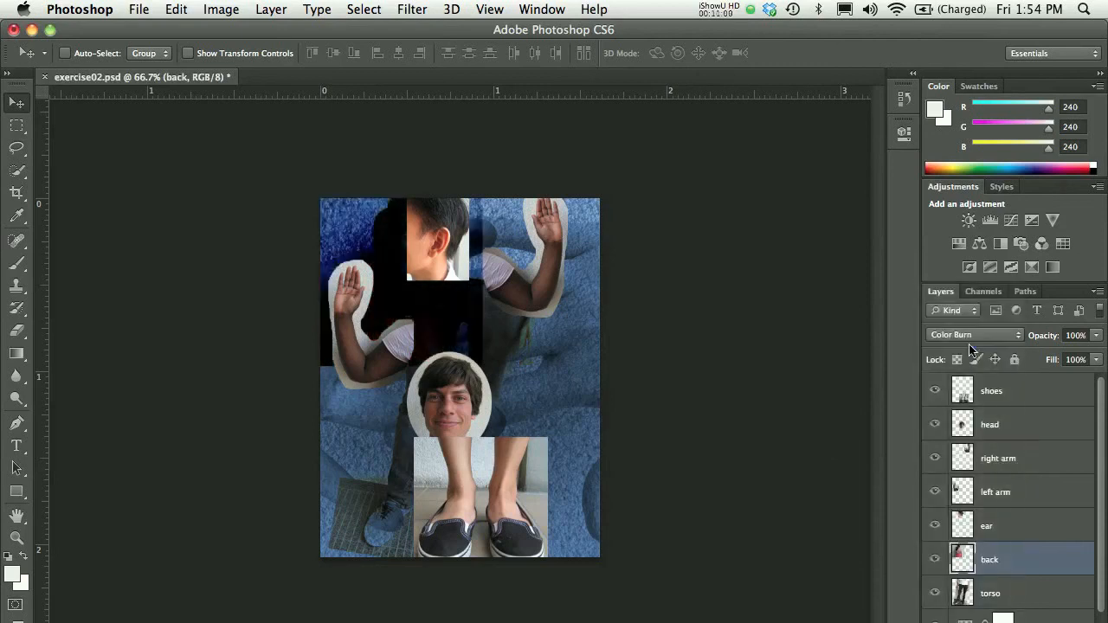
pyautogui.click(974, 335)
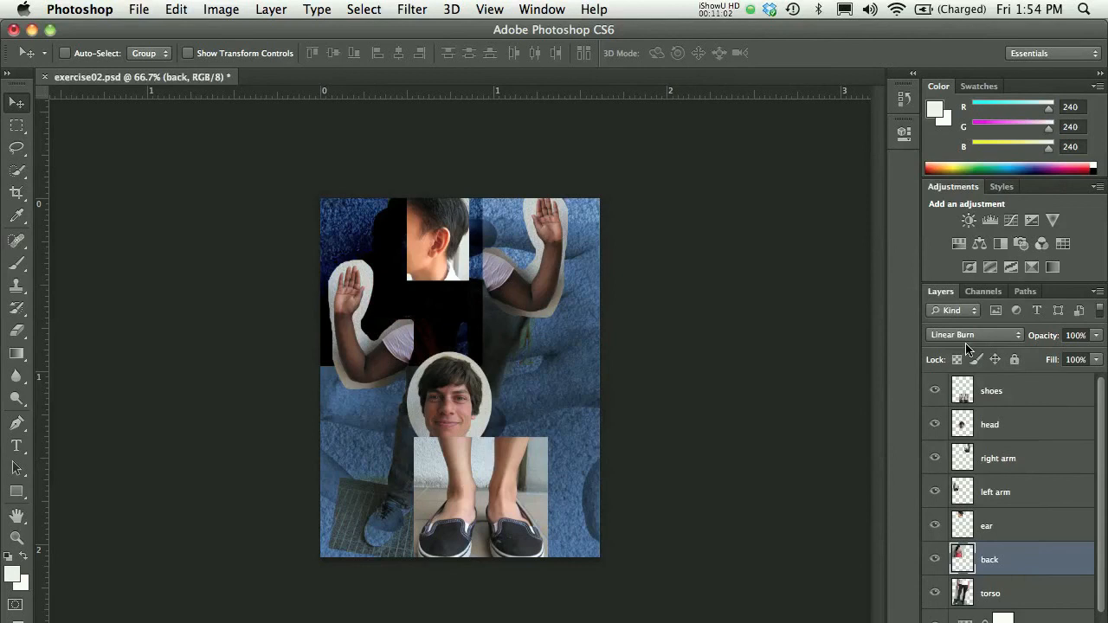
pyautogui.click(974, 335)
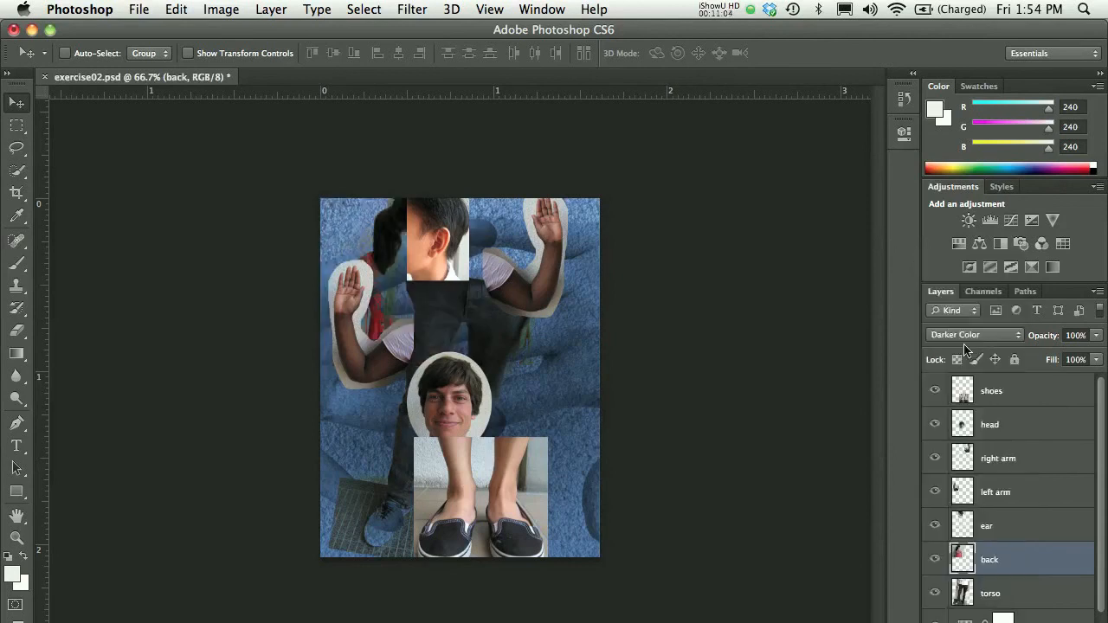
pyautogui.moveTo(788, 396)
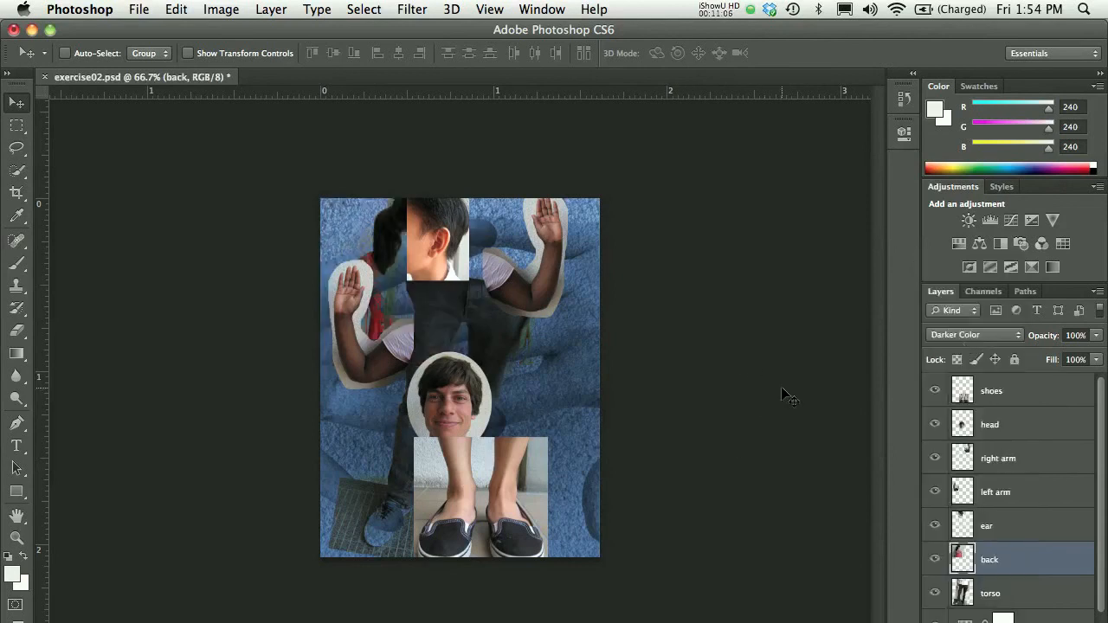
pyautogui.click(992, 390)
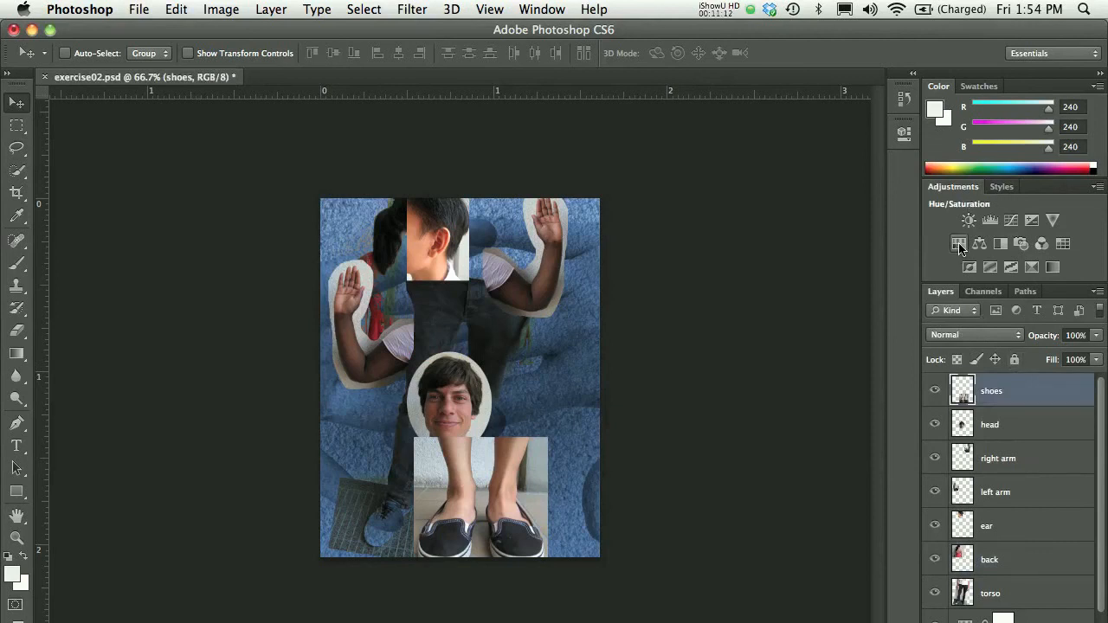
# Add a colorized Hue/Saturation adjustment with Hue 24, Saturation 39, Lightness +5, then collapse Properties.
pyautogui.click(959, 244)
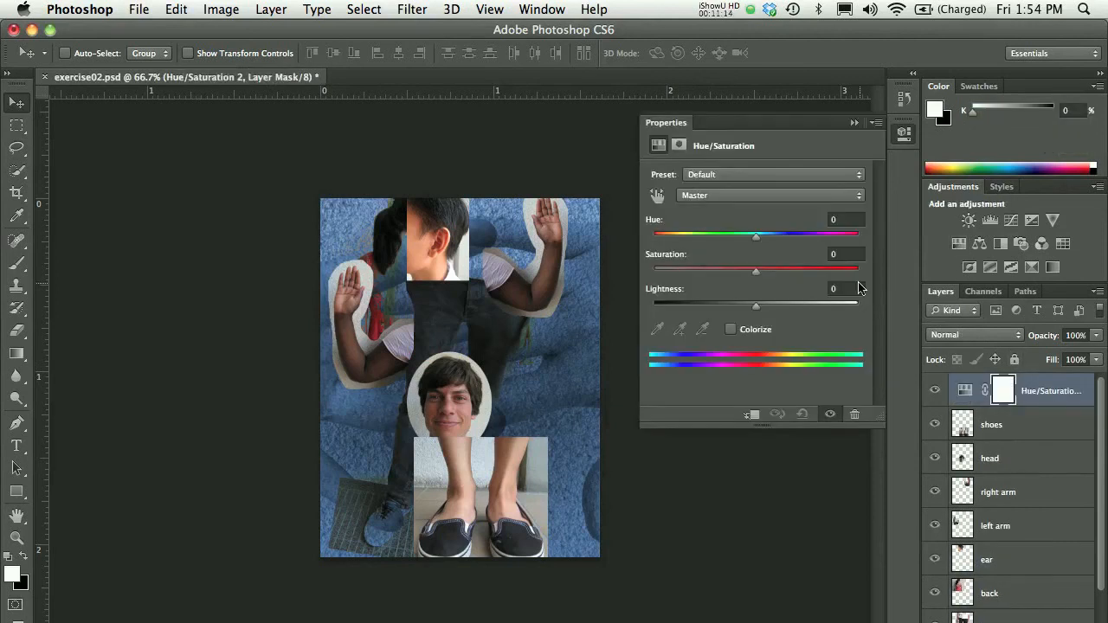
pyautogui.click(731, 329)
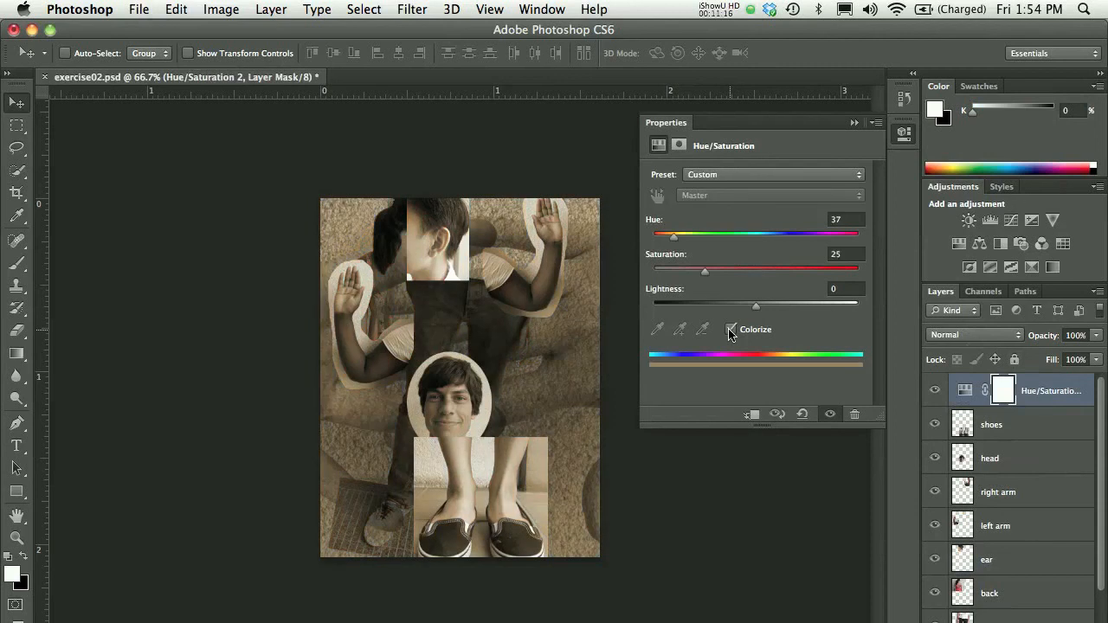
pyautogui.click(732, 329)
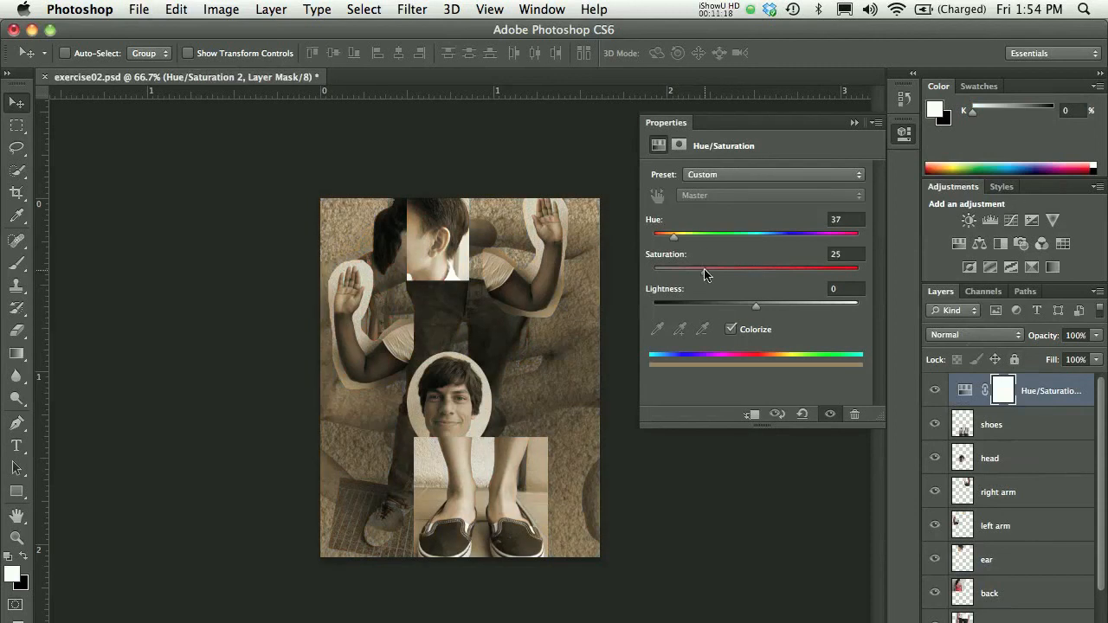
pyautogui.moveTo(674, 234); pyautogui.dragTo(663, 234)
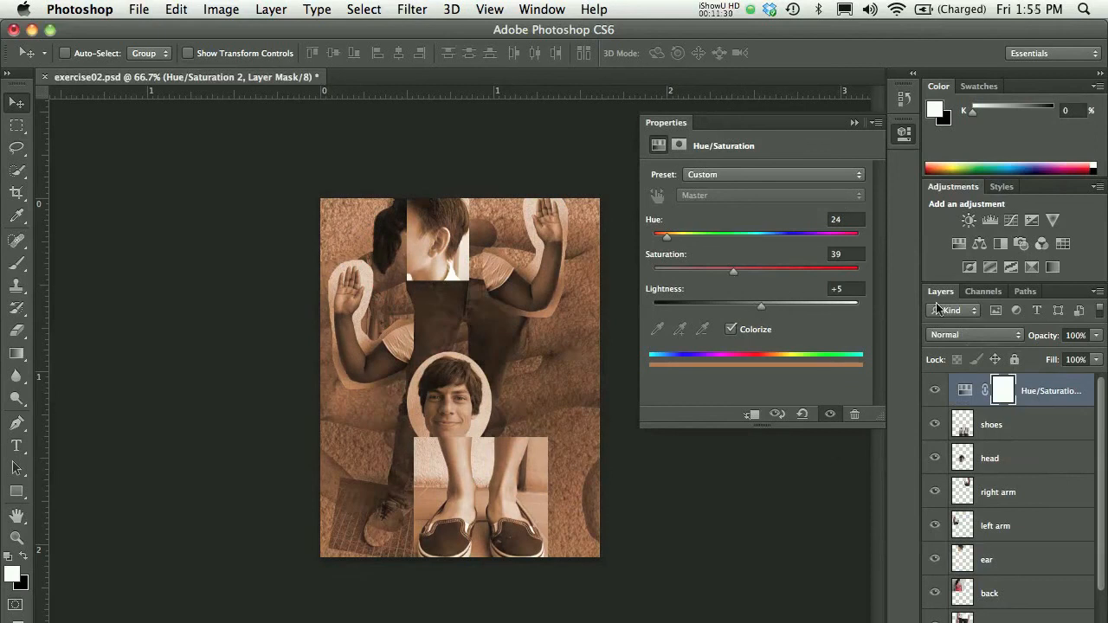
pyautogui.click(964, 390)
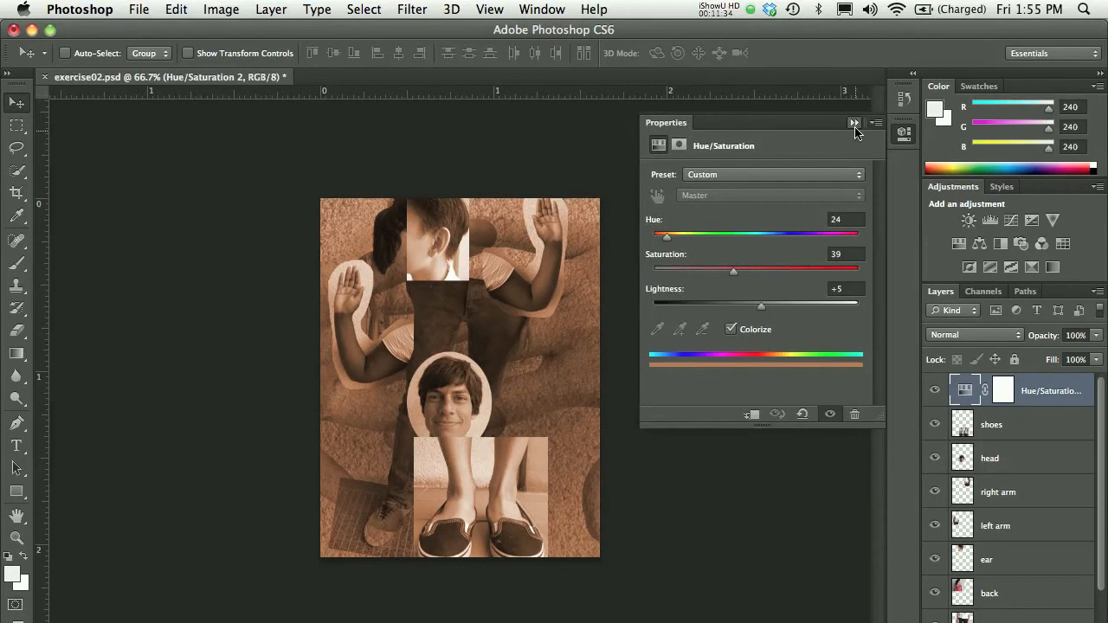
pyautogui.click(854, 122)
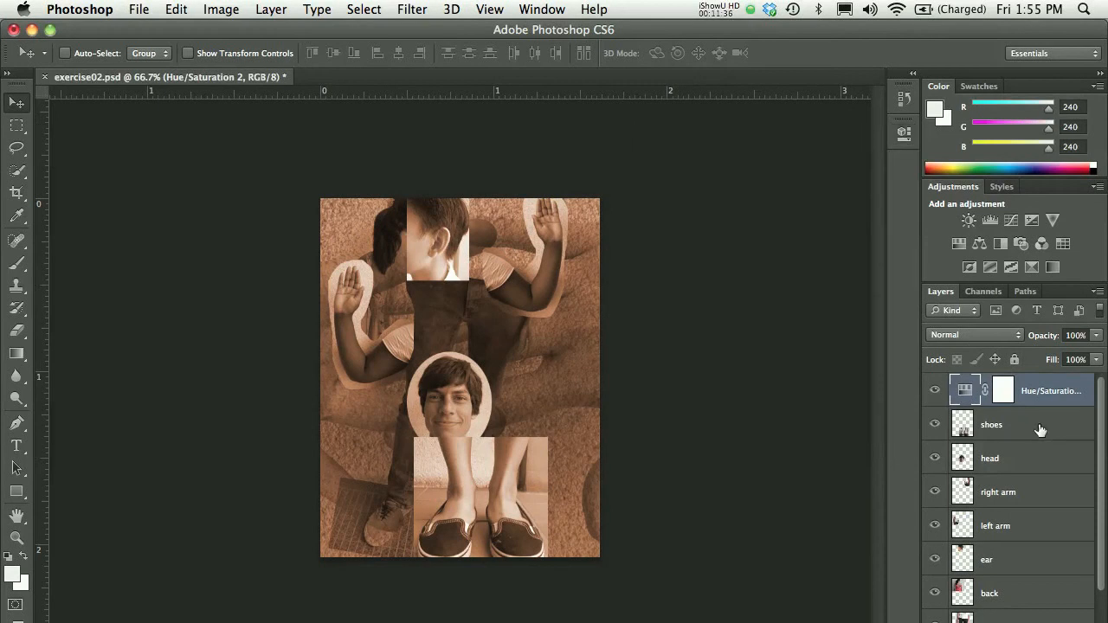
# Group the layers from shoes through back into a new group named 'bodies'.
pyautogui.click(991, 424)
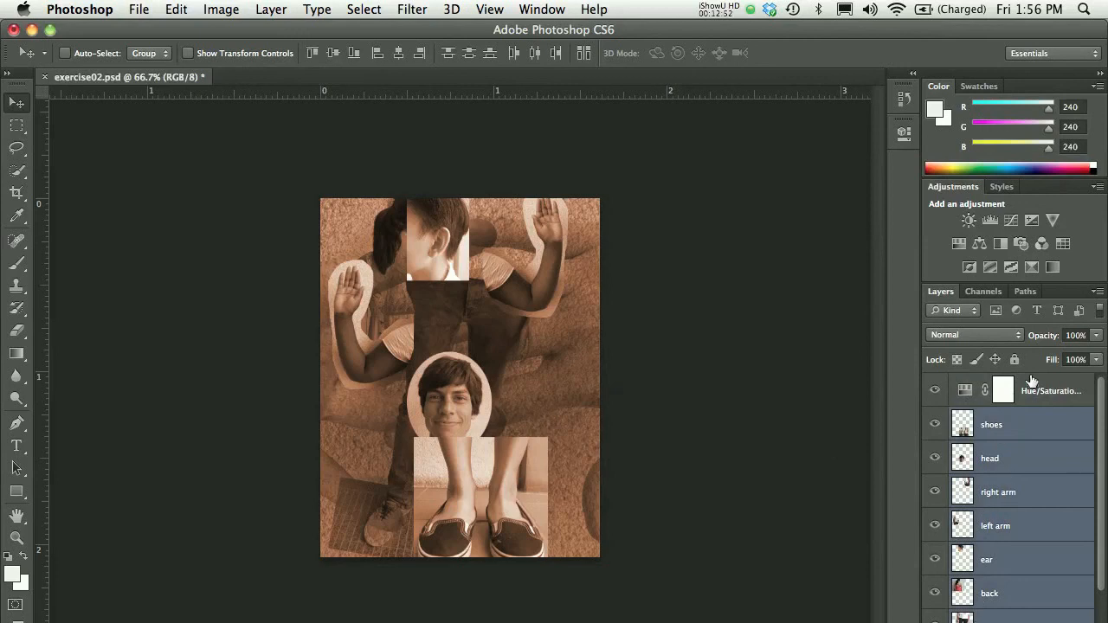
pyautogui.moveTo(1030, 383)
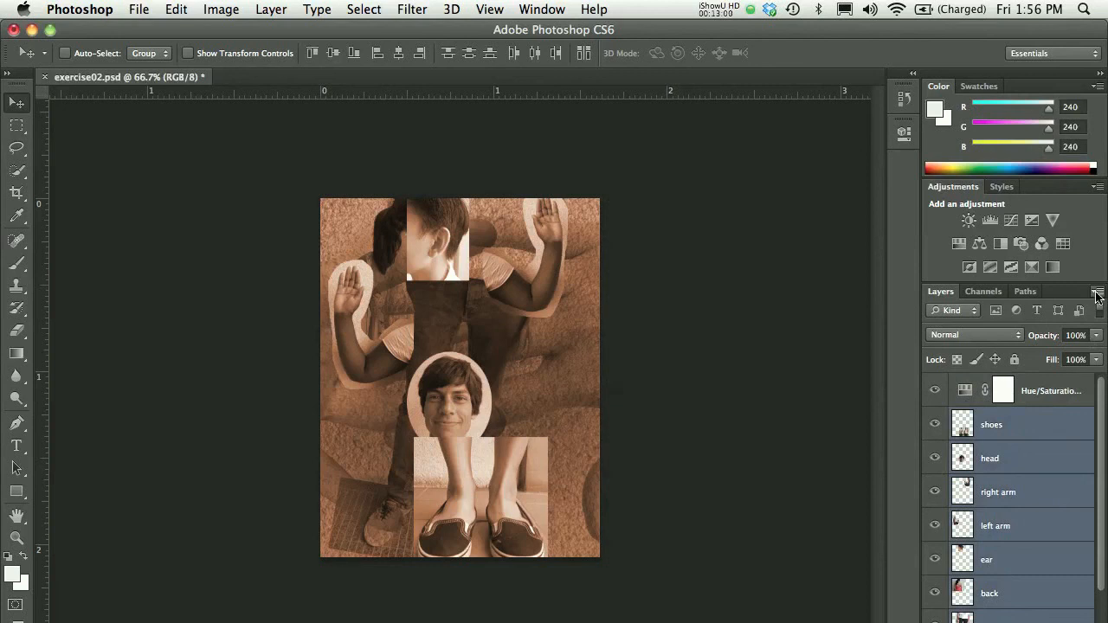
pyautogui.click(1098, 292)
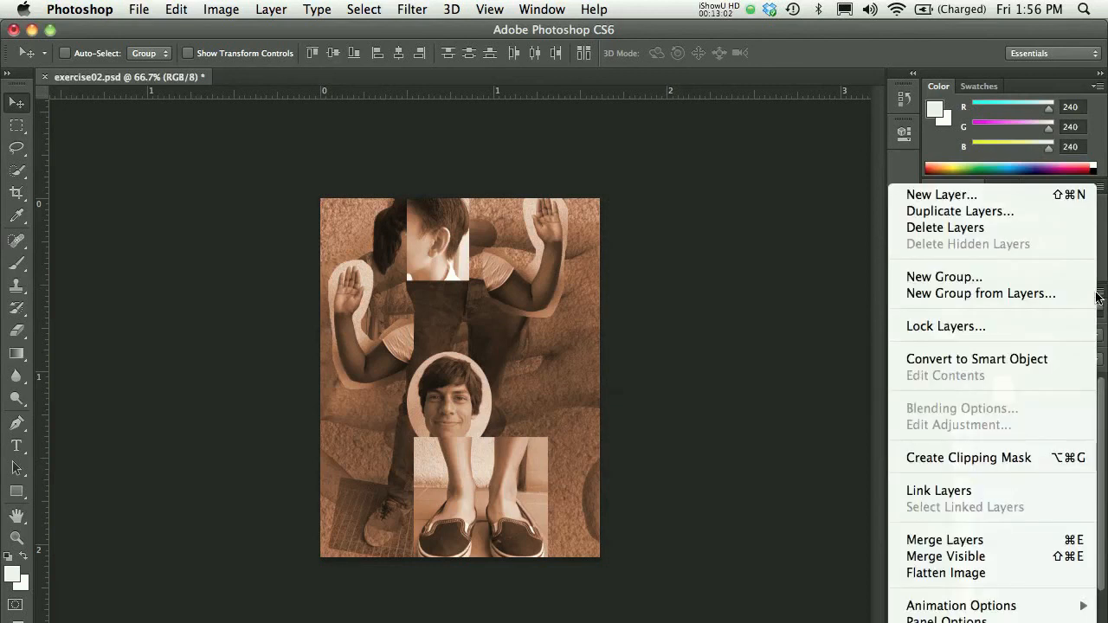
pyautogui.moveTo(944, 276)
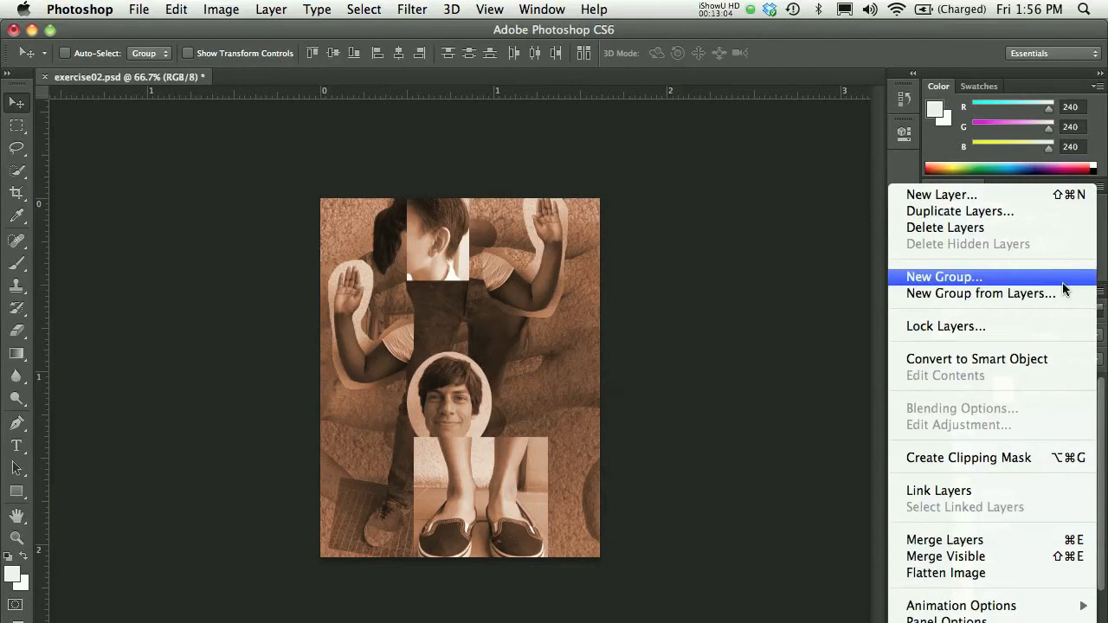
pyautogui.click(981, 292)
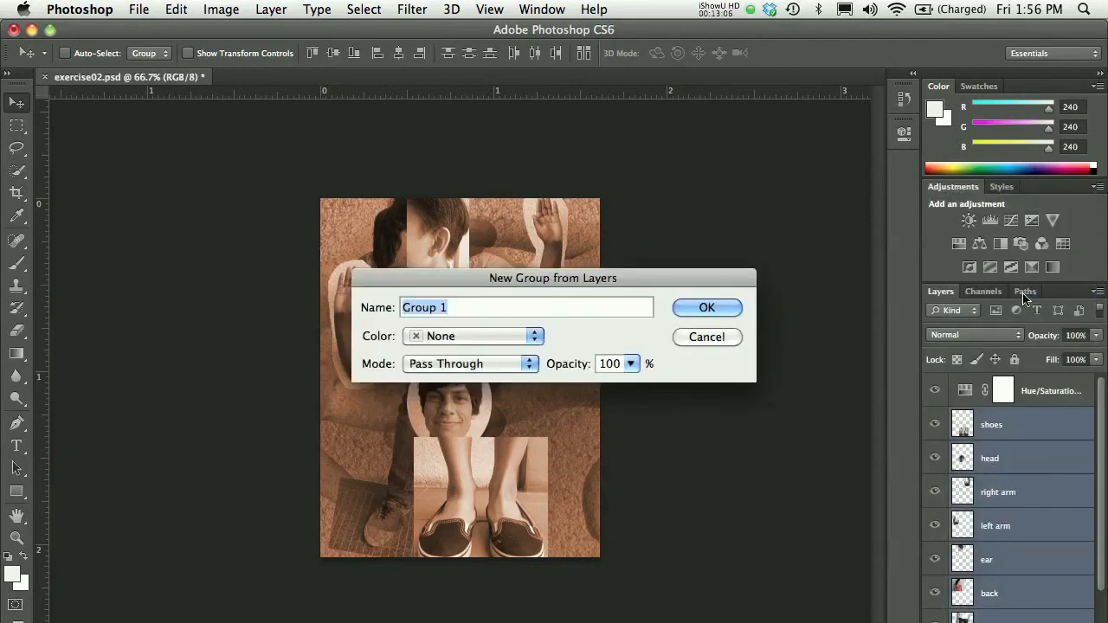
pyautogui.moveTo(788, 335)
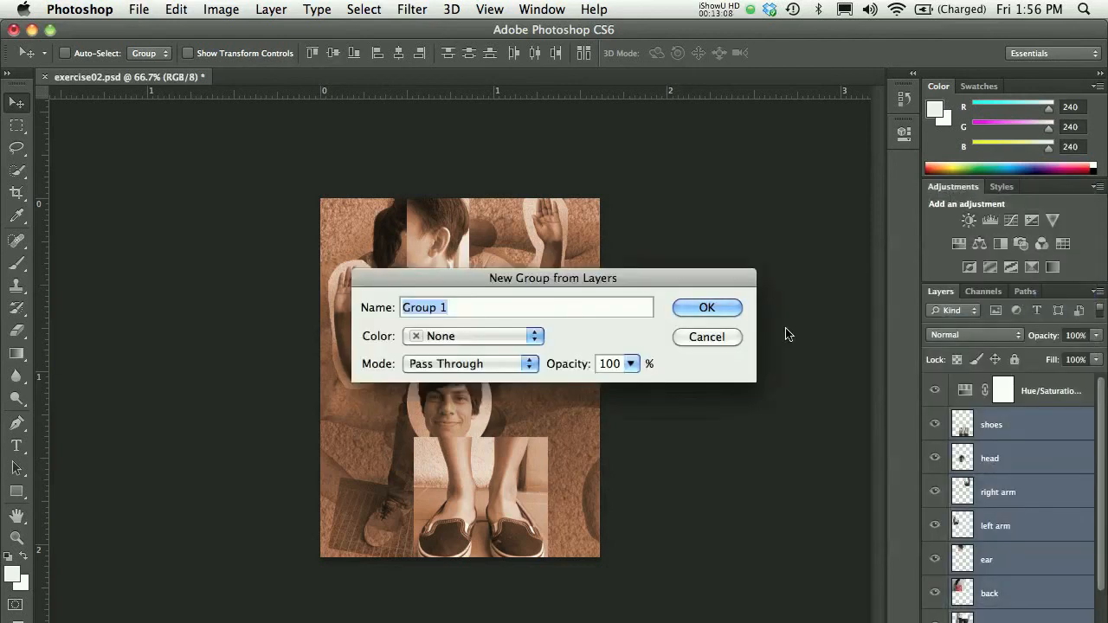
pyautogui.write('bodies')
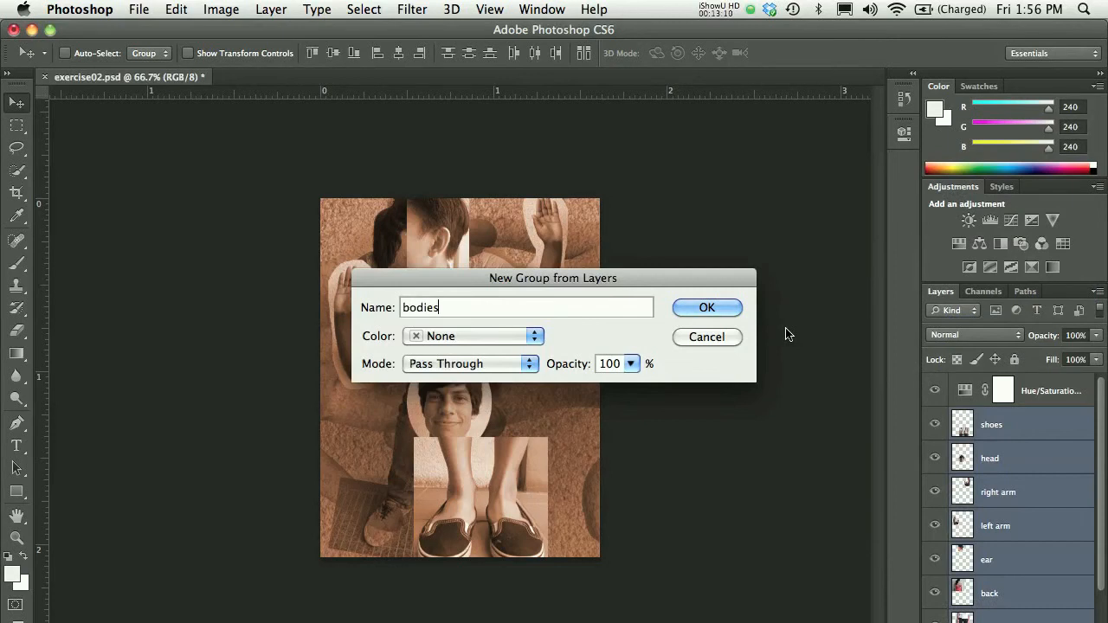
pyautogui.click(706, 308)
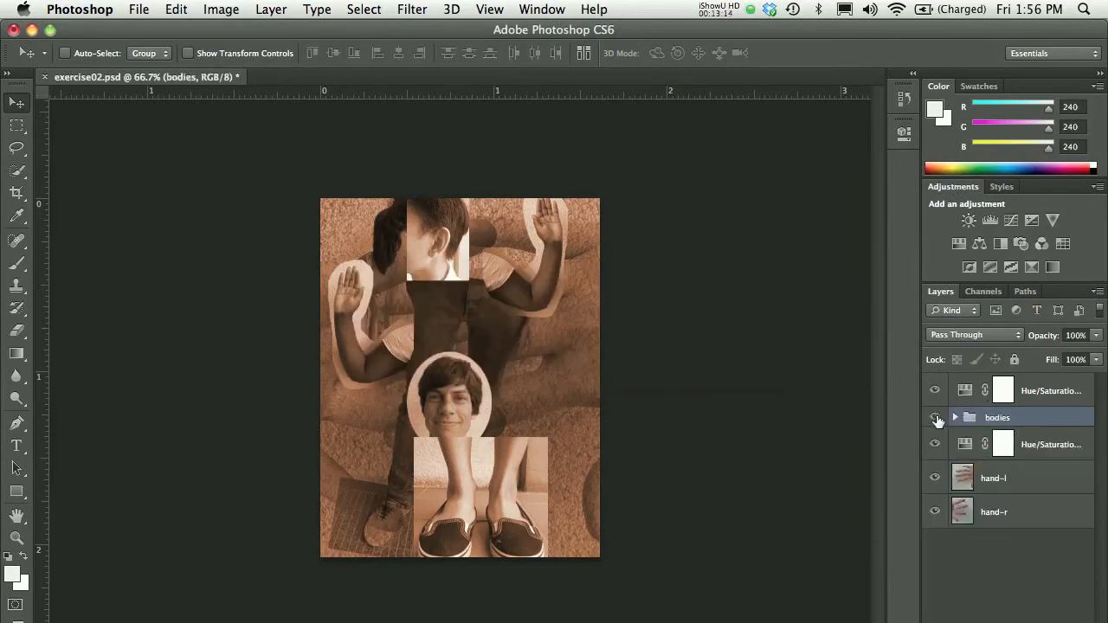
pyautogui.click(934, 417)
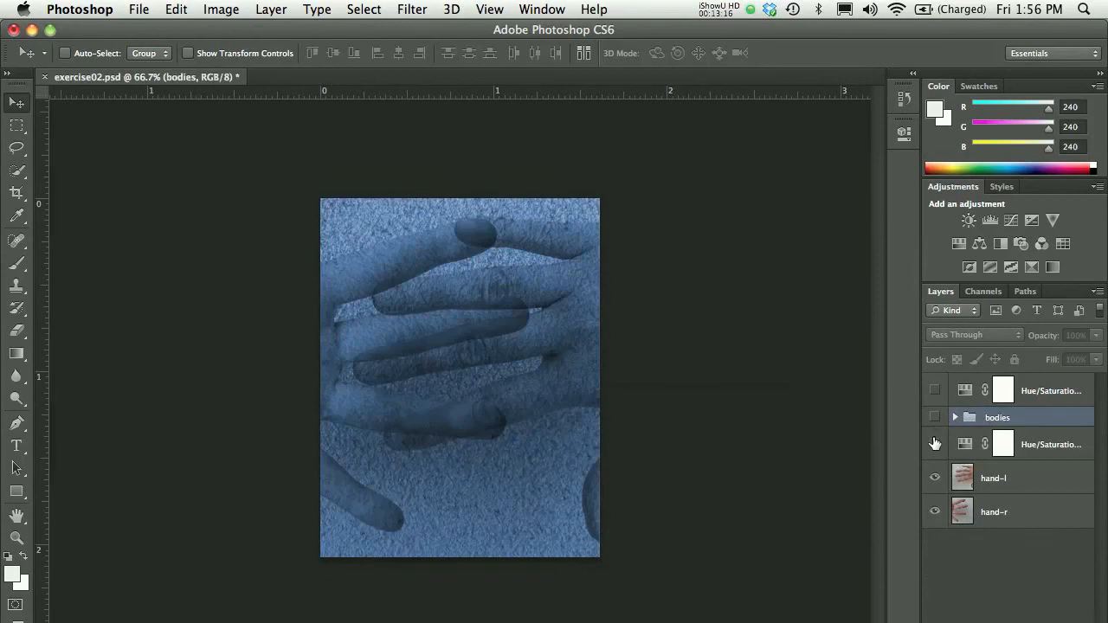
pyautogui.click(934, 478)
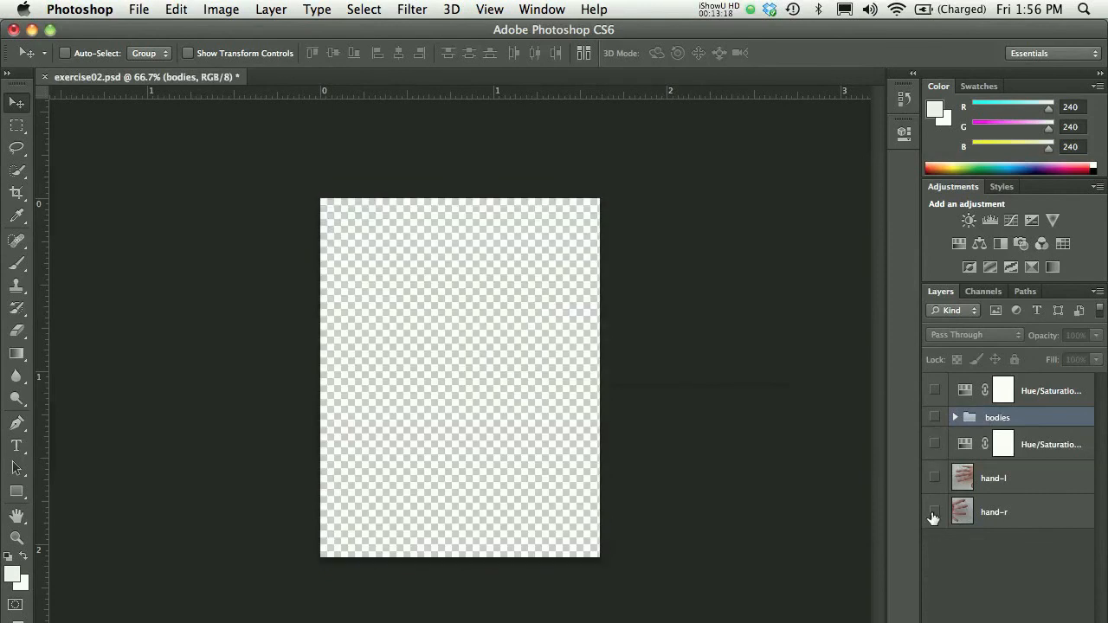
pyautogui.click(934, 444)
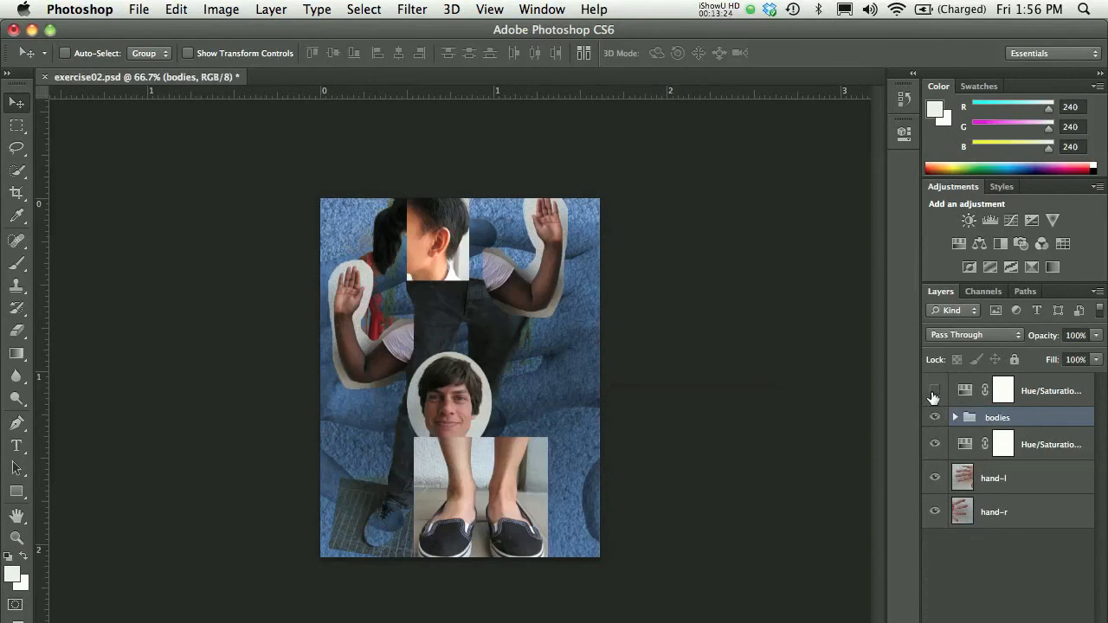
pyautogui.click(934, 390)
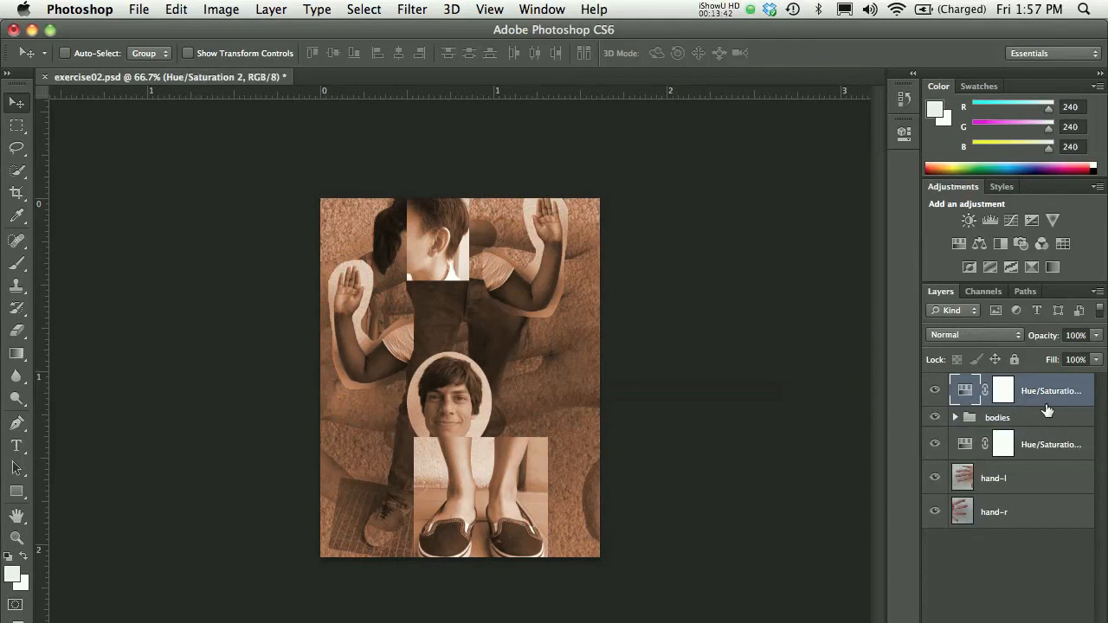
pyautogui.moveTo(1044, 412)
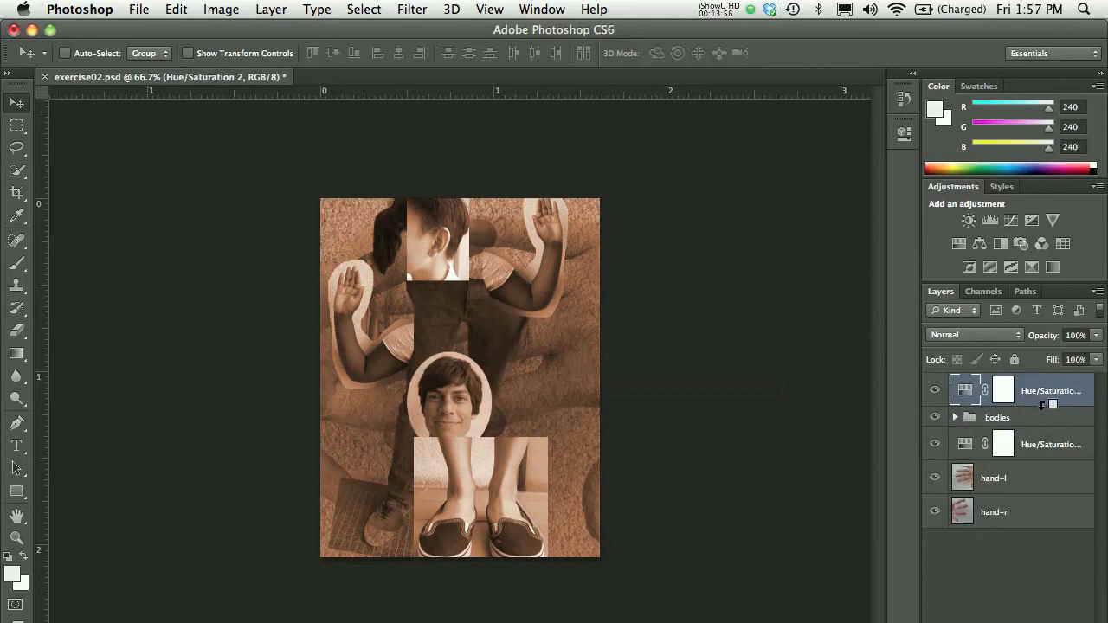
# Clip the orange Hue/Saturation adjustment to the bodies group and toggle its visibility to compare.
pyautogui.click(1018, 390)
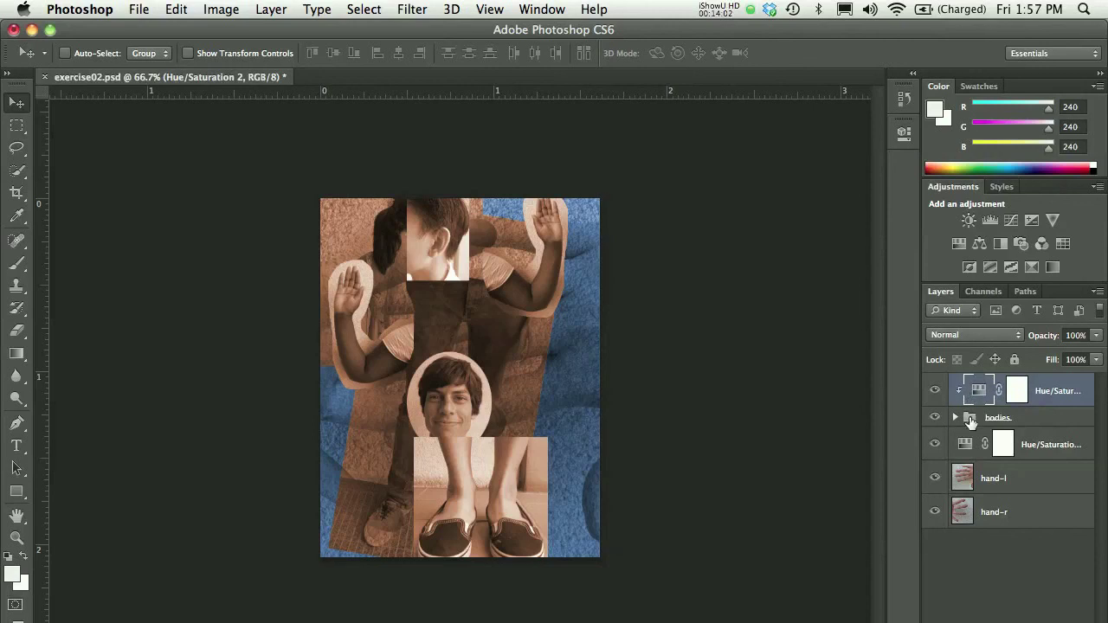
pyautogui.click(998, 417)
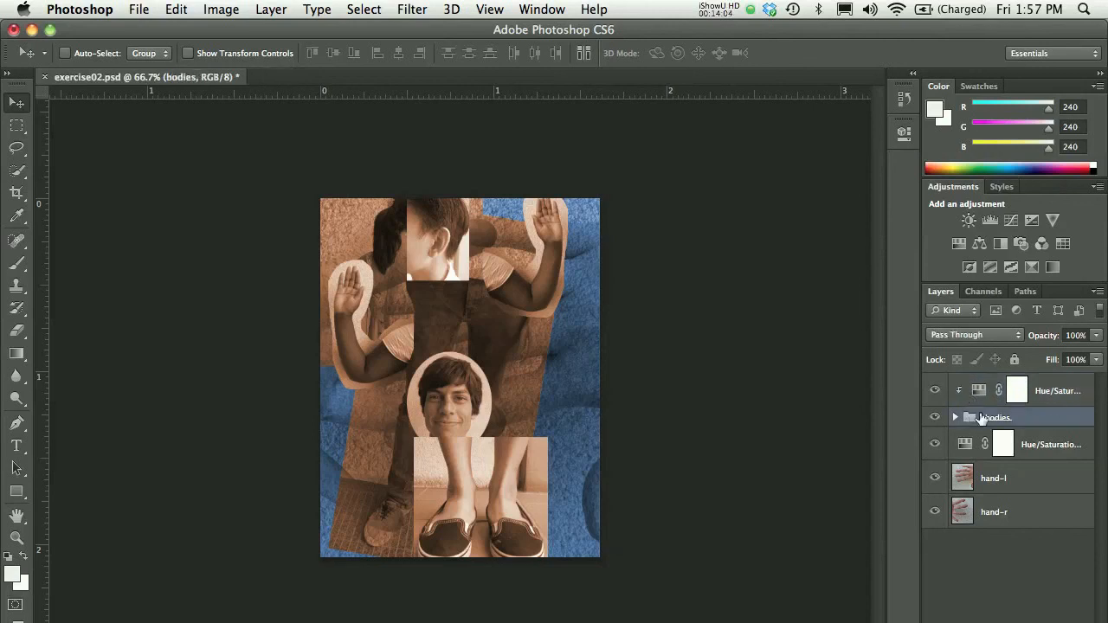
pyautogui.moveTo(981, 416)
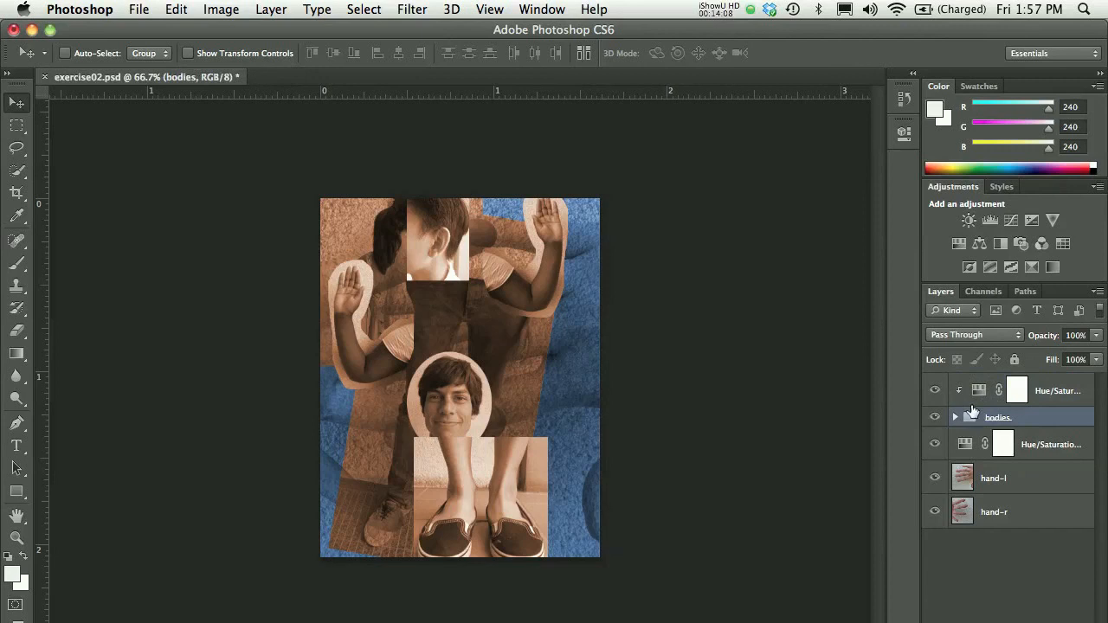
pyautogui.moveTo(968, 417)
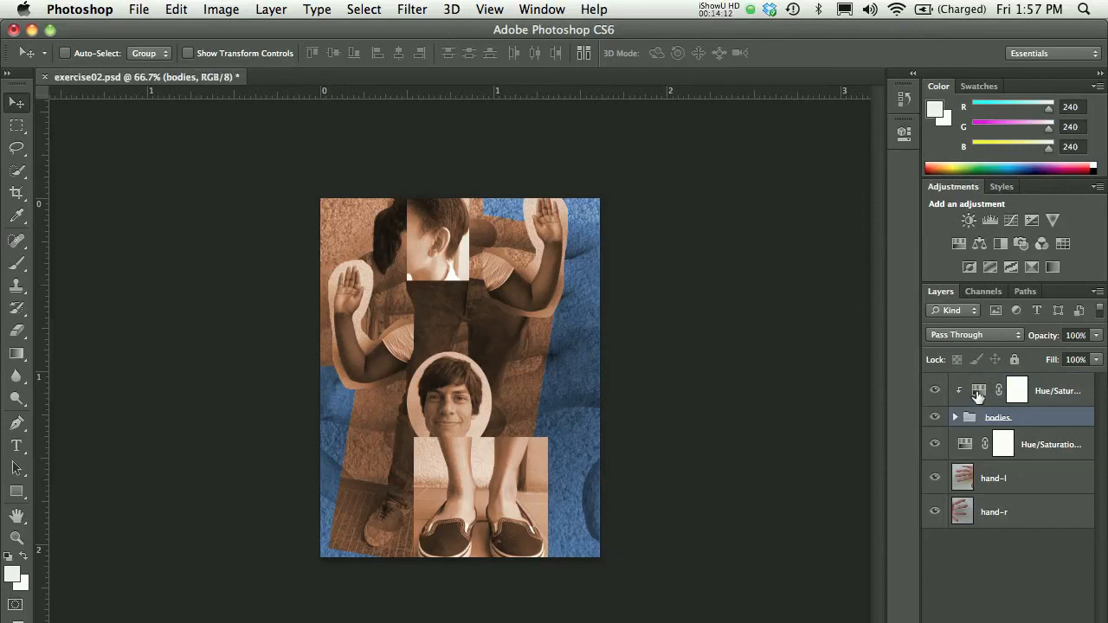
pyautogui.click(934, 391)
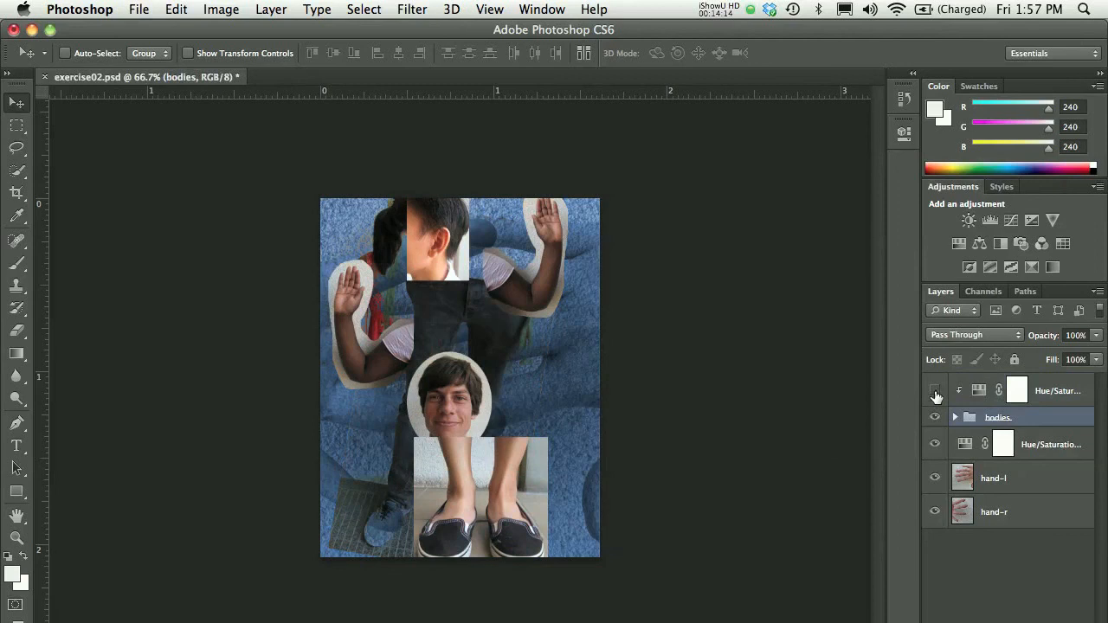
pyautogui.click(934, 390)
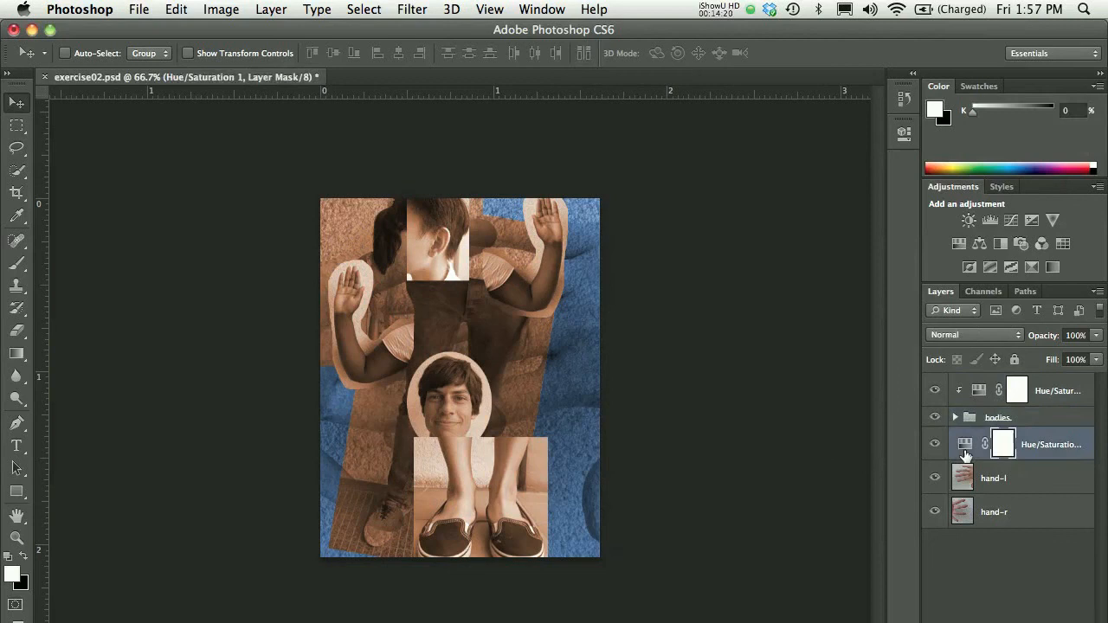
pyautogui.moveTo(974, 416)
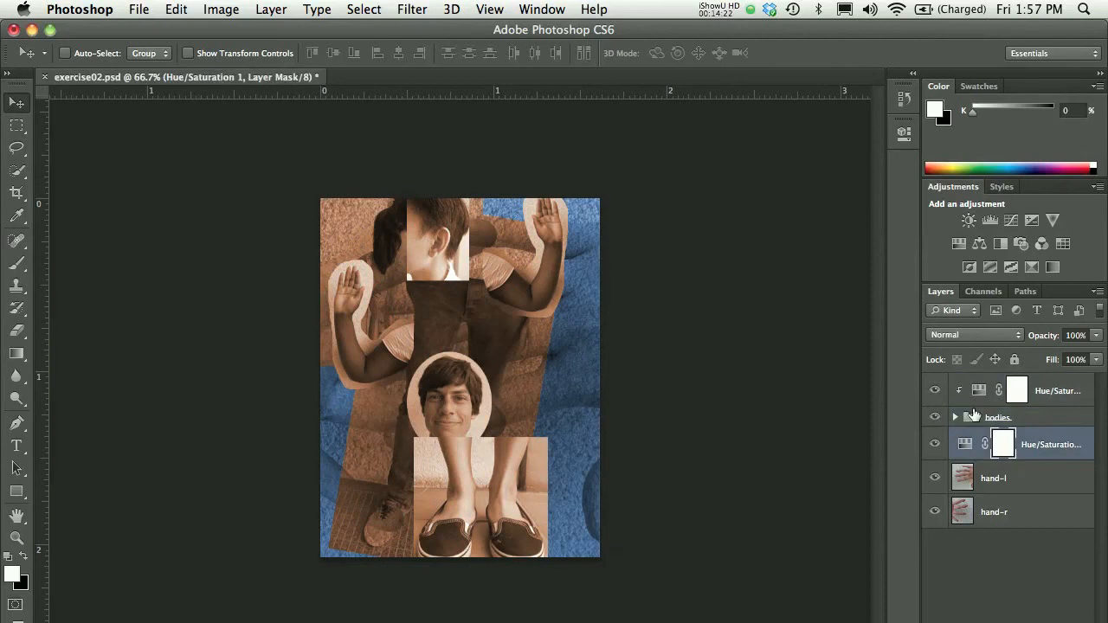
# Select Hue/Saturation 1, hand-l and hand-r together and bring up the Layers panel menu.
pyautogui.click(993, 478)
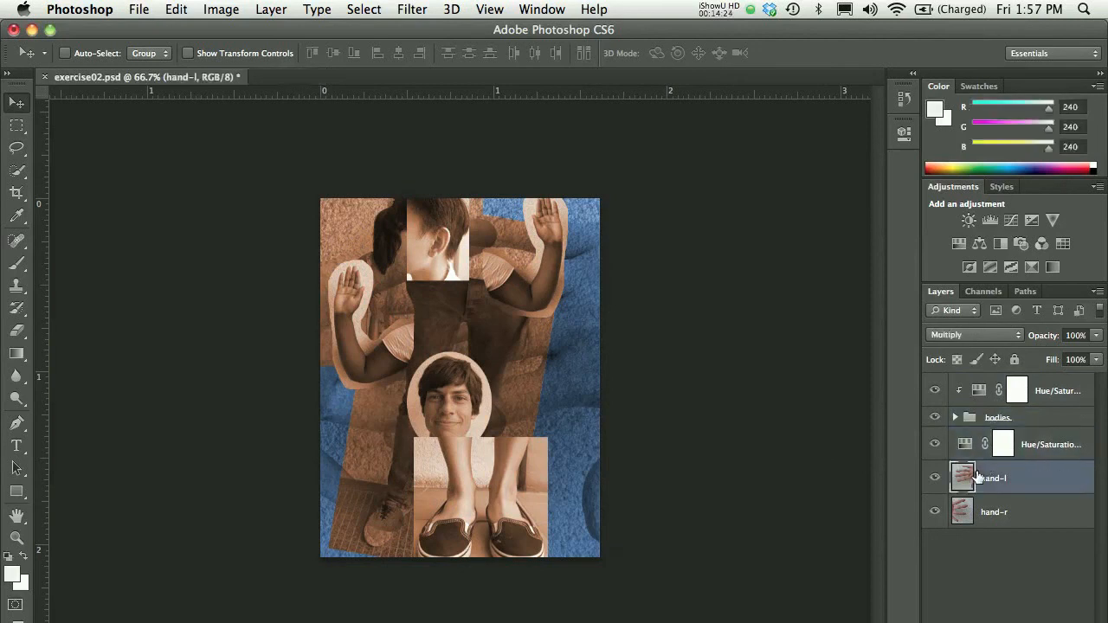
pyautogui.moveTo(962, 477)
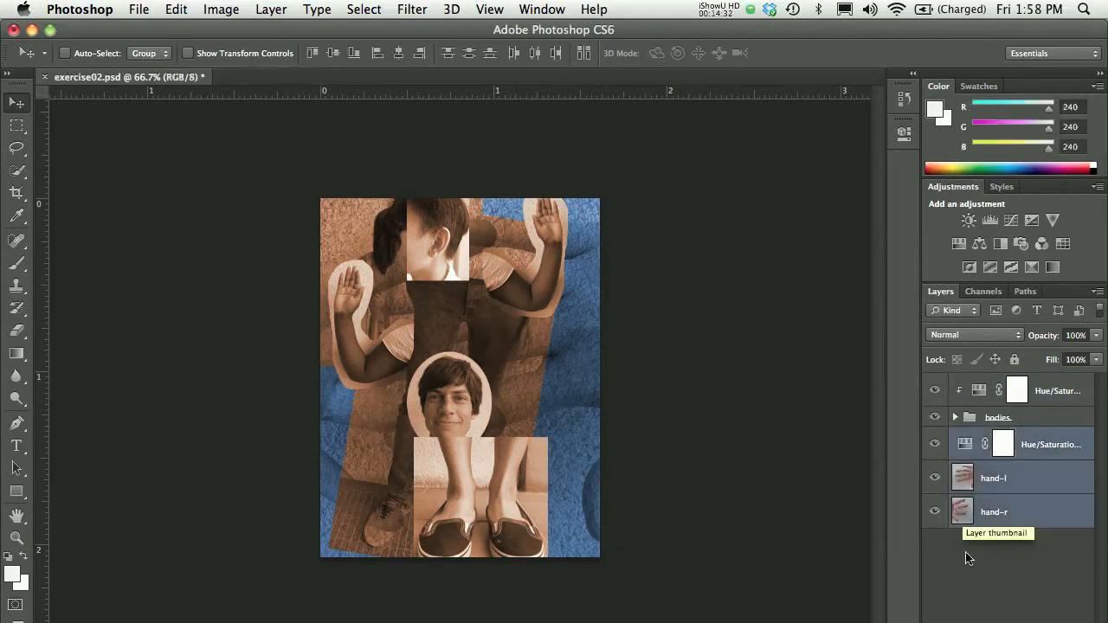
pyautogui.click(1002, 444)
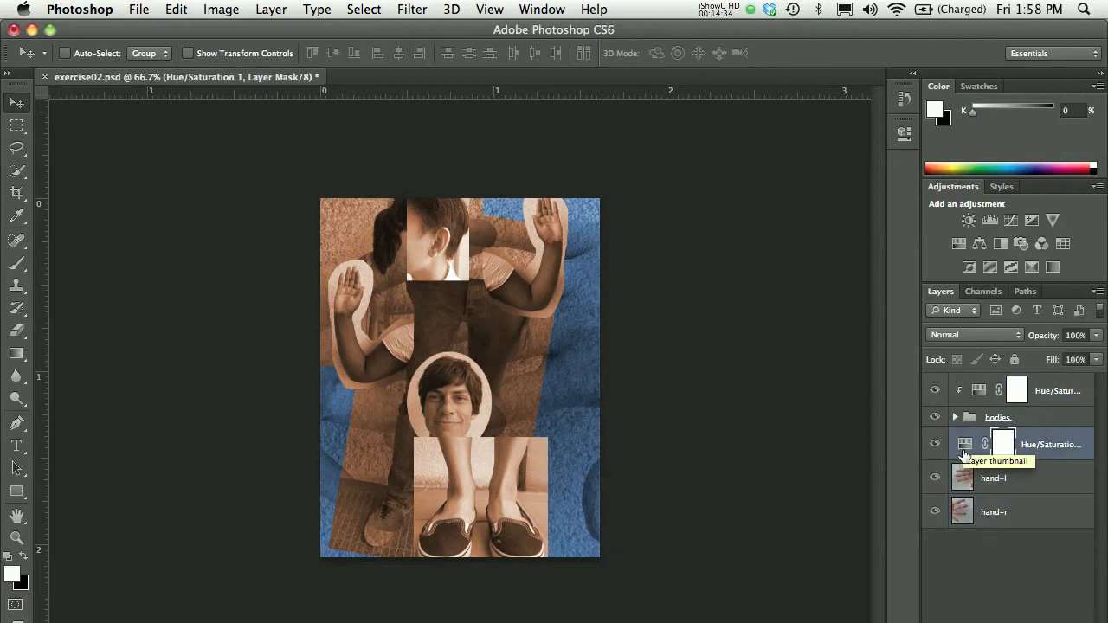
pyautogui.click(994, 511)
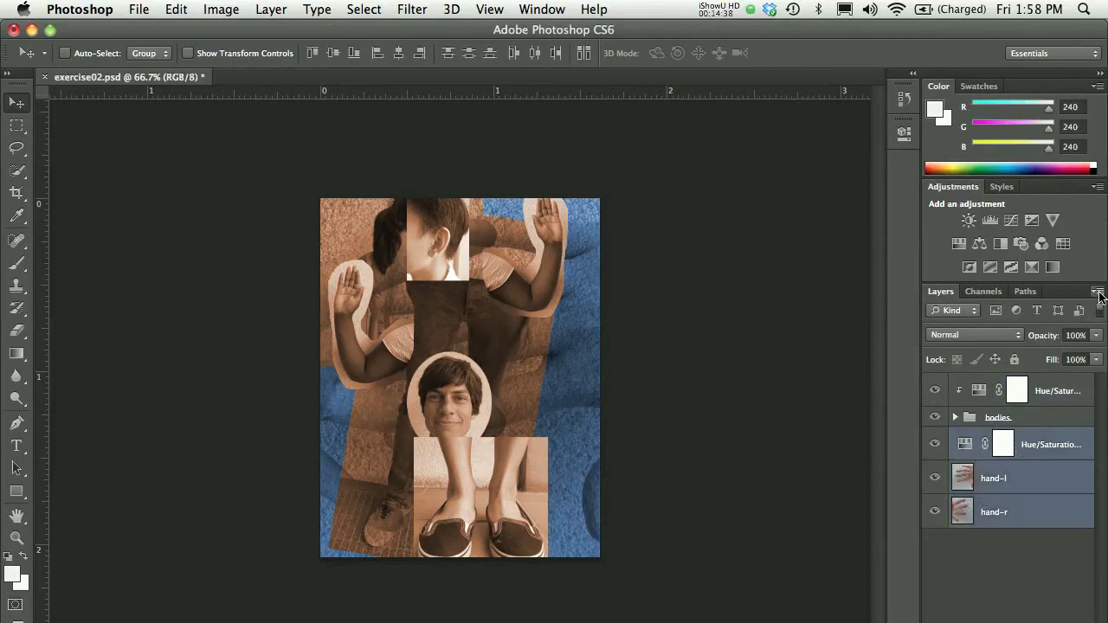
pyautogui.click(1098, 291)
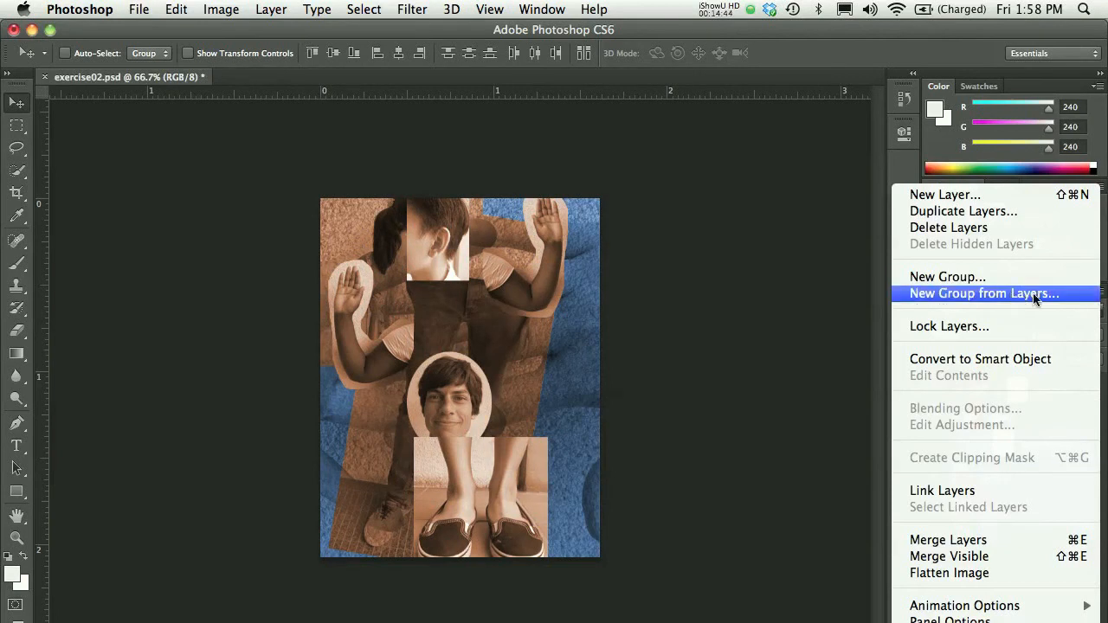
# Create a new group named 'hands' from the selected layers.
pyautogui.click(983, 293)
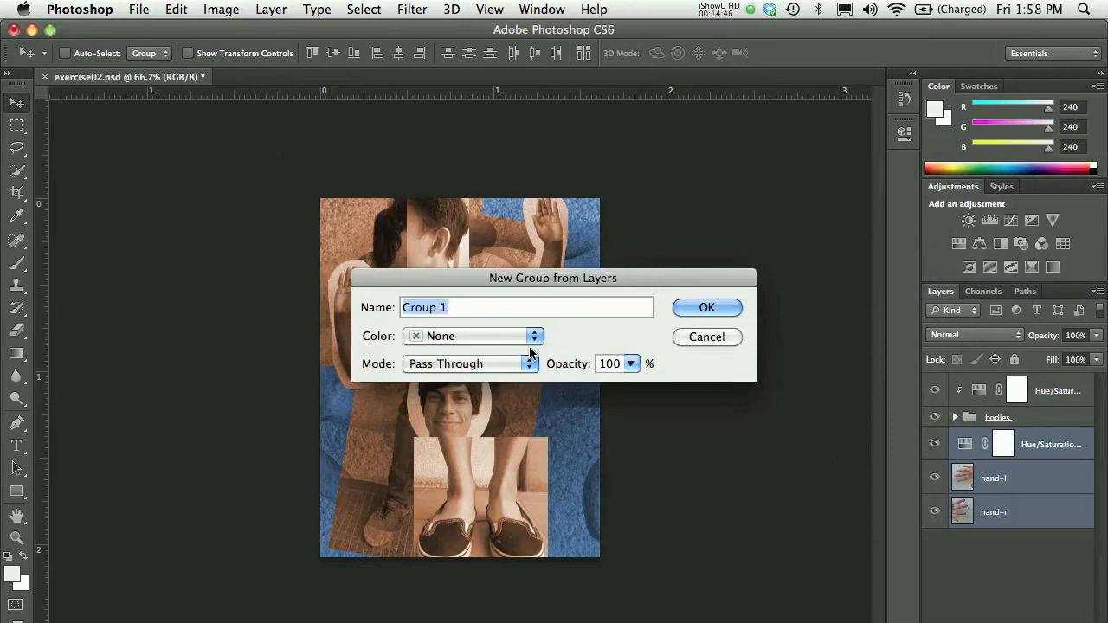
pyautogui.write('hands')
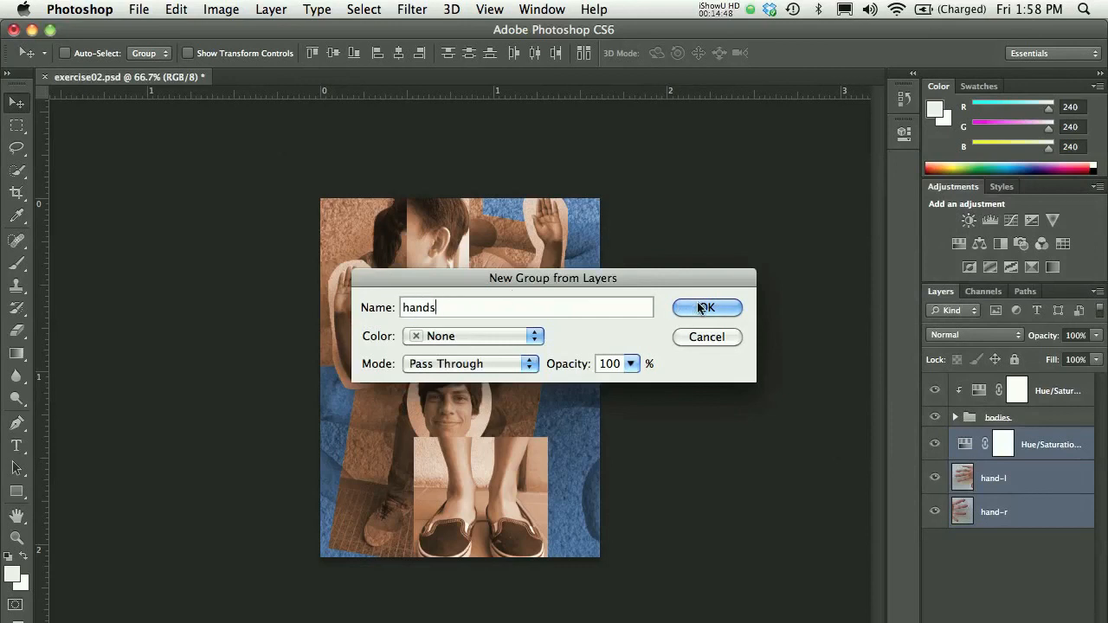
pyautogui.click(706, 308)
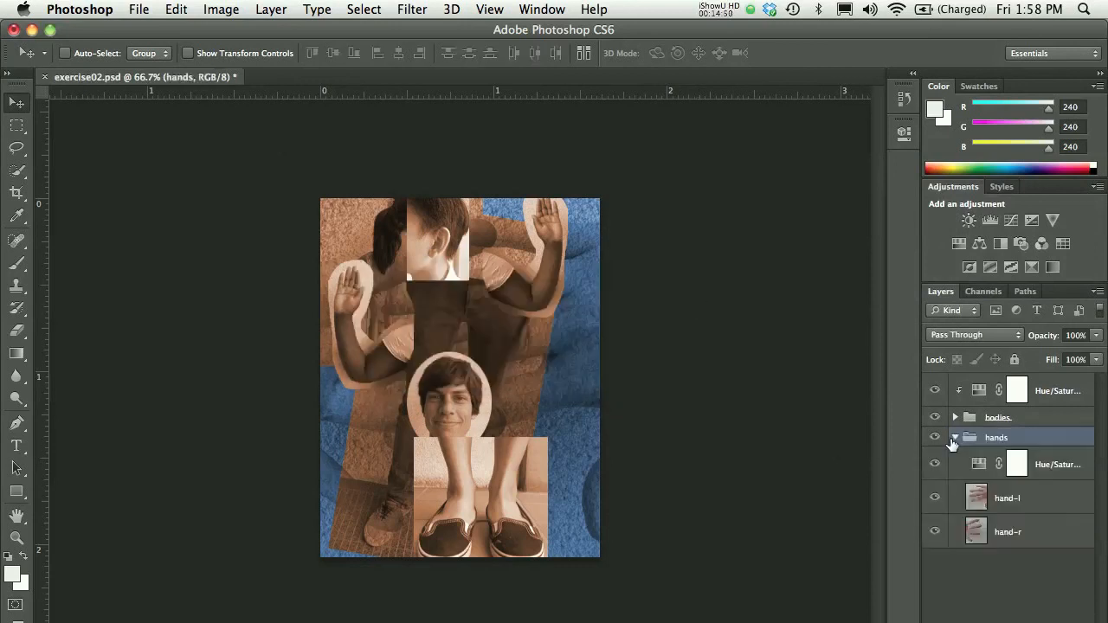
# Toggle the hands group's visibility to check it, then adjust the group in the Layers panel.
pyautogui.click(934, 437)
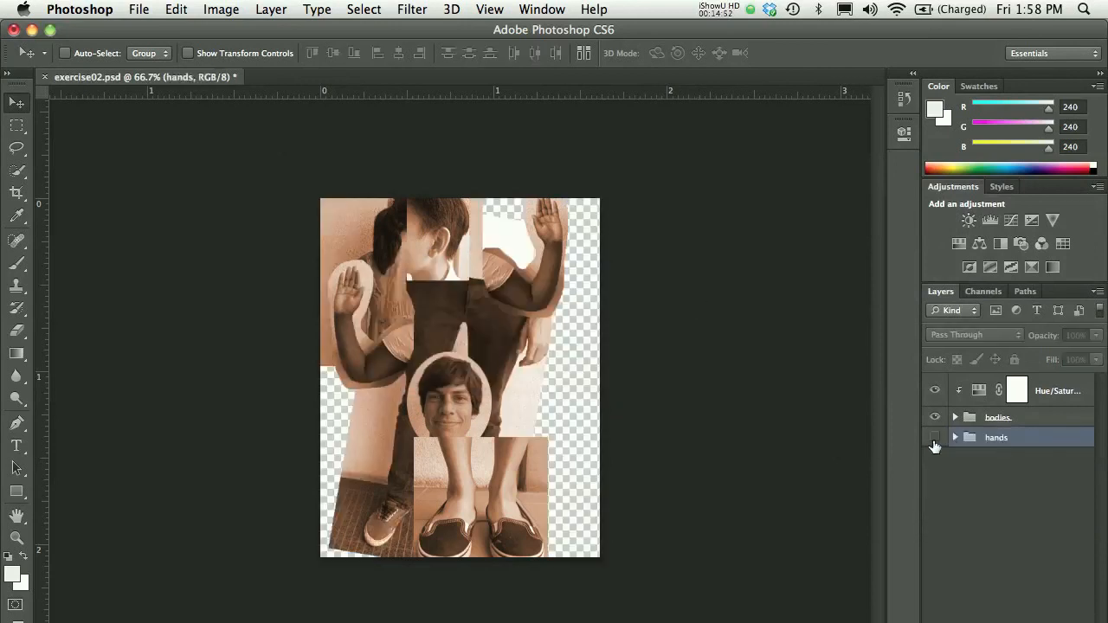
pyautogui.click(935, 437)
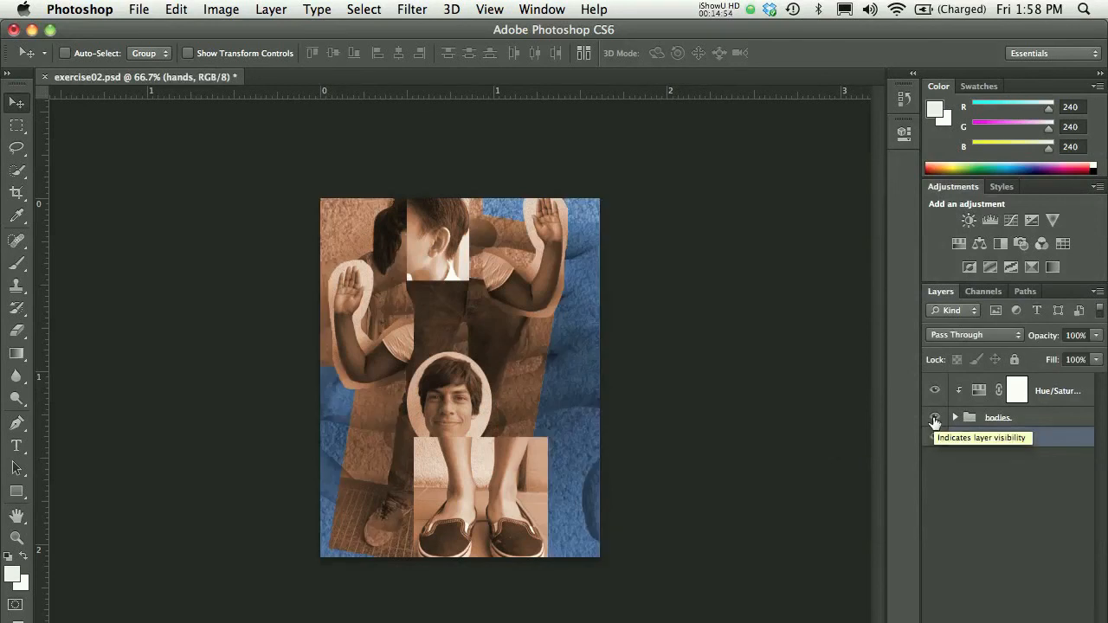
pyautogui.click(935, 418)
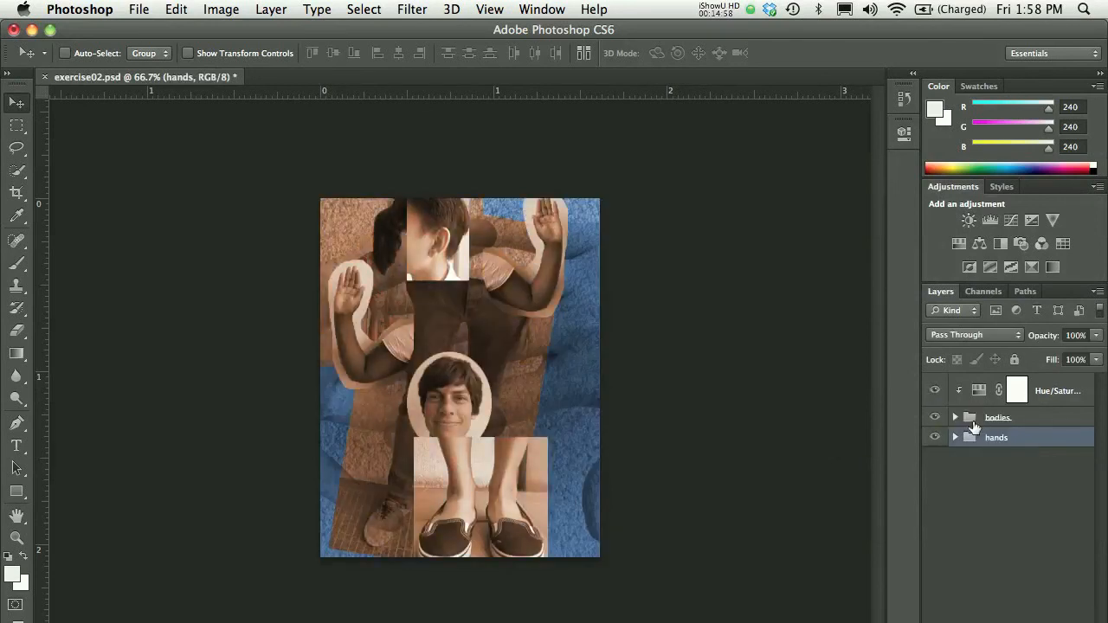
pyautogui.click(996, 437)
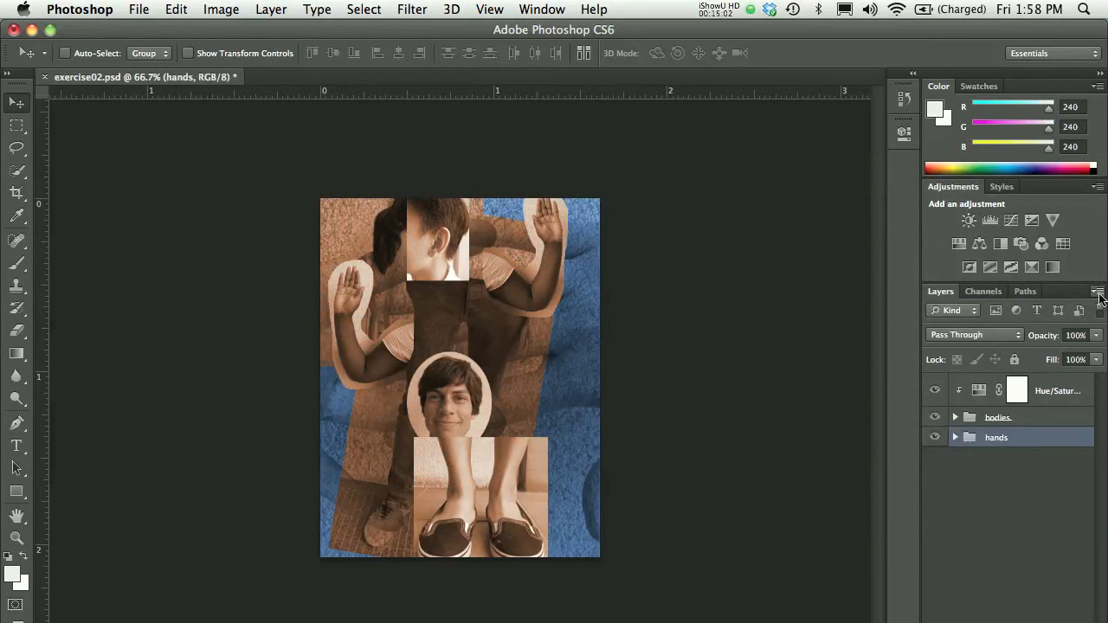
pyautogui.click(1097, 292)
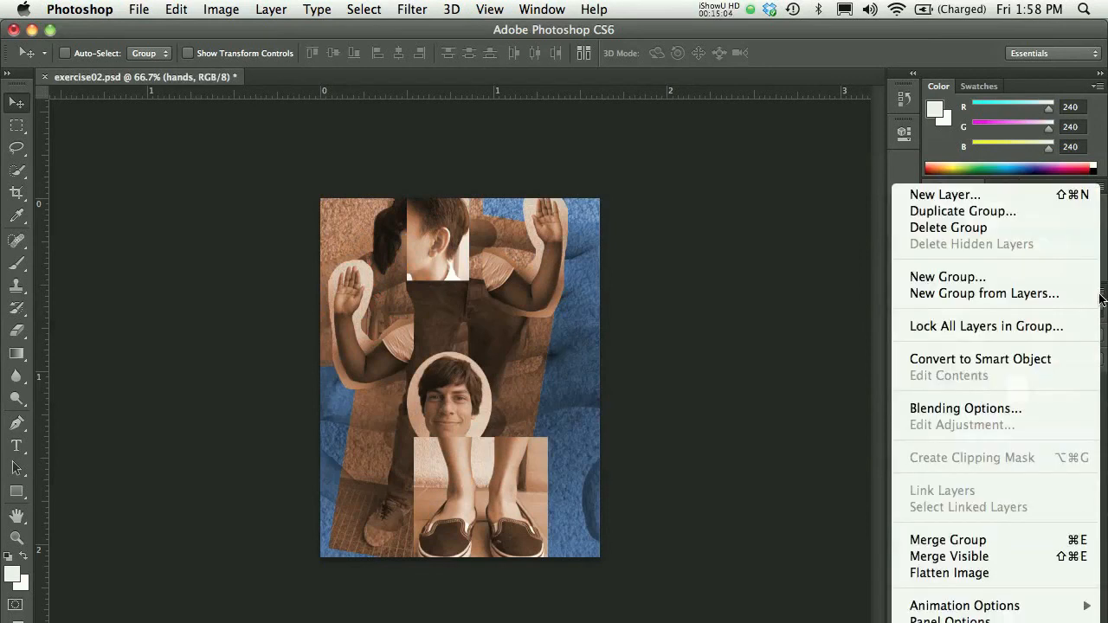
pyautogui.moveTo(947, 277)
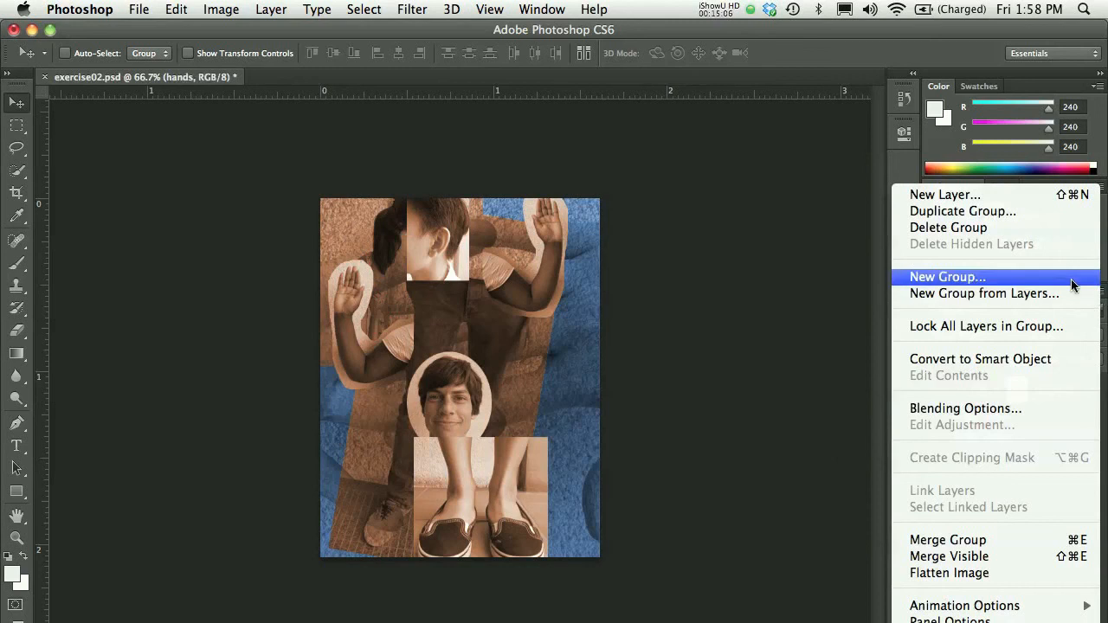
pyautogui.moveTo(1073, 285)
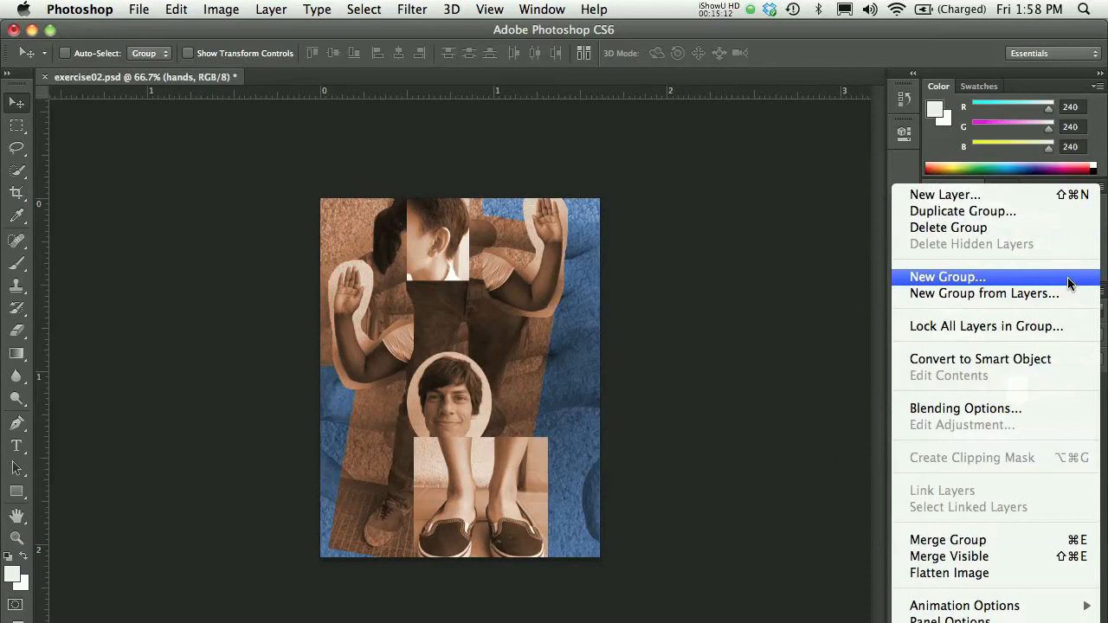
pyautogui.moveTo(986, 326)
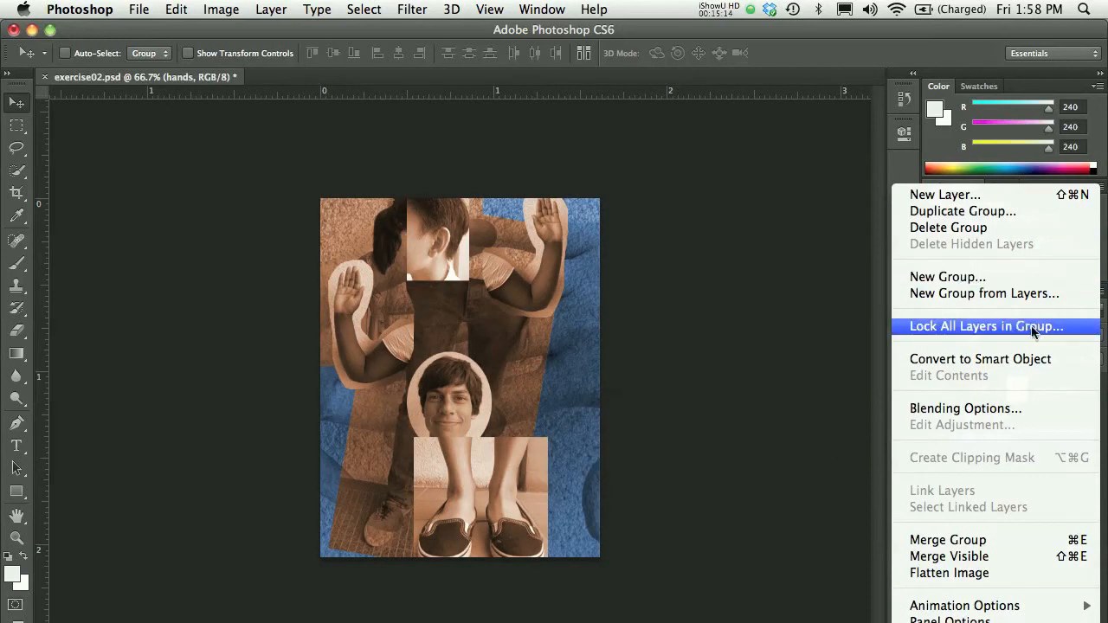
pyautogui.moveTo(1026, 389)
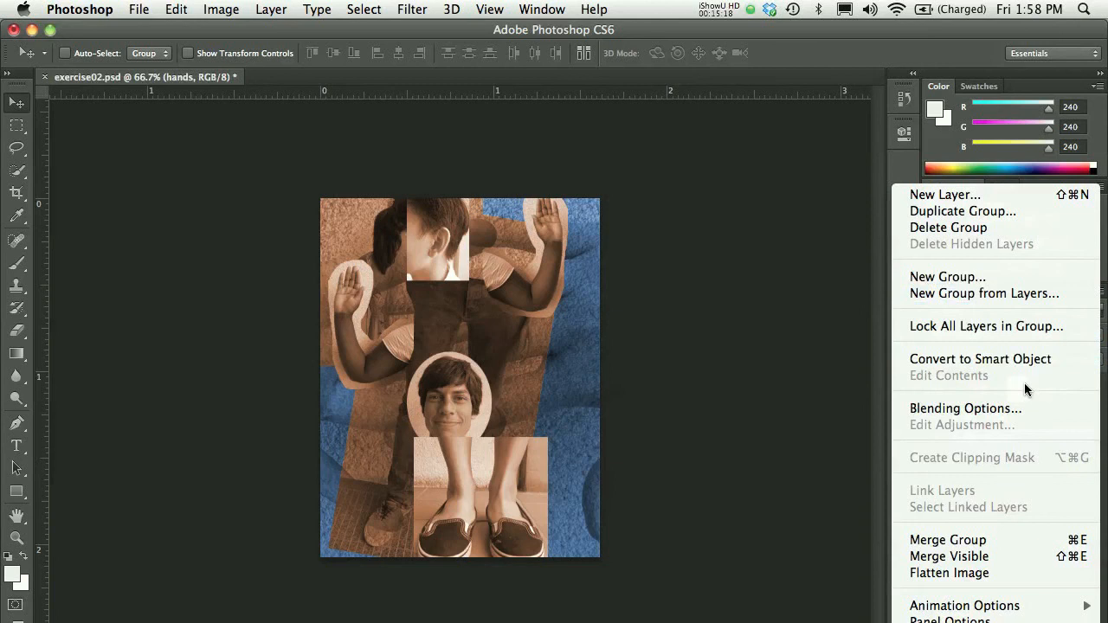
pyautogui.moveTo(995, 472)
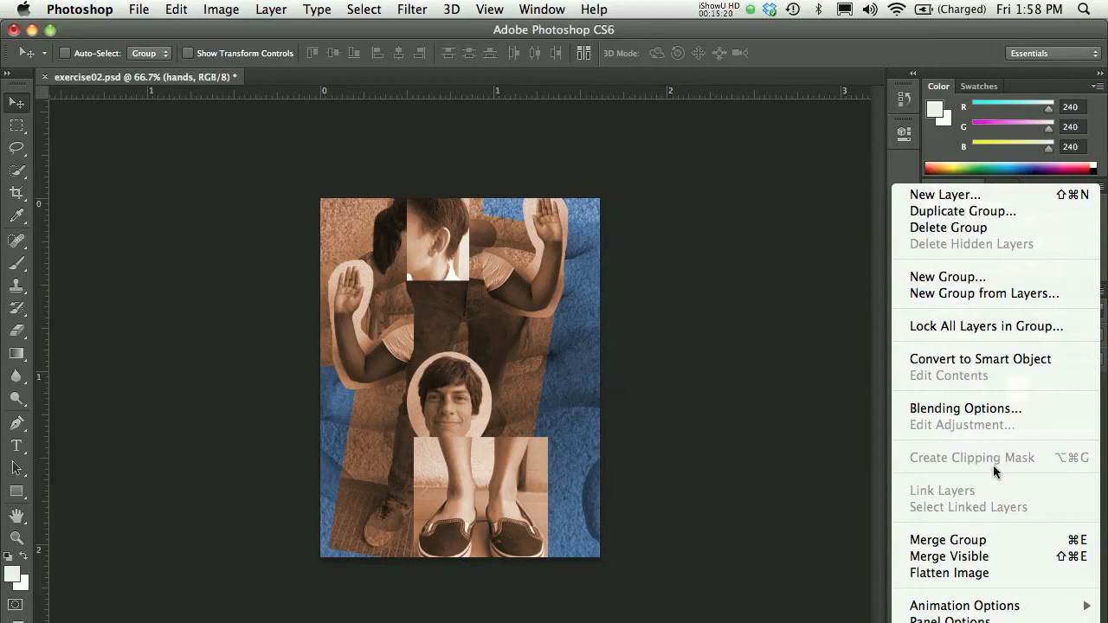
pyautogui.moveTo(949, 574)
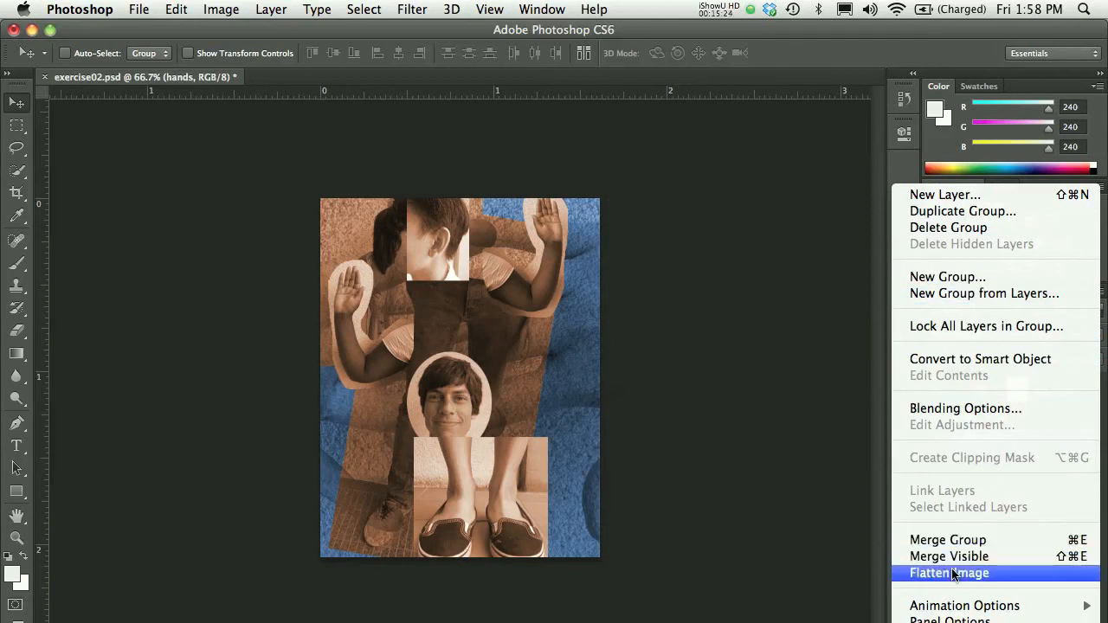
pyautogui.moveTo(947, 539)
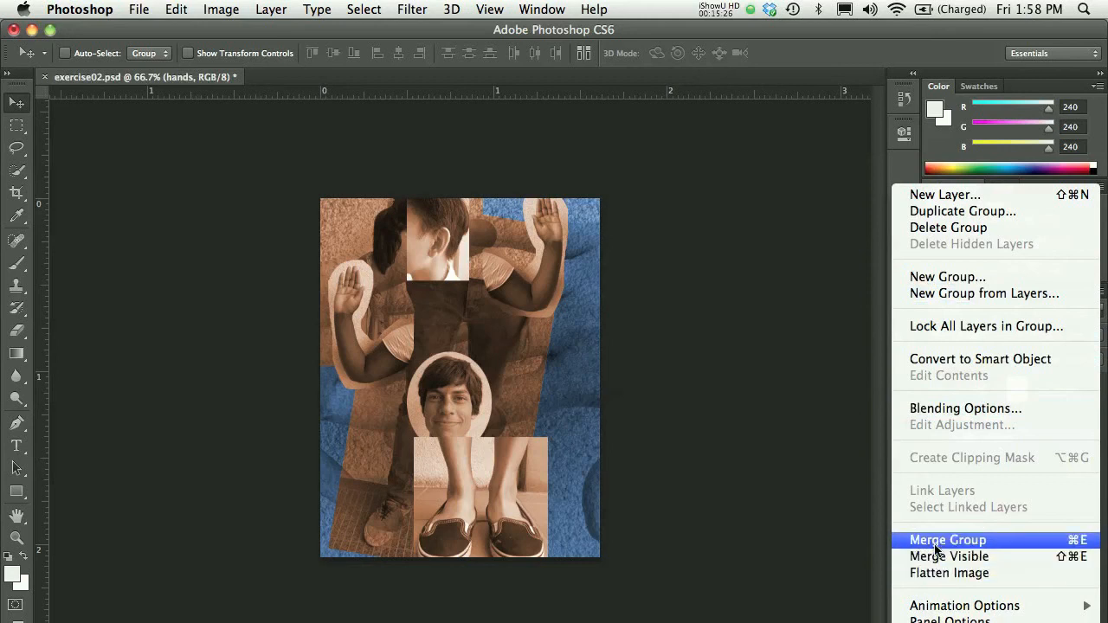
pyautogui.moveTo(848, 569)
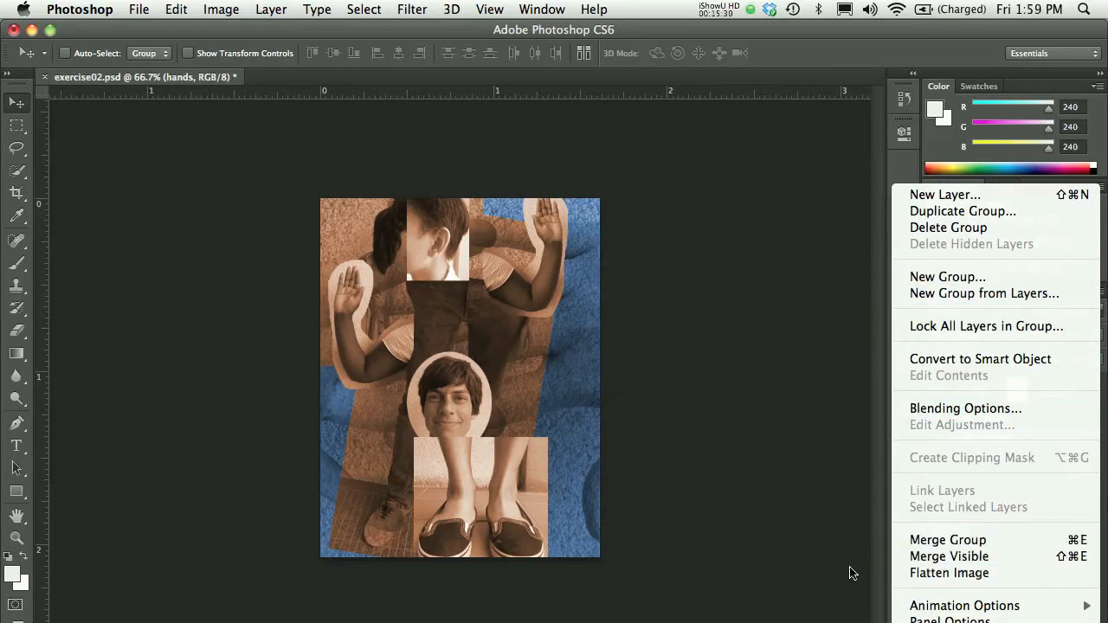
pyautogui.moveTo(949, 573)
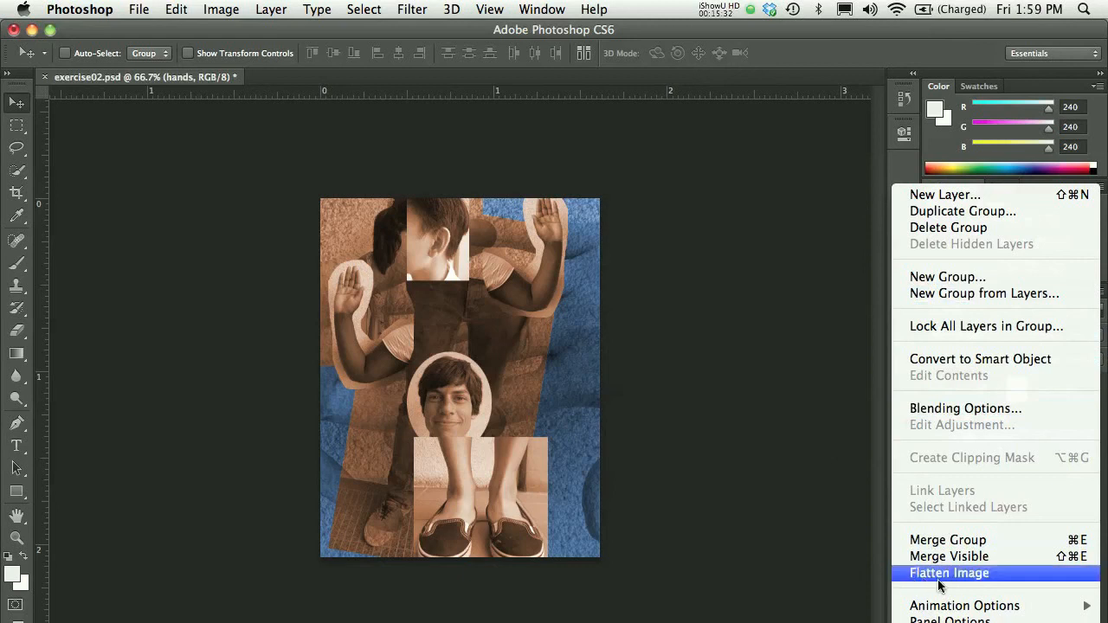
pyautogui.moveTo(998, 579)
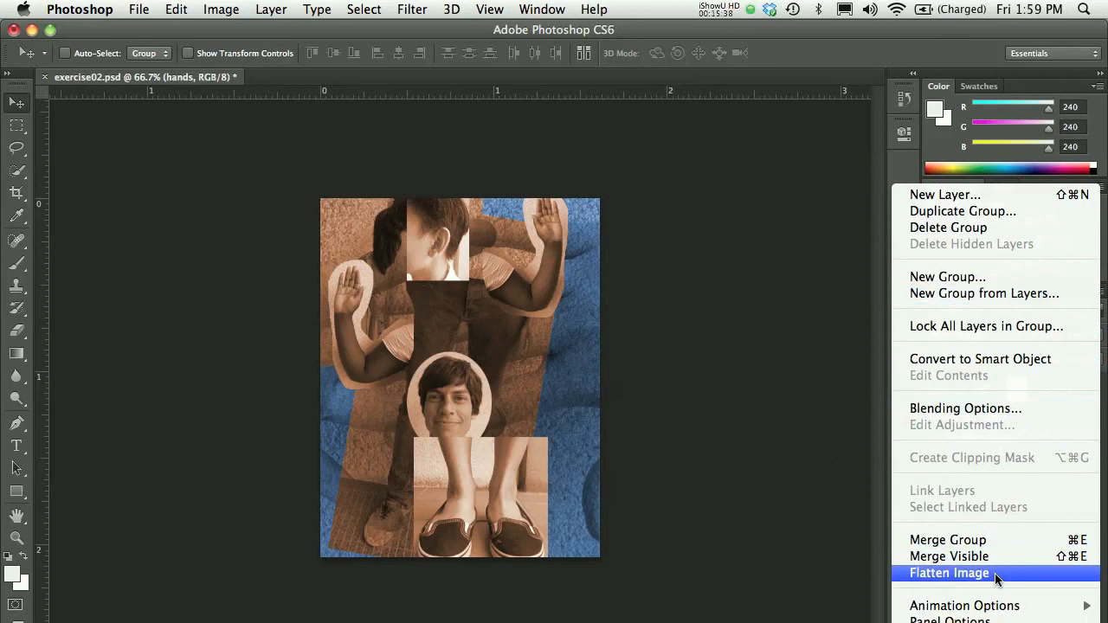
pyautogui.moveTo(800, 458)
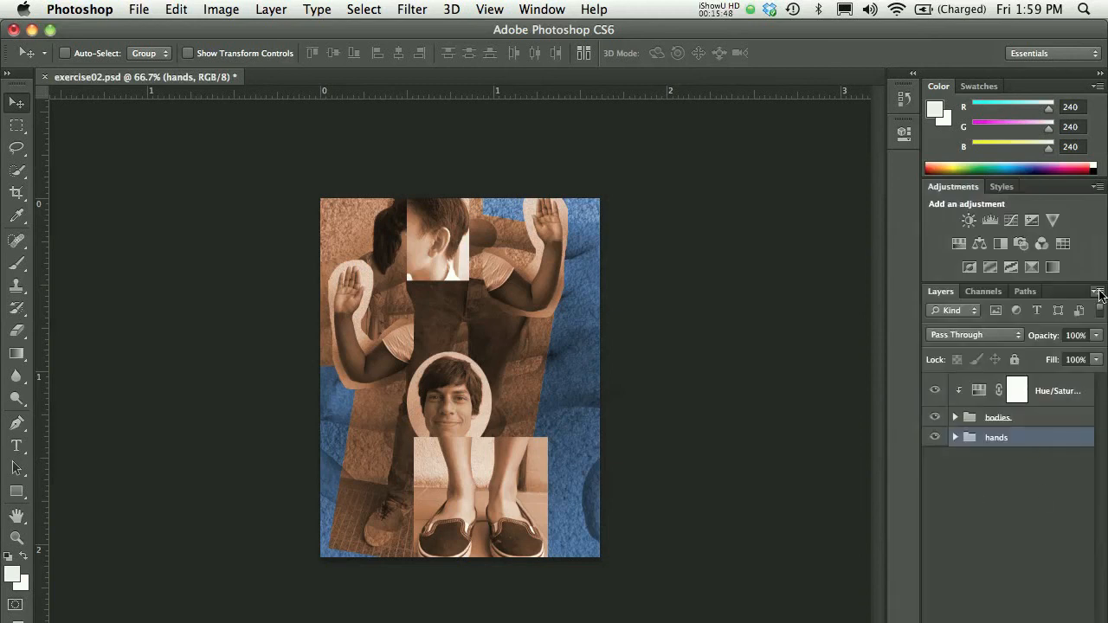
pyautogui.click(996, 437)
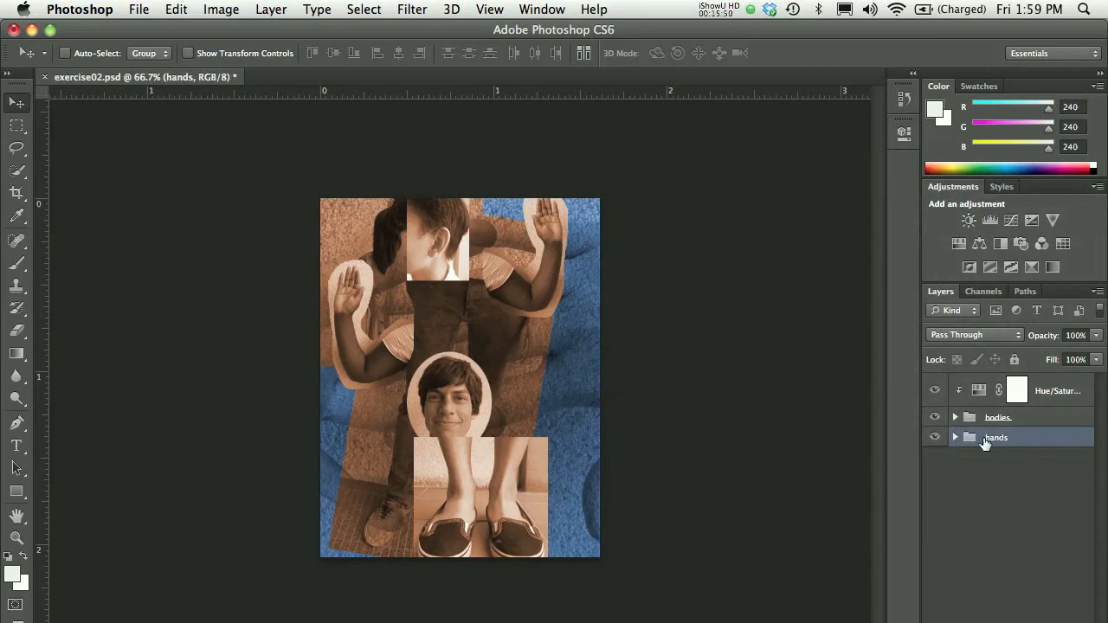